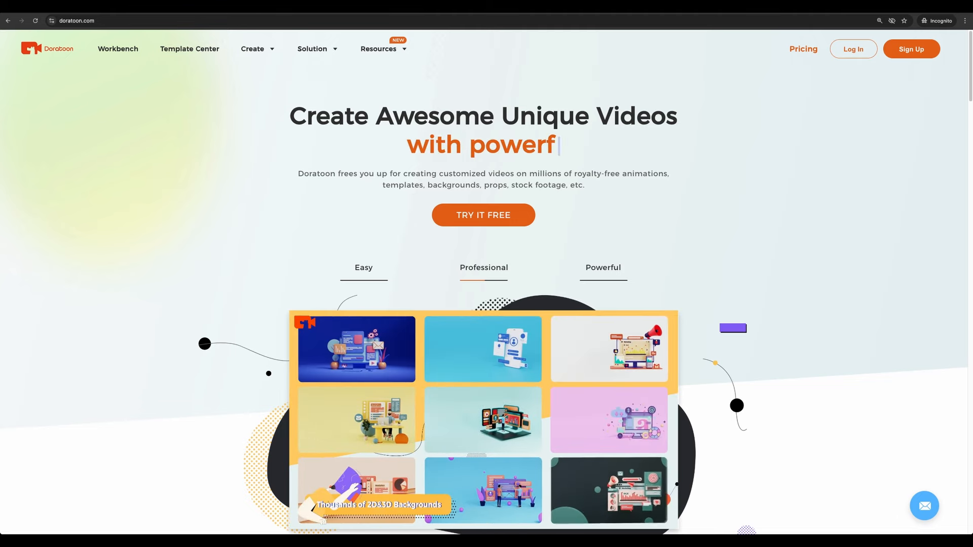
- Scroll down the homepage and view the stock props and animated characters showcase slides
scroll(down, 3)
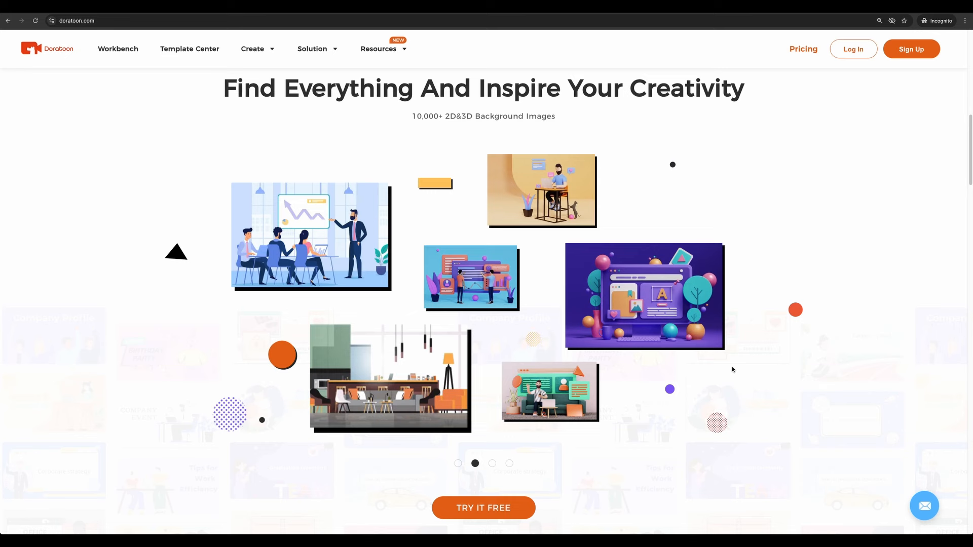
click(492, 464)
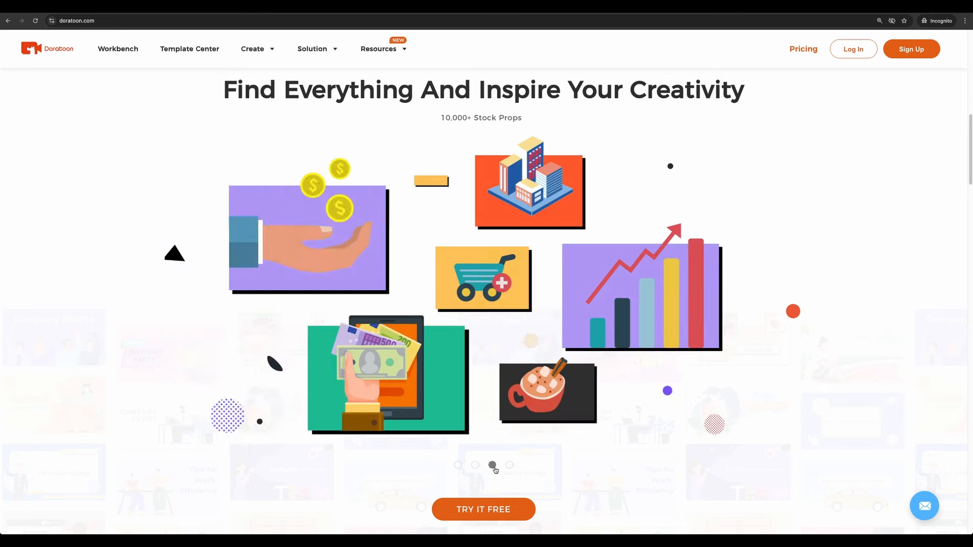
click(458, 464)
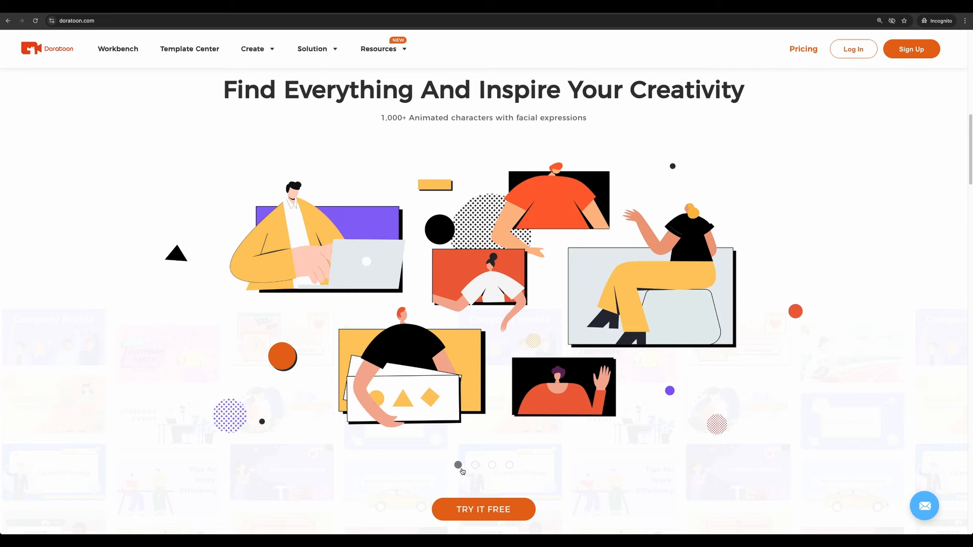
click(483, 509)
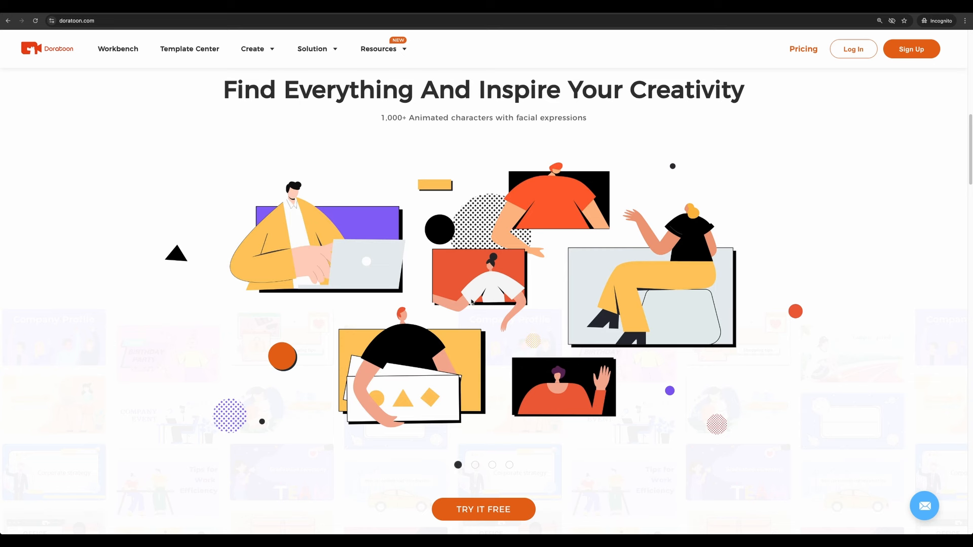
mouse_move(430, 122)
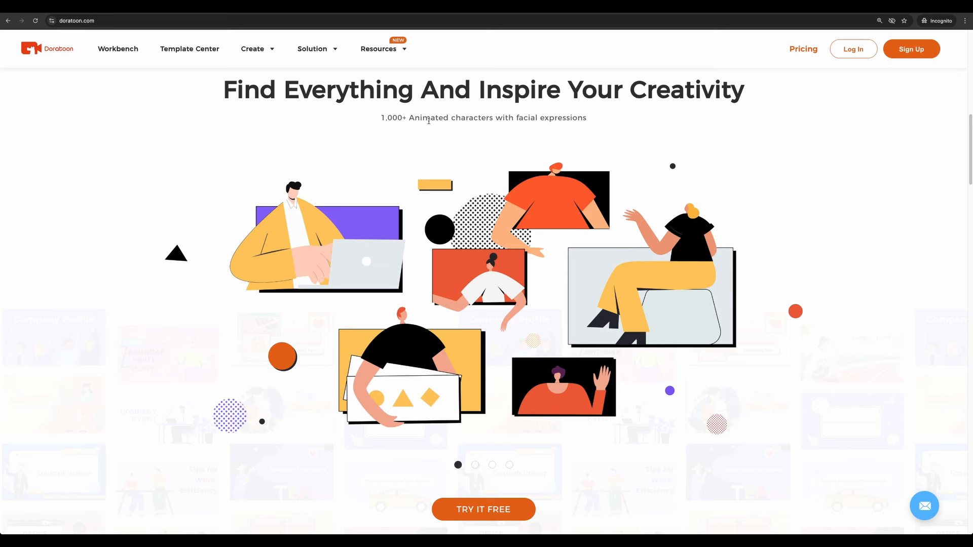
- Cycle the showcase through background images and stock props to the stock video clips slide
click(475, 465)
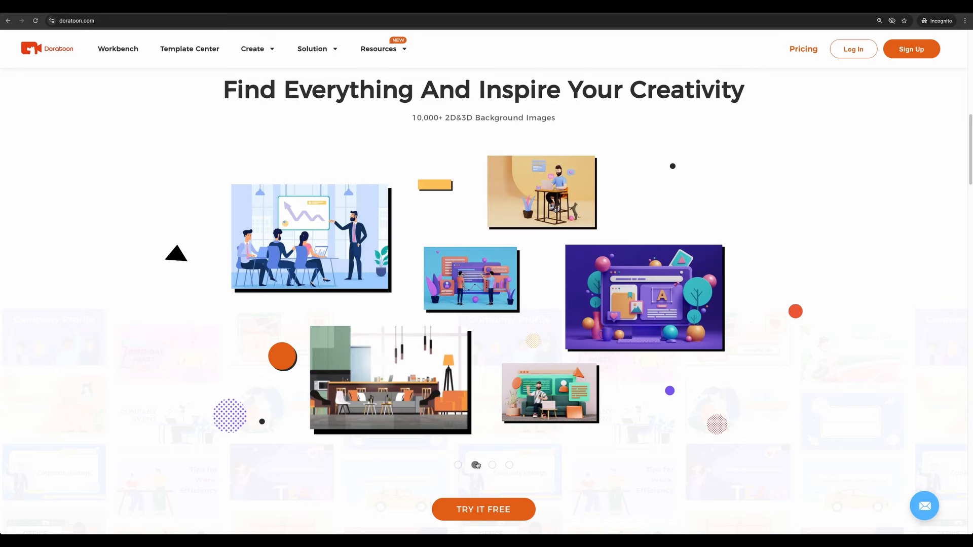
click(492, 464)
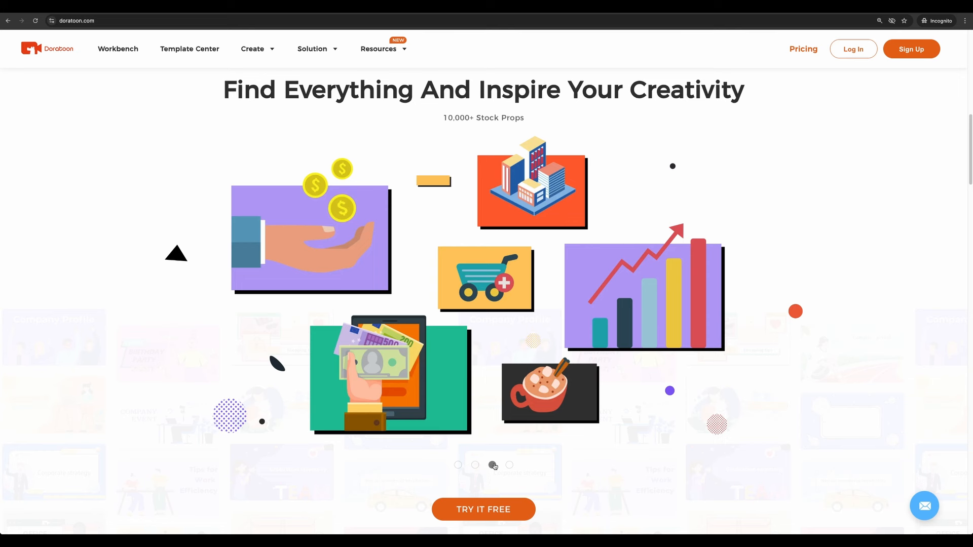
click(492, 465)
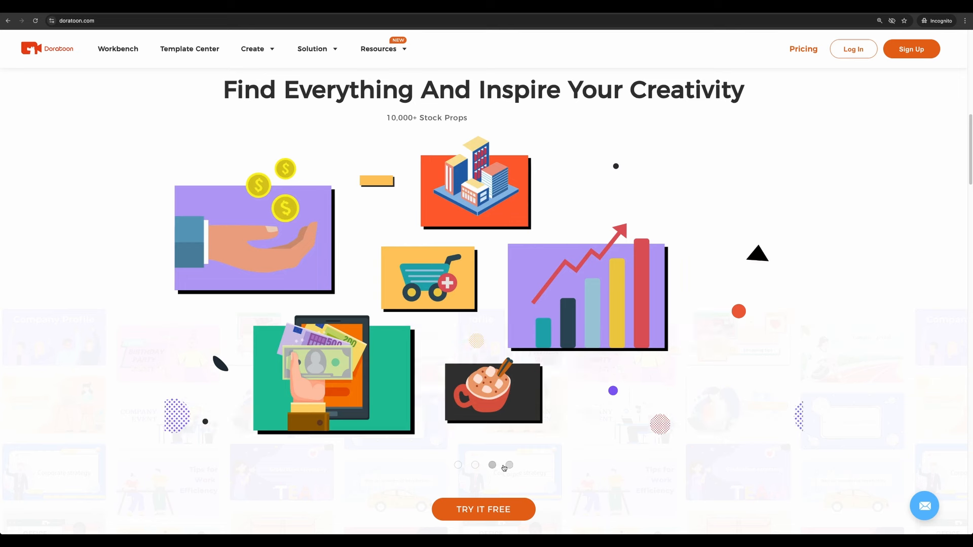
click(508, 465)
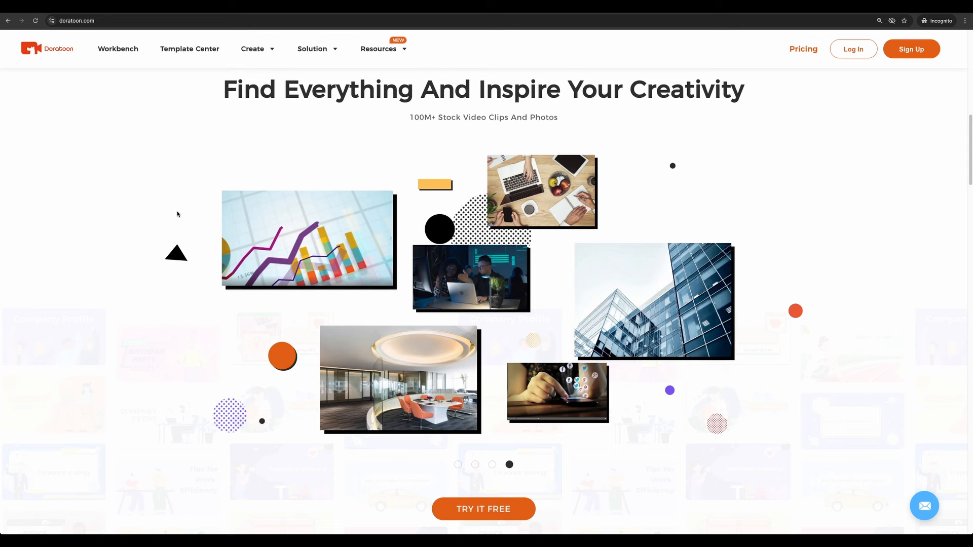
mouse_move(176, 221)
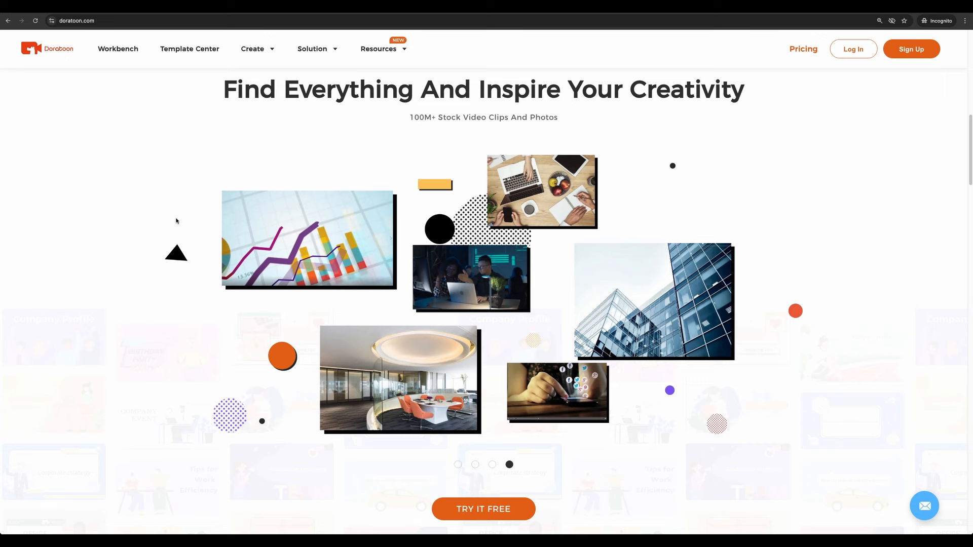
- Scroll down to the 'One Video Maker For Every Team' use-case cards
scroll(down, 3)
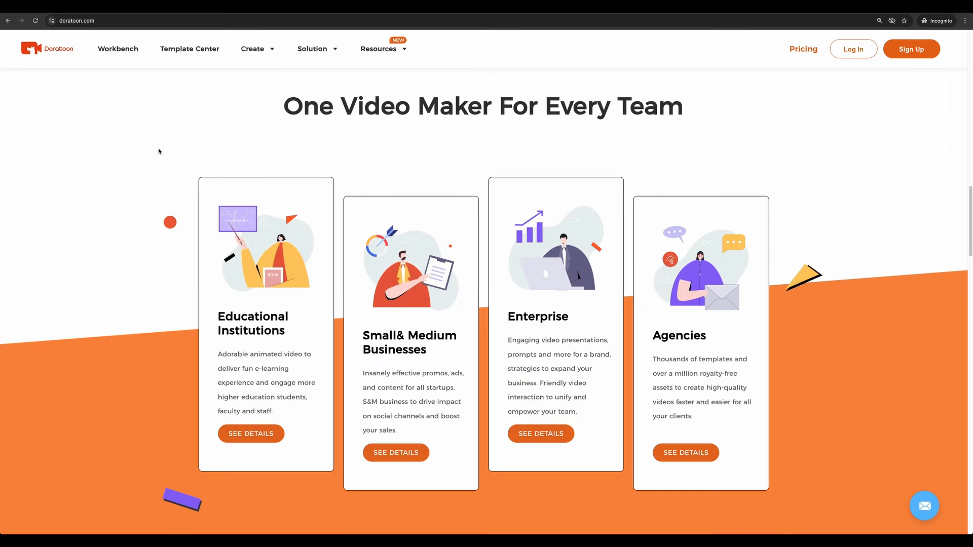
mouse_move(216, 153)
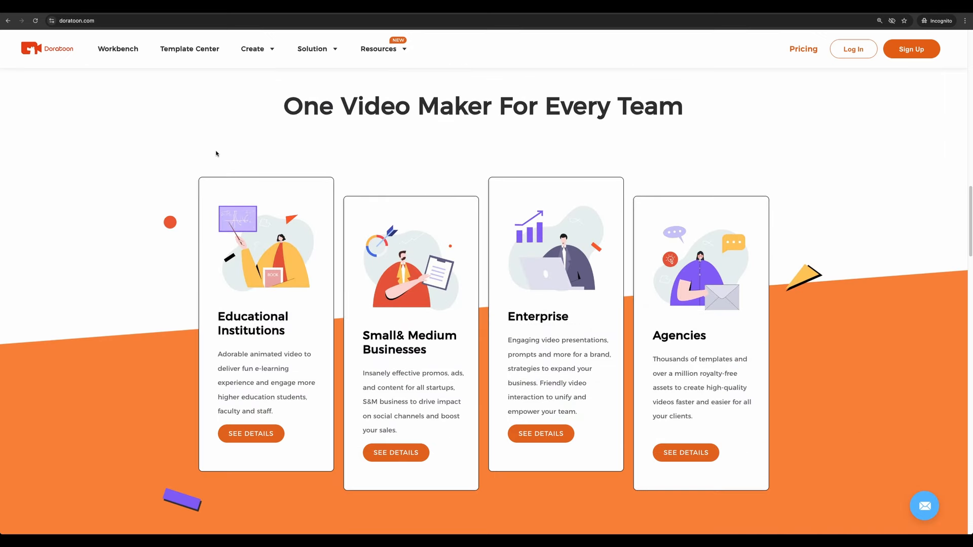
mouse_move(255, 77)
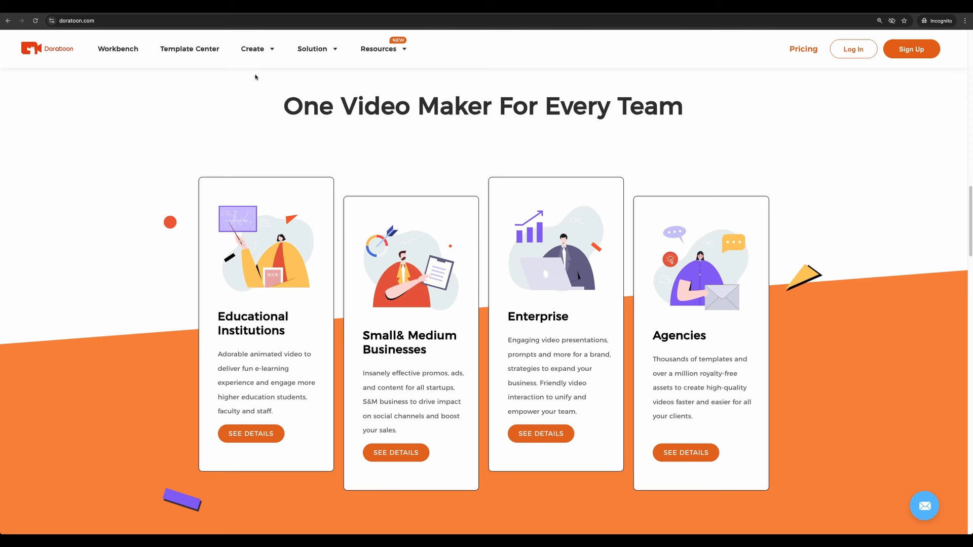
mouse_move(633, 371)
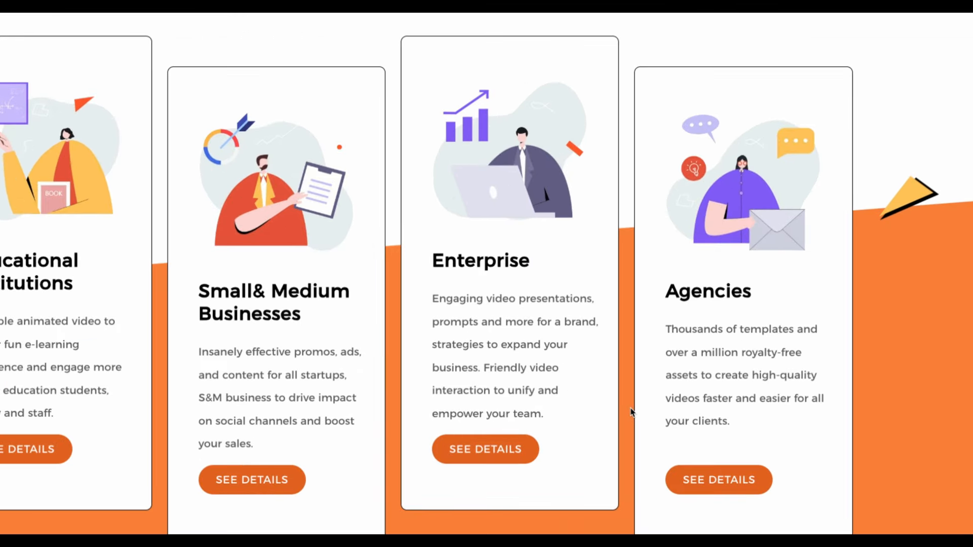
mouse_move(625, 414)
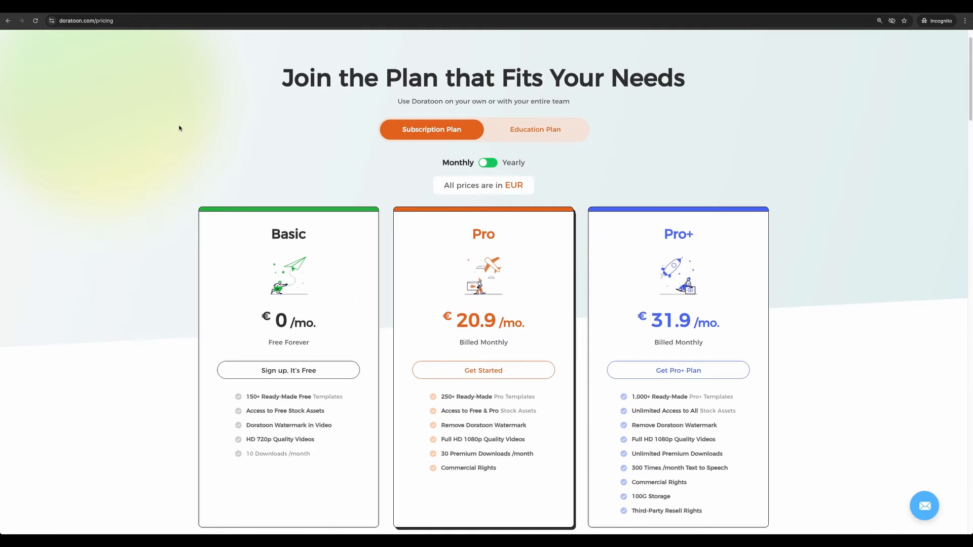
mouse_move(221, 298)
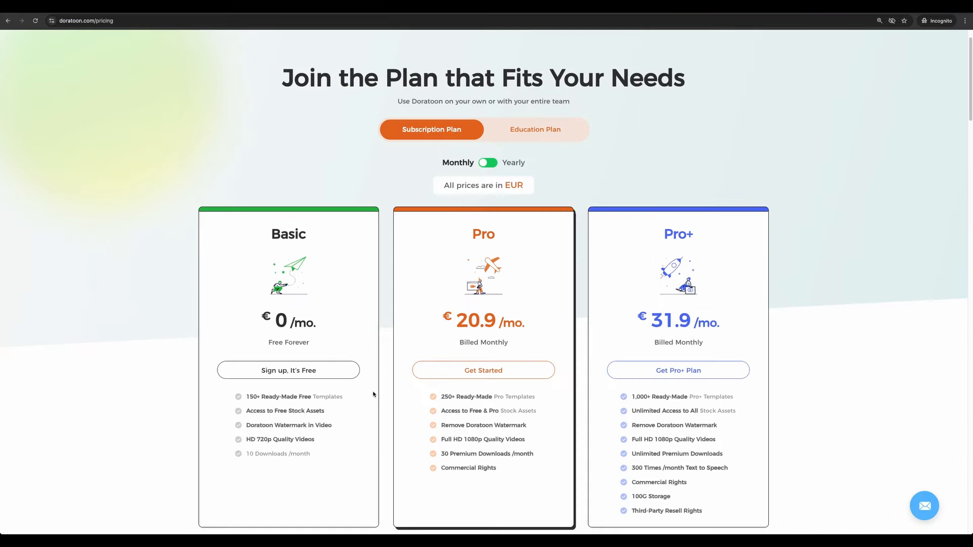
mouse_move(710, 350)
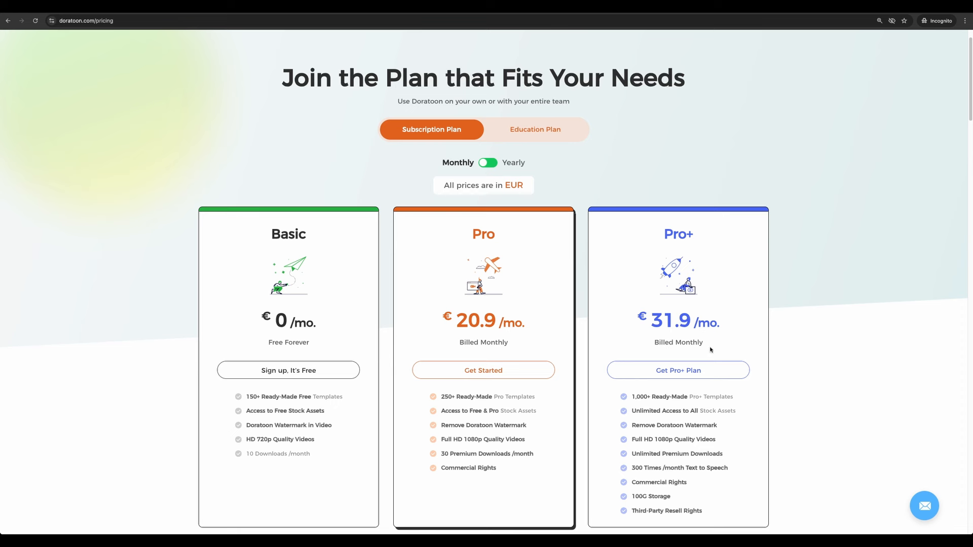
mouse_move(587, 332)
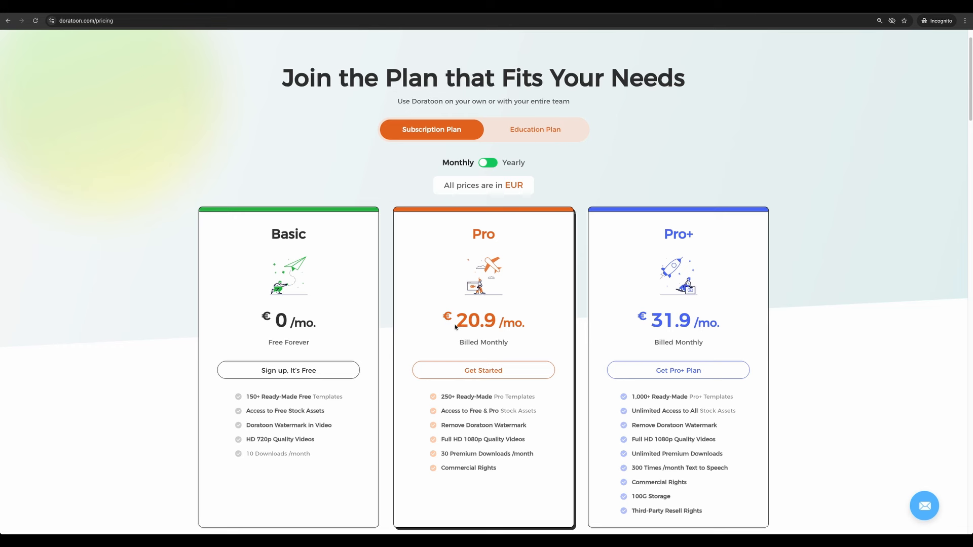
mouse_move(525, 318)
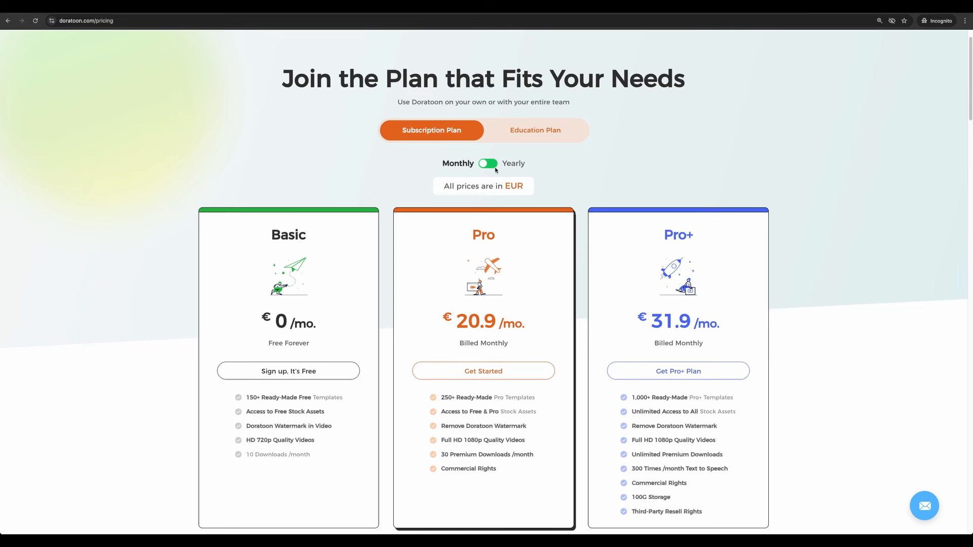
- Switch the Basic, Pro and Pro+ plan prices to yearly billing
click(487, 163)
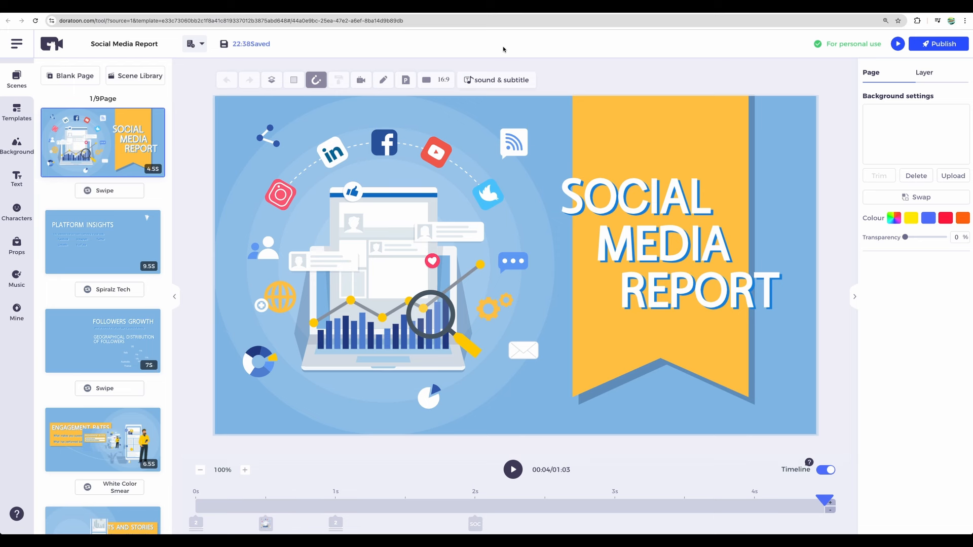
mouse_move(574, 61)
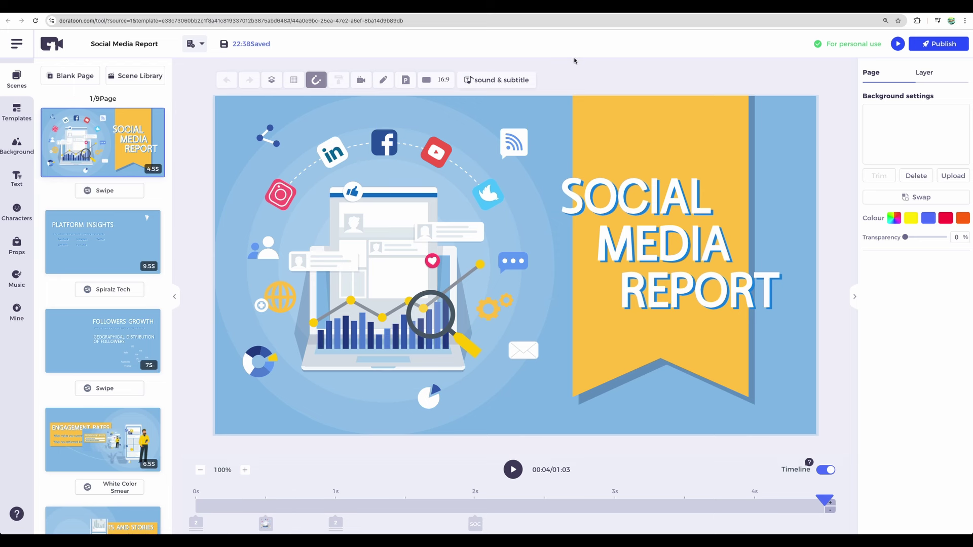
mouse_move(624, 67)
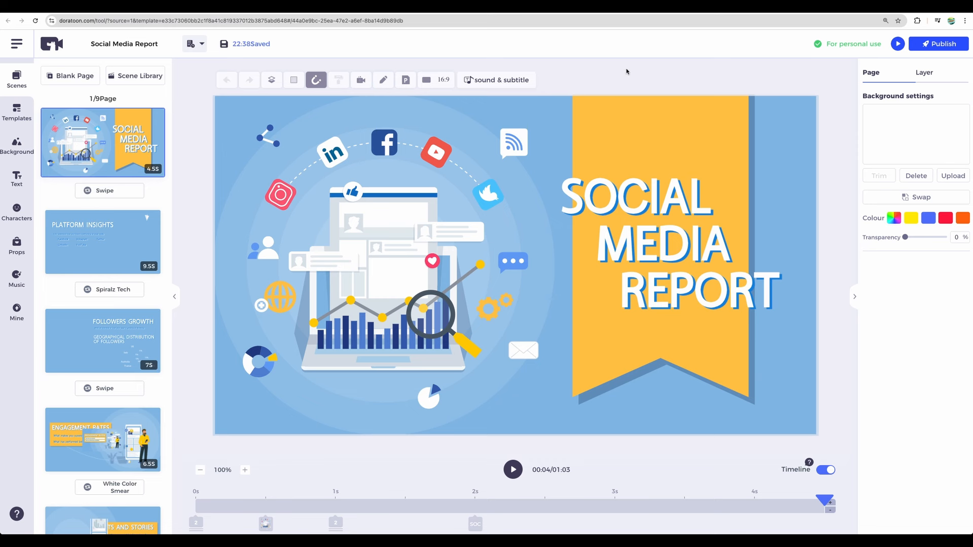
- Preview the whole Social Media Report template video from the editor
scroll(down, 3)
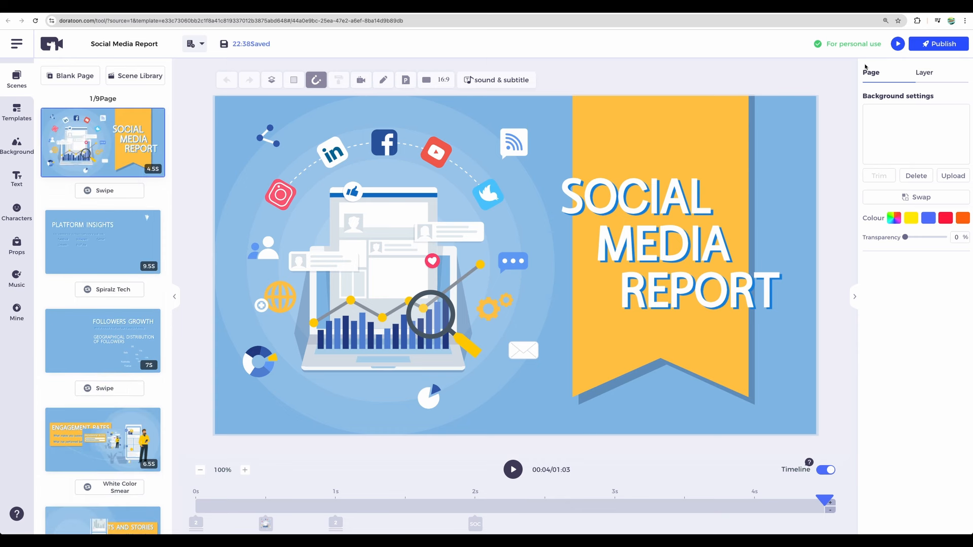
mouse_move(898, 44)
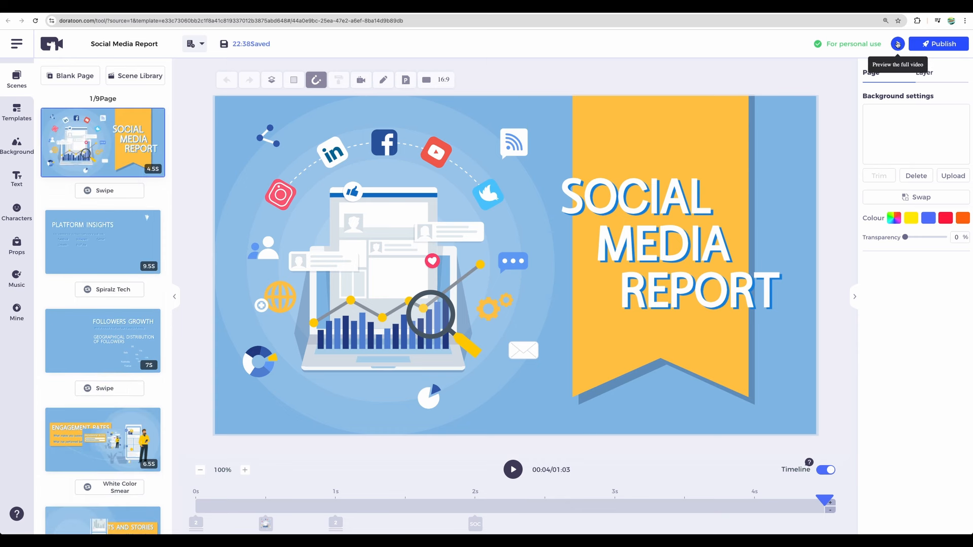
click(896, 44)
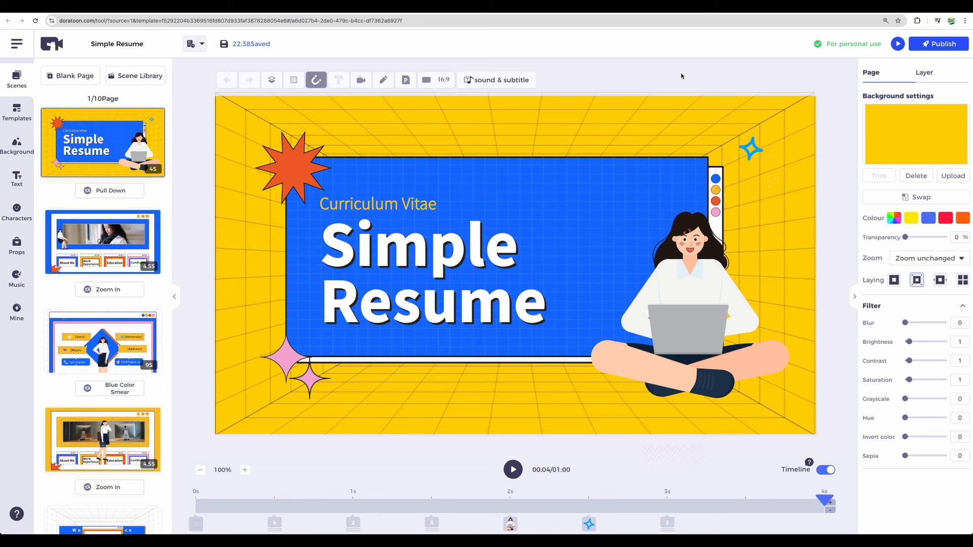
mouse_move(830, 73)
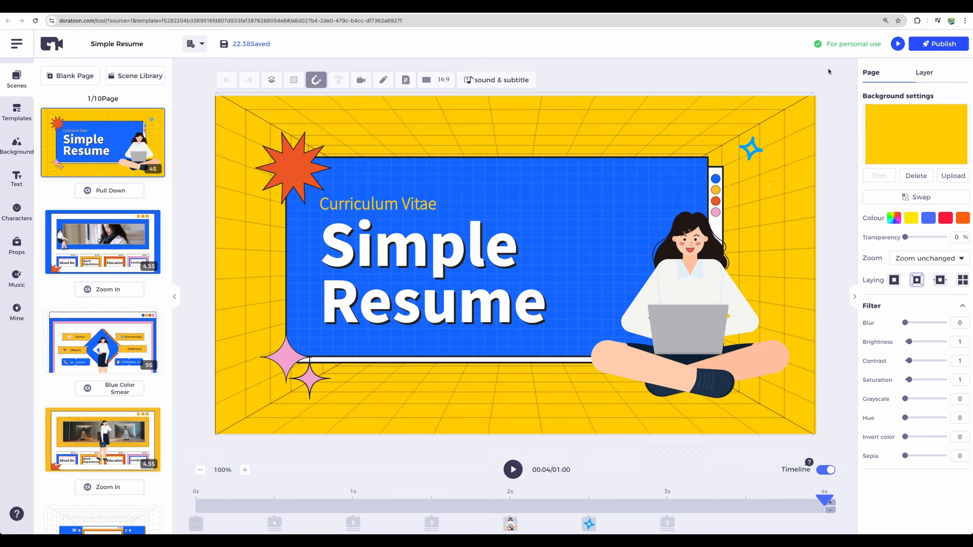
mouse_move(897, 43)
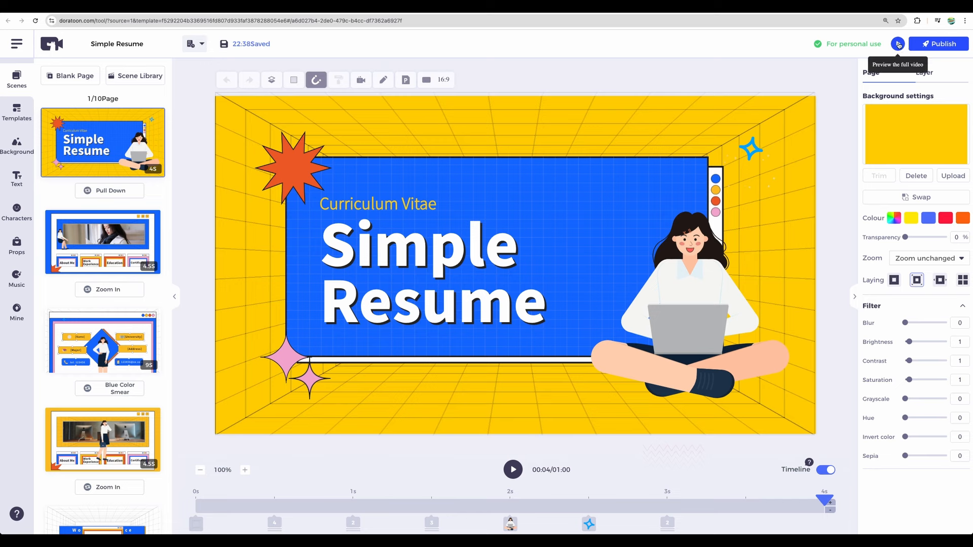
- Play the full Simple Resume video preview, then pause it
click(896, 44)
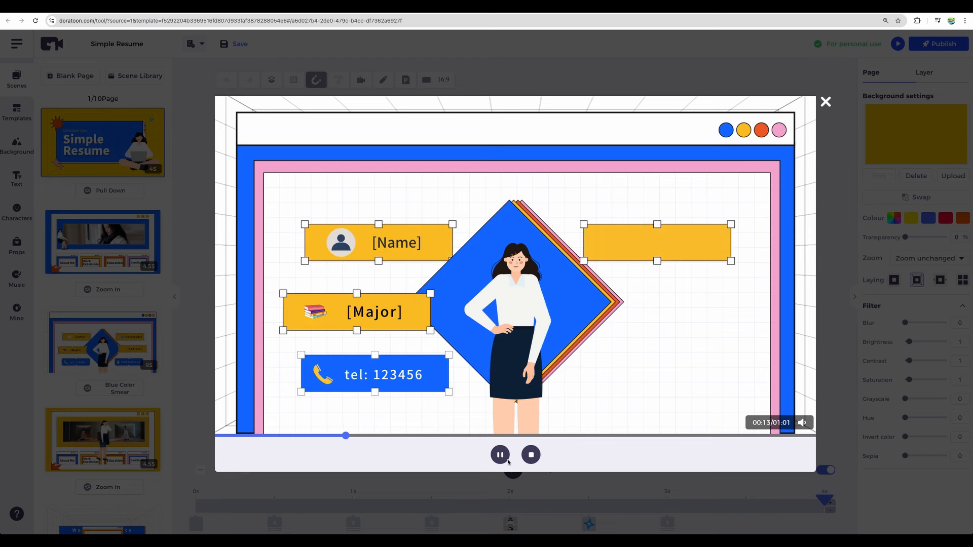
click(500, 454)
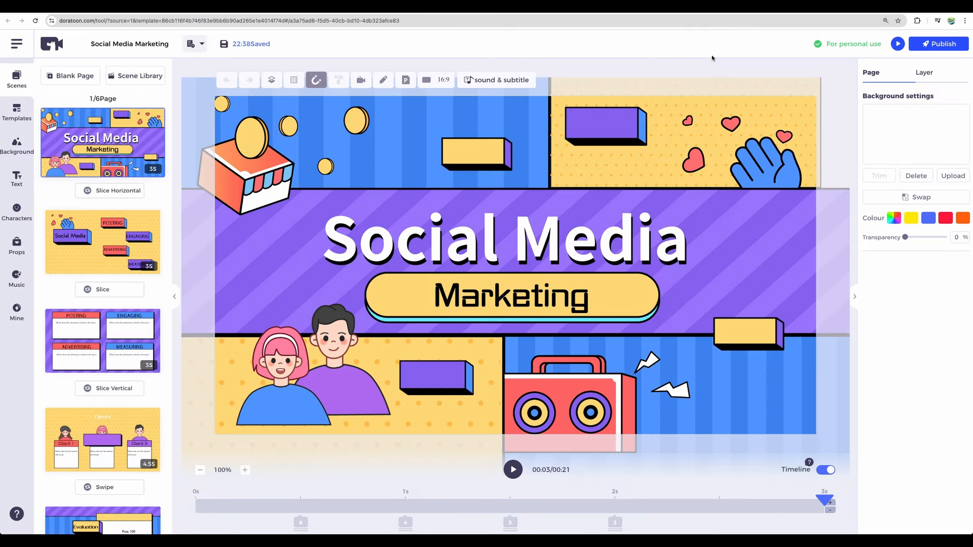
mouse_move(831, 75)
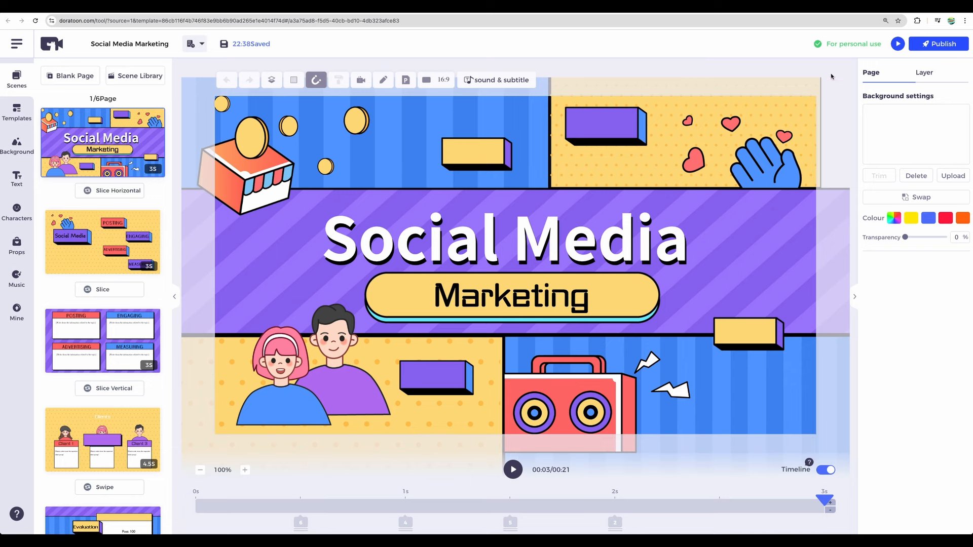
- Preview the Social Media Marketing video, pause at the Clients scene, and close the preview
click(512, 470)
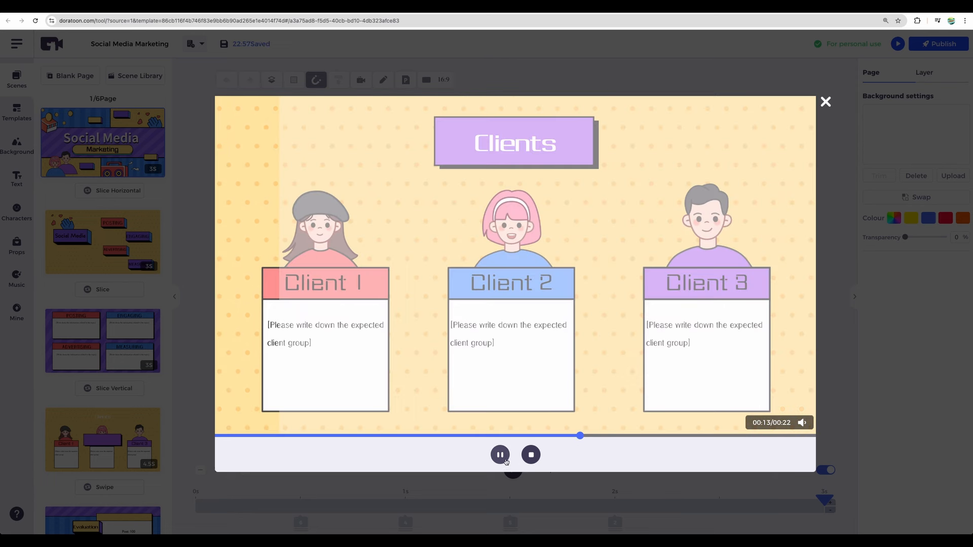
click(500, 454)
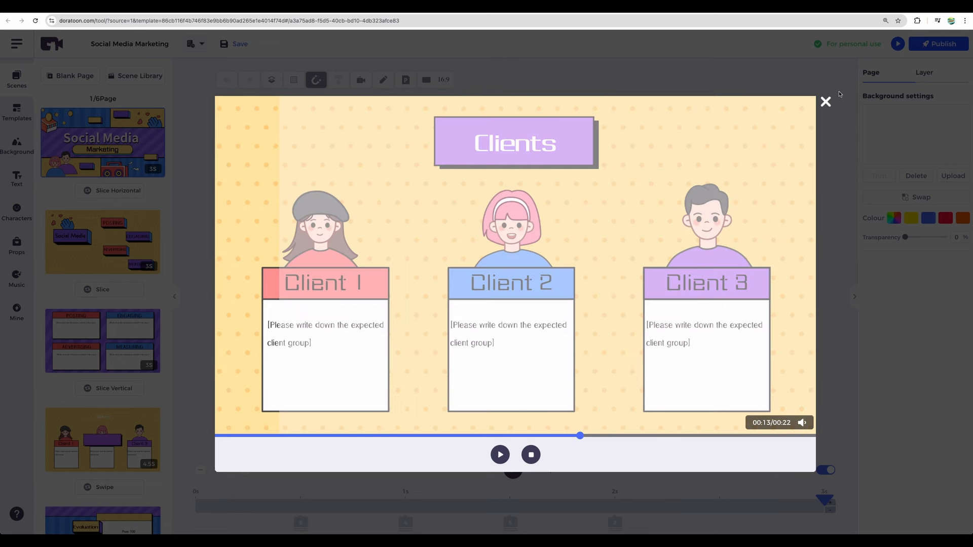
click(825, 102)
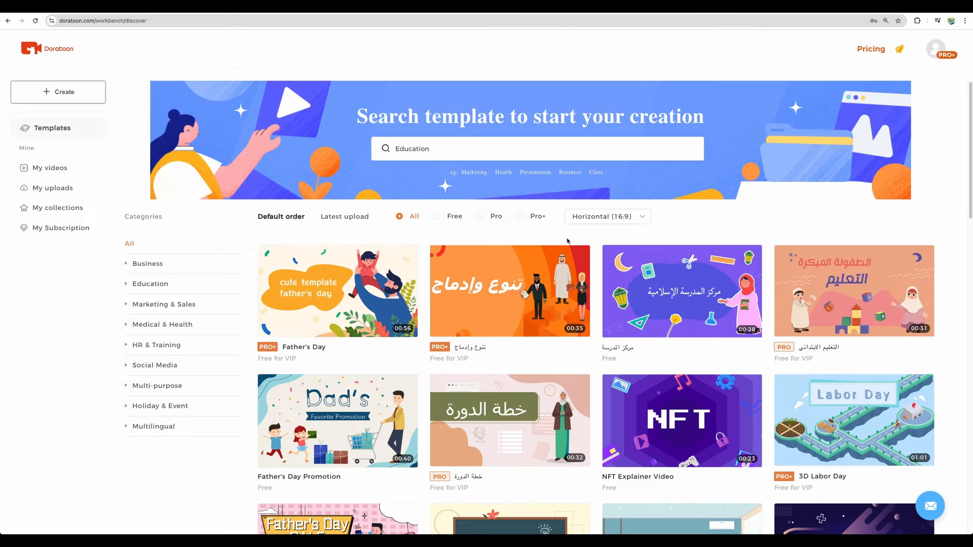
- Scroll the template gallery and open the Whiteboard Explainer Video template for editing
scroll(down, 3)
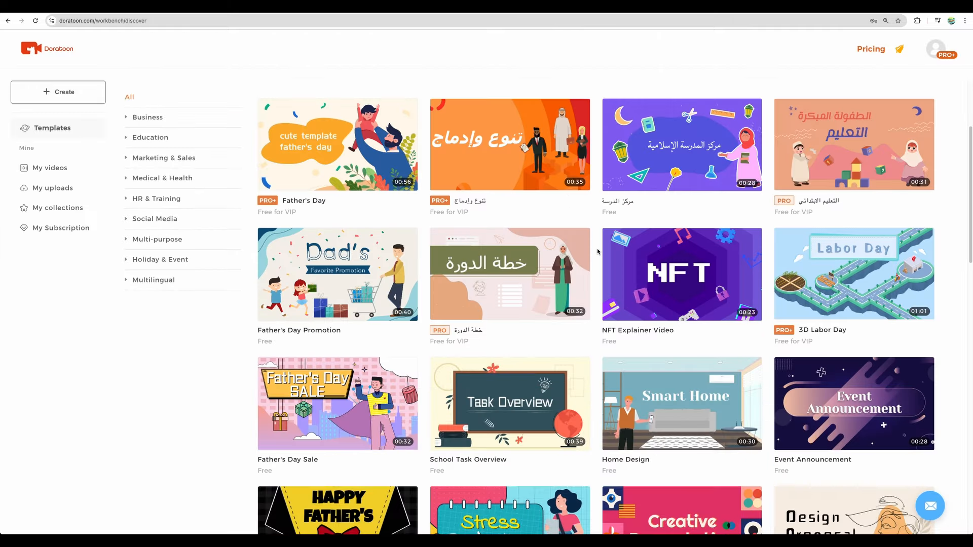
scroll(down, 3)
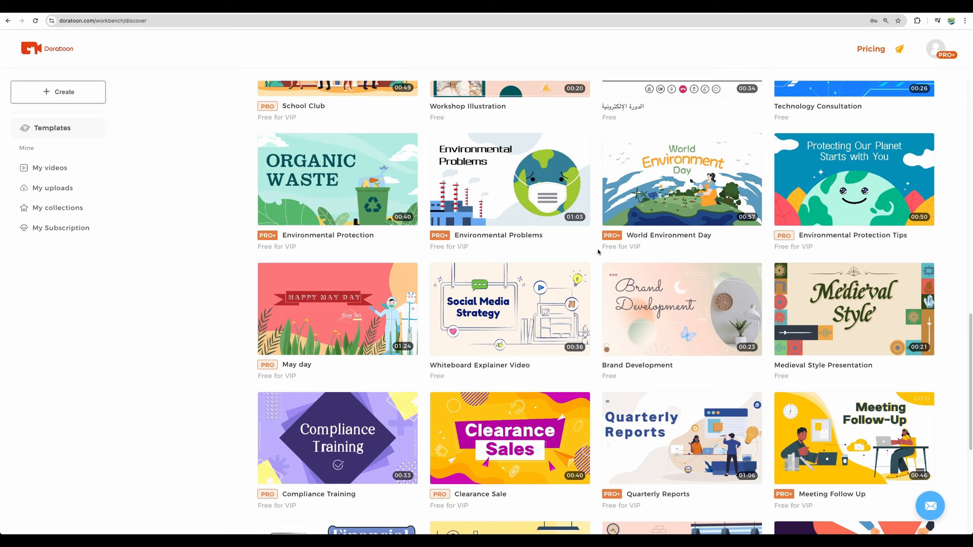
scroll(down, 3)
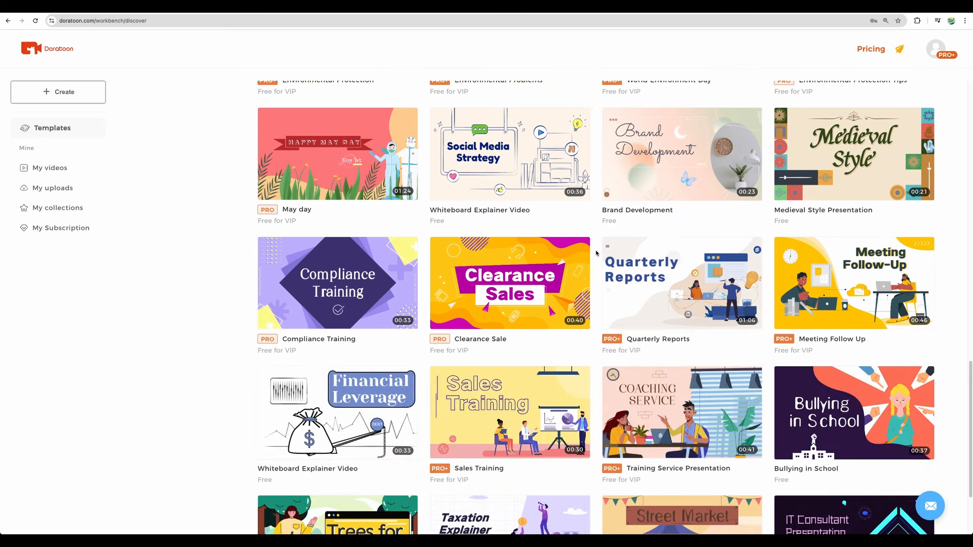
scroll(up, 3)
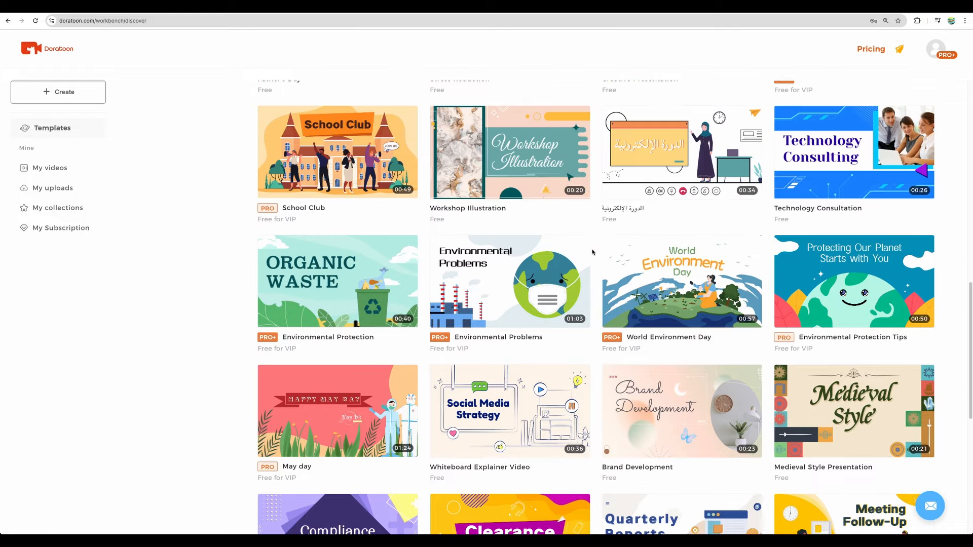
scroll(down, 3)
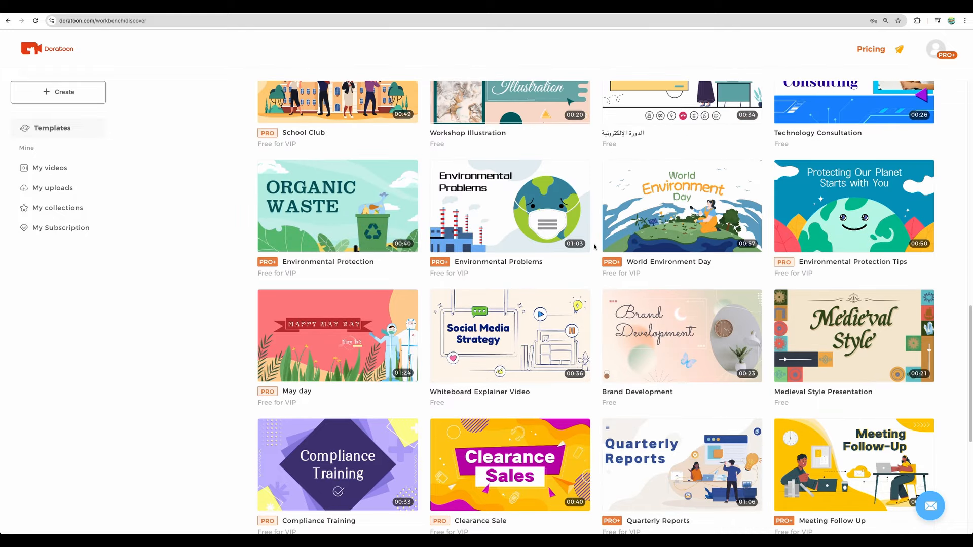
mouse_move(509, 335)
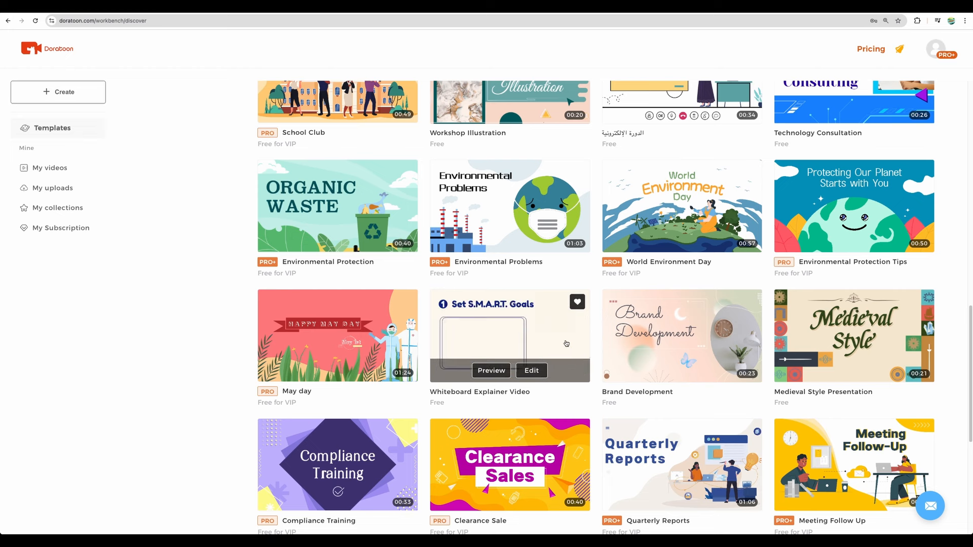
mouse_move(531, 370)
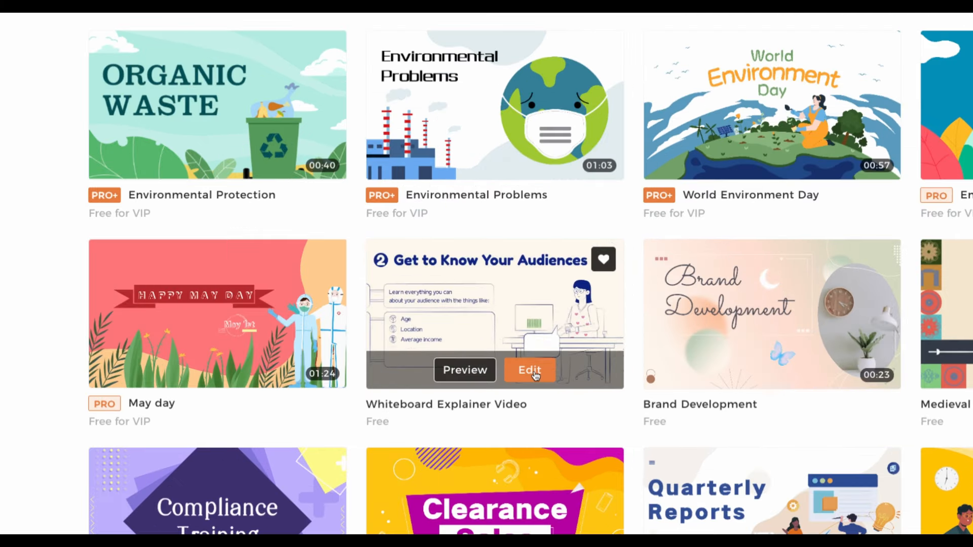
click(529, 369)
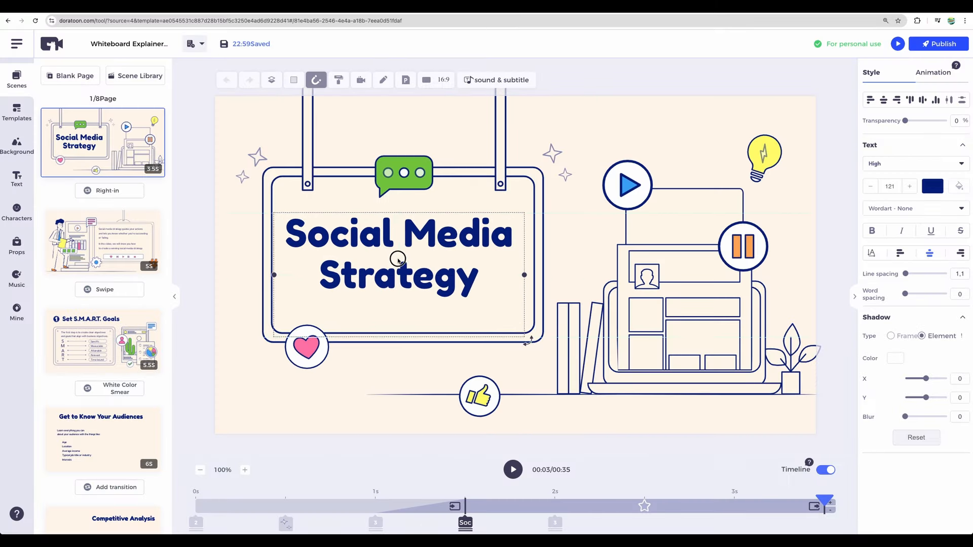
- Deselect the Social Media Strategy title and return to the Templates discover page
click(397, 254)
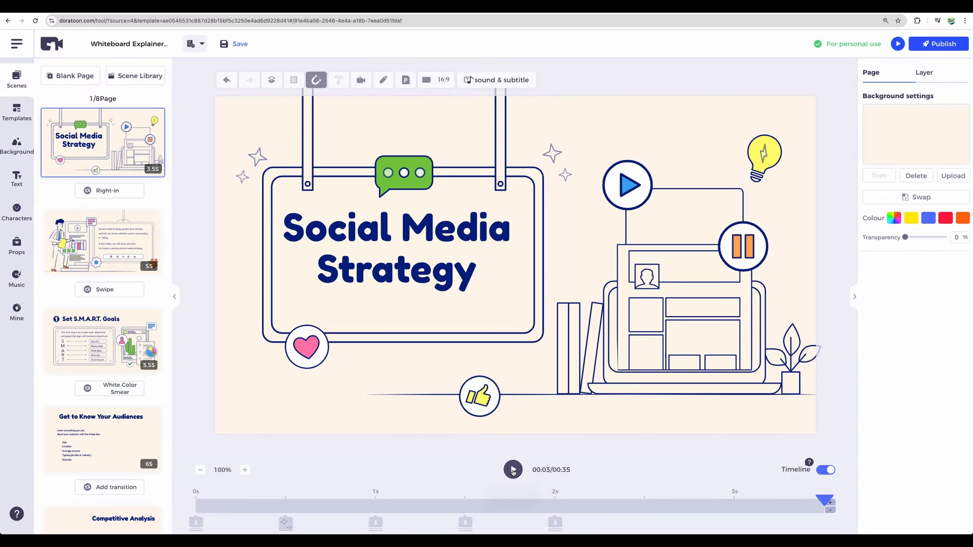
click(512, 470)
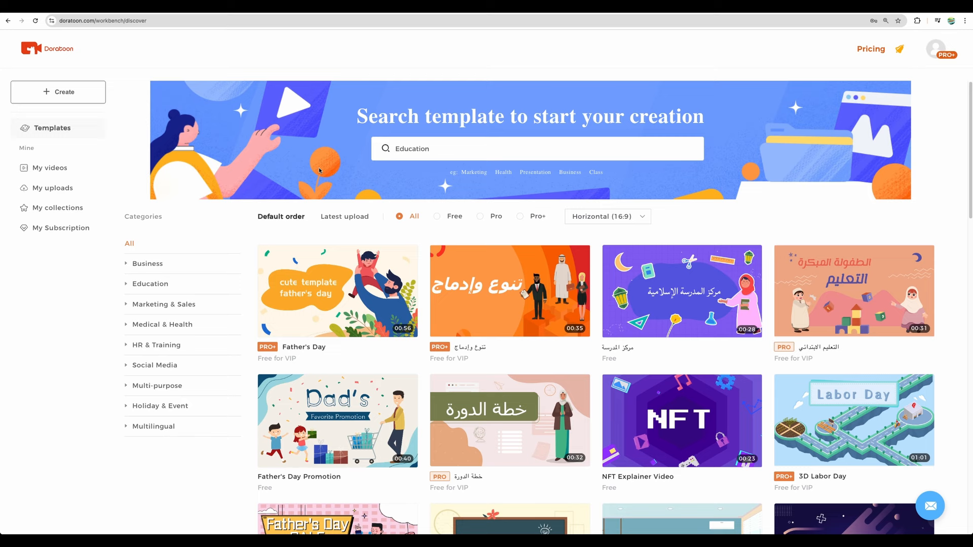
- Expand the Business category, show all its templates, and scroll through them
click(147, 263)
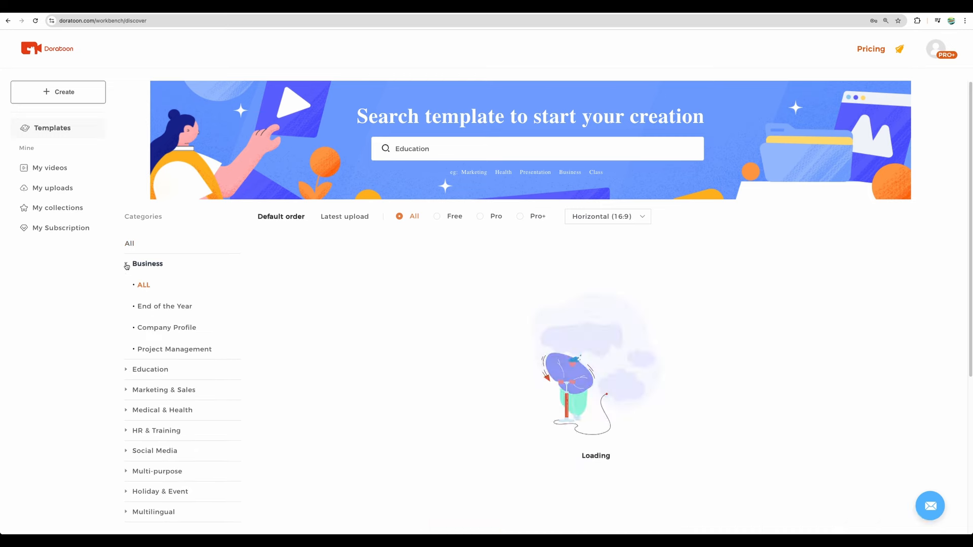
click(144, 285)
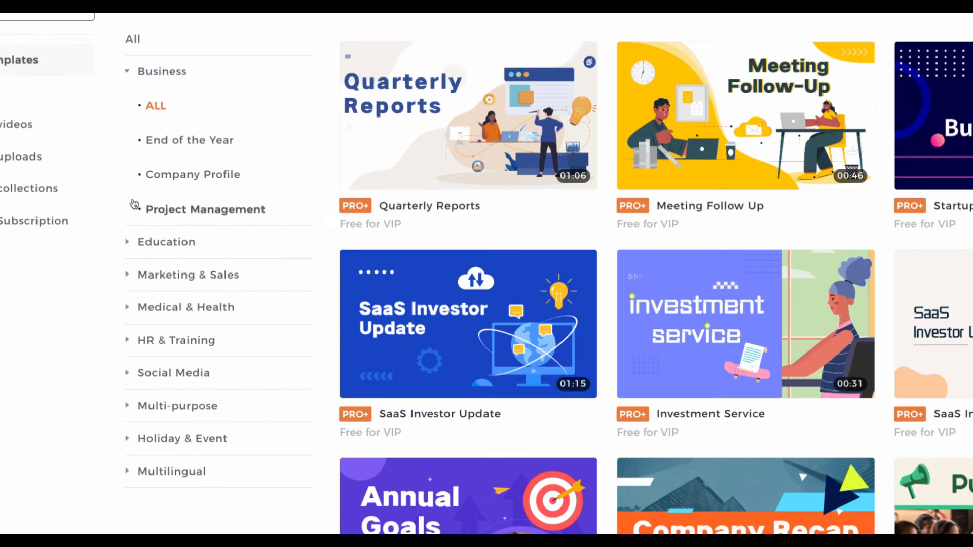
mouse_move(437, 335)
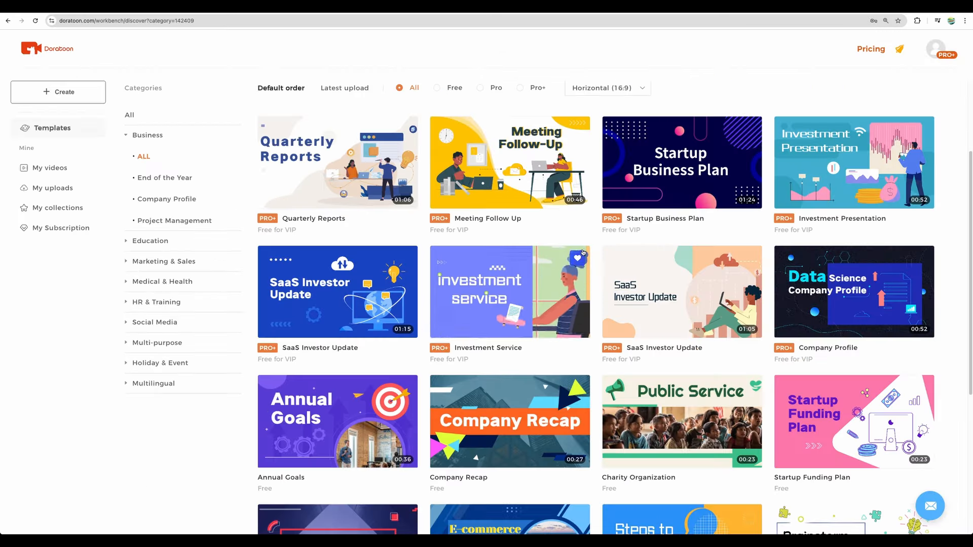
scroll(down, 3)
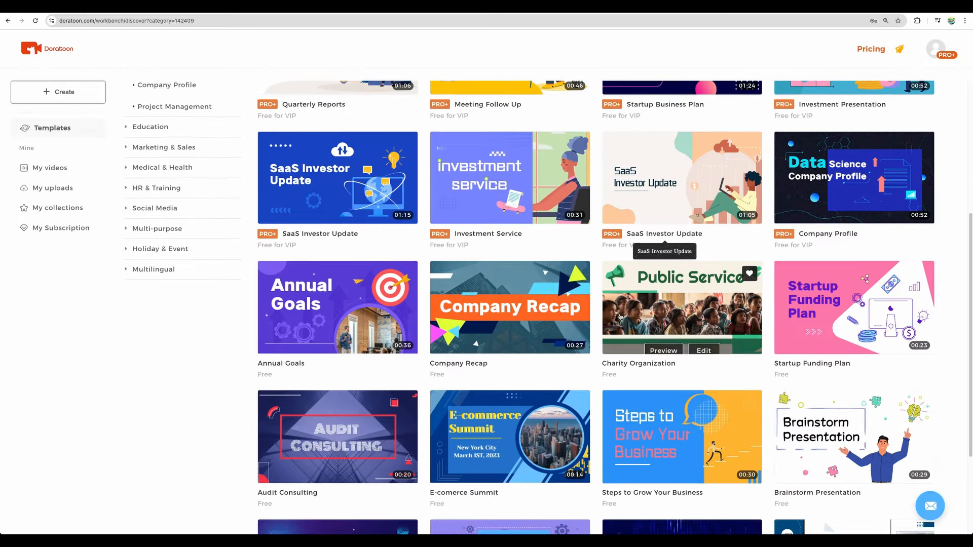
mouse_move(420, 255)
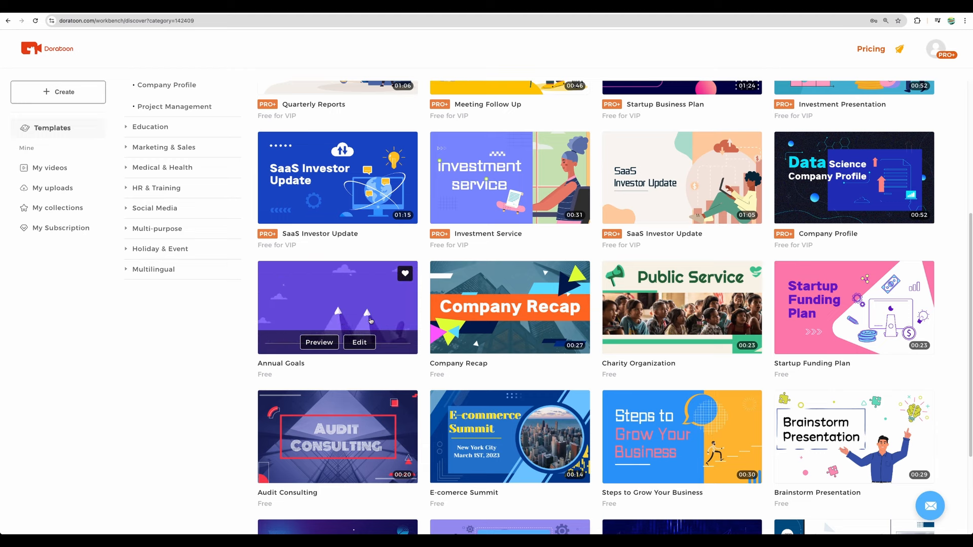
scroll(down, 3)
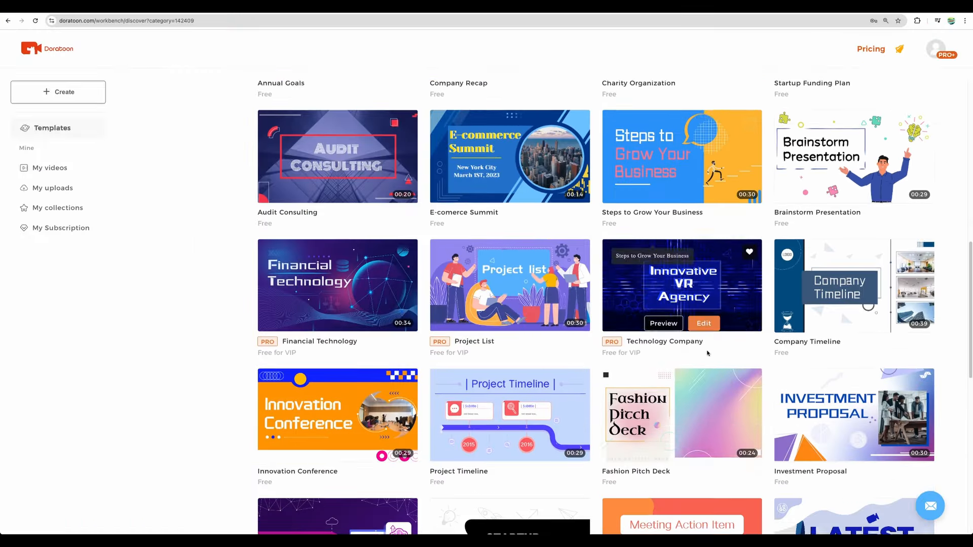
scroll(down, 3)
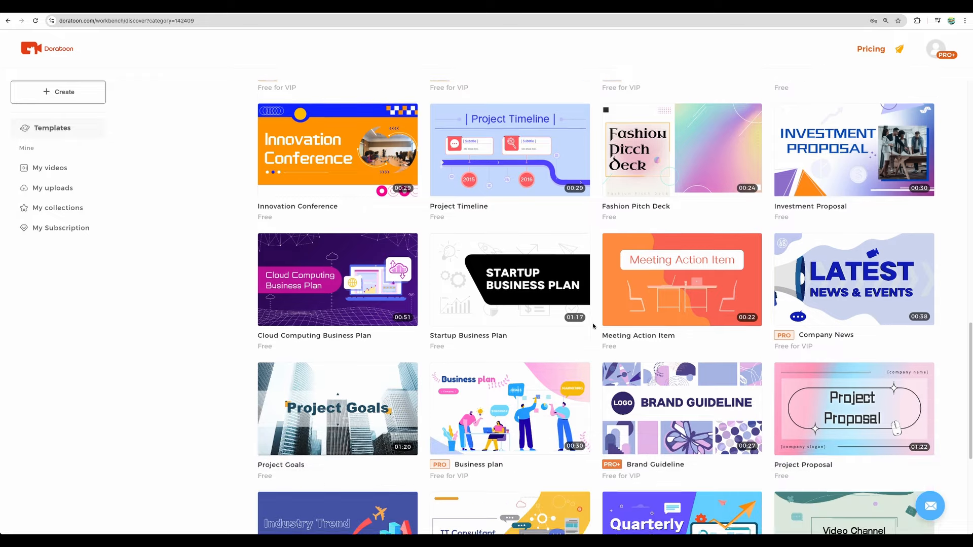
scroll(down, 3)
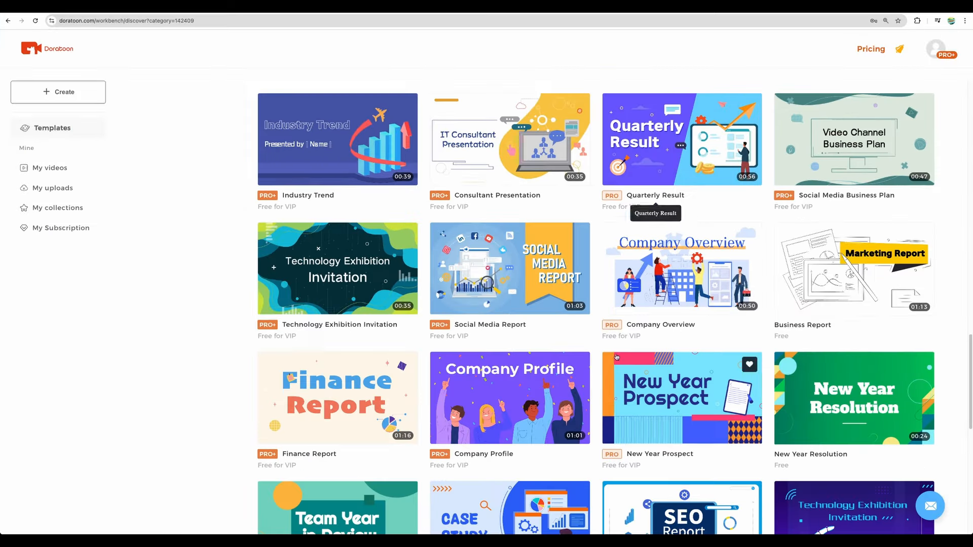
- Scroll to the end of the Business templates, then switch to the Education category
scroll(down, 3)
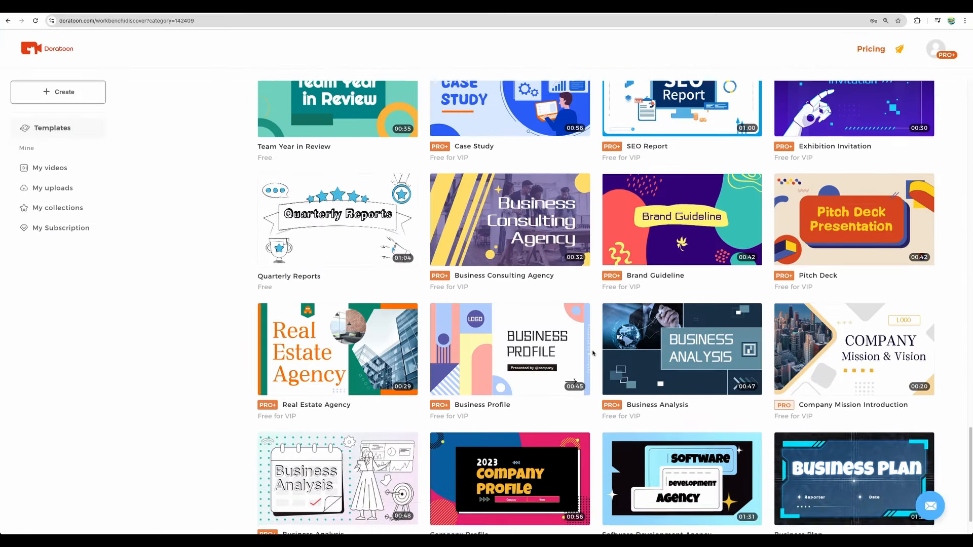
scroll(down, 3)
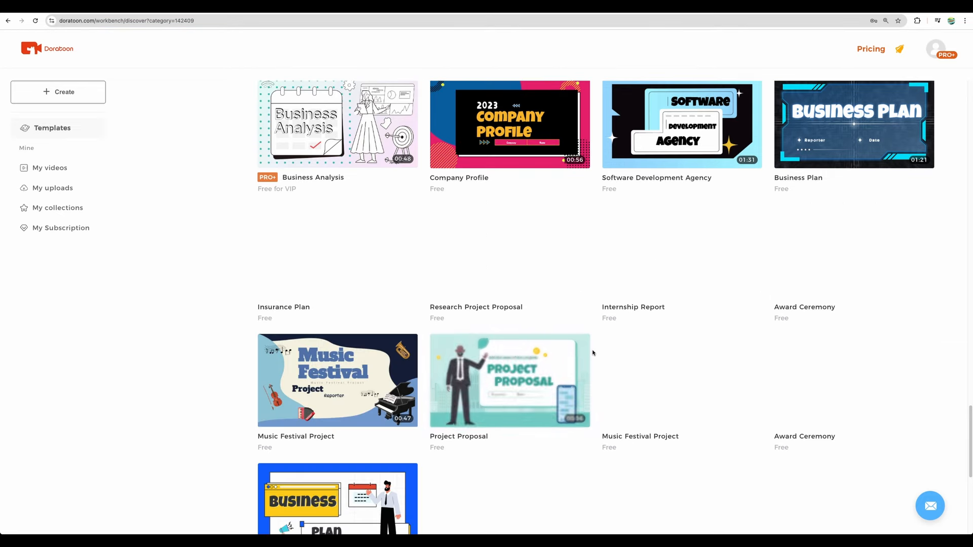
scroll(down, 3)
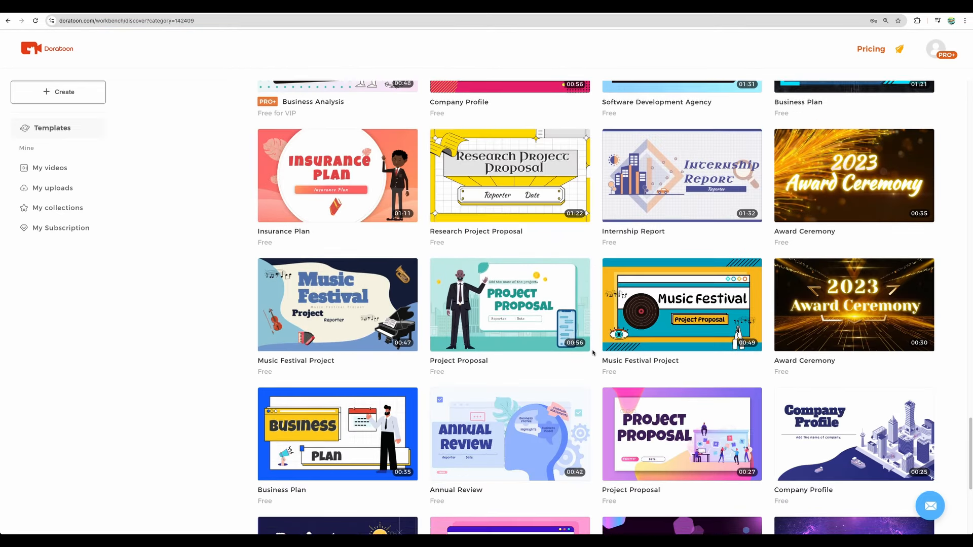
scroll(down, 3)
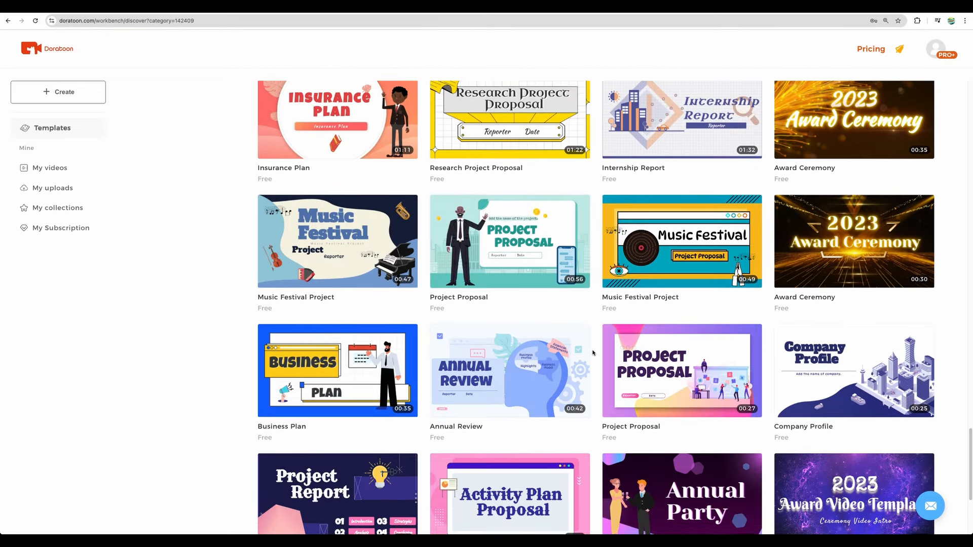
scroll(down, 3)
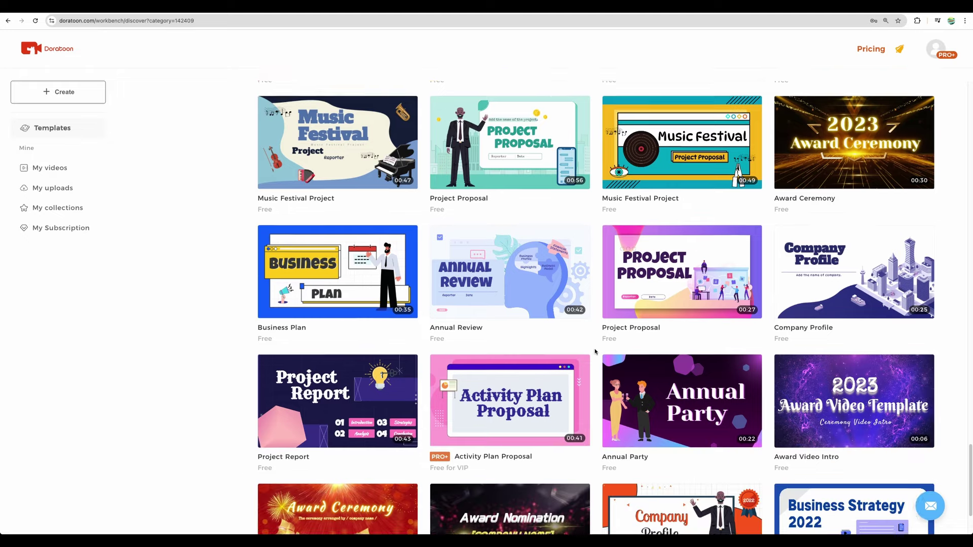
scroll(down, 3)
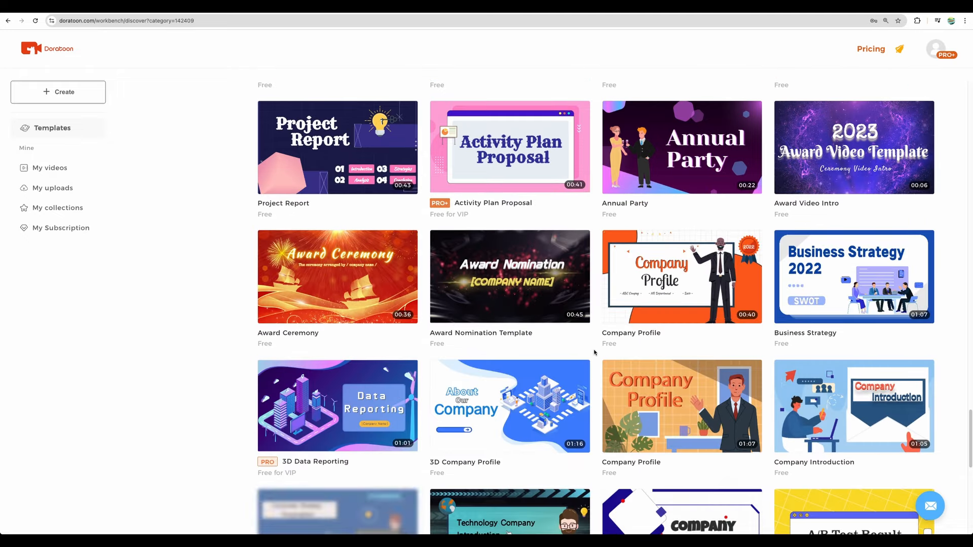
scroll(down, 3)
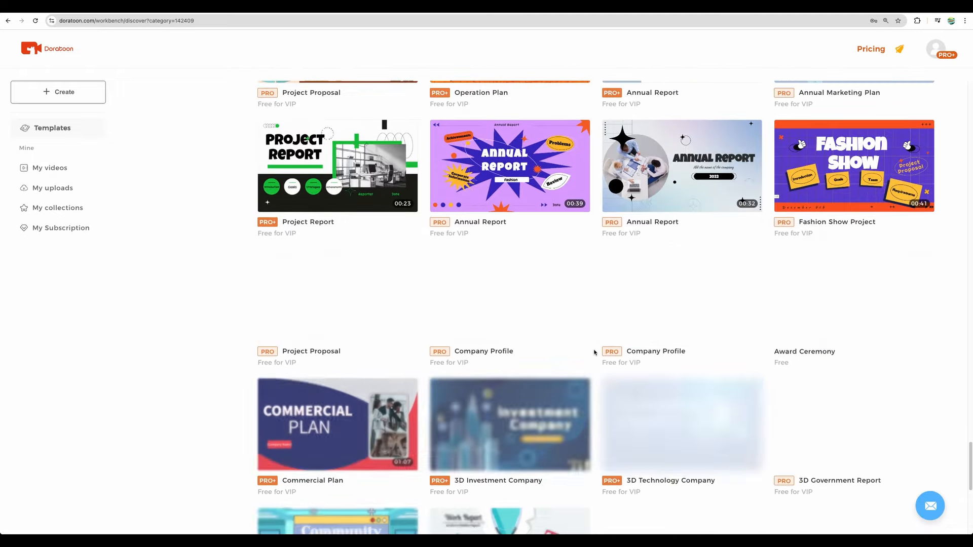
scroll(down, 3)
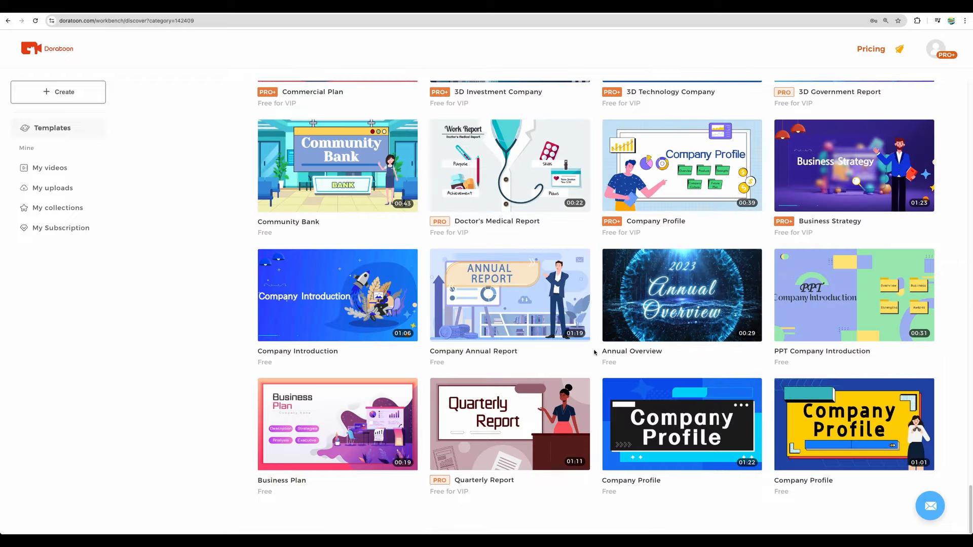
scroll(down, 3)
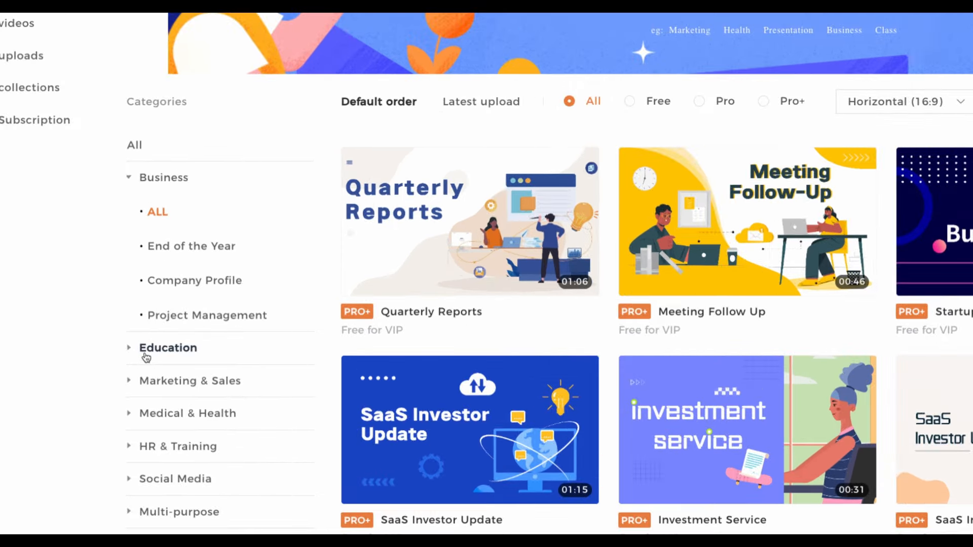
click(168, 348)
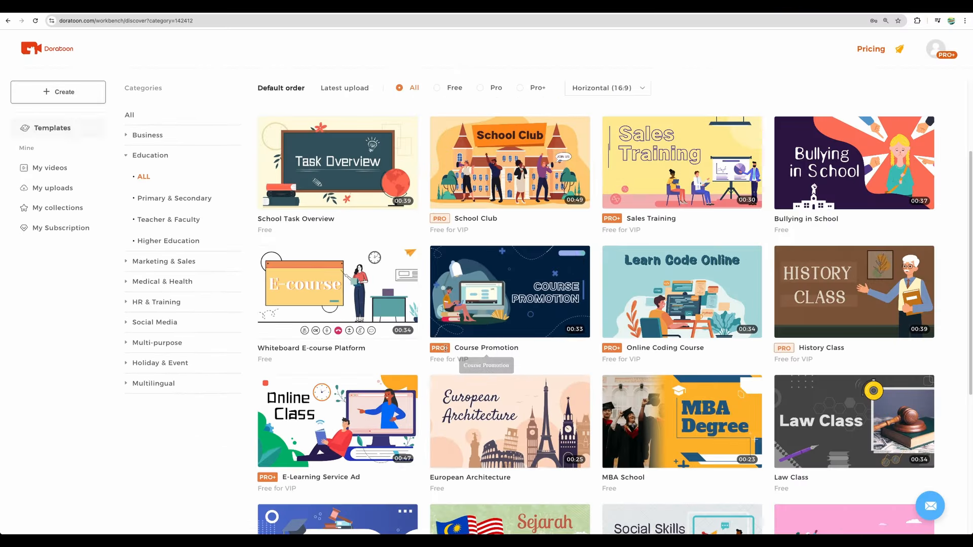
mouse_move(509, 291)
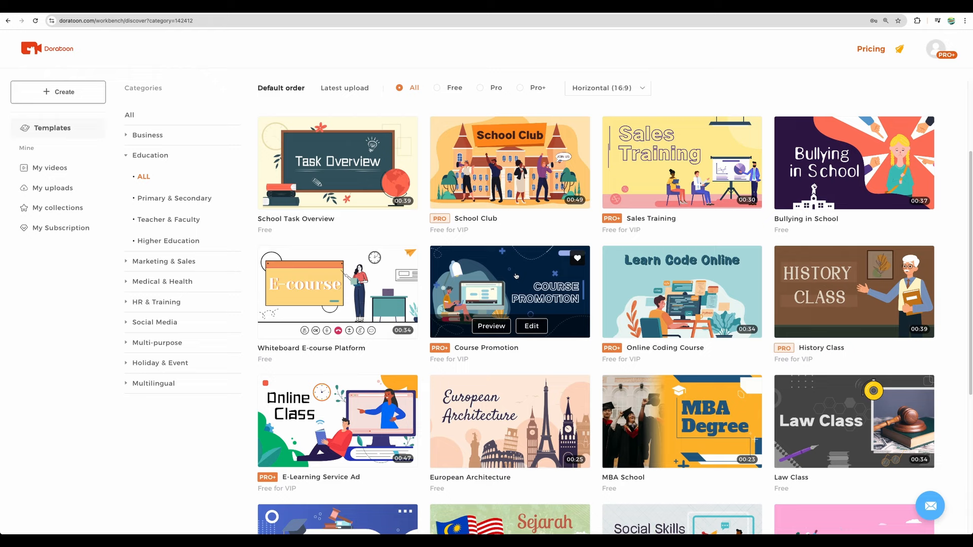
mouse_move(490, 326)
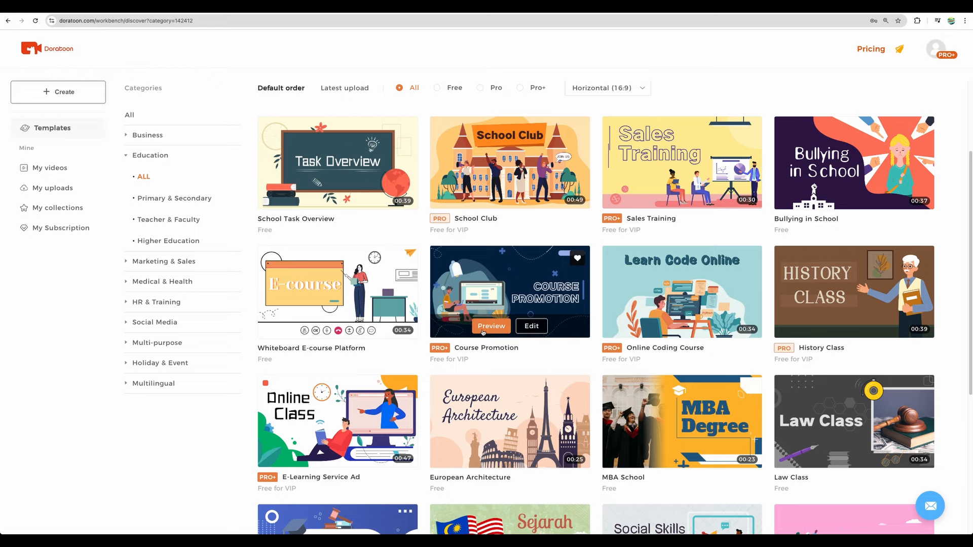
- Preview the Course Promotion template, playing its video and pausing around 0:18
click(491, 326)
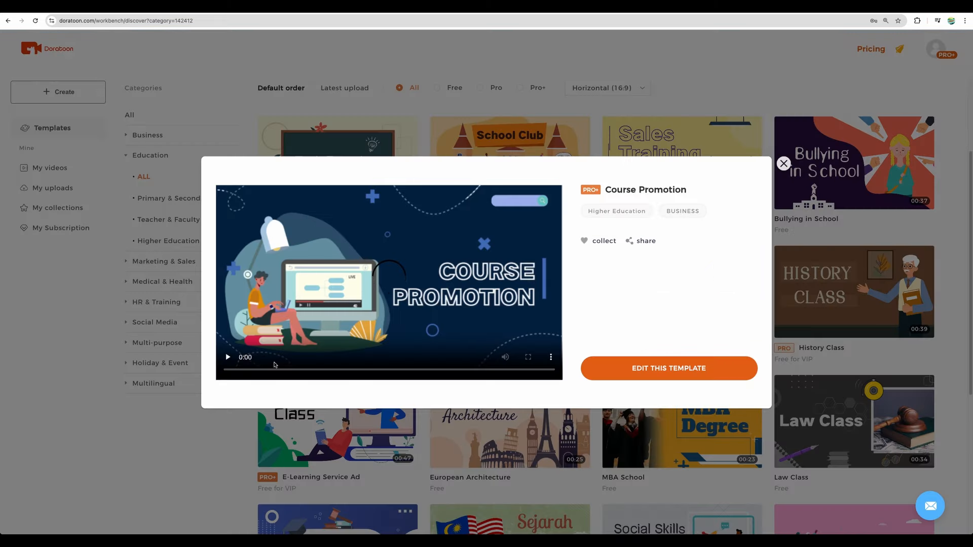
click(227, 356)
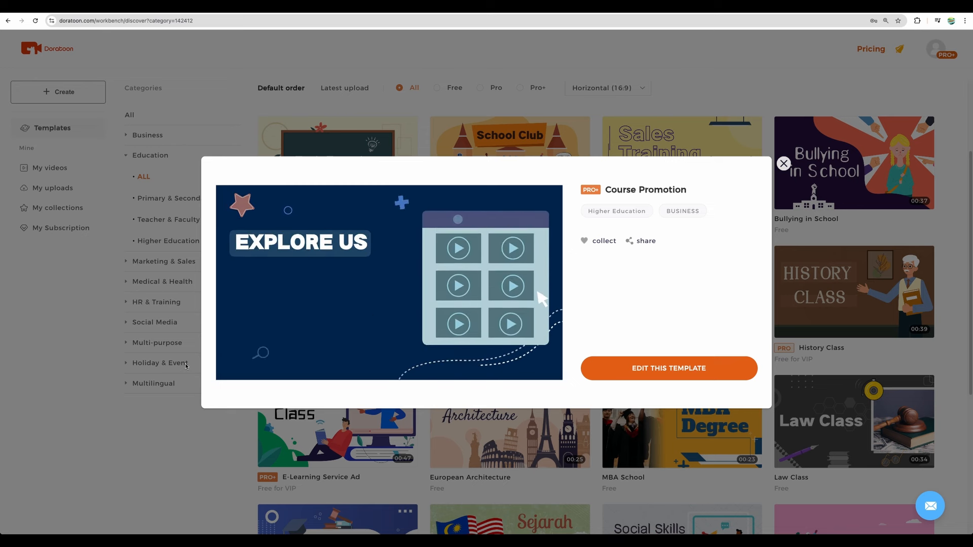
click(389, 282)
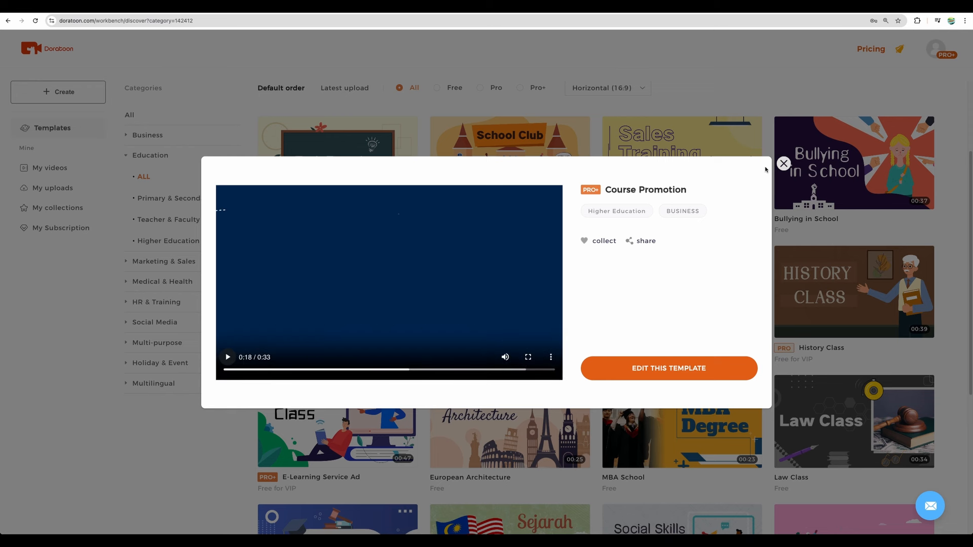
mouse_move(782, 164)
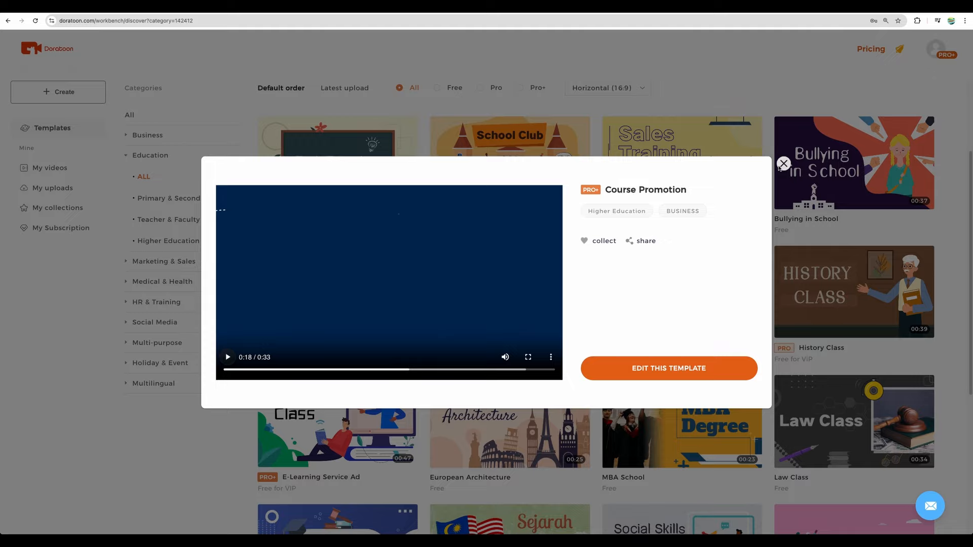
- Close the Course Promotion preview and scroll through the Education templates
click(783, 164)
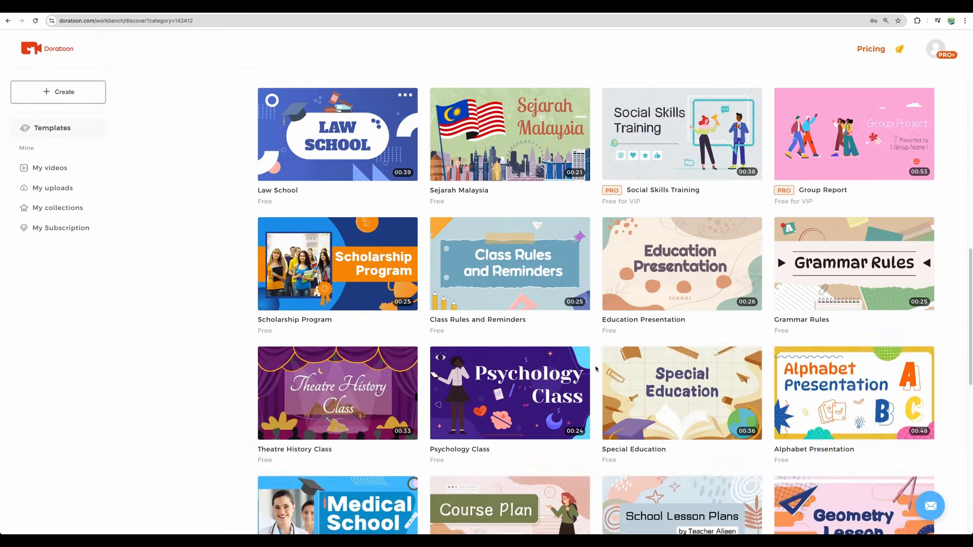
scroll(down, 3)
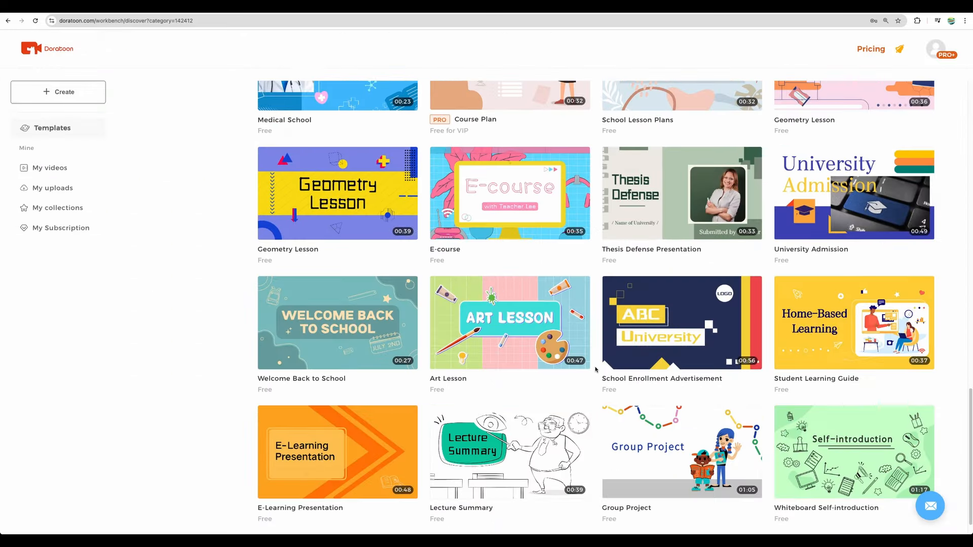
scroll(down, 3)
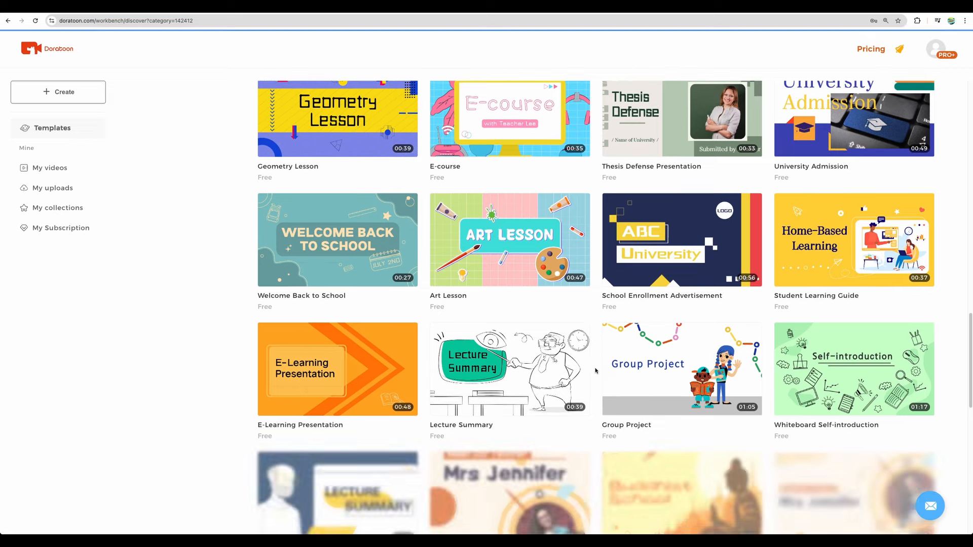
scroll(up, 3)
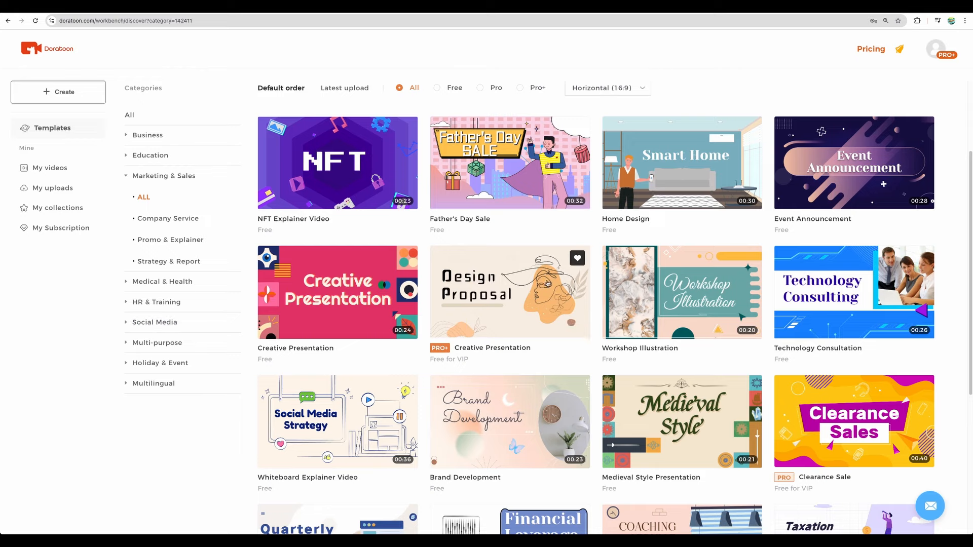
scroll(down, 3)
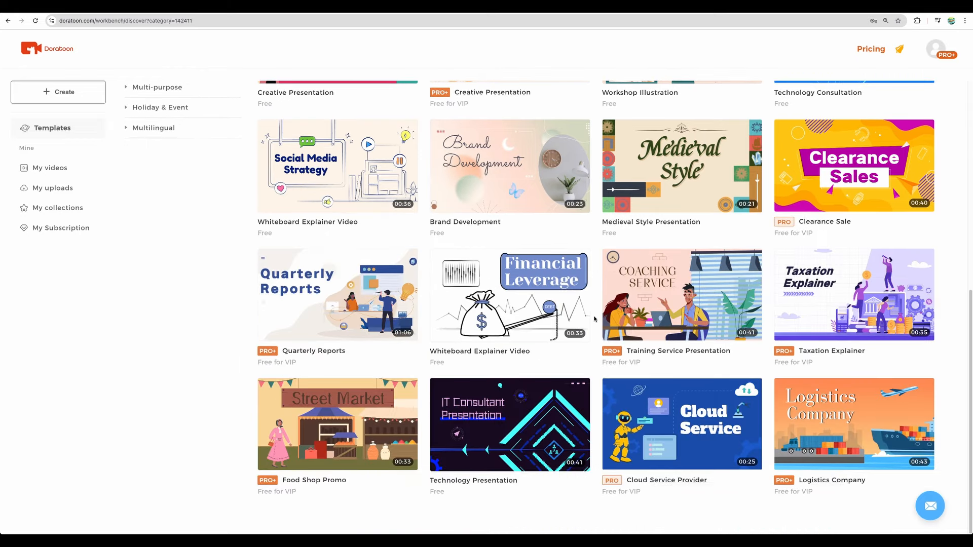
scroll(down, 3)
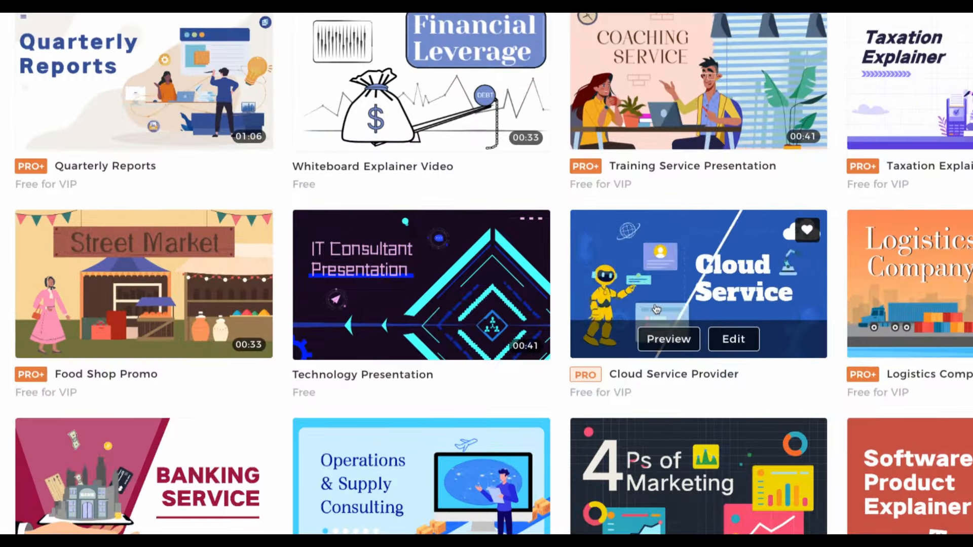
scroll(up, 3)
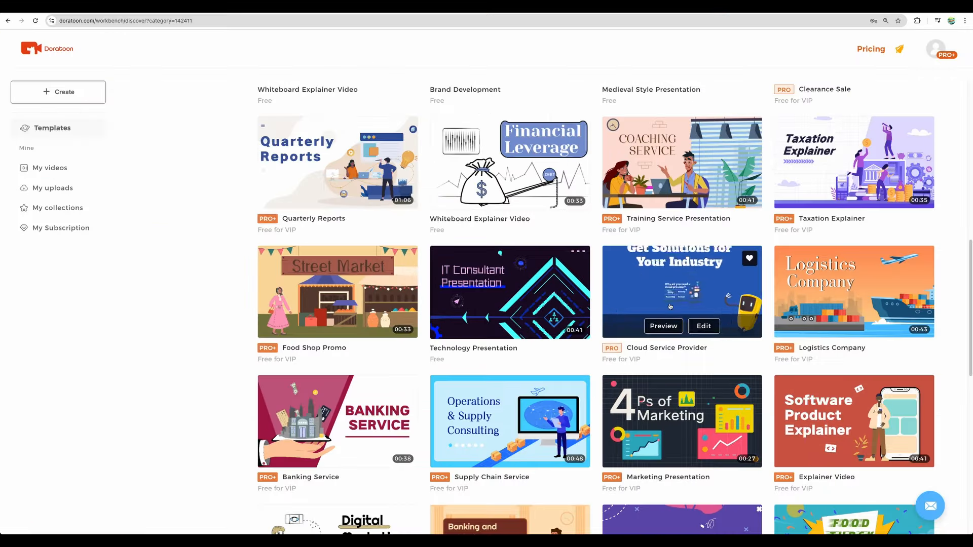
scroll(down, 3)
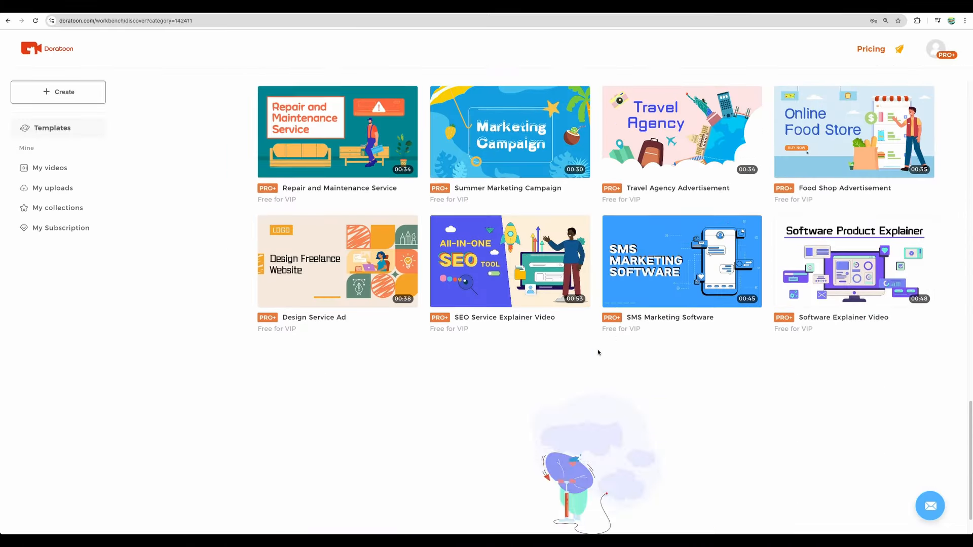
scroll(down, 3)
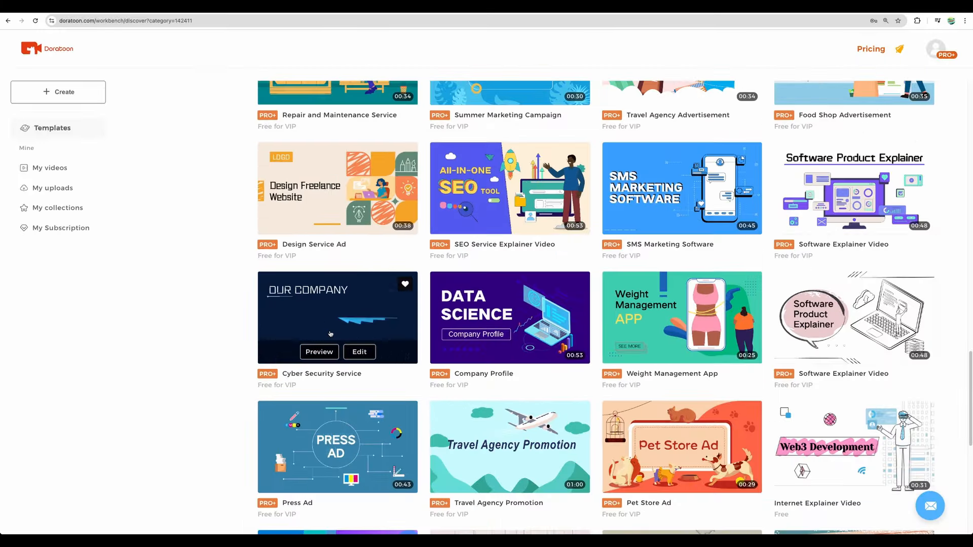
mouse_move(596, 275)
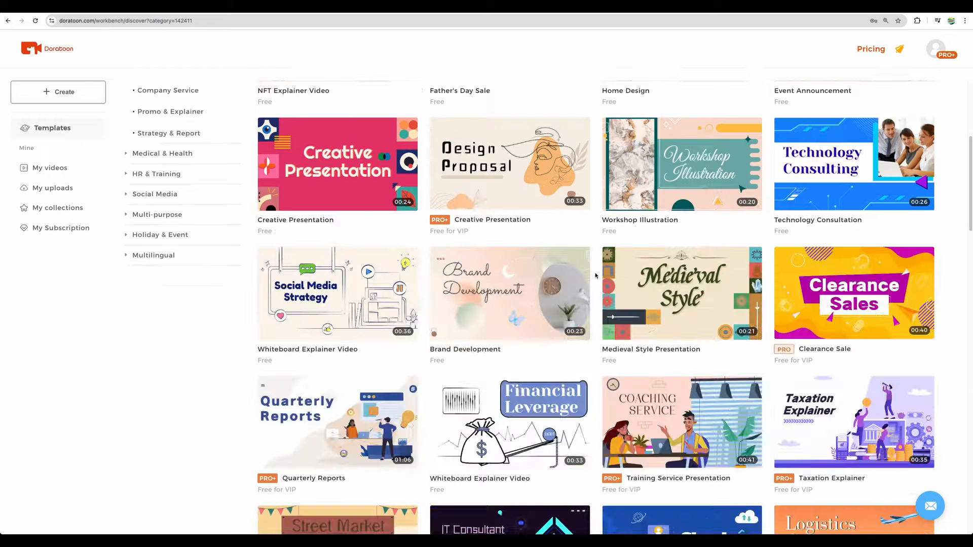
- List the Medical & Health templates and scroll through them, back to Stress Reduction
click(162, 153)
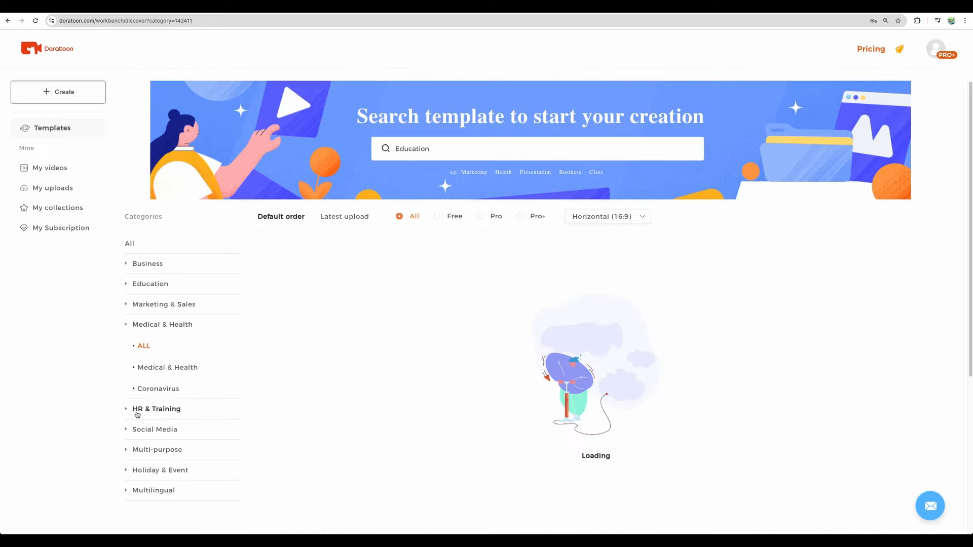
click(143, 345)
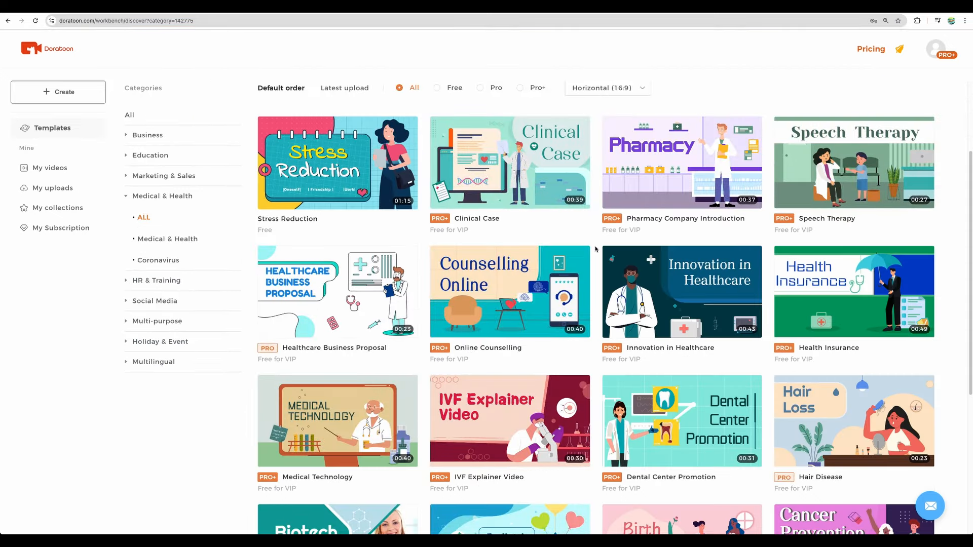
scroll(down, 3)
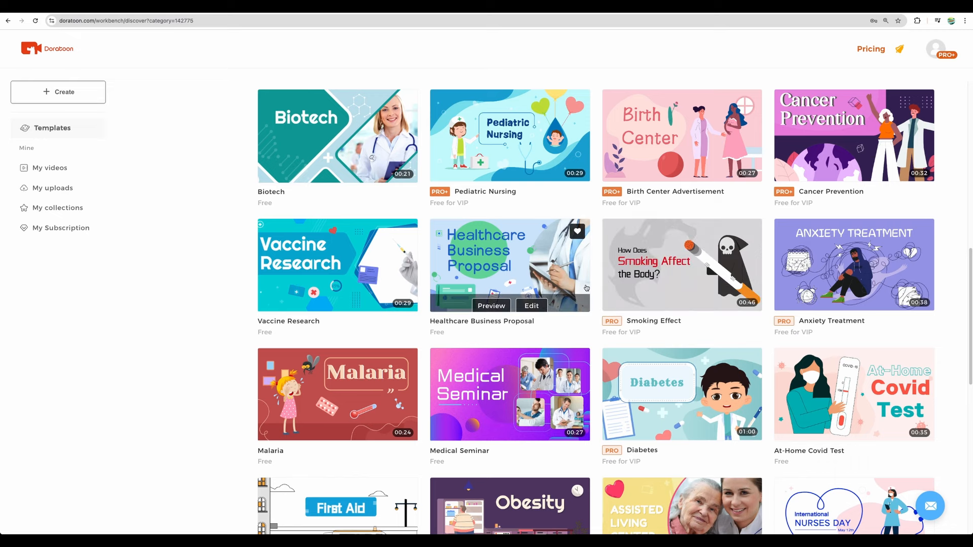
scroll(down, 3)
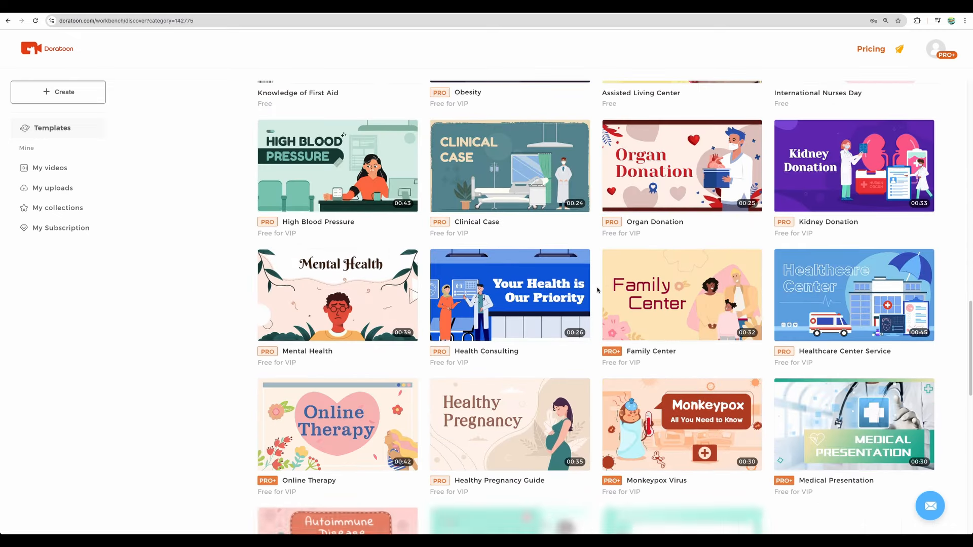
scroll(up, 3)
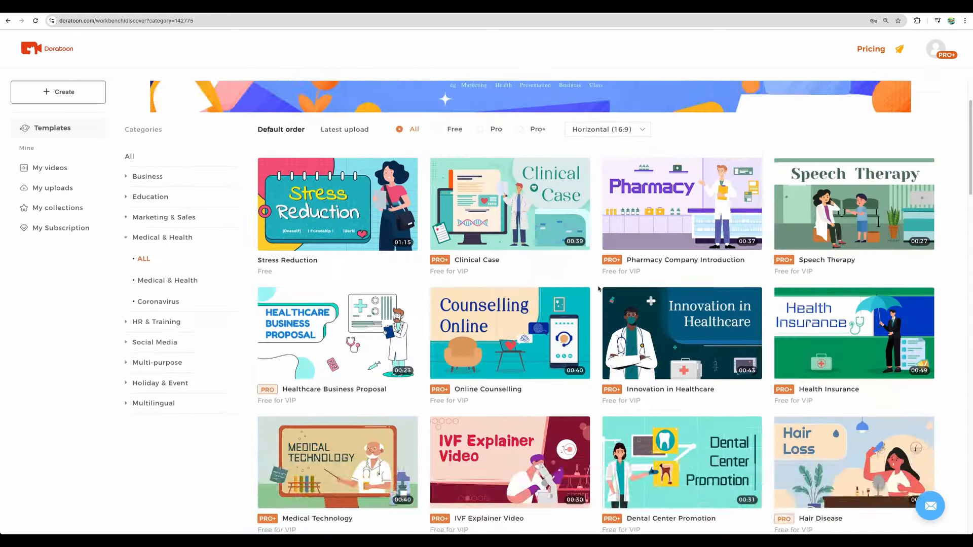
- List the HR & Training templates and scroll down through the results
click(157, 321)
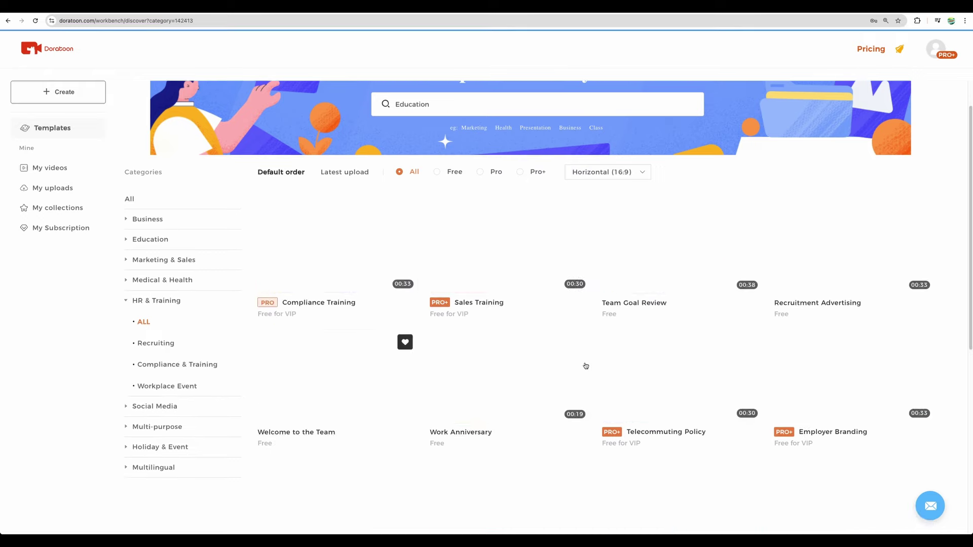
scroll(down, 3)
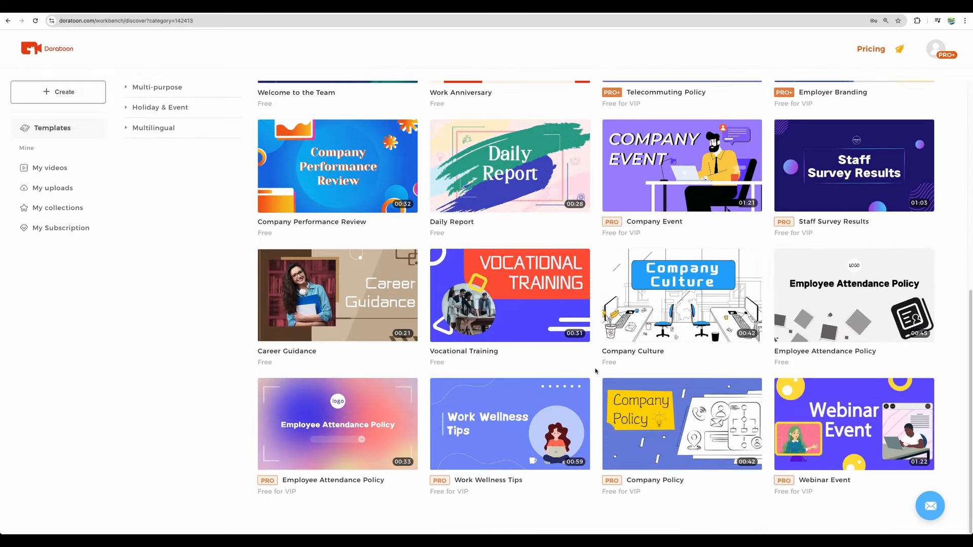
scroll(down, 3)
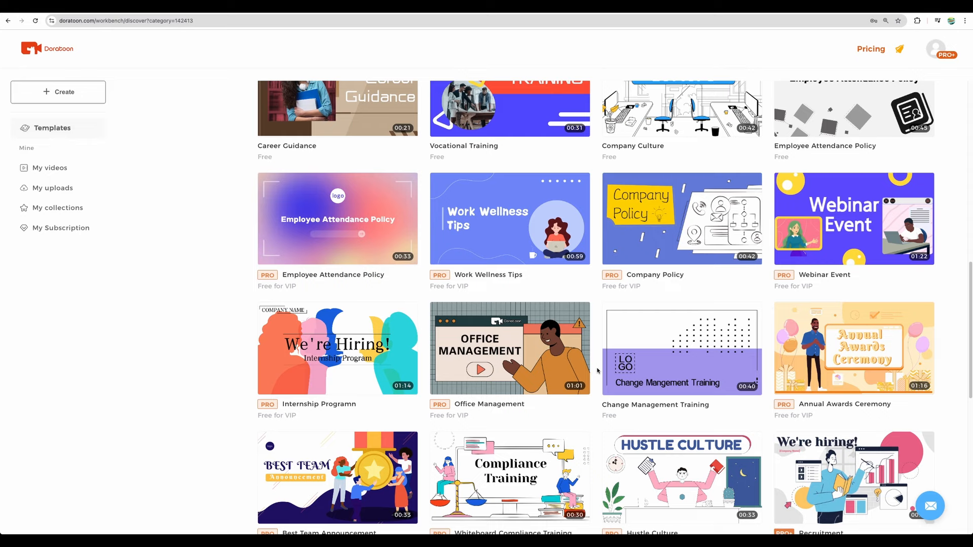
scroll(down, 3)
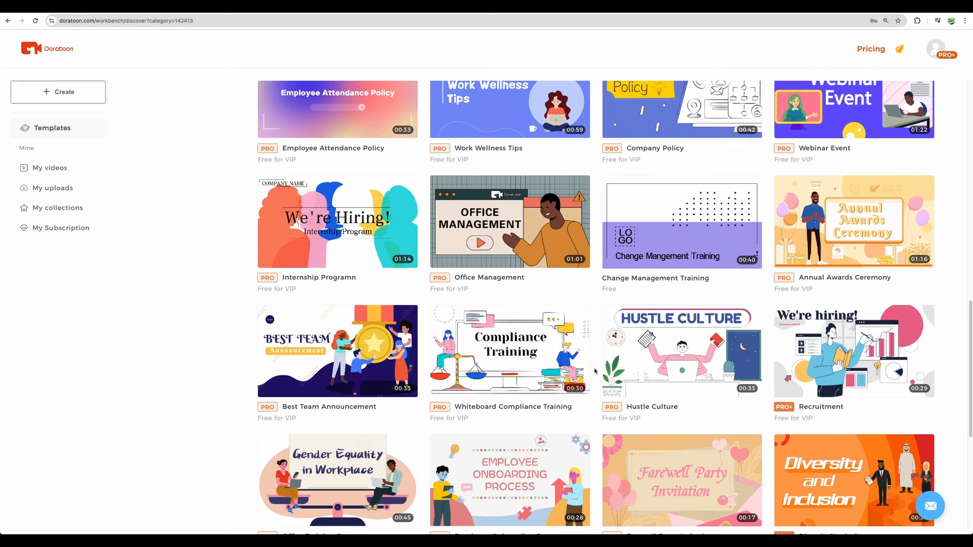
scroll(down, 3)
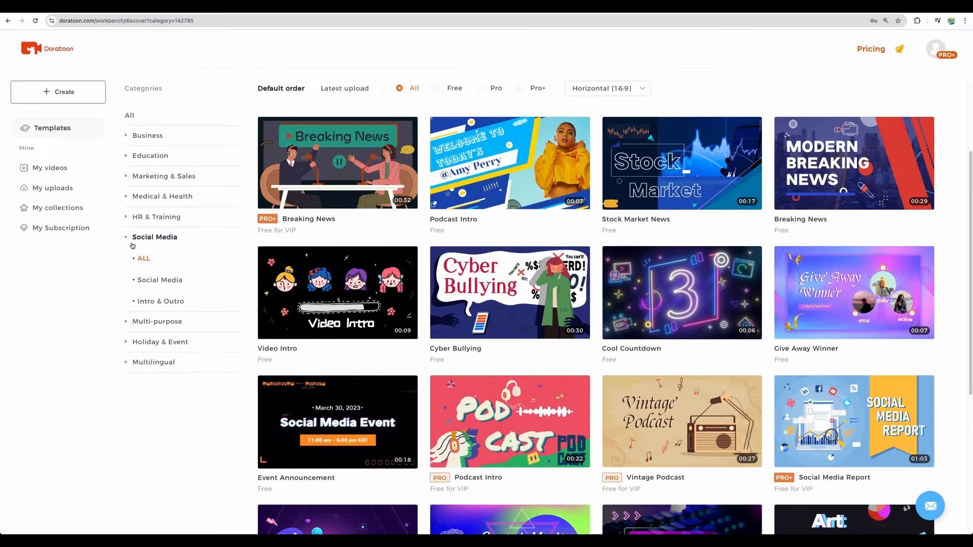
mouse_move(596, 279)
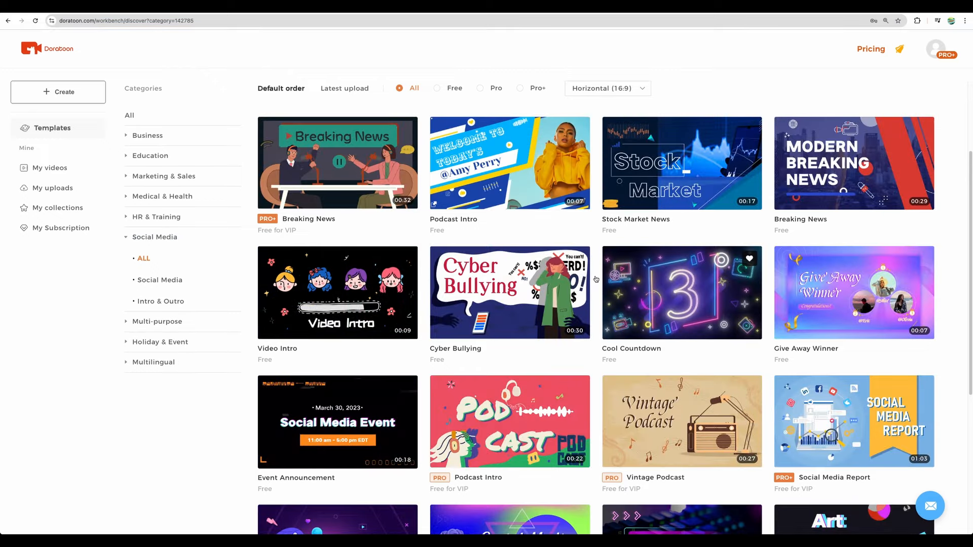
- Scroll the Social Media templates past Game Guide and Esport Presentation, then back to the top
scroll(down, 3)
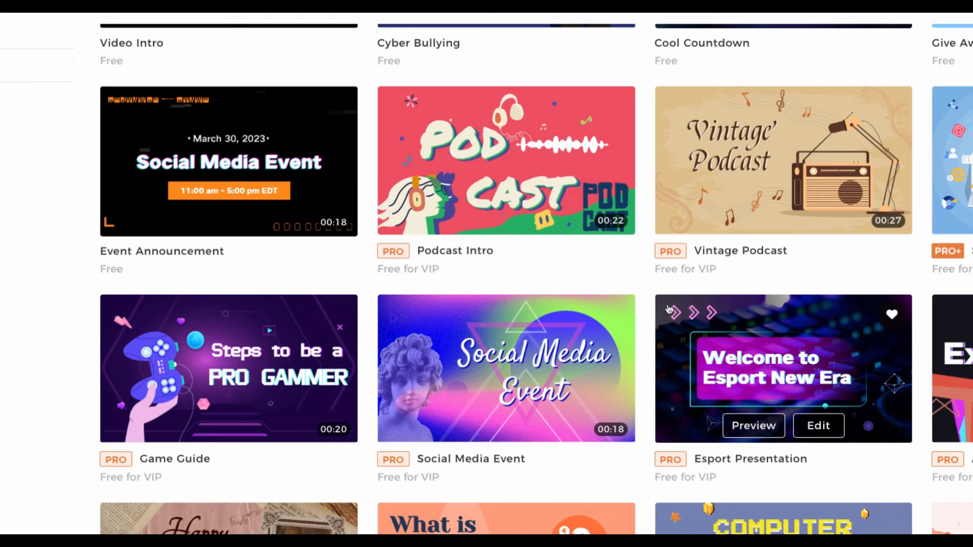
scroll(up, 3)
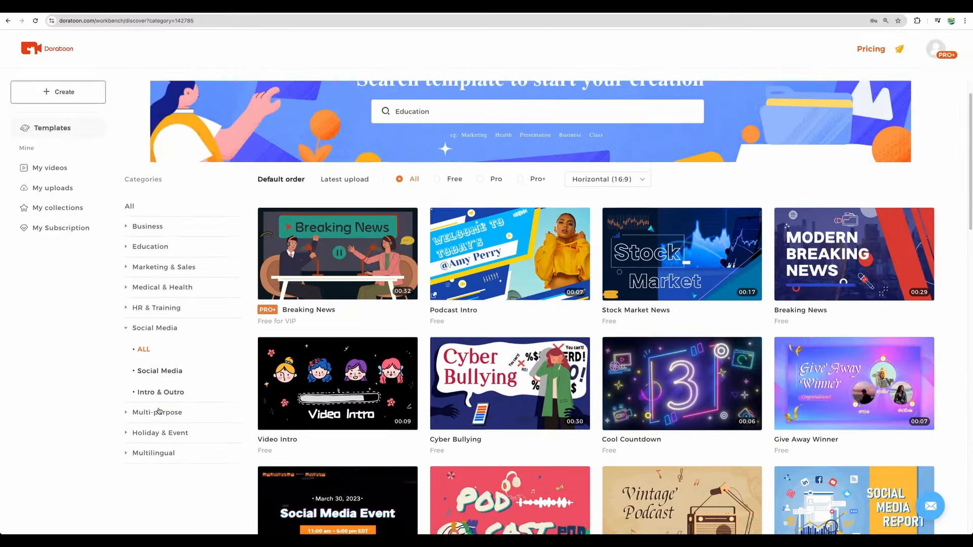
- List the Multi-purpose templates and scroll down through them
click(157, 412)
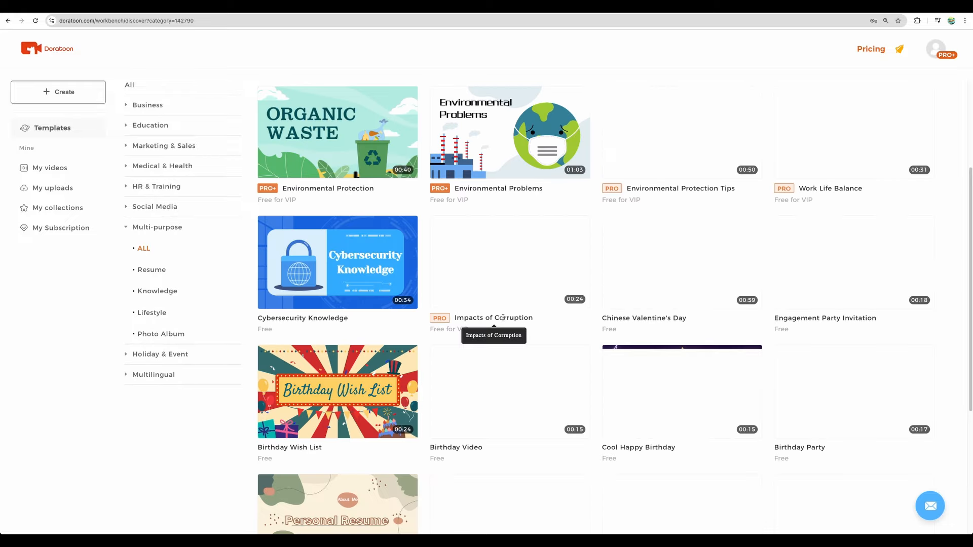
scroll(down, 3)
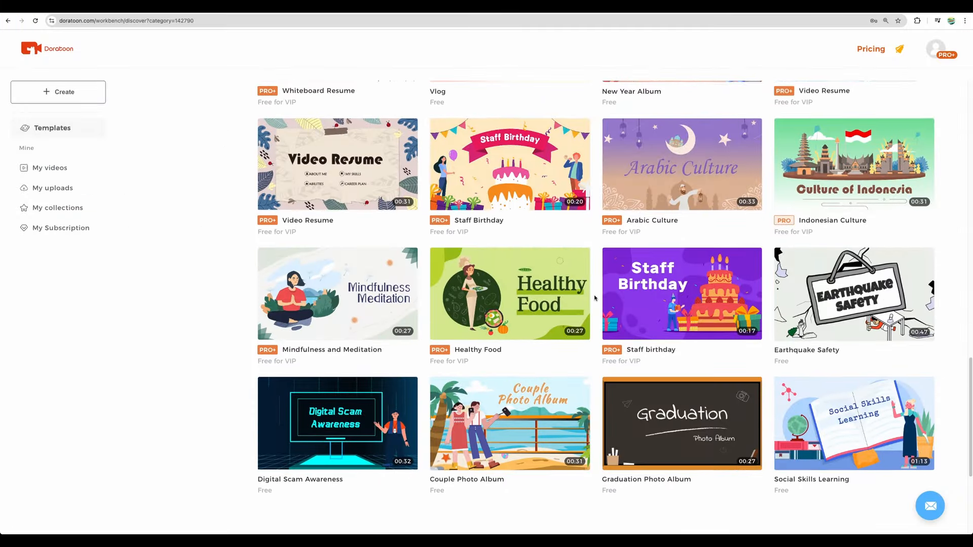
scroll(down, 3)
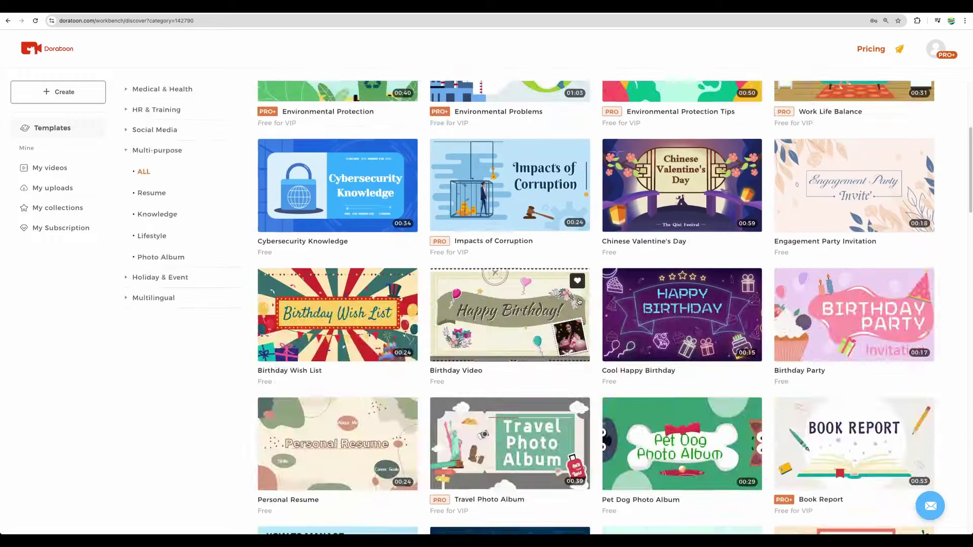
- Show ALL Holiday & Event templates and scroll down the grid
click(160, 277)
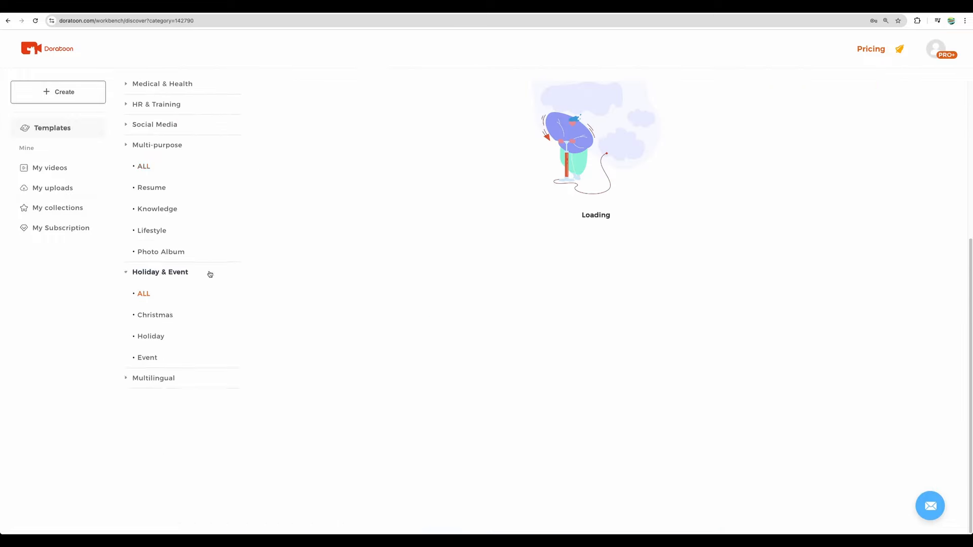
click(144, 294)
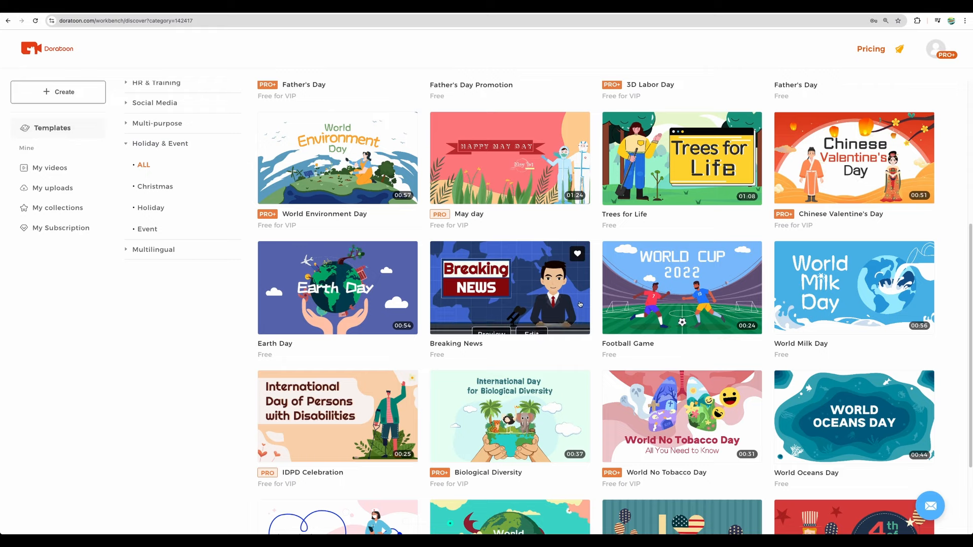
scroll(down, 3)
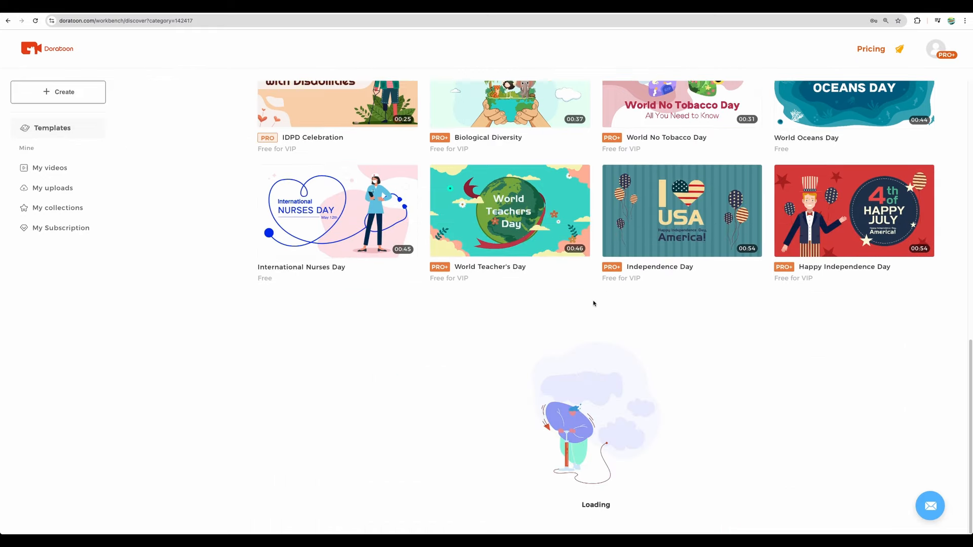
scroll(down, 3)
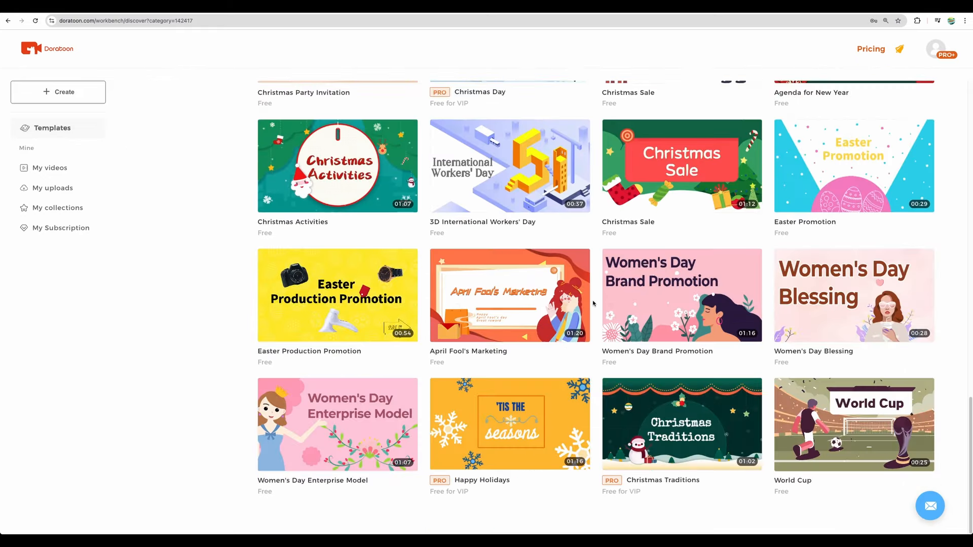
scroll(down, 3)
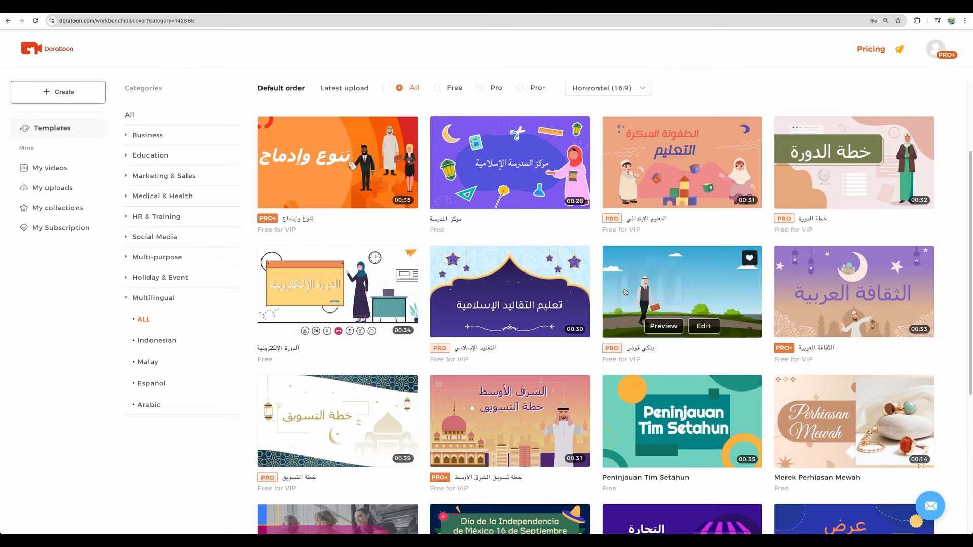
- Scroll through the Multilingual templates with Arabic, Indonesian and Spanish titles, then back up
scroll(down, 3)
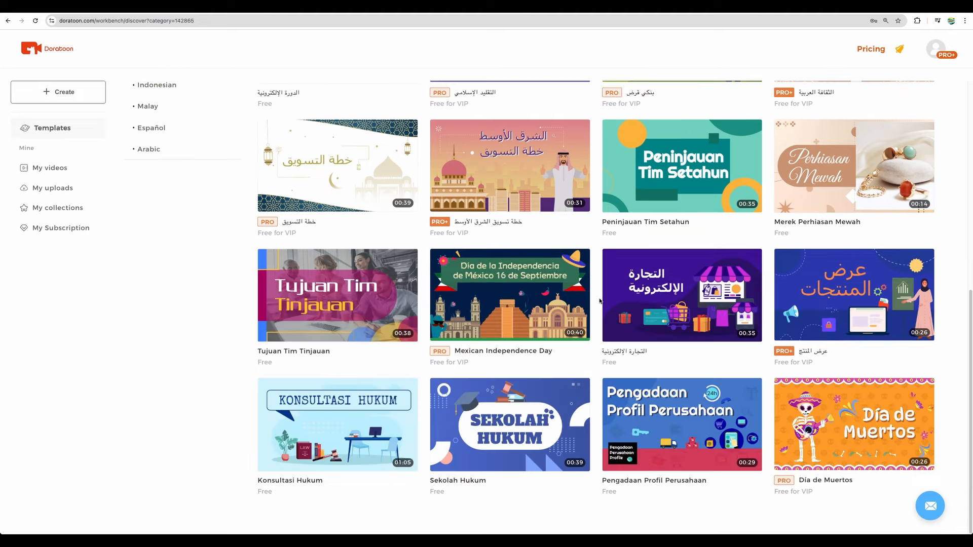
scroll(down, 3)
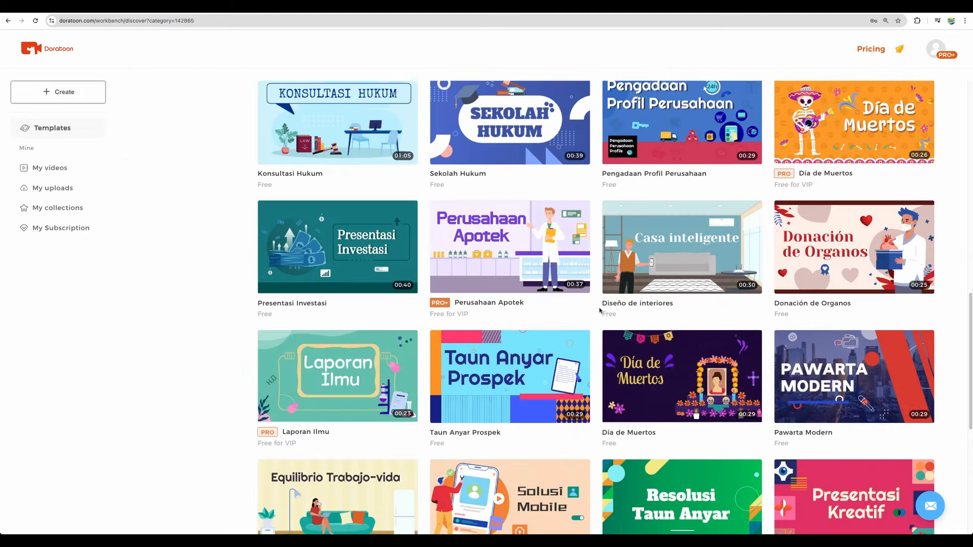
scroll(up, 3)
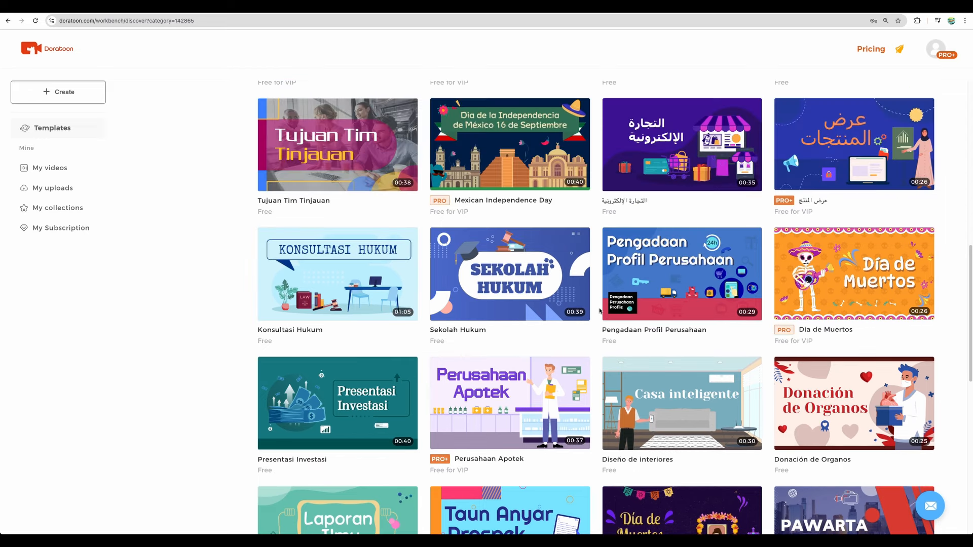
scroll(up, 3)
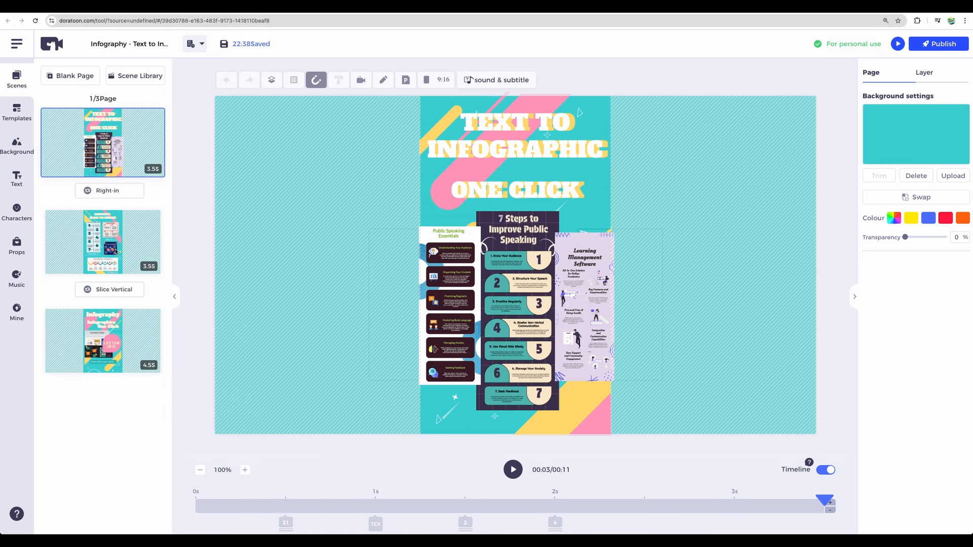
mouse_move(191, 147)
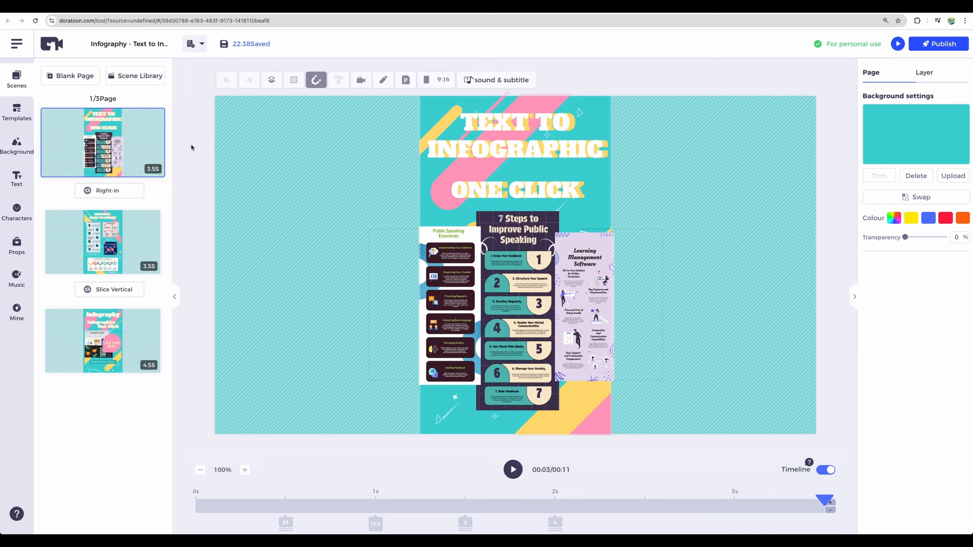
mouse_move(168, 144)
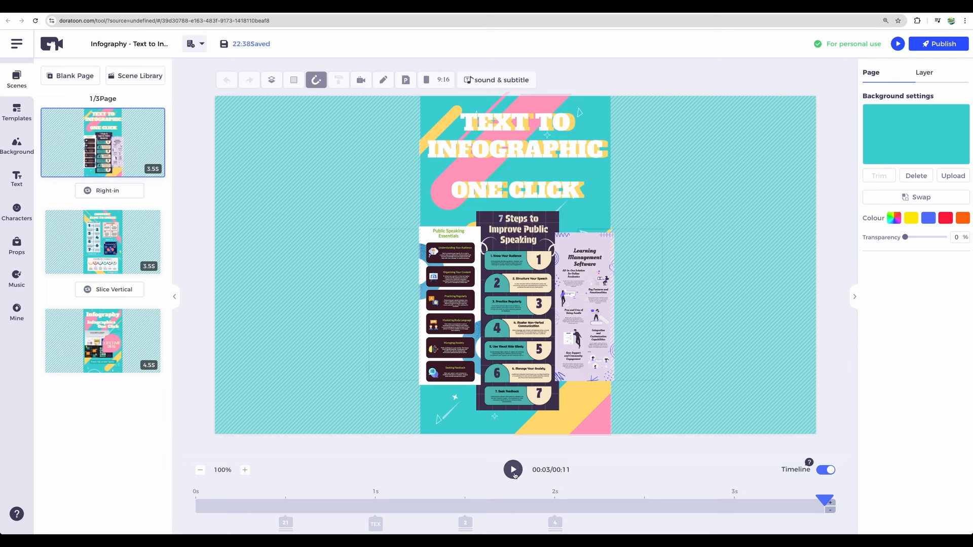
click(511, 470)
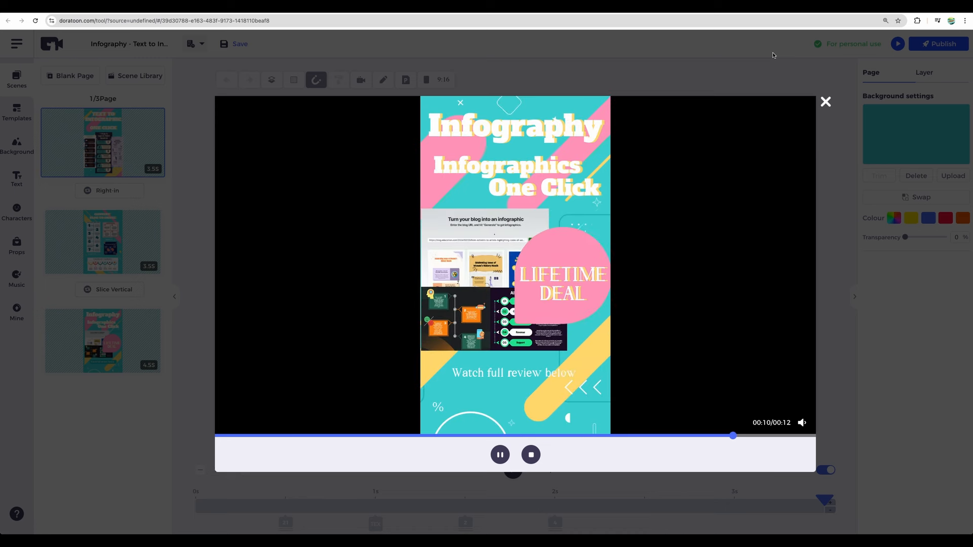
click(530, 454)
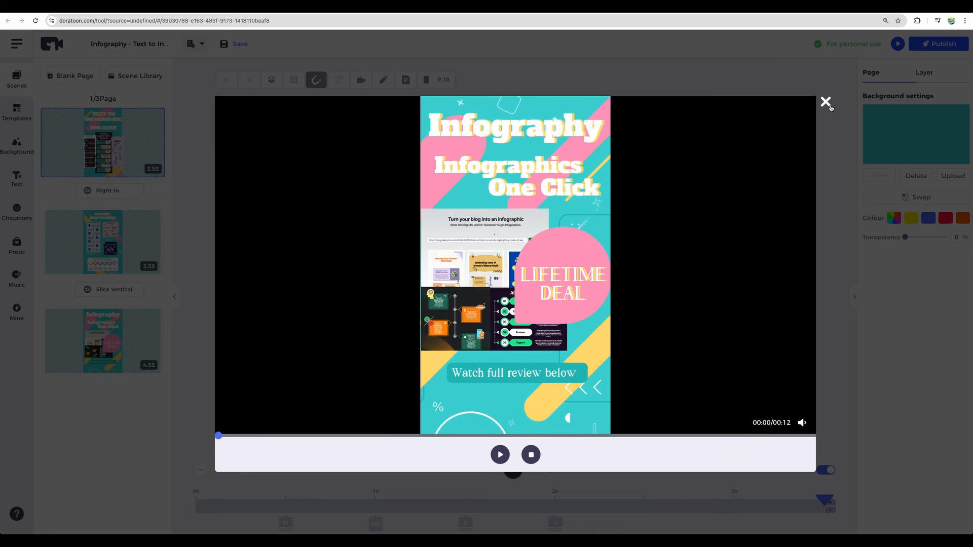
click(825, 101)
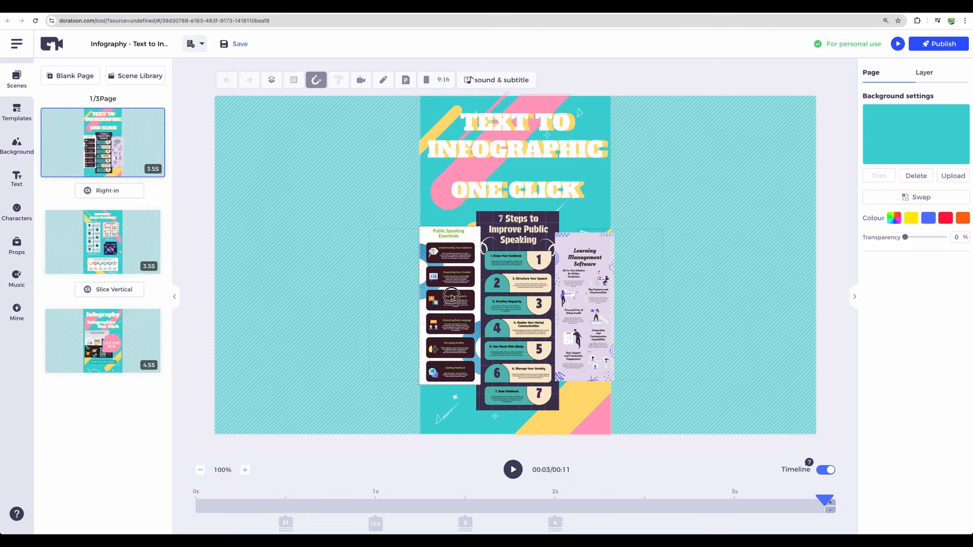
click(449, 310)
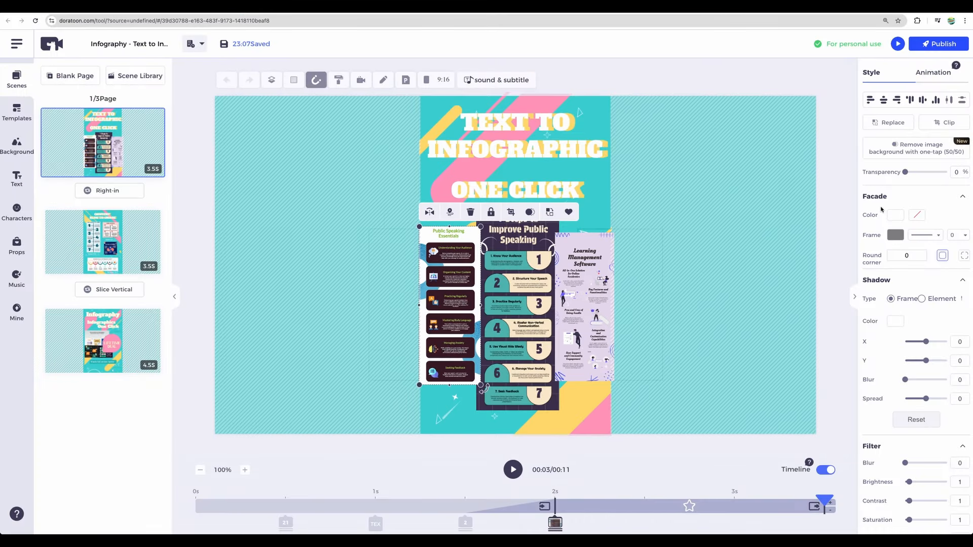
click(933, 72)
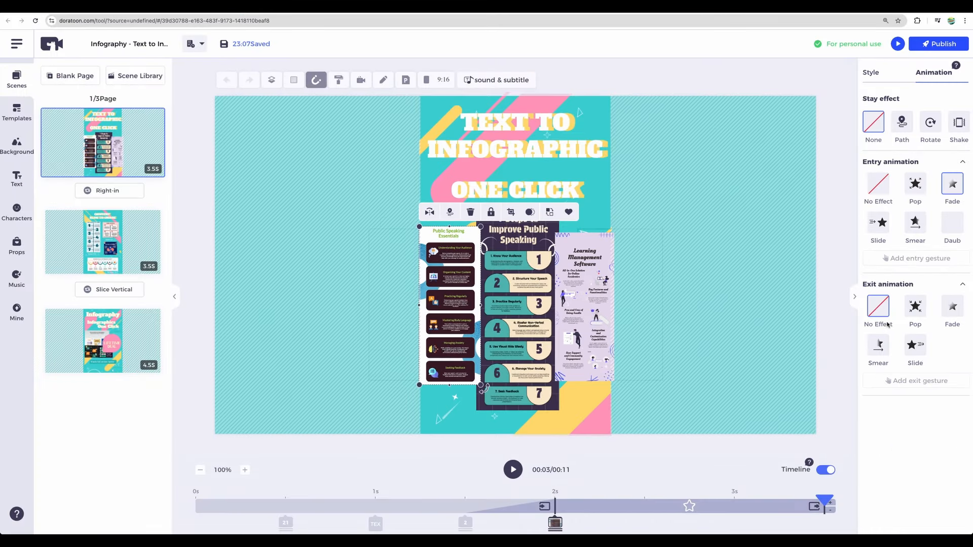
click(877, 224)
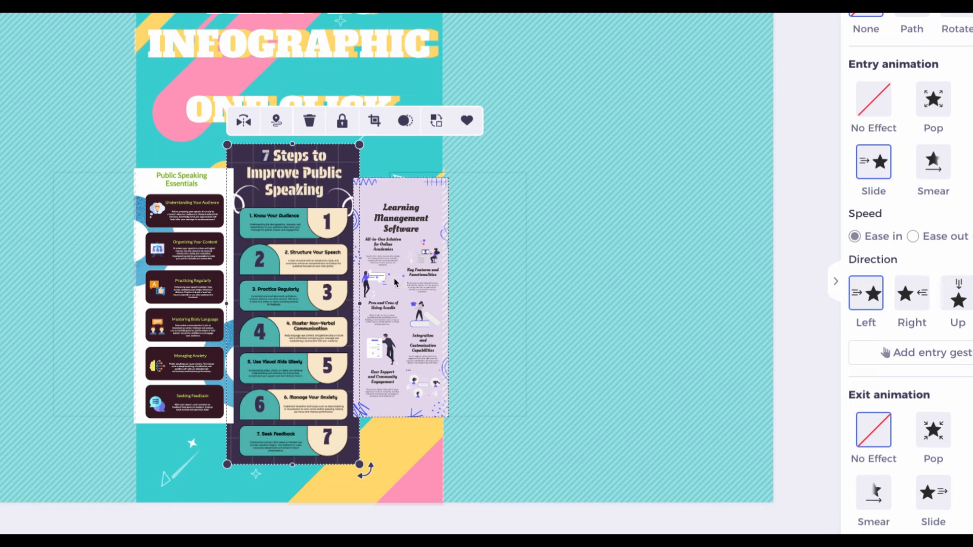
click(512, 470)
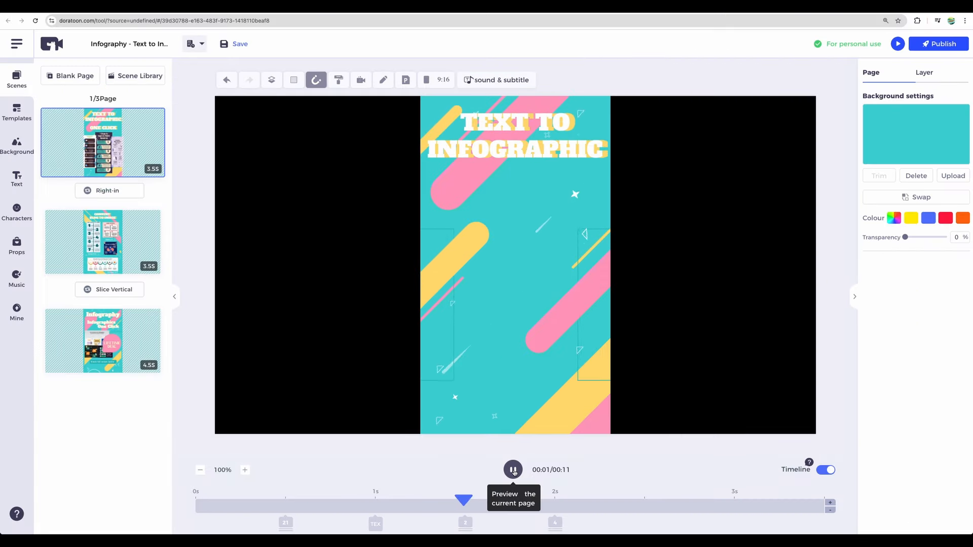
click(514, 470)
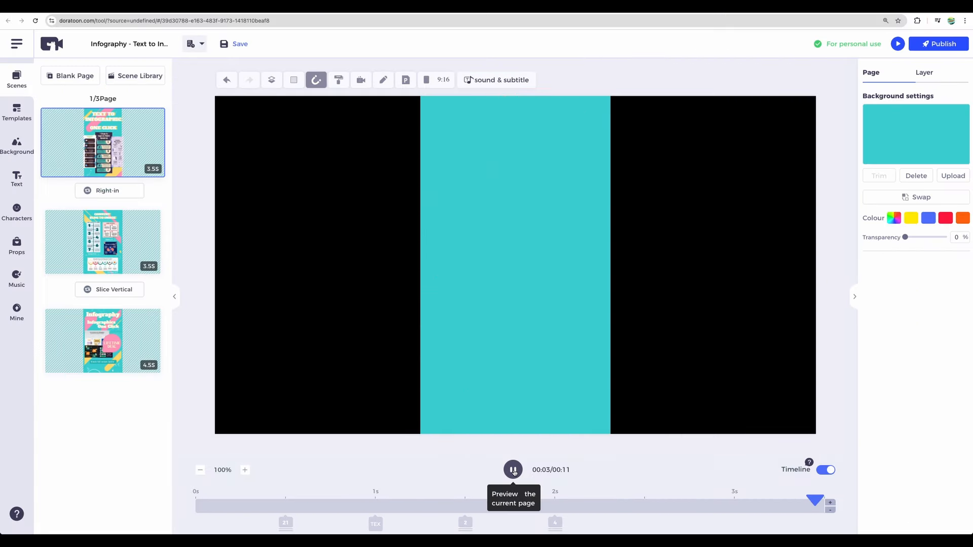
click(512, 469)
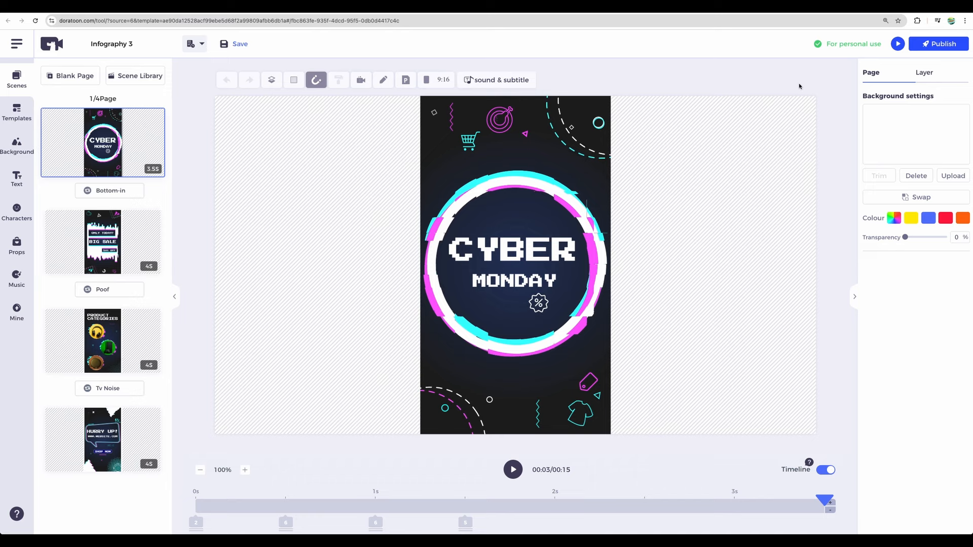
- Preview the whole Cyber Monday video to its Hurry Up ending, then close the preview
click(512, 470)
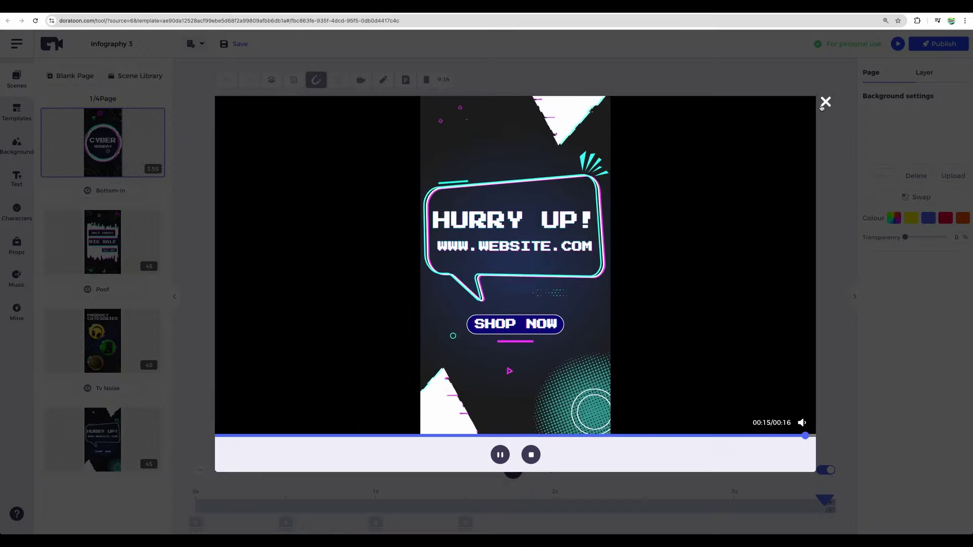
click(825, 102)
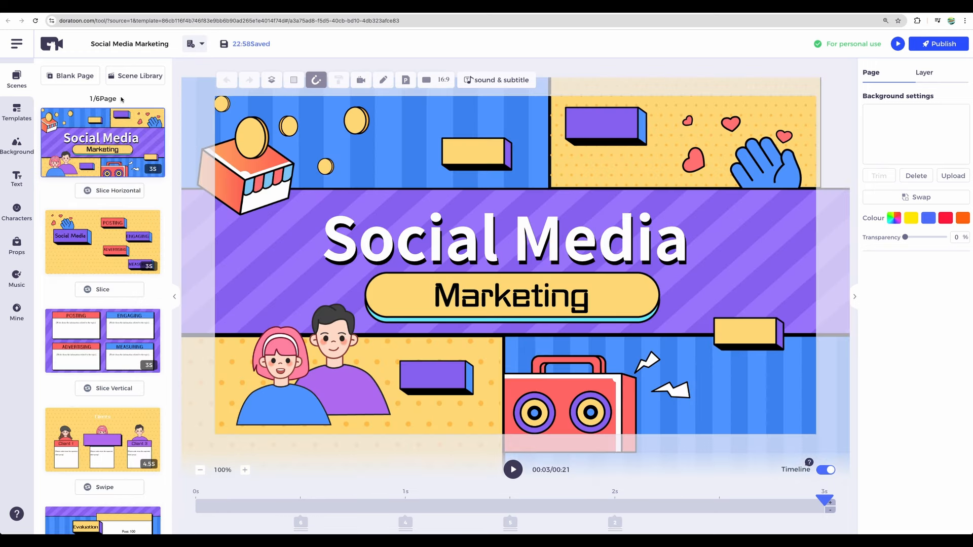
mouse_move(122, 249)
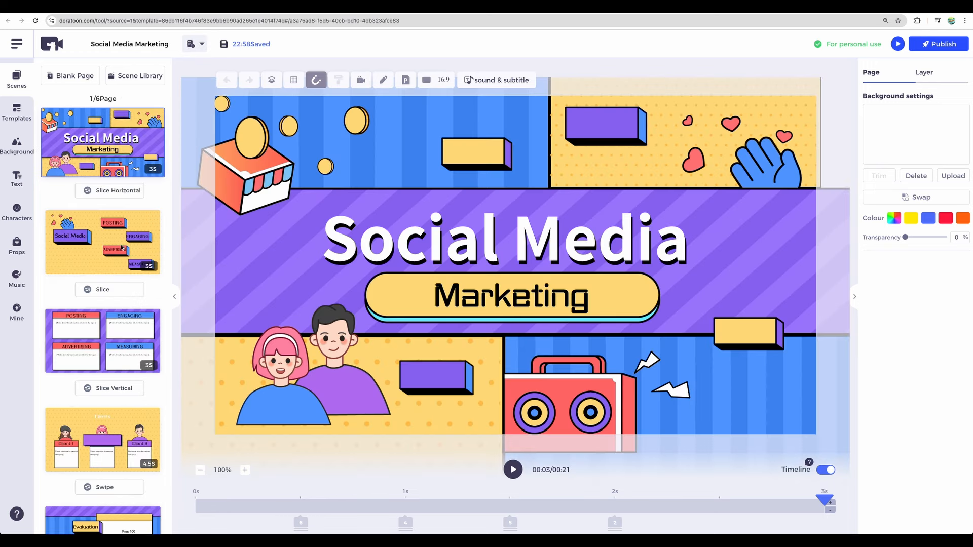
- Go to page 2 of the Social Media Marketing project and scroll its block settings
click(103, 242)
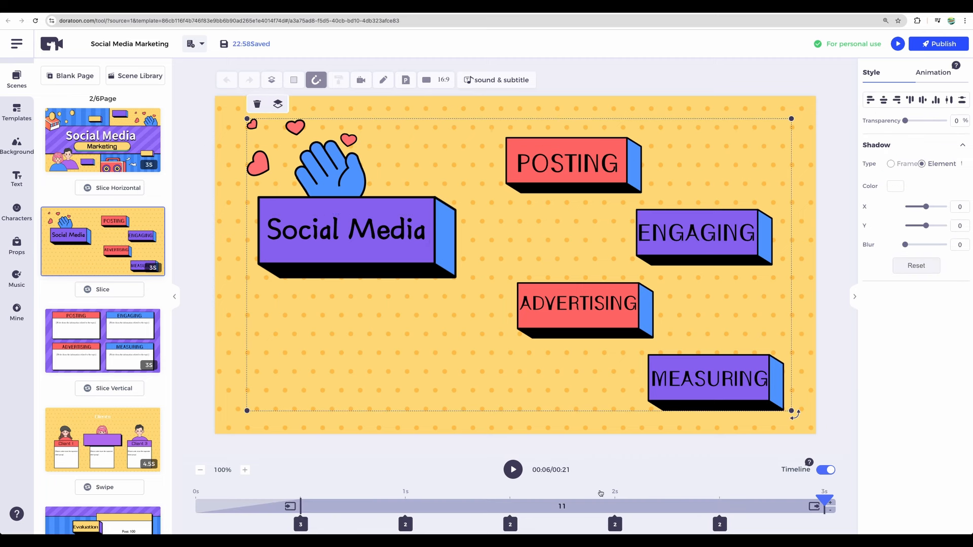
mouse_move(456, 468)
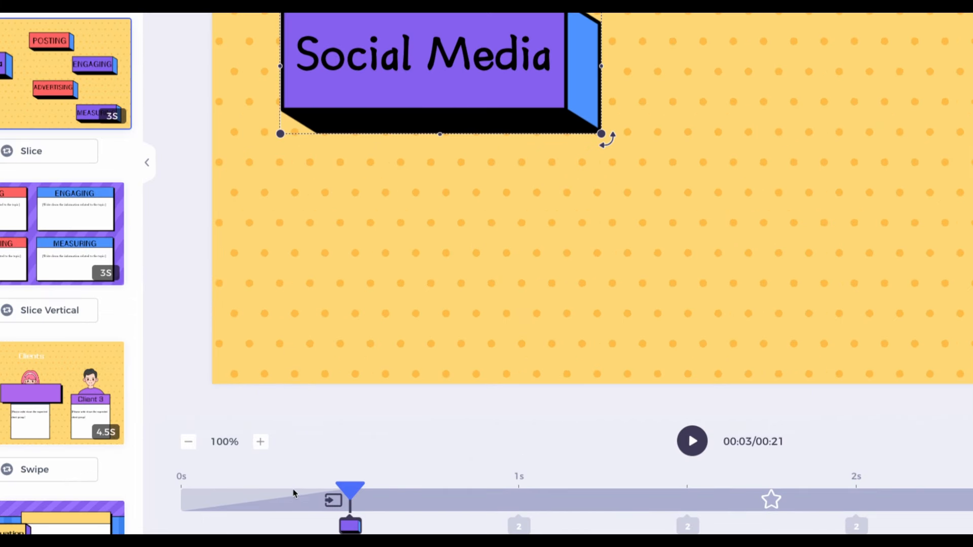
mouse_move(353, 503)
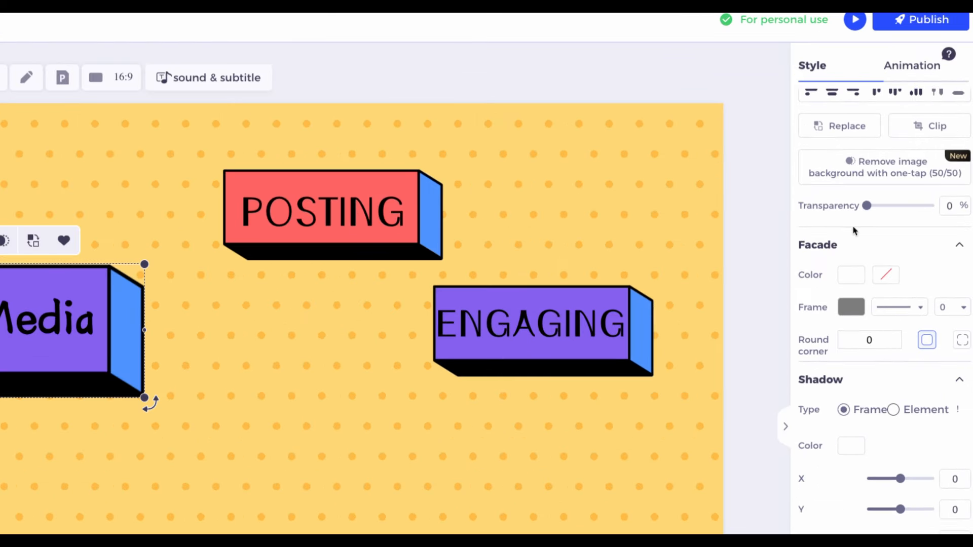
scroll(down, 3)
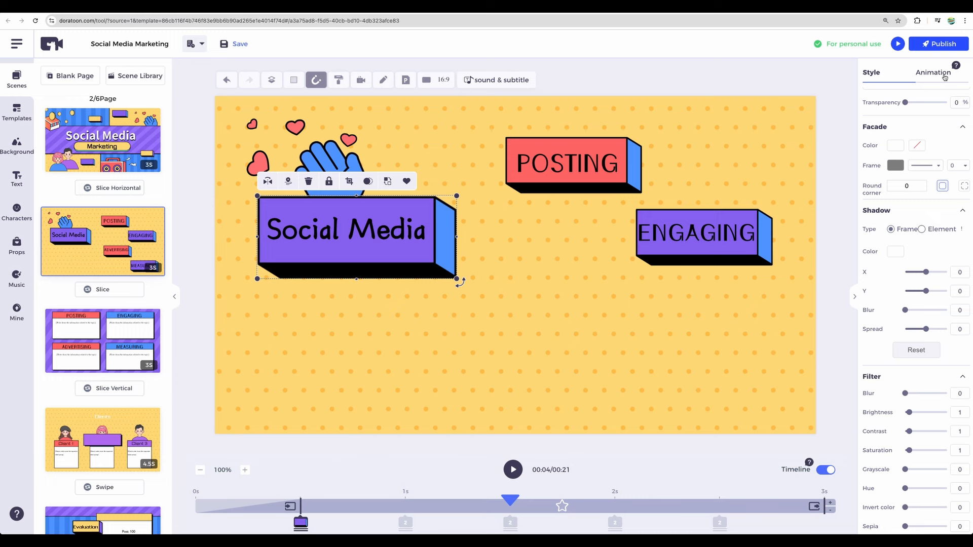
- Give the Social Media box a slide-in-from-left entry and preview the second page
click(933, 73)
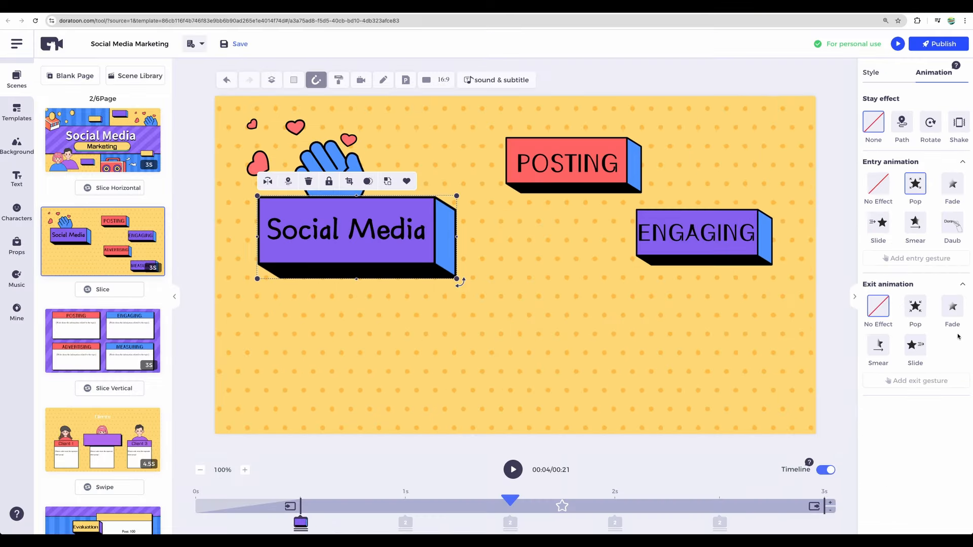
mouse_move(391, 215)
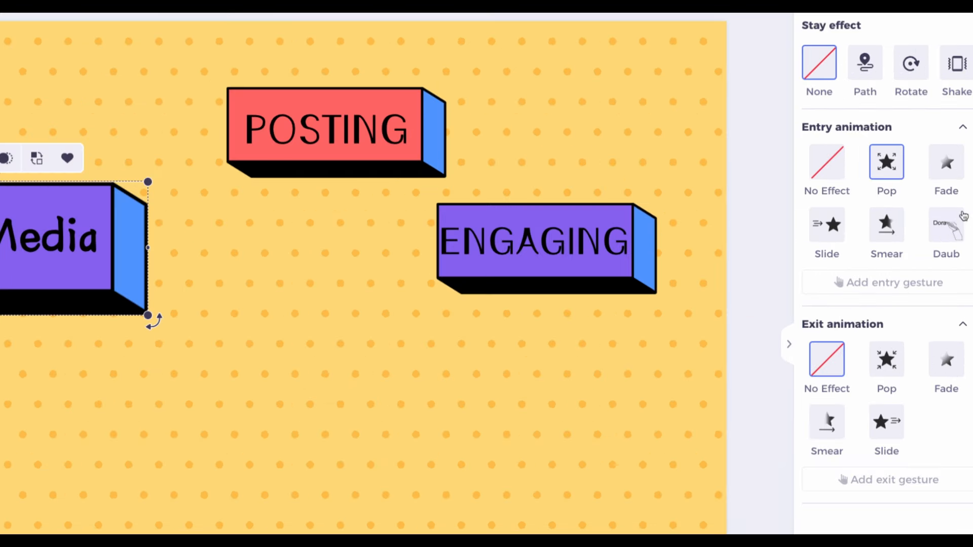
mouse_move(826, 224)
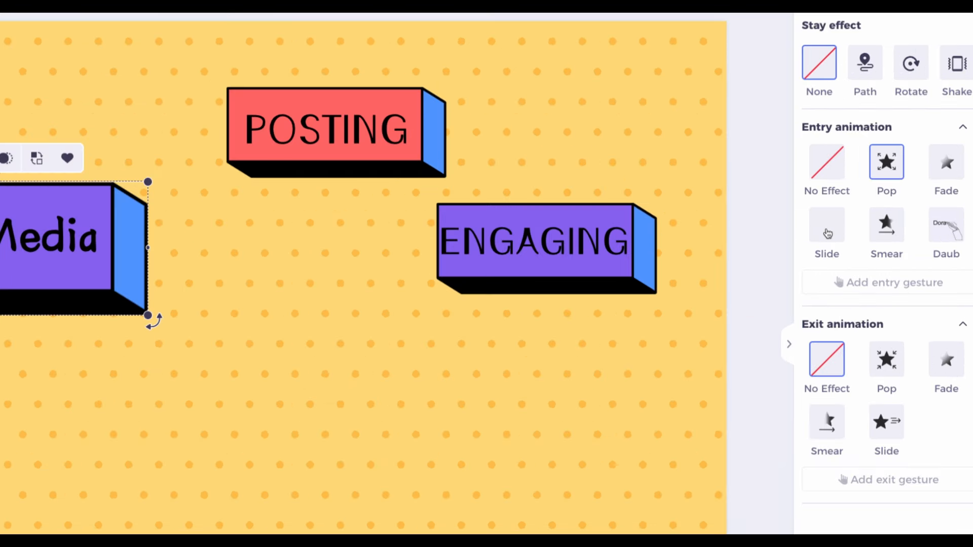
click(825, 225)
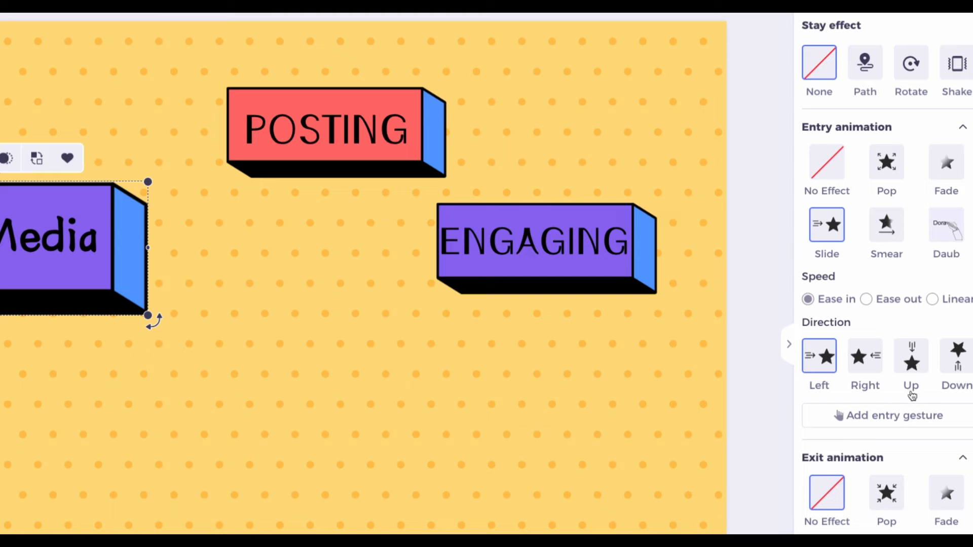
click(957, 340)
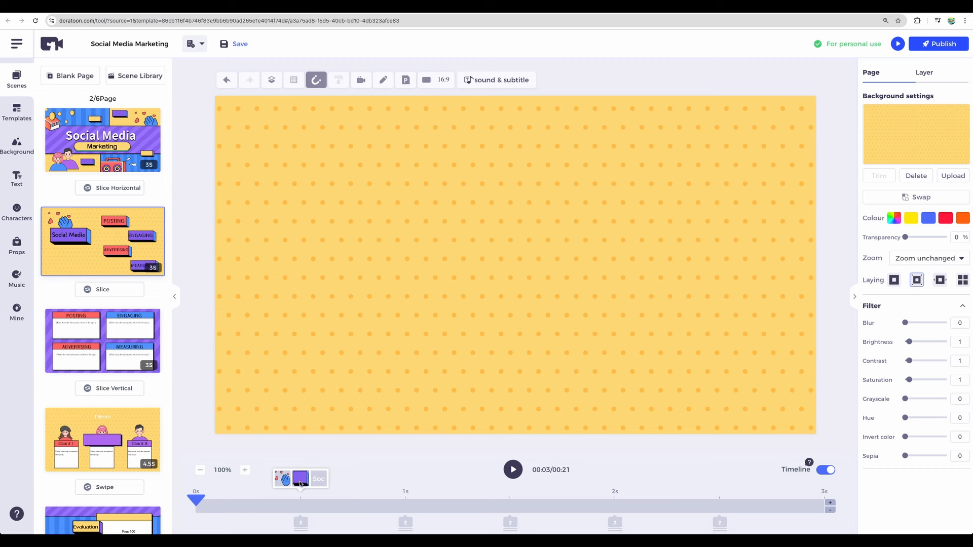
click(356, 238)
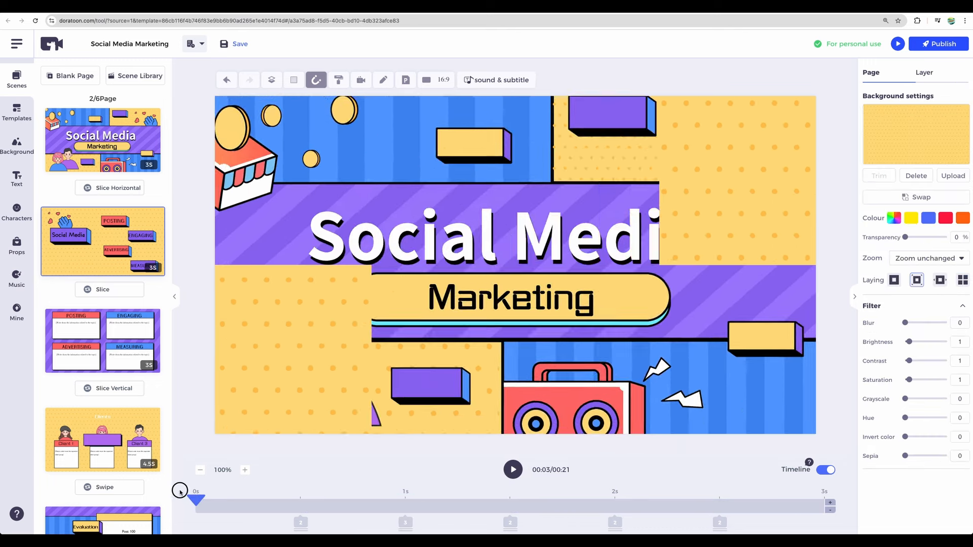
click(512, 469)
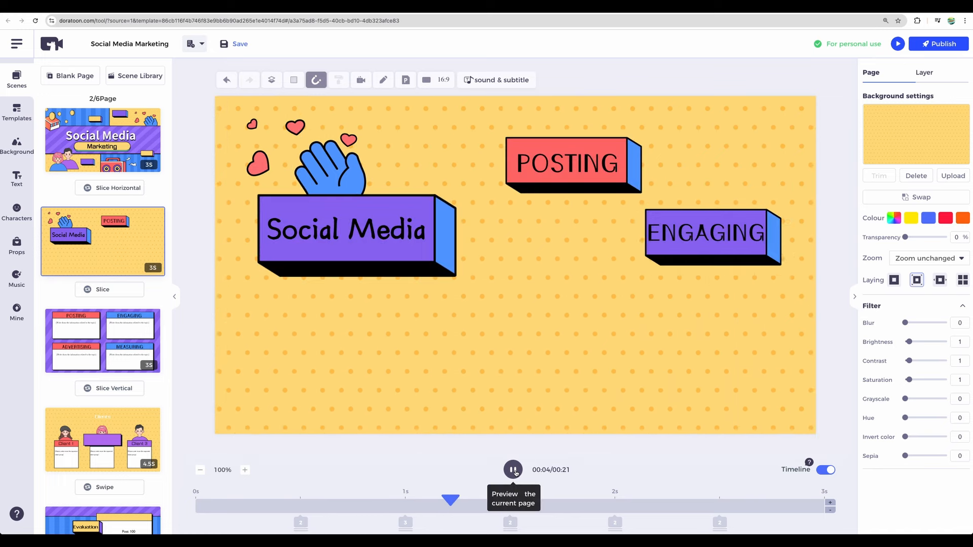
click(513, 470)
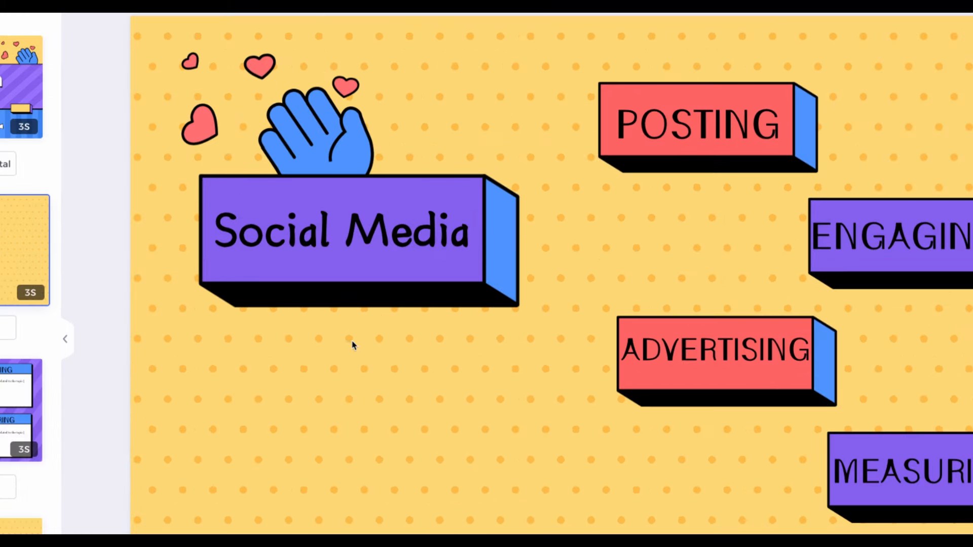
mouse_move(357, 439)
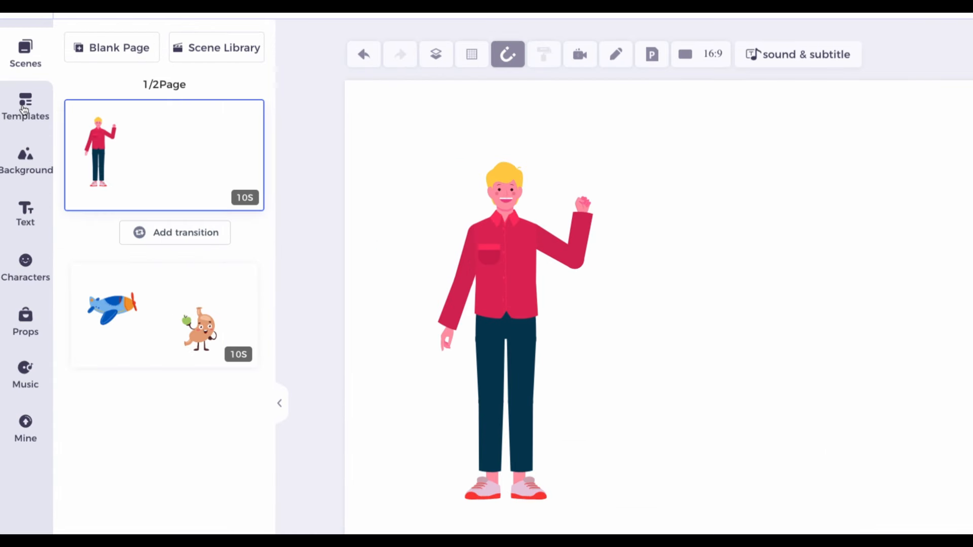
- Filter templates to horizontal Education, then dismiss the page chooser without inserting pages
click(26, 107)
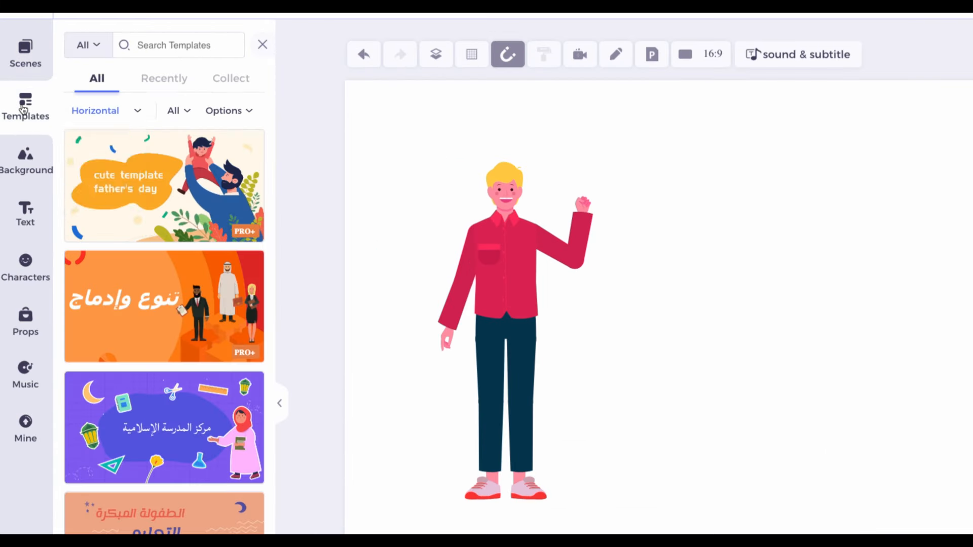
click(103, 110)
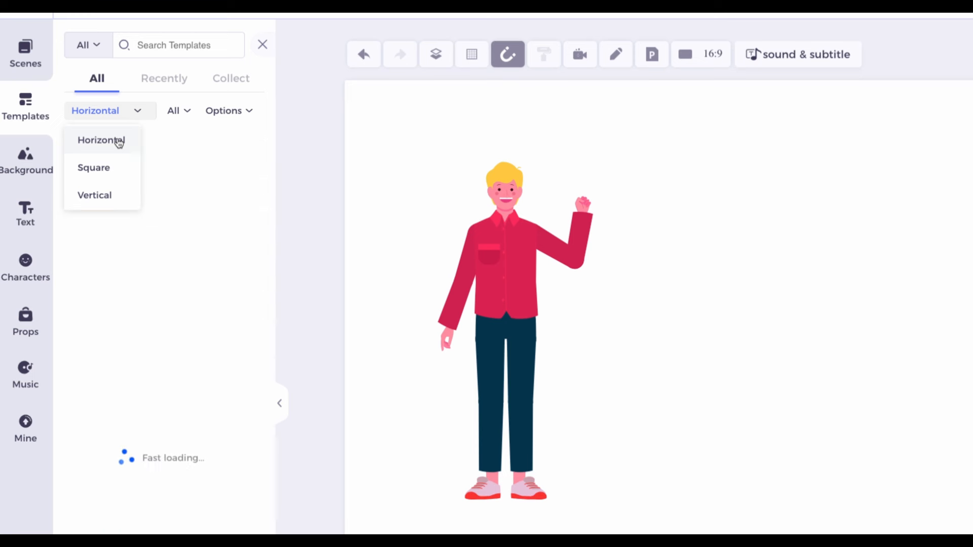
click(178, 111)
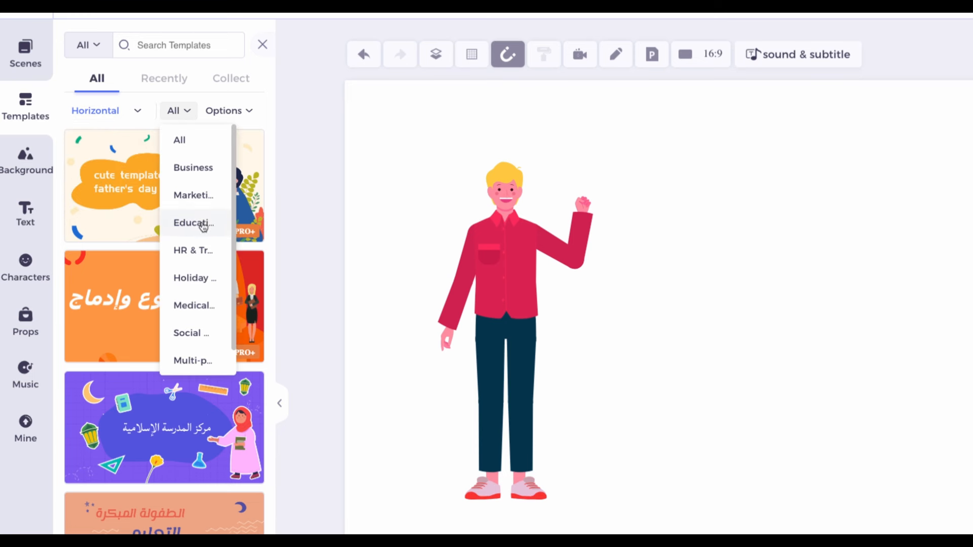
click(193, 223)
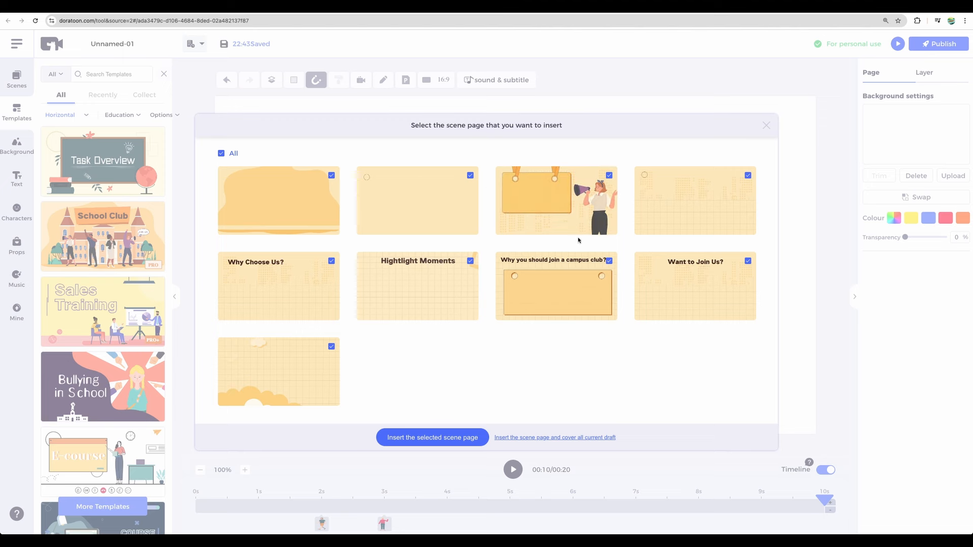
click(431, 438)
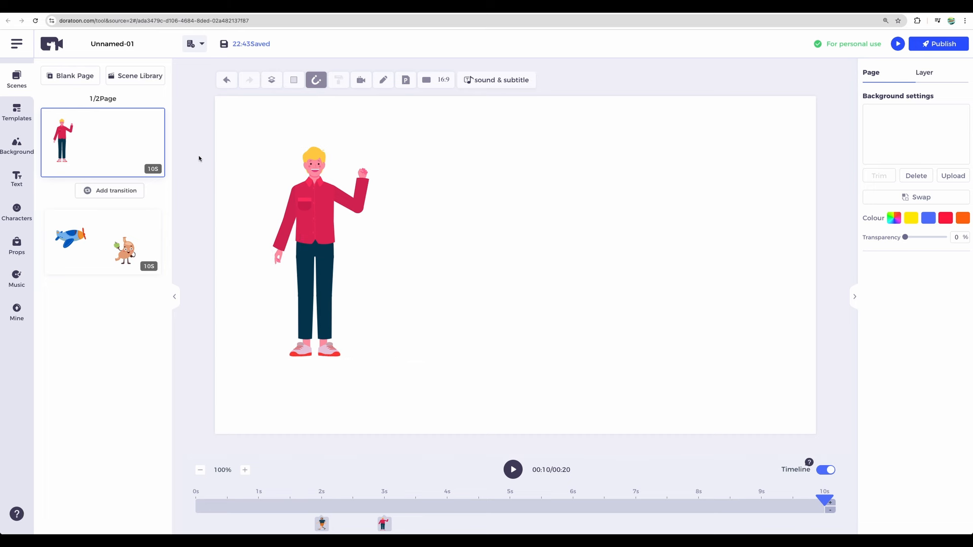
- Add the bearded man with a prosthetic leg and set his action to Walk
click(313, 248)
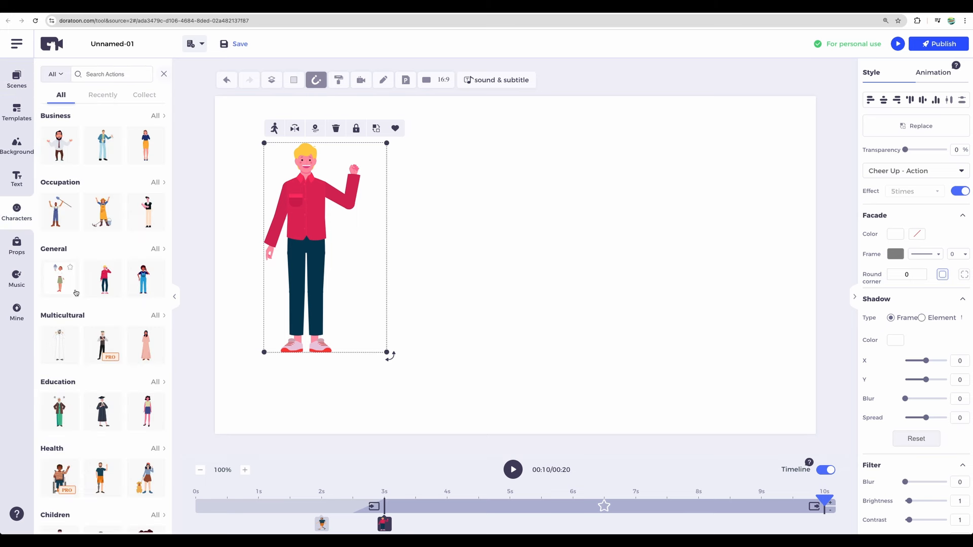
scroll(down, 3)
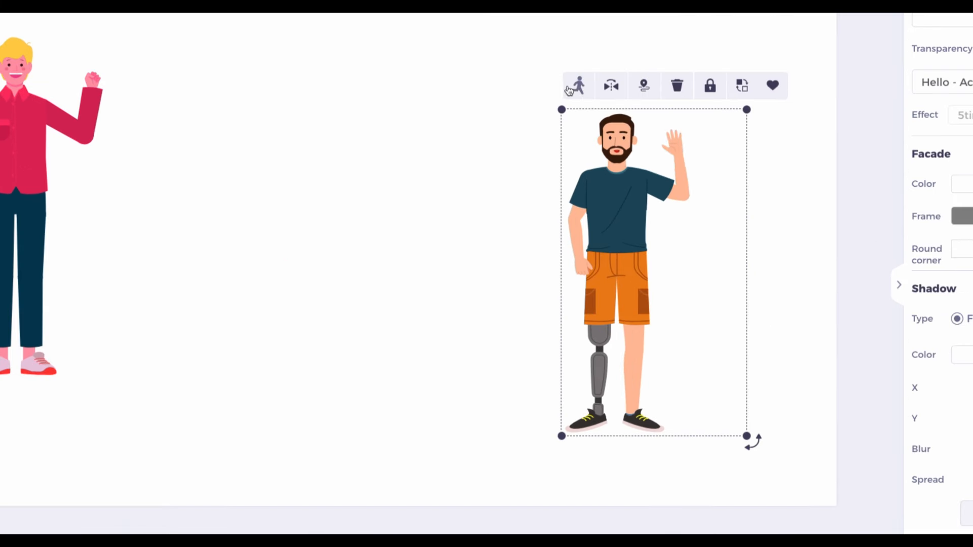
click(576, 86)
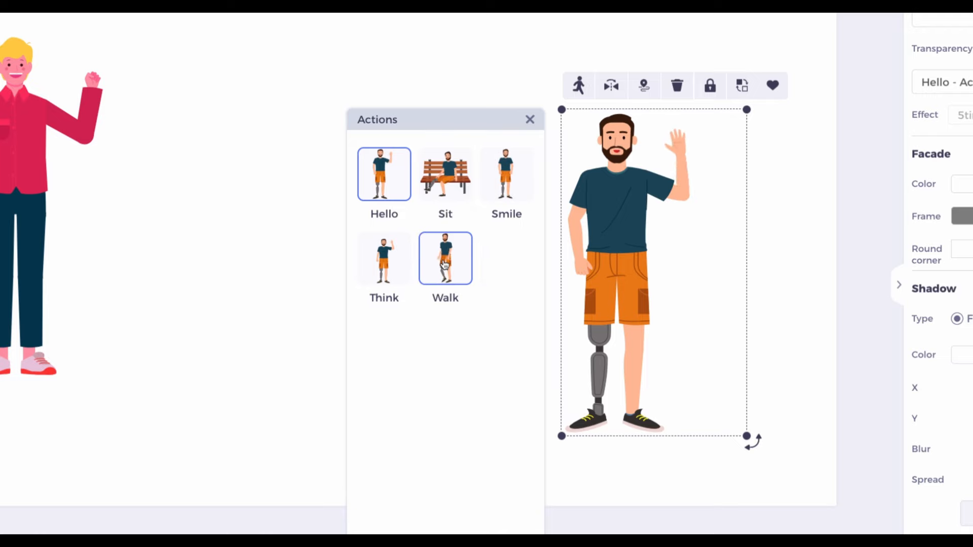
click(445, 257)
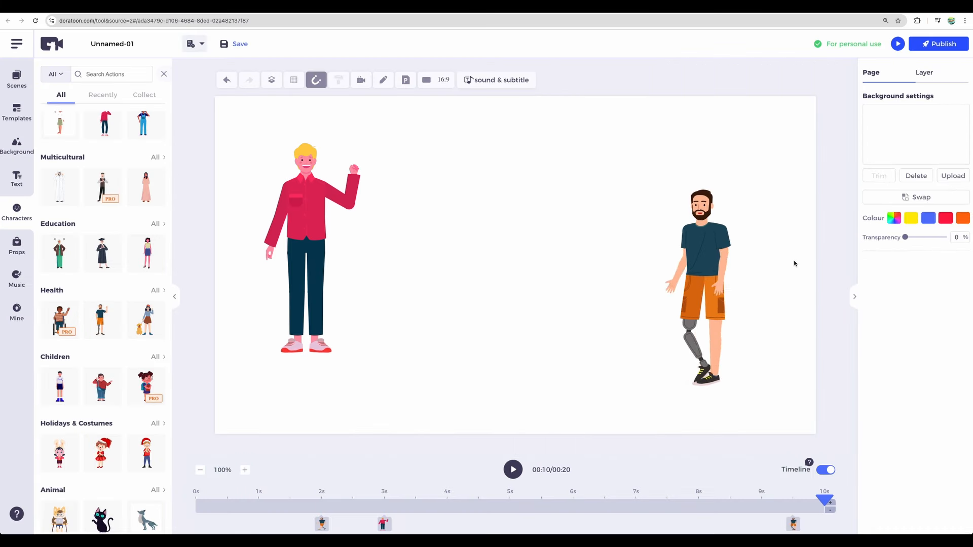
- Try the Phone action on the red-shirt man, then restore Cheer Up
click(307, 248)
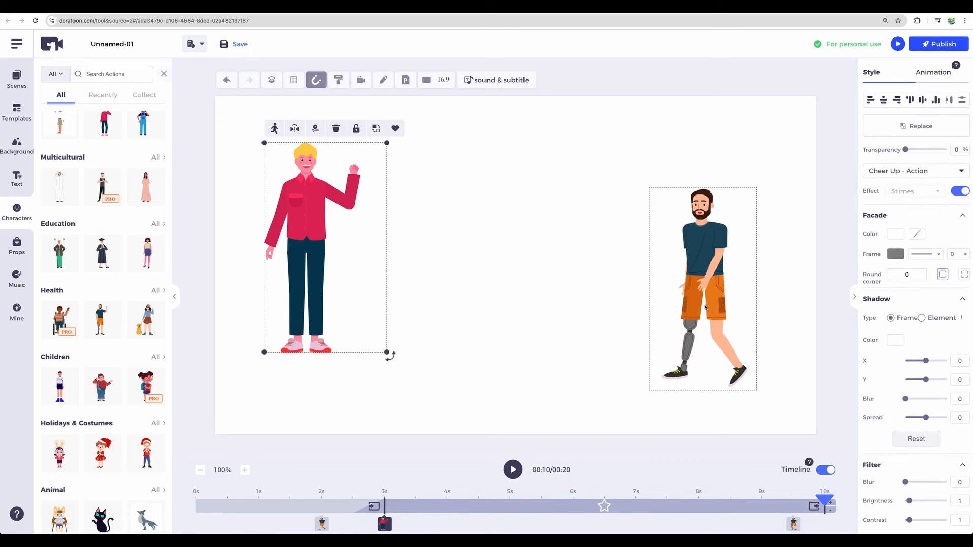
click(274, 128)
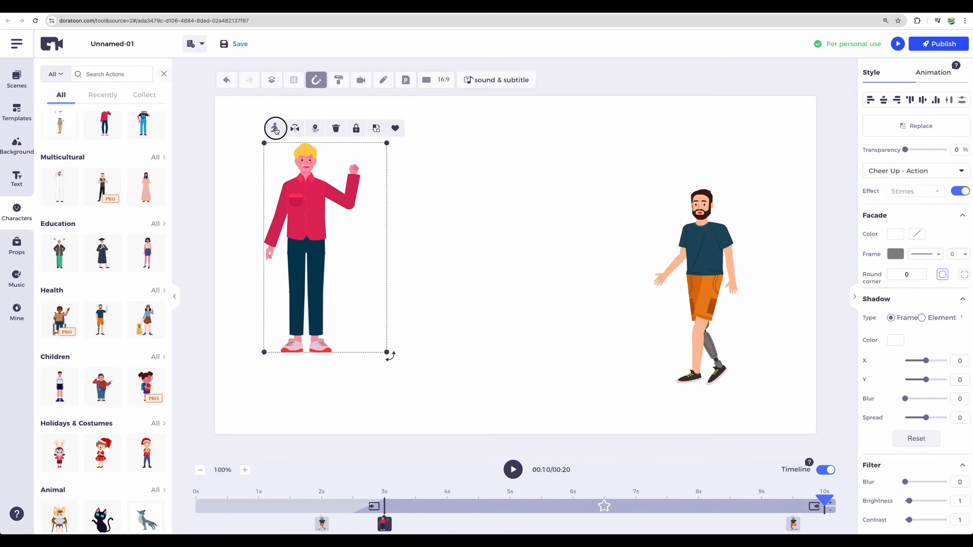
click(274, 128)
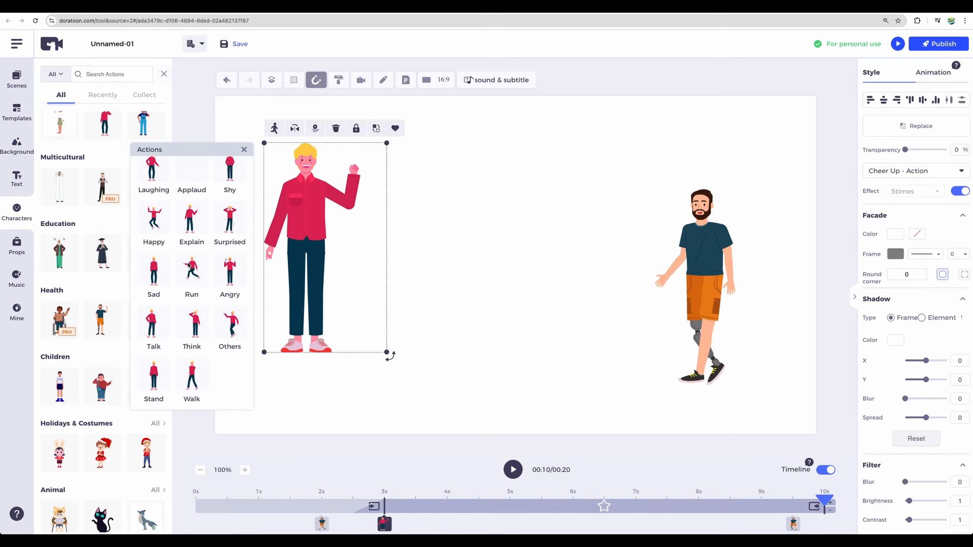
click(192, 270)
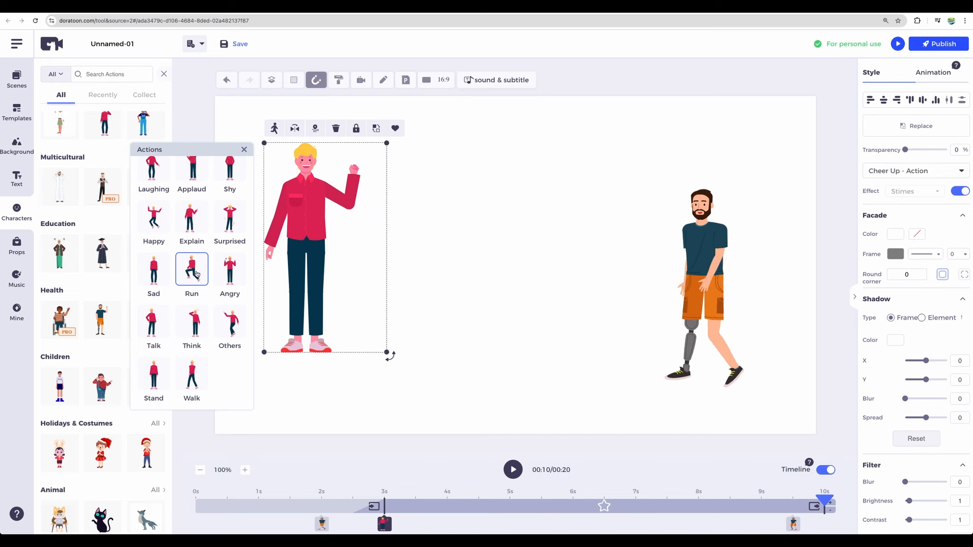
scroll(up, 3)
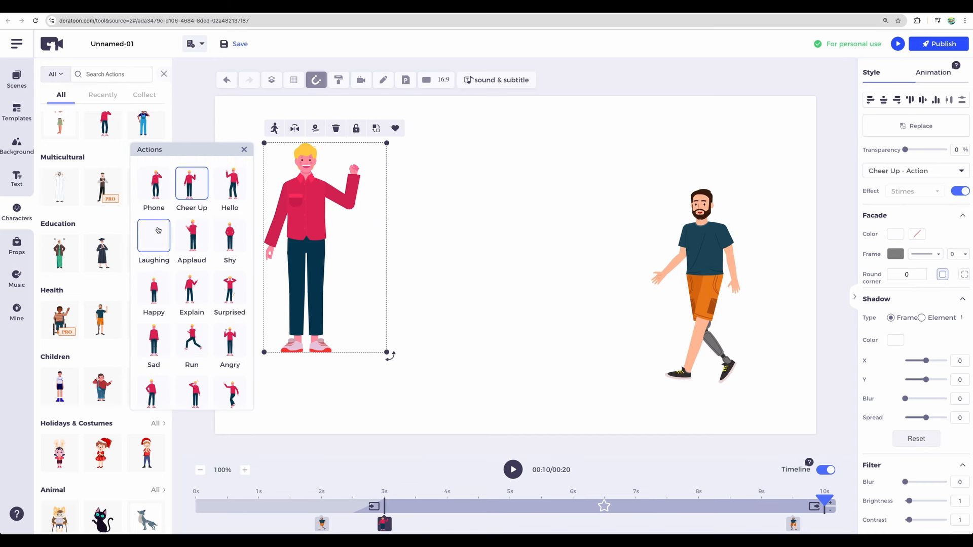
click(153, 183)
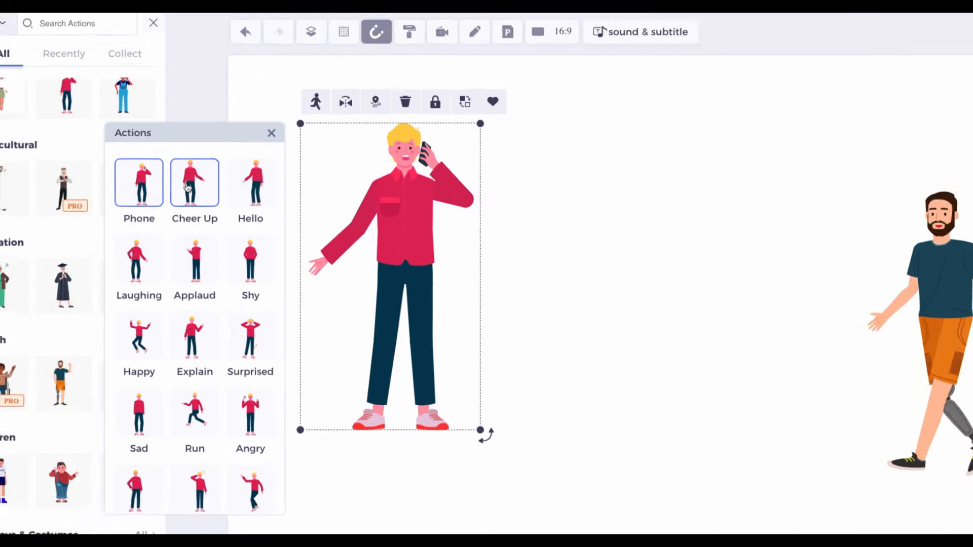
click(194, 183)
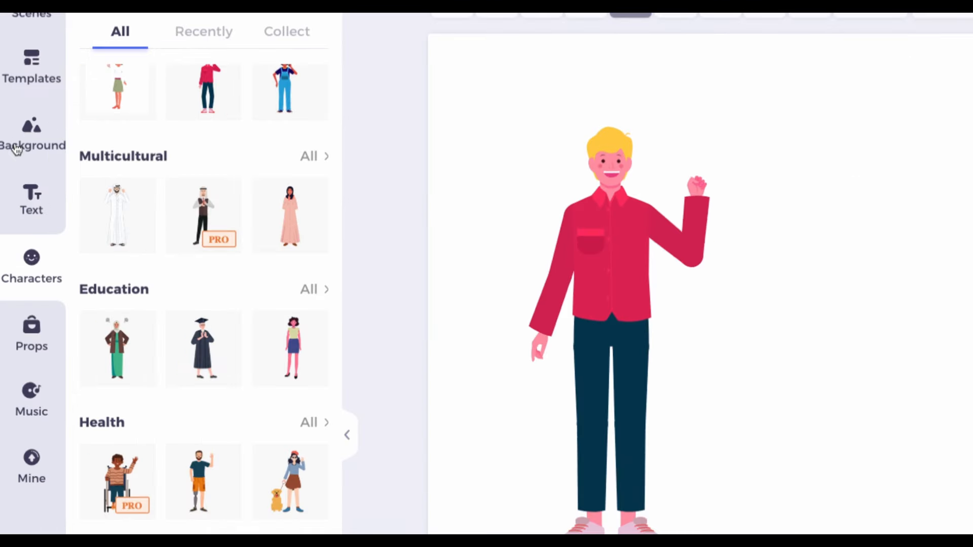
- Search backgrounds for 'park' and apply the autumn park scene
click(31, 134)
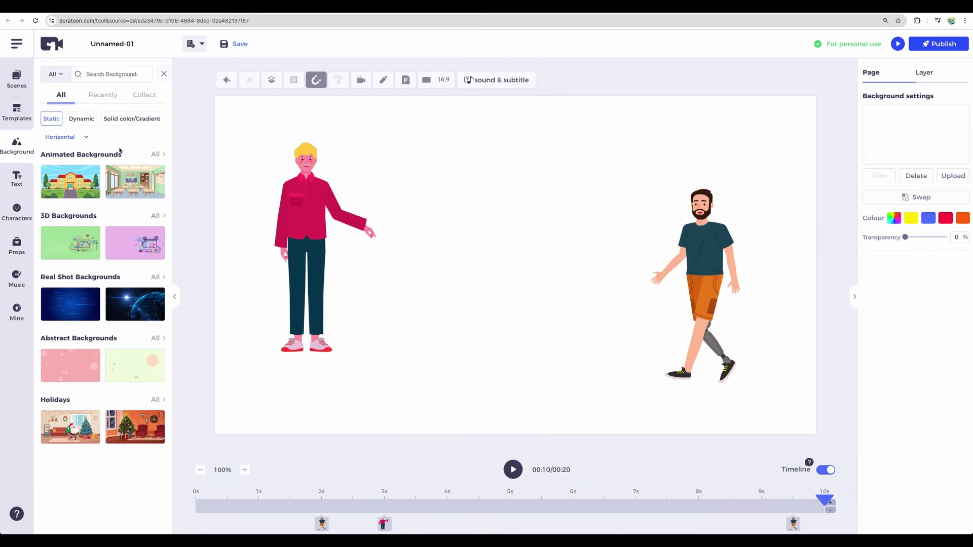
text(pa)
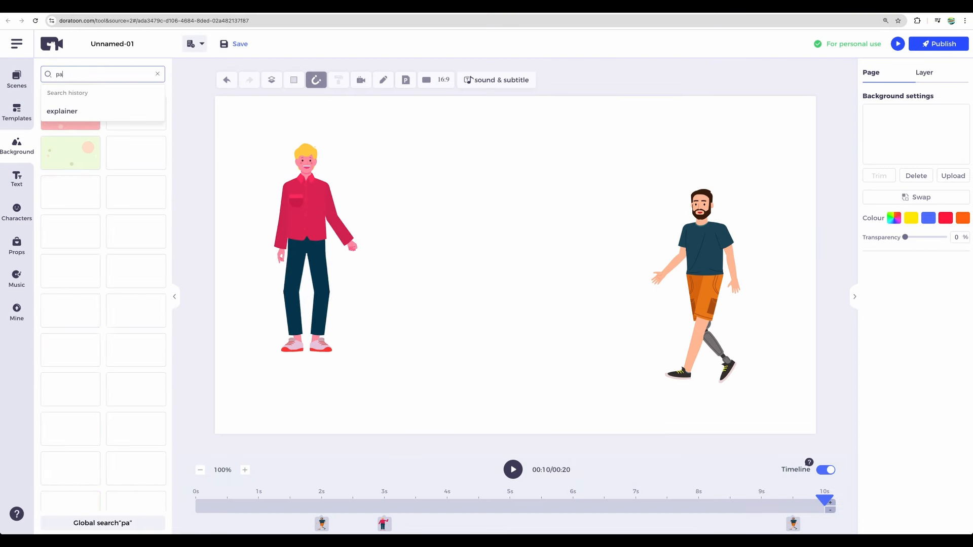
text(rk)
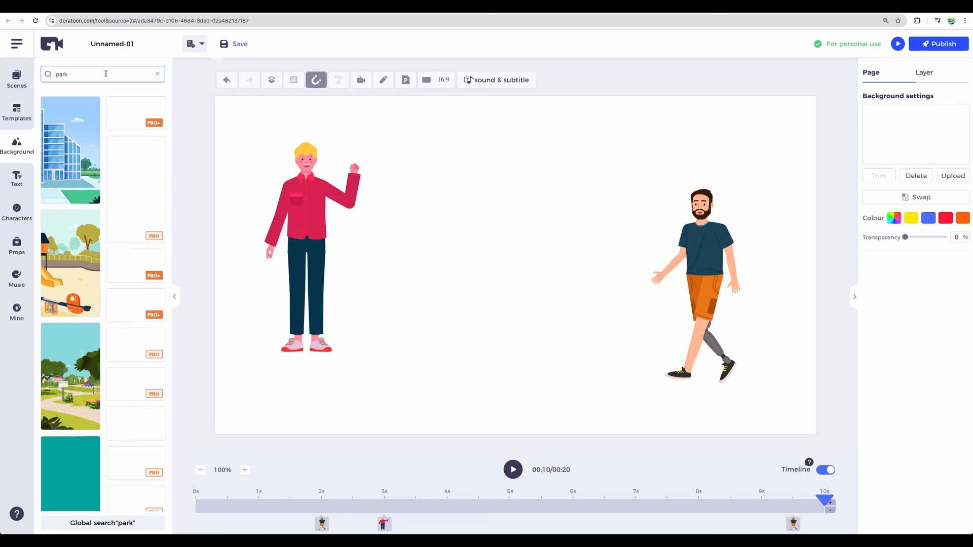
scroll(down, 3)
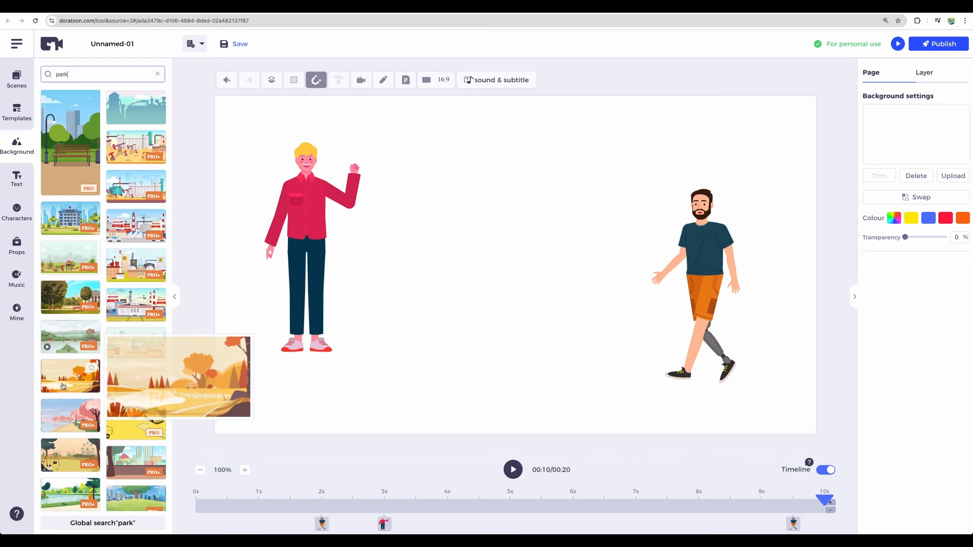
click(70, 376)
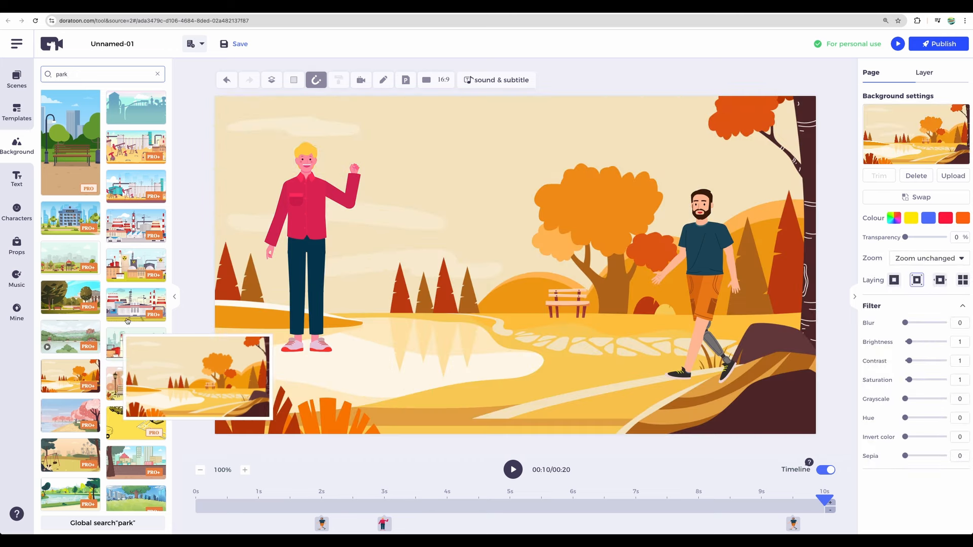
- Play the page from the start to check the new background, then pause
click(311, 248)
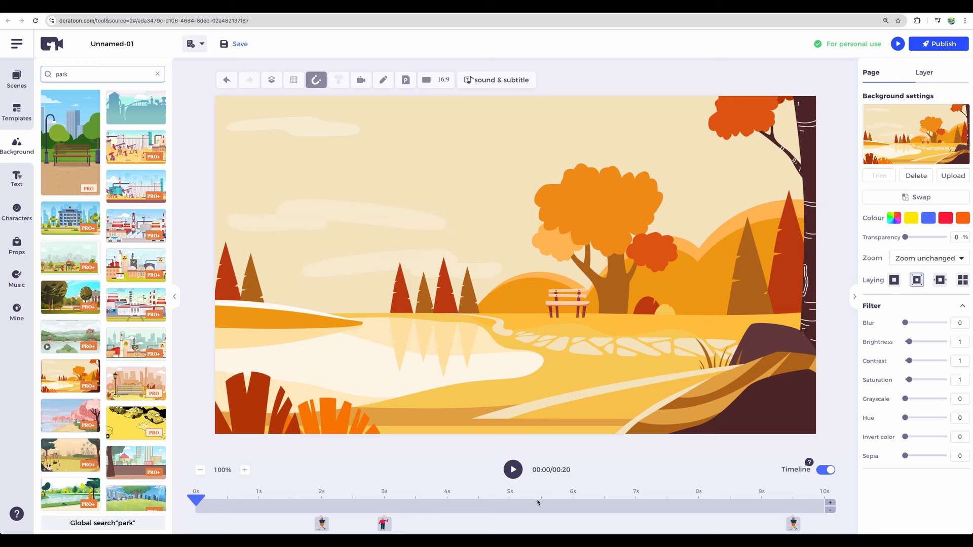
click(512, 469)
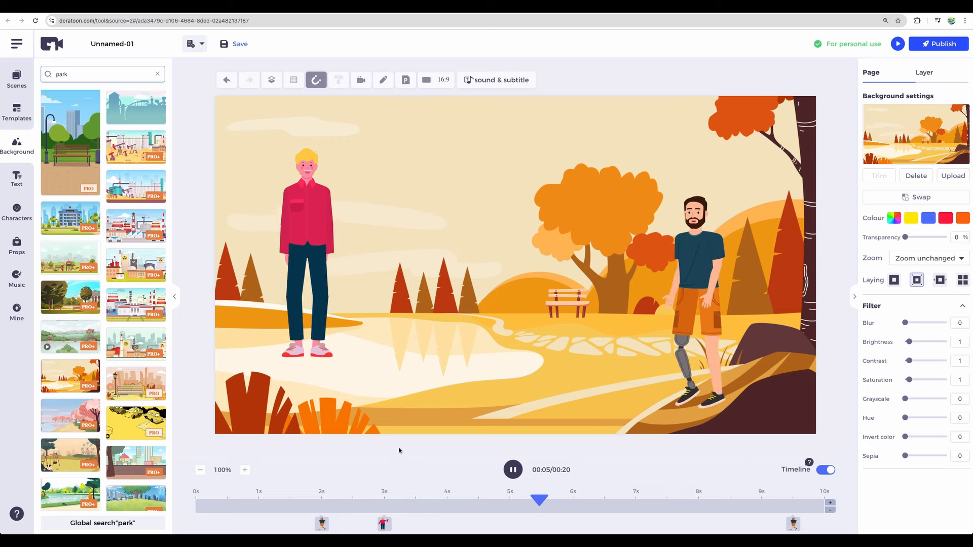
click(511, 470)
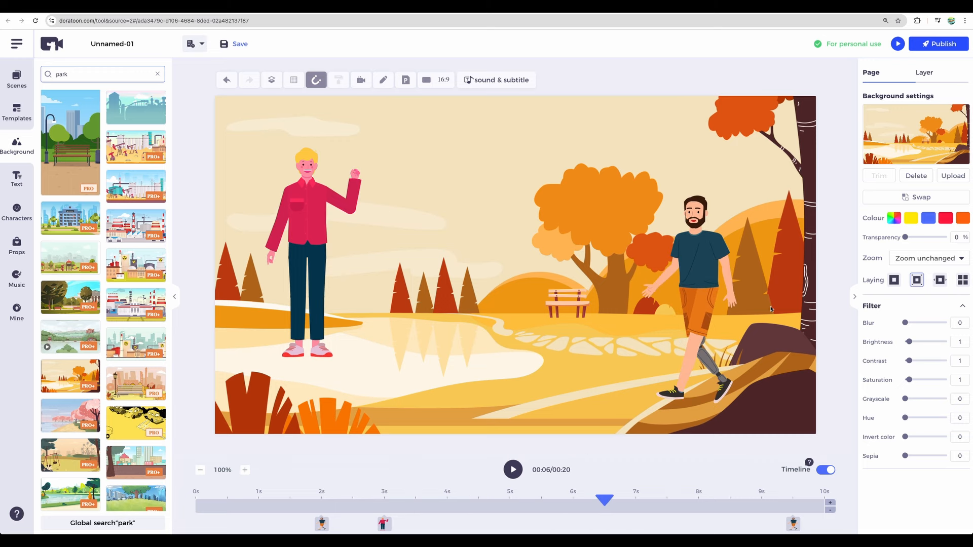
- Give the bearded walking man a Slide entry animation from the Right
click(694, 298)
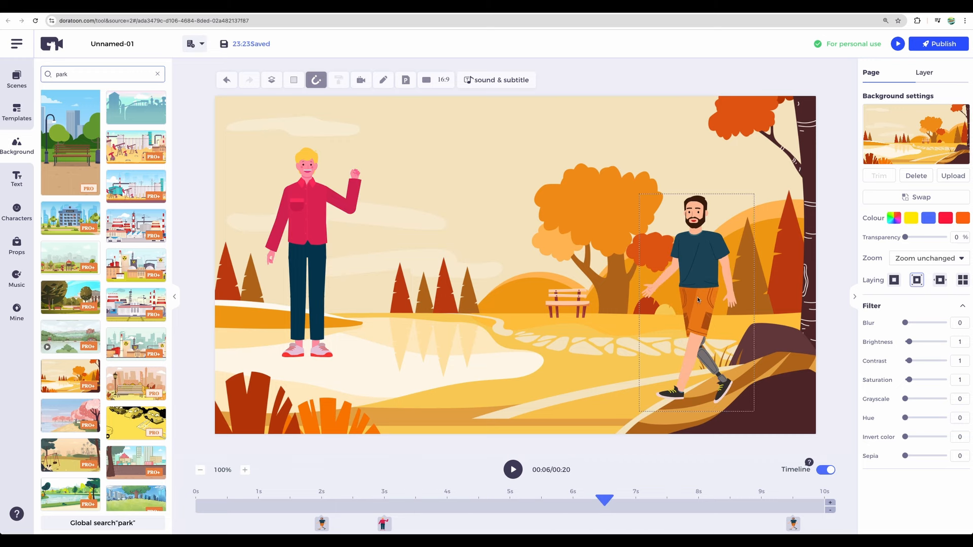
click(694, 279)
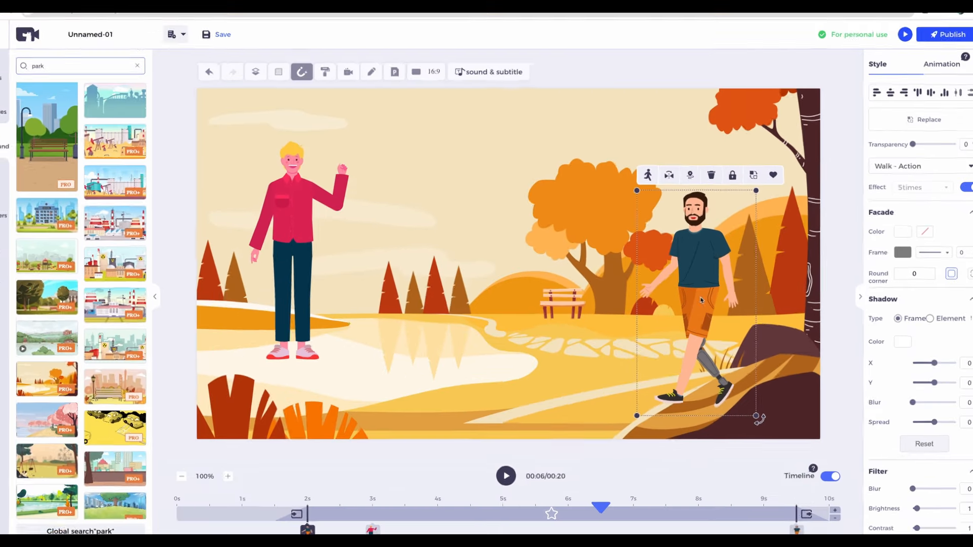
click(933, 73)
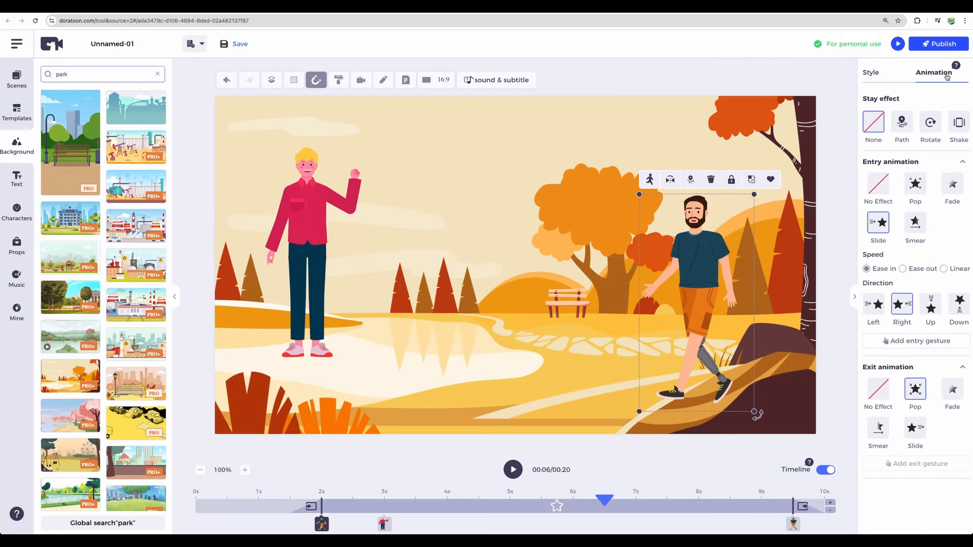
mouse_move(883, 268)
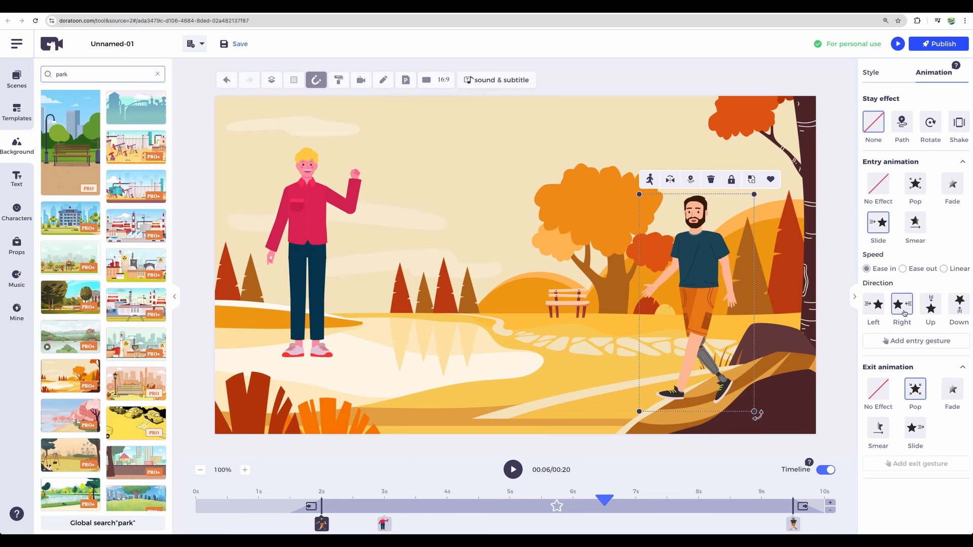
click(321, 263)
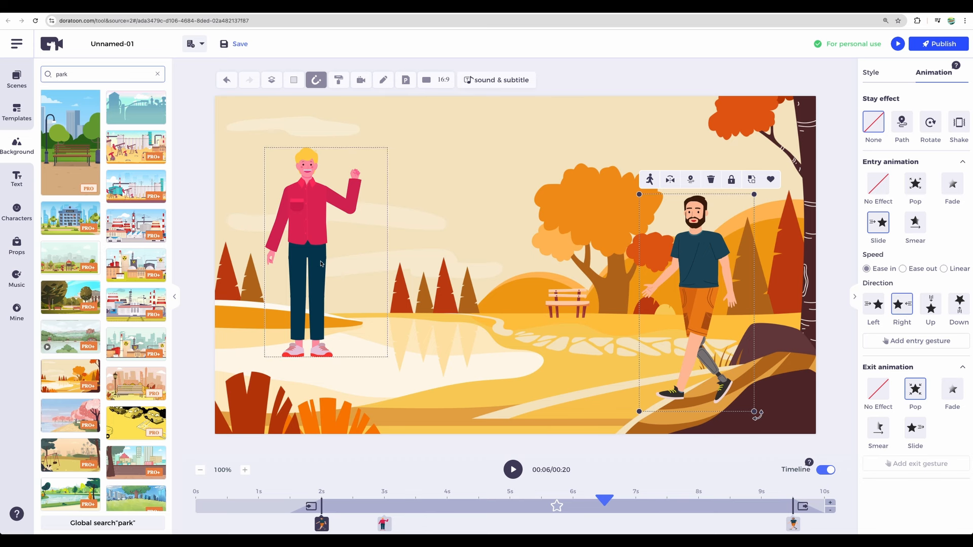
- Give the blond man in red a Fade entry and preview the page
click(311, 248)
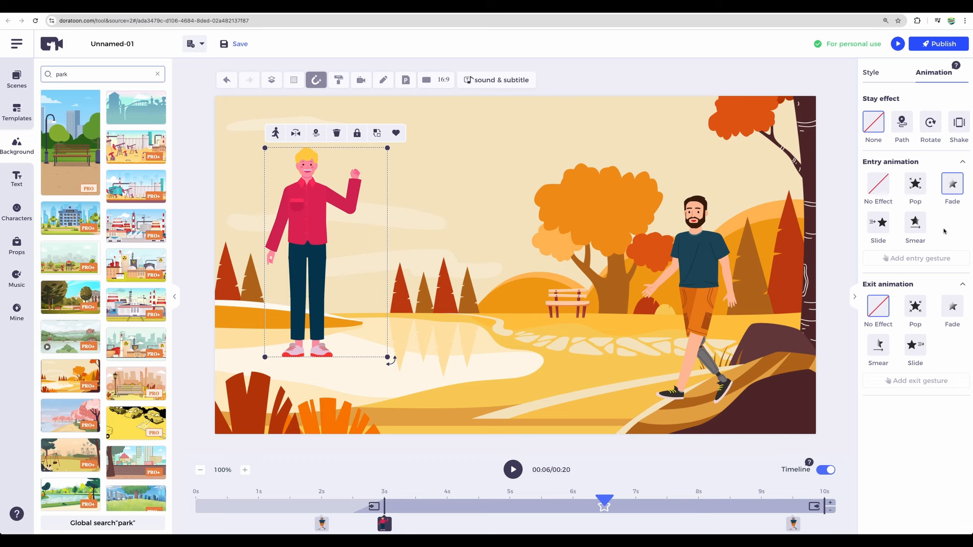
click(877, 226)
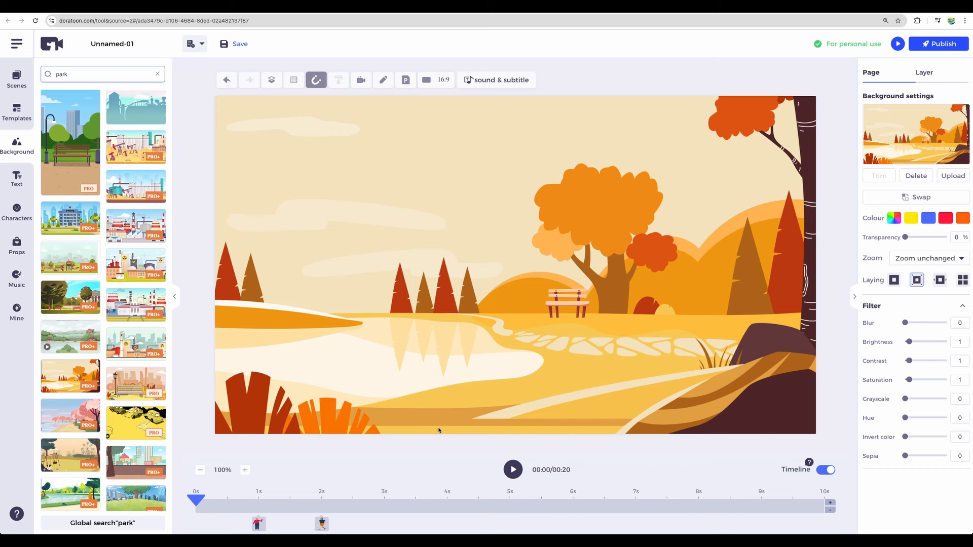
mouse_move(512, 469)
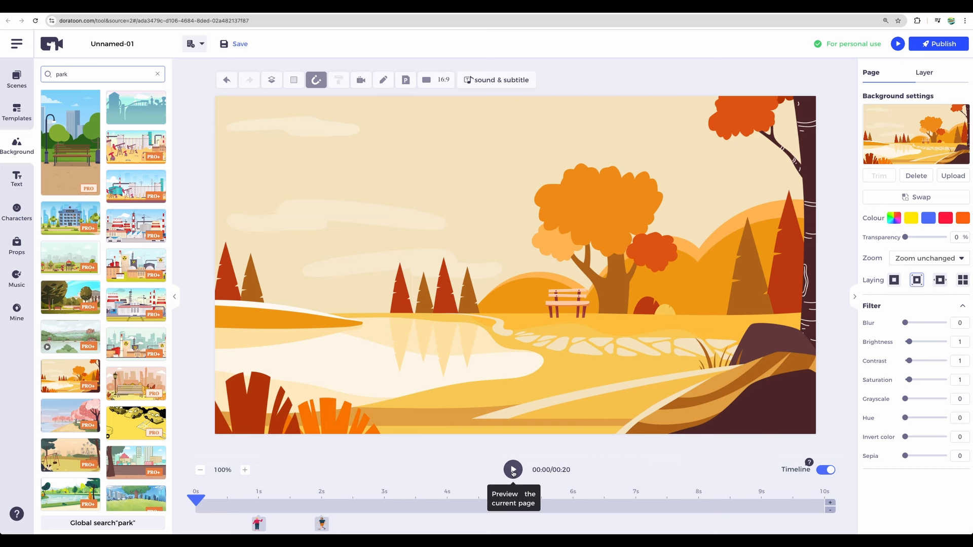
click(512, 470)
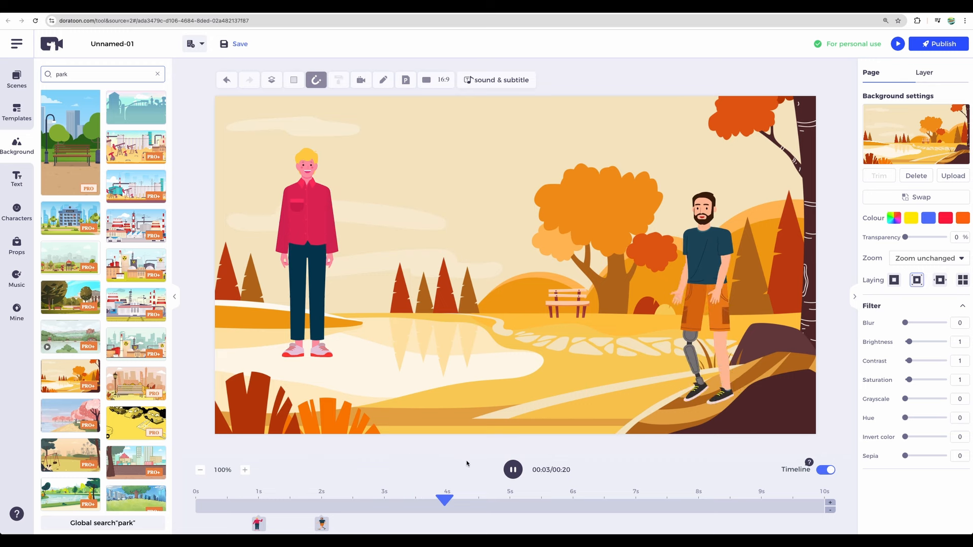
- Stop the page preview and bring up the Text design library
click(512, 469)
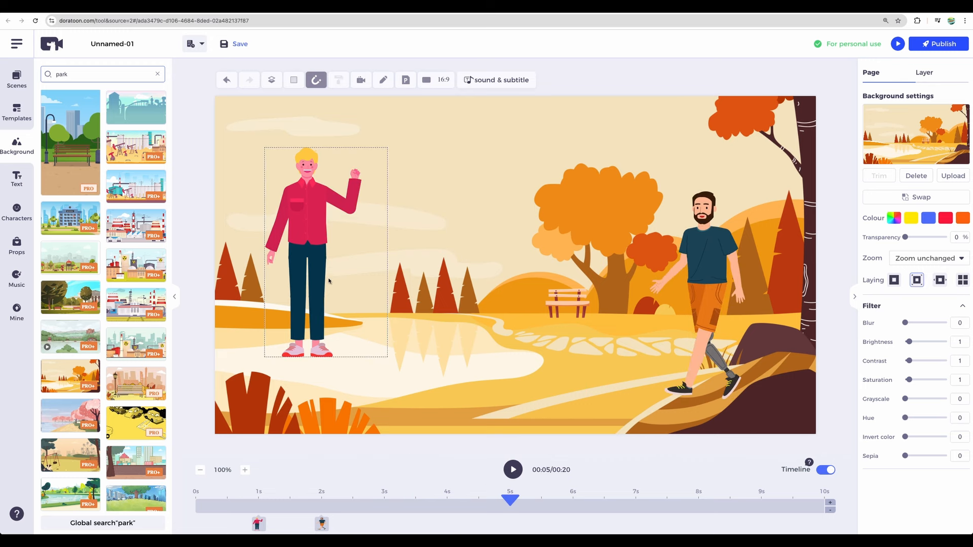
click(16, 179)
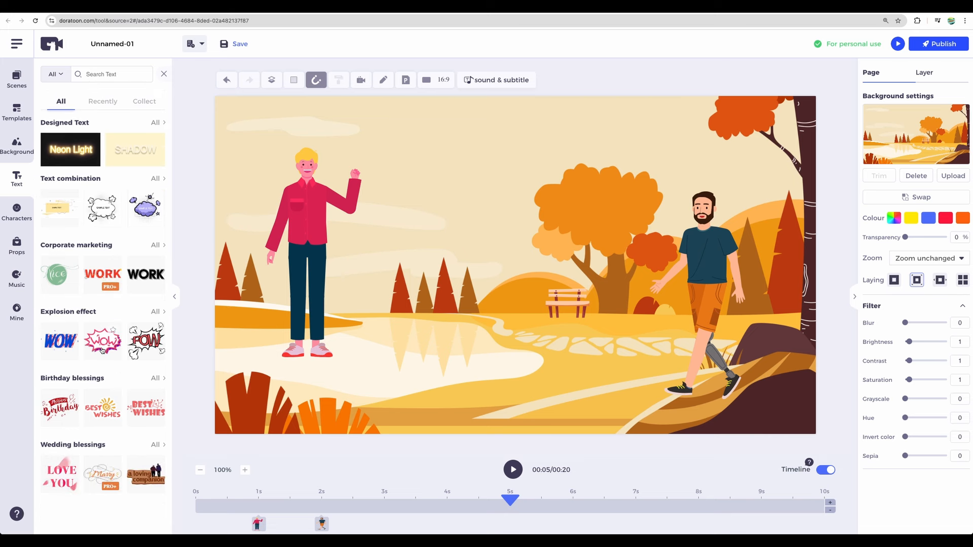
- Add the POW explosion text, preview the park page, then go to page 2
click(146, 340)
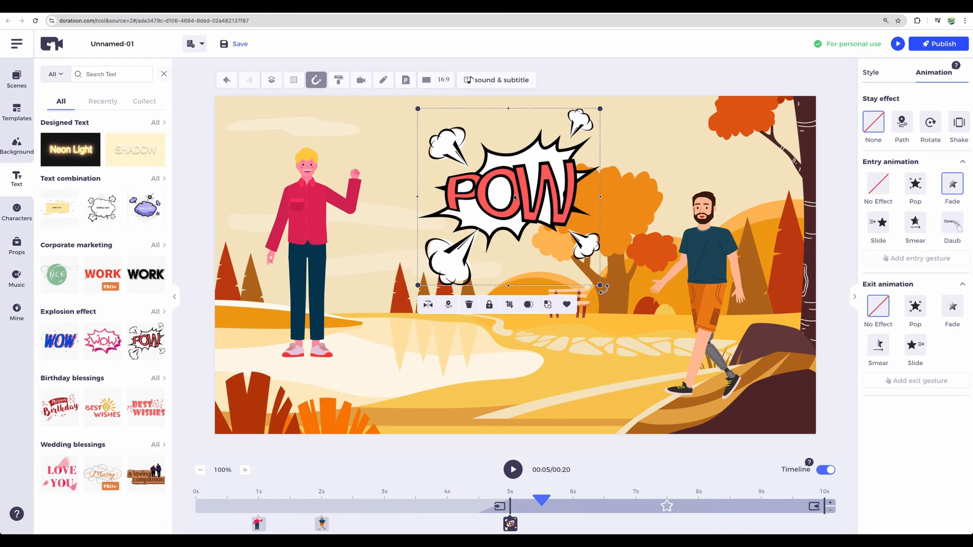
mouse_move(943, 96)
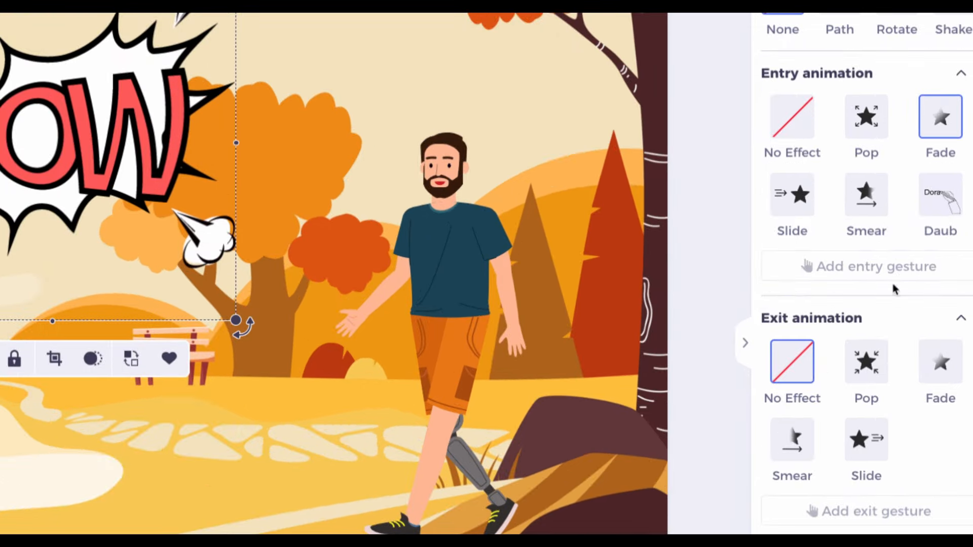
click(865, 361)
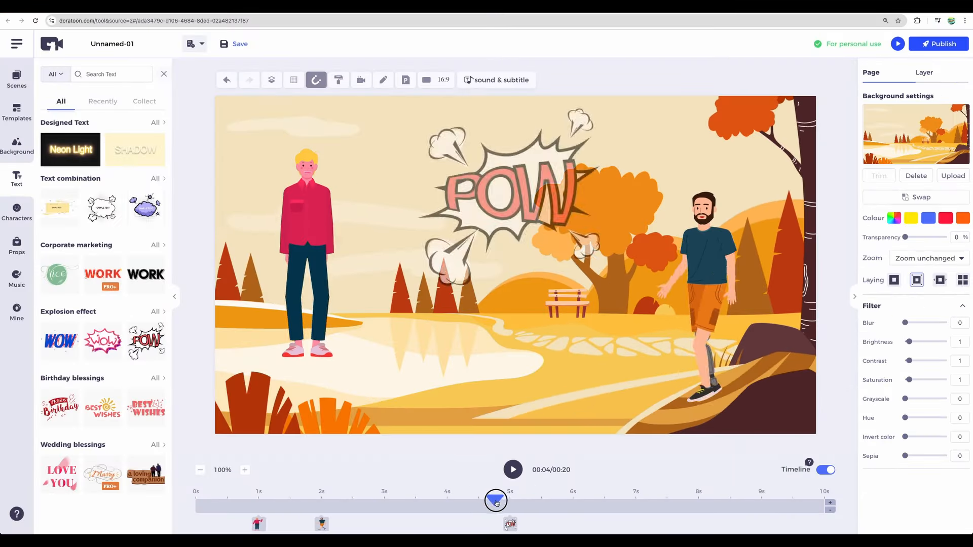
click(512, 470)
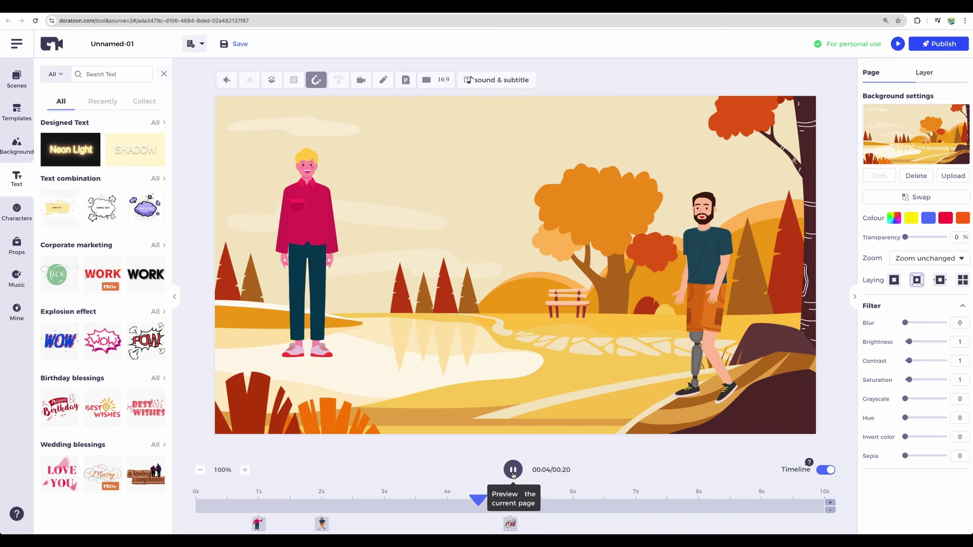
click(512, 469)
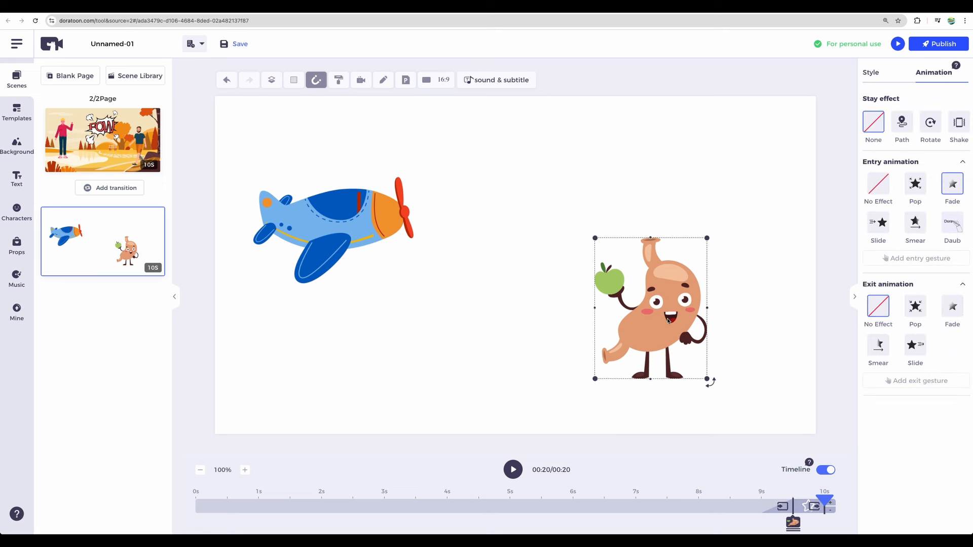
- Add a business-meeting prop, then delete it and the stomach character
click(649, 309)
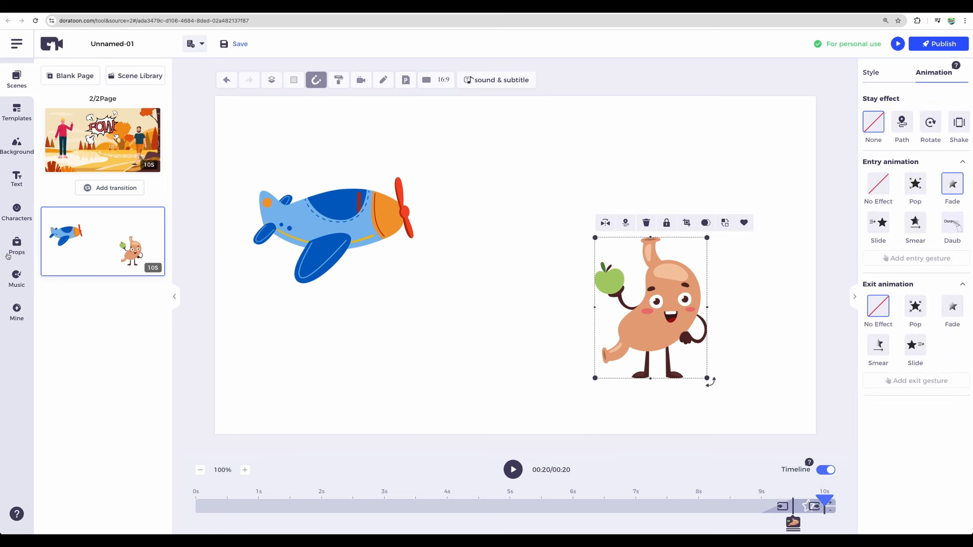
click(17, 245)
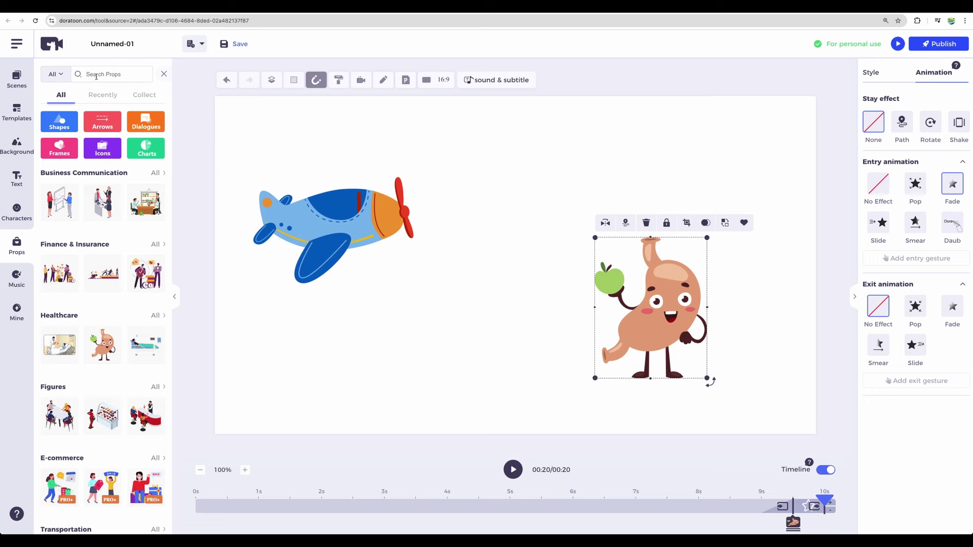
scroll(down, 3)
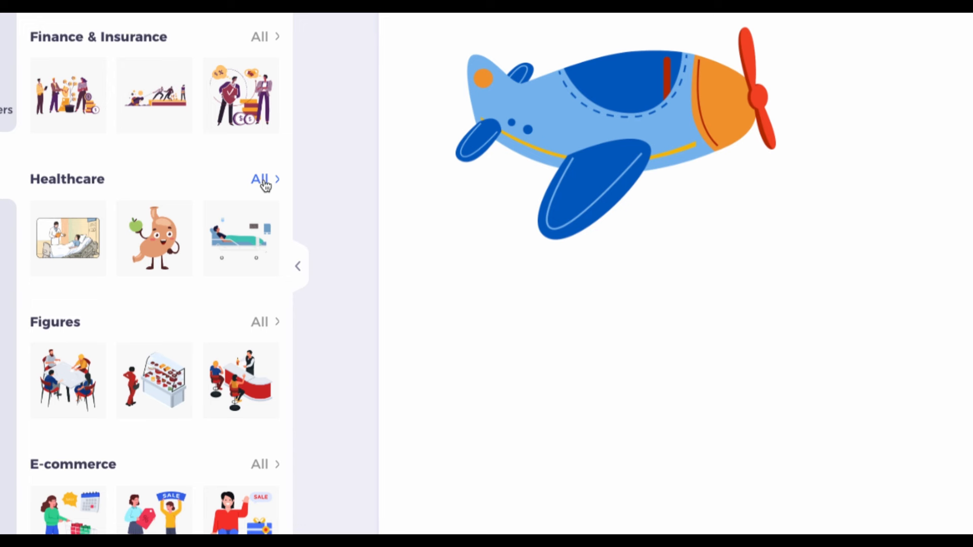
scroll(up, 3)
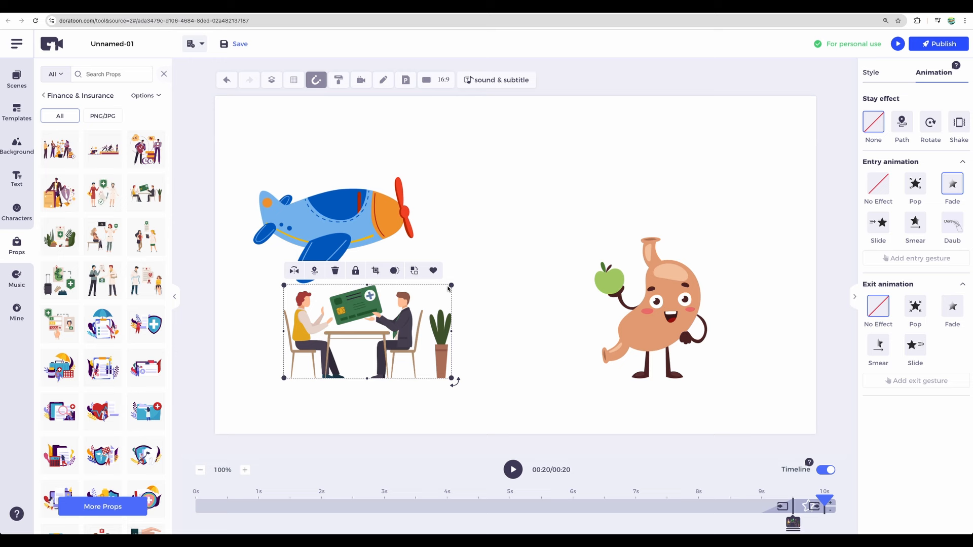
click(688, 288)
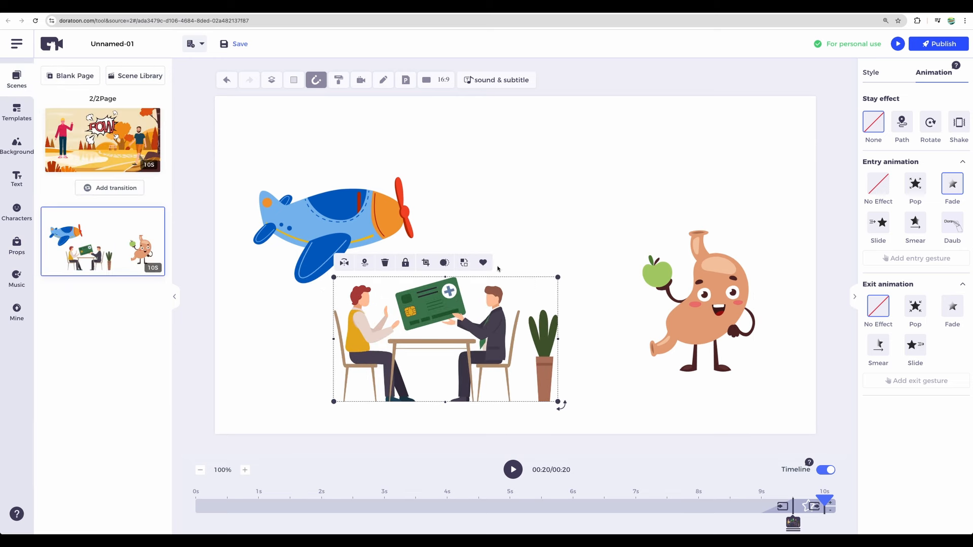
click(384, 262)
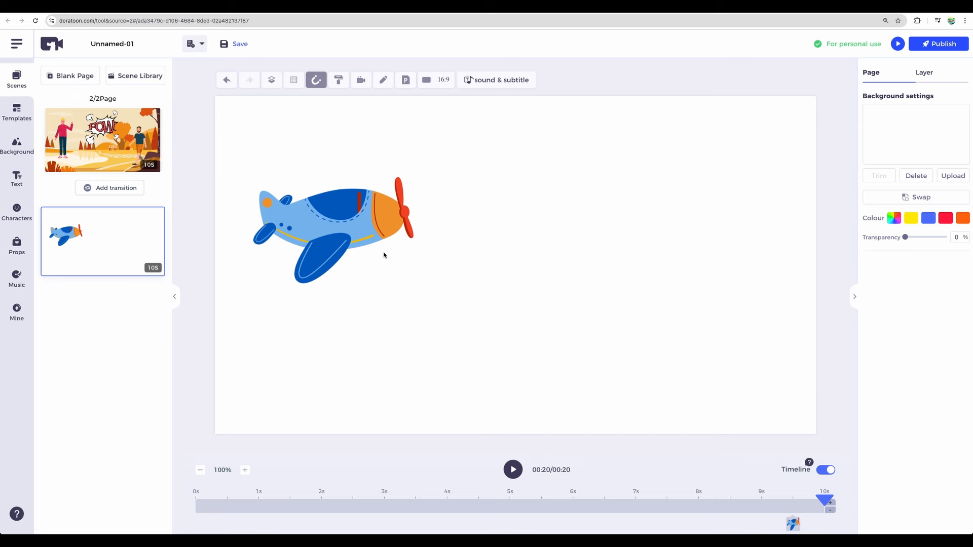
- Give the blue airplane a path animation and preview its flight
click(335, 229)
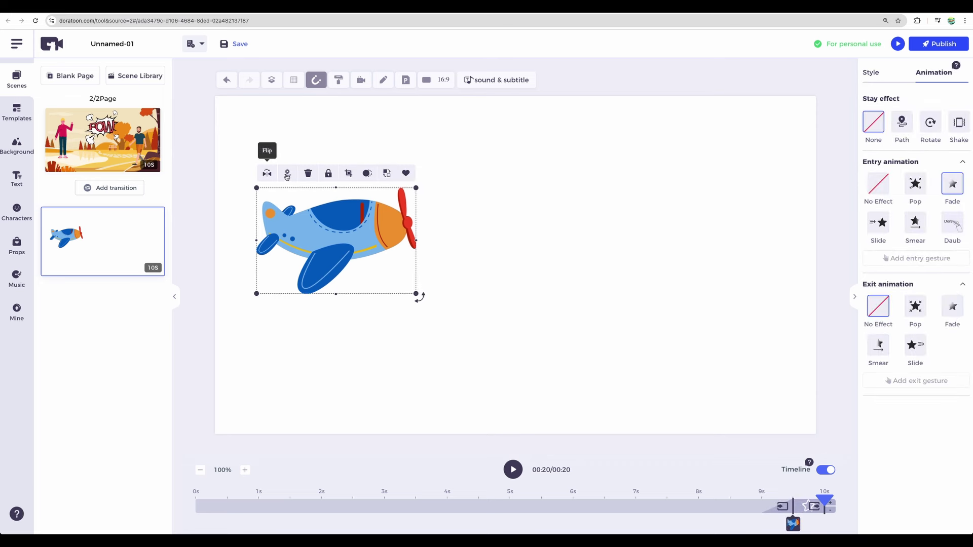
mouse_move(286, 173)
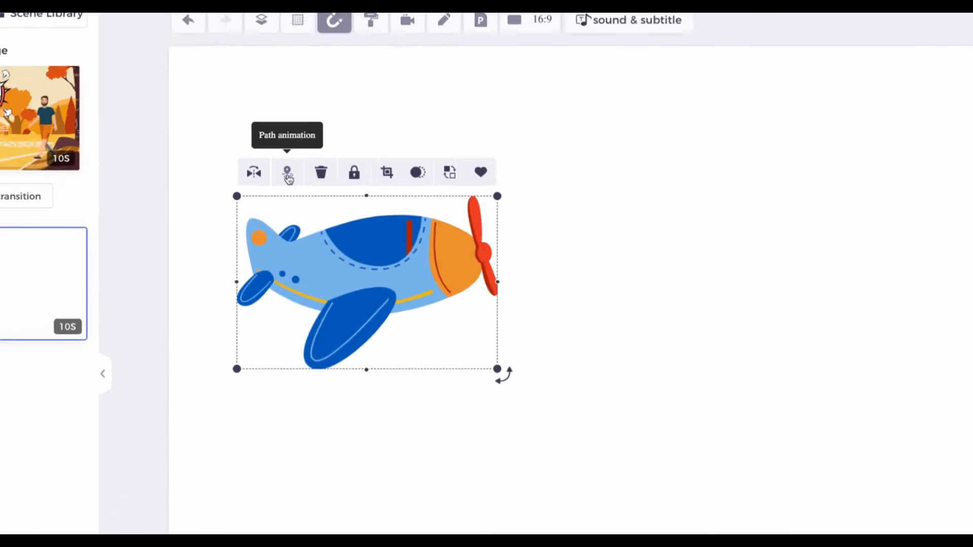
click(287, 172)
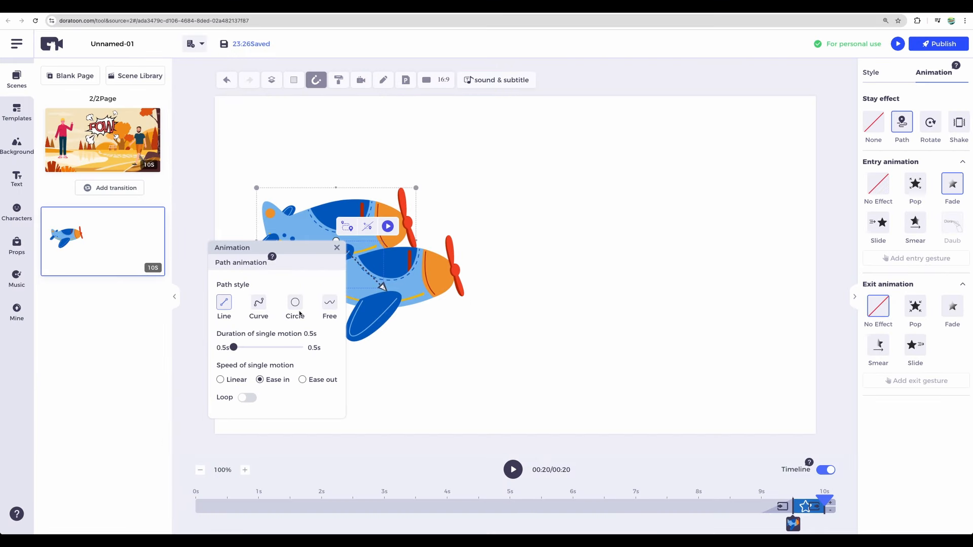
click(258, 302)
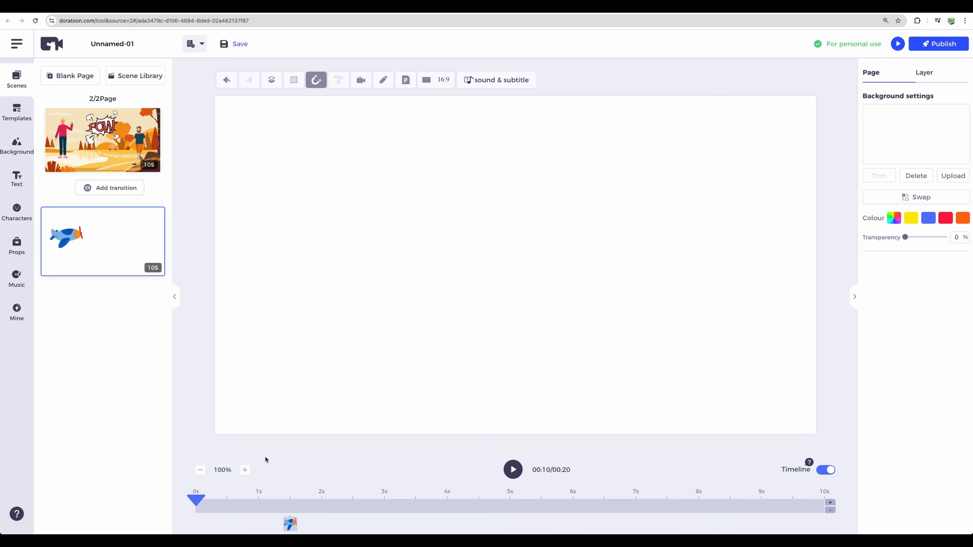
click(512, 469)
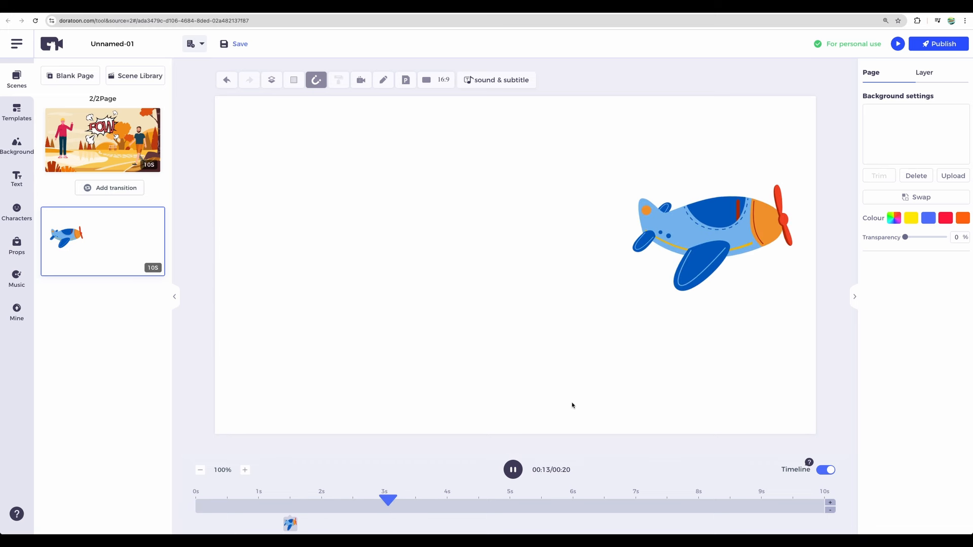
click(512, 470)
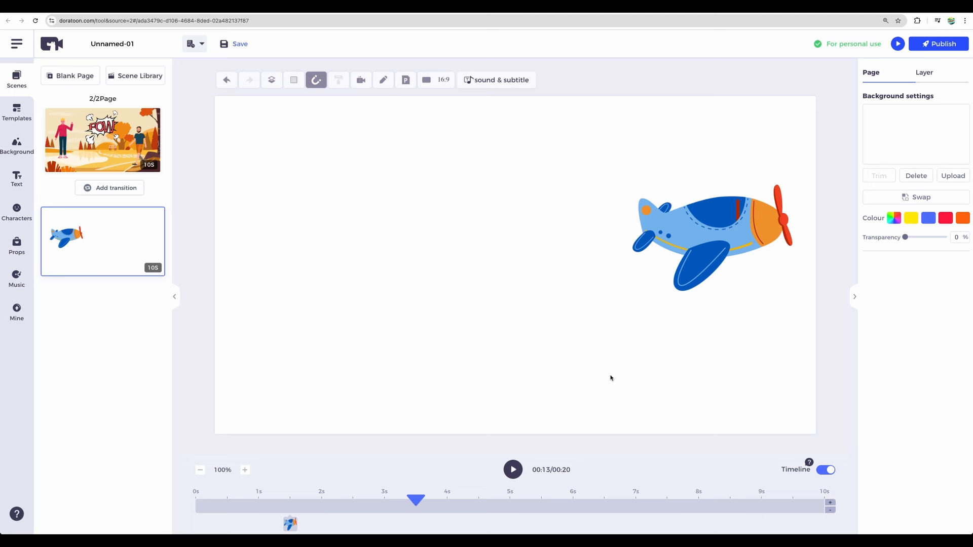
mouse_move(292, 230)
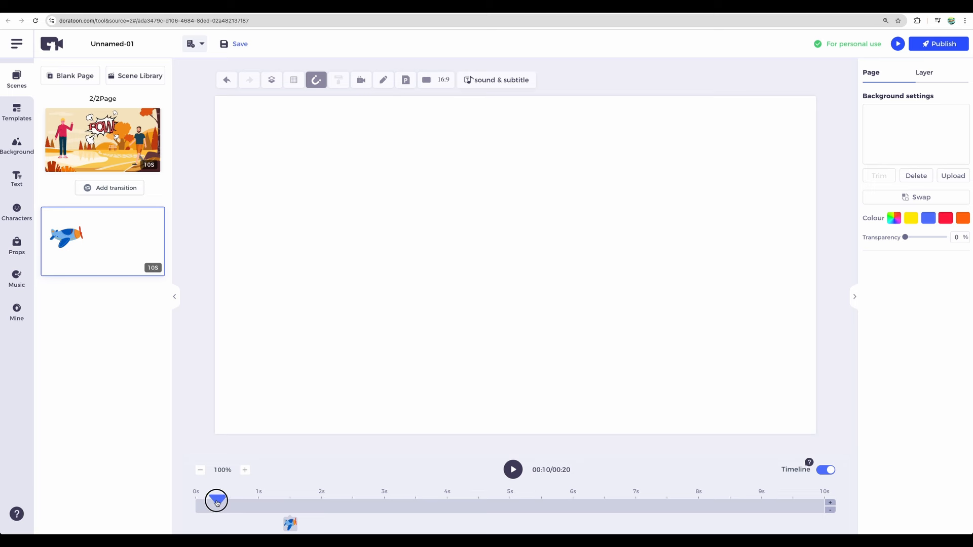
- Adjust the path animation settings and preview the curved flight
click(66, 234)
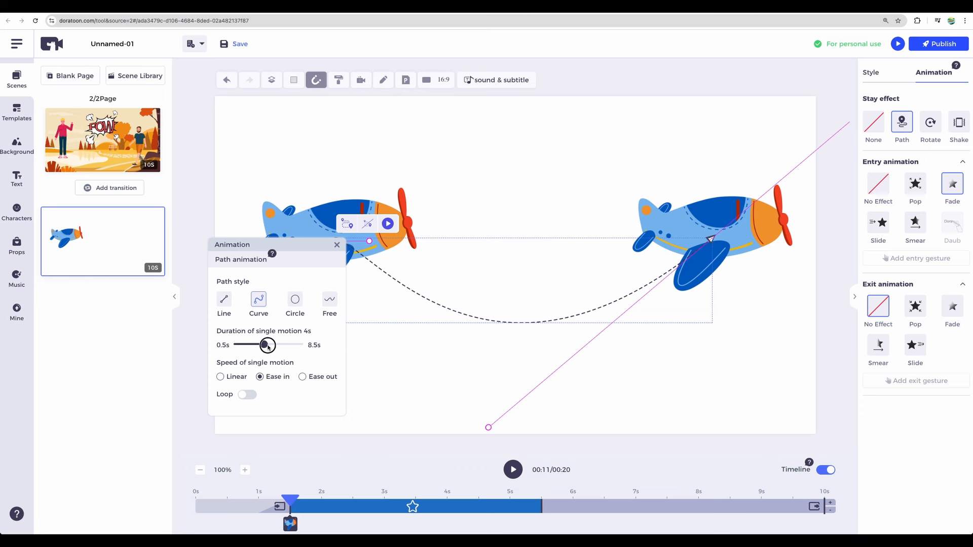
click(511, 470)
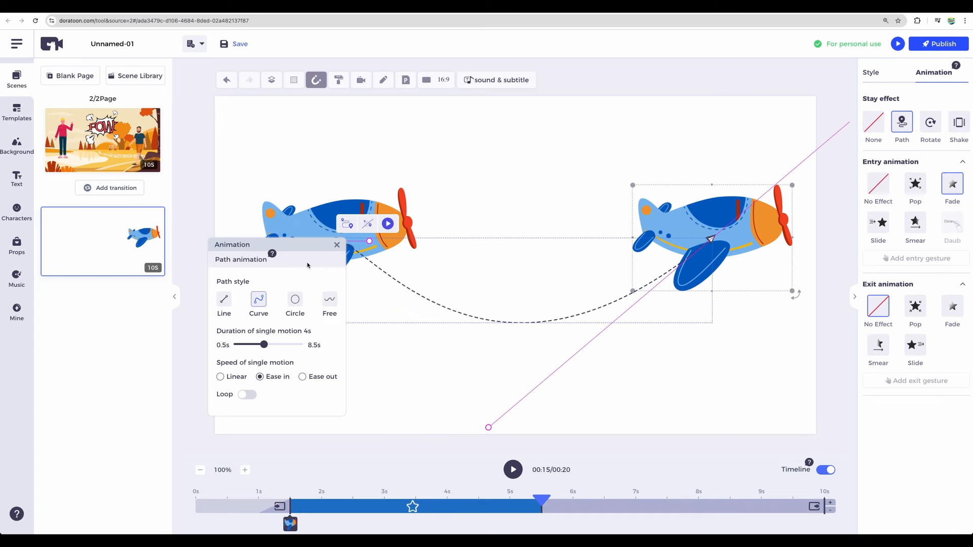
click(224, 301)
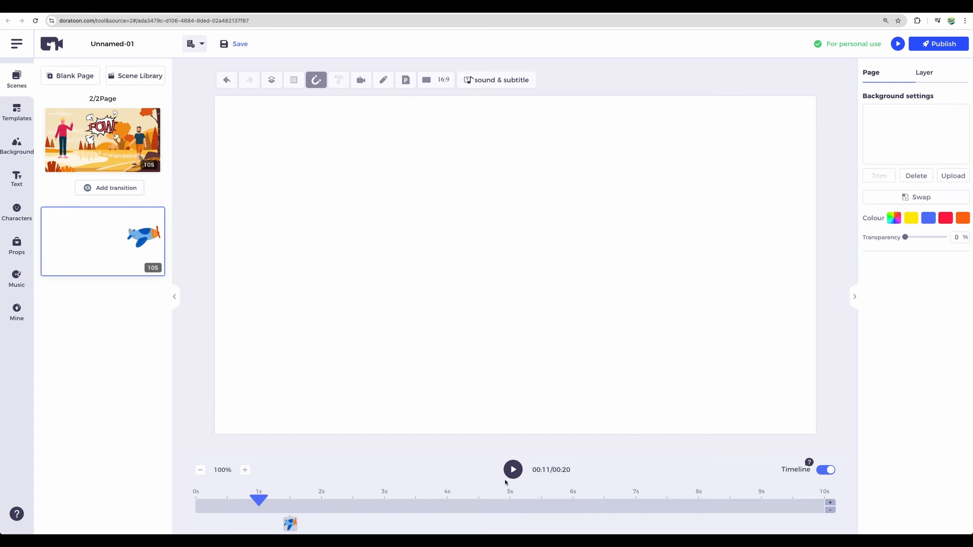
click(512, 469)
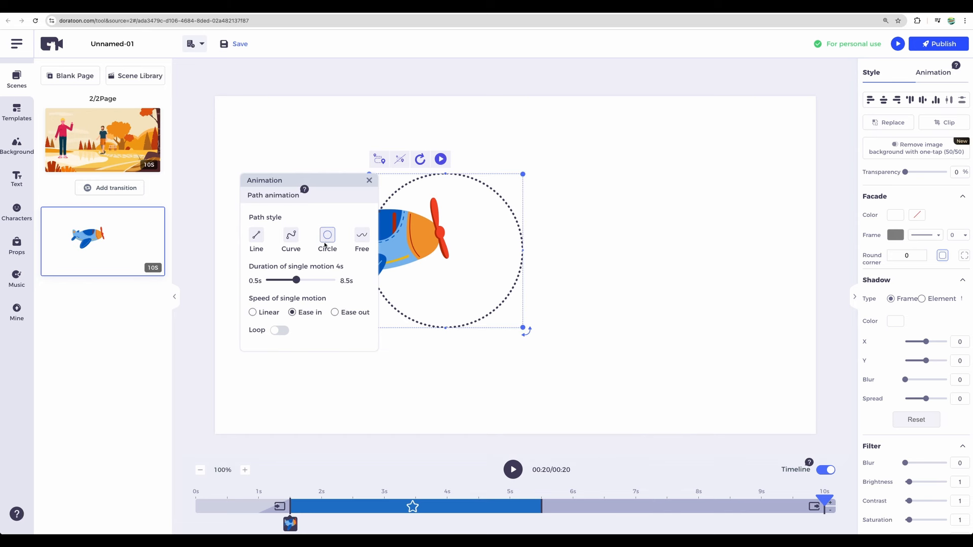
- Draw a Free flight path for the plane, play it back, then return to page 1
click(256, 239)
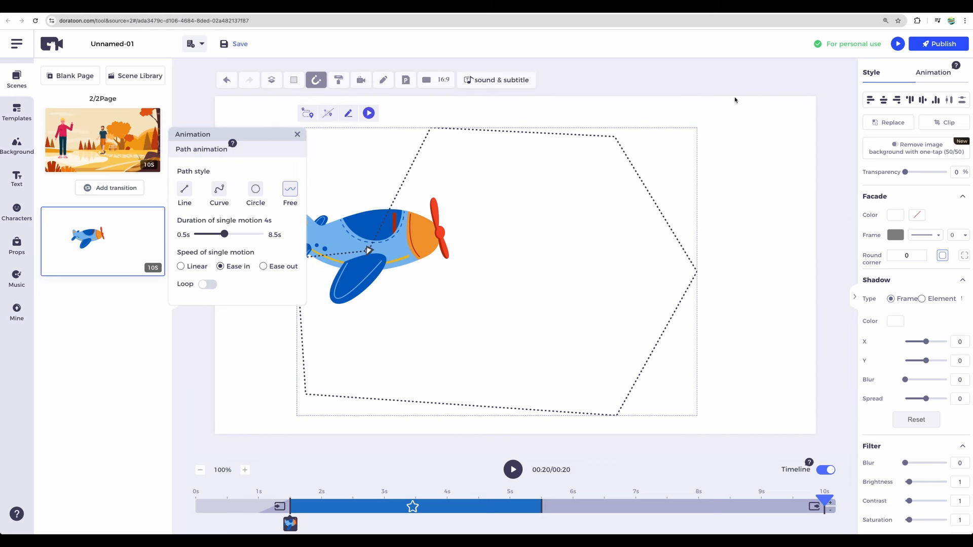
click(511, 470)
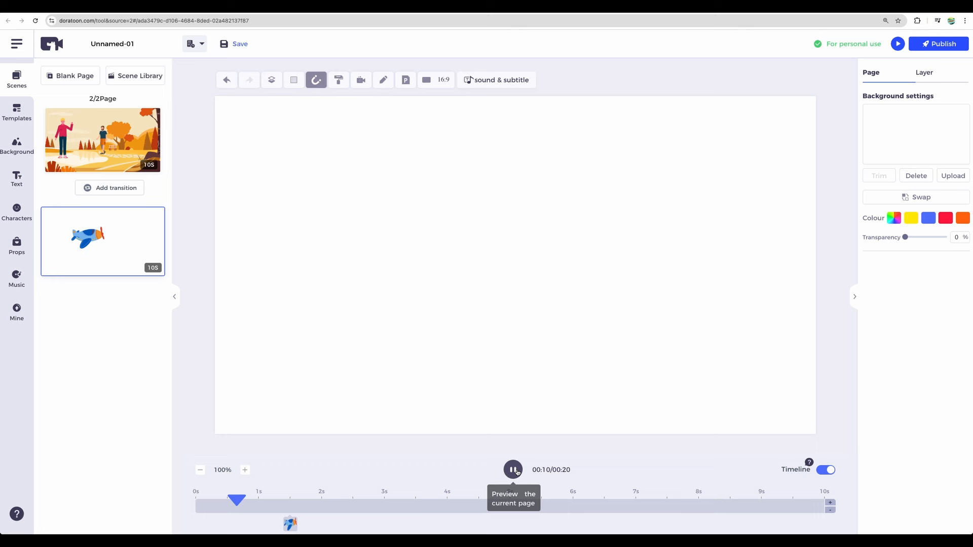
click(513, 470)
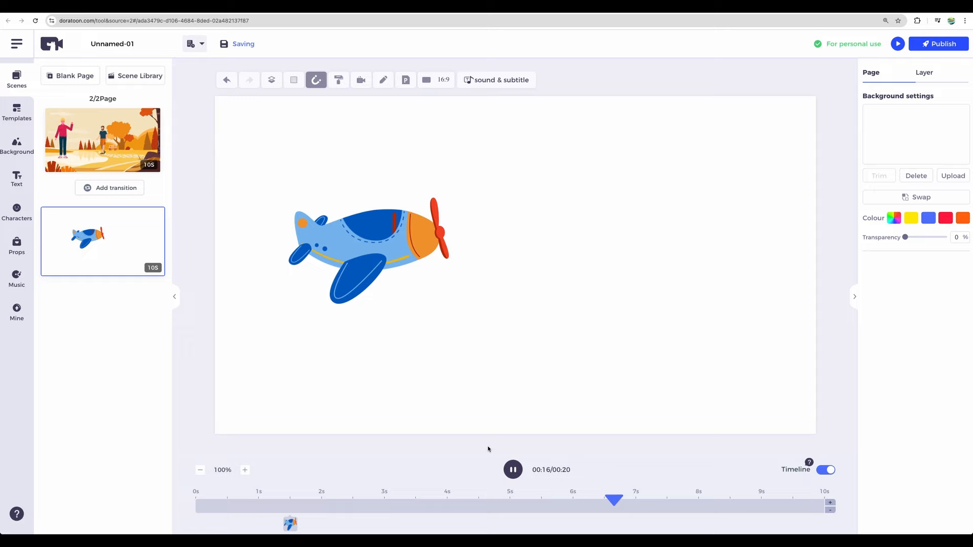
click(102, 141)
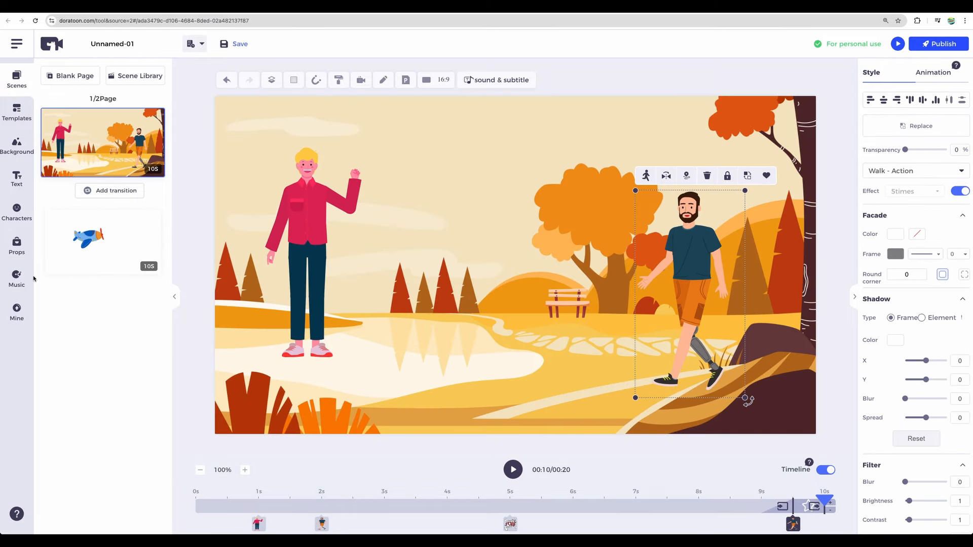
- Scroll through the background music tracks beside the autumn park page
click(17, 276)
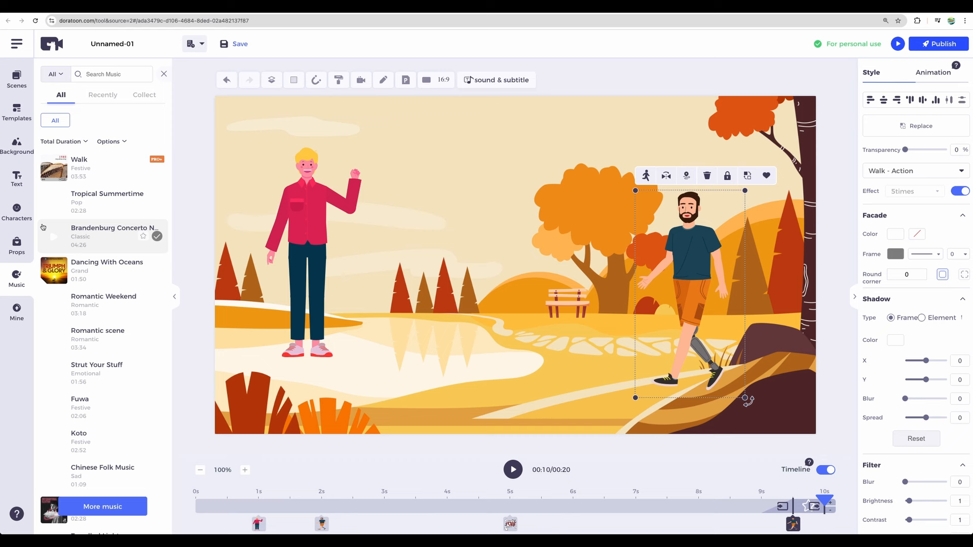
scroll(down, 3)
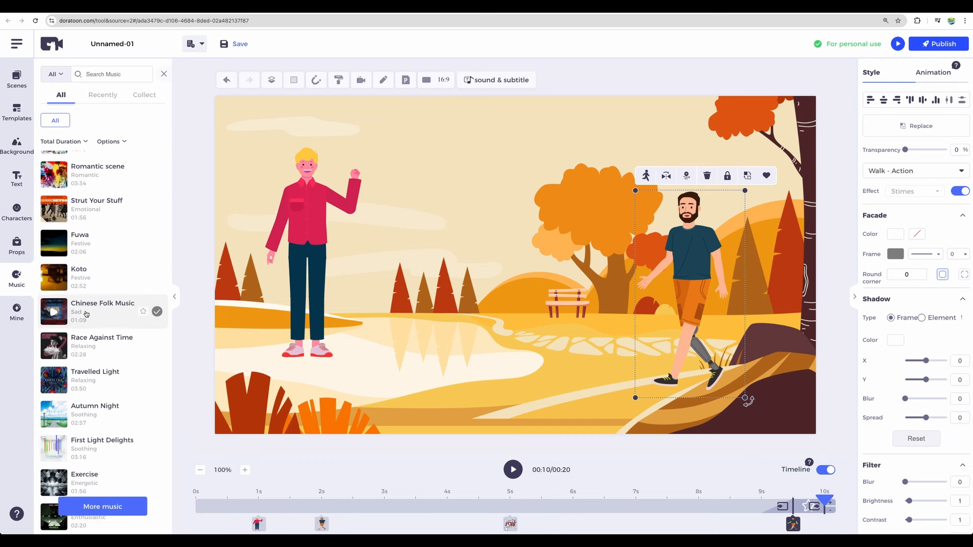
scroll(down, 3)
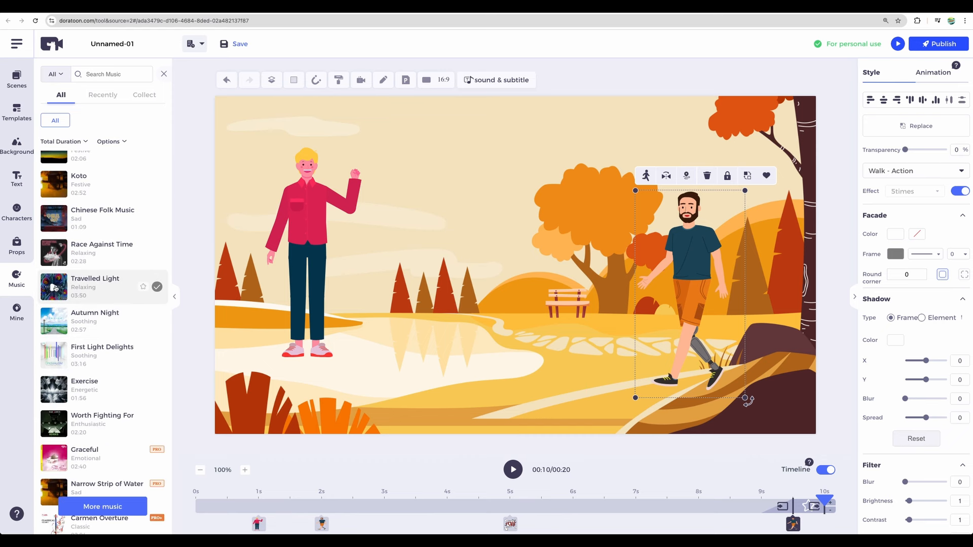
mouse_move(54, 287)
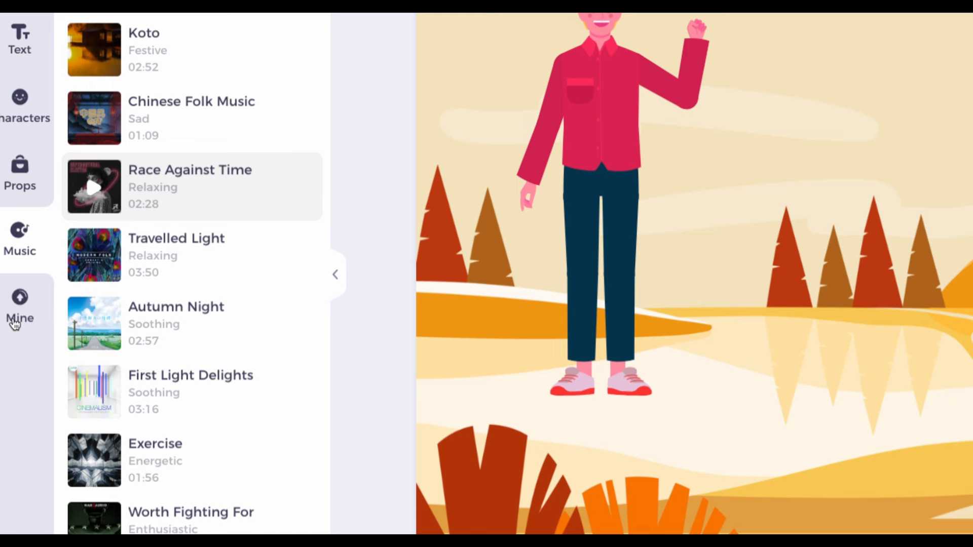
mouse_move(25, 309)
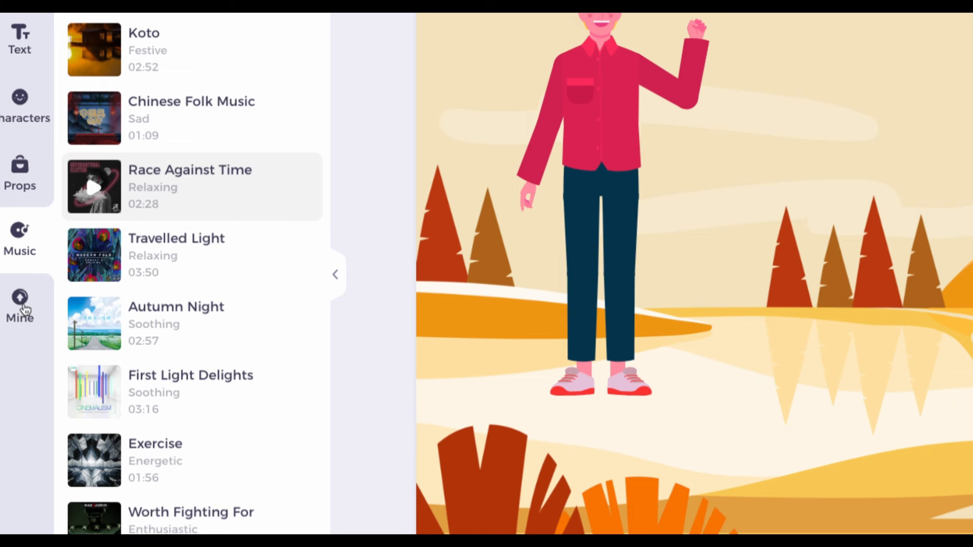
click(20, 310)
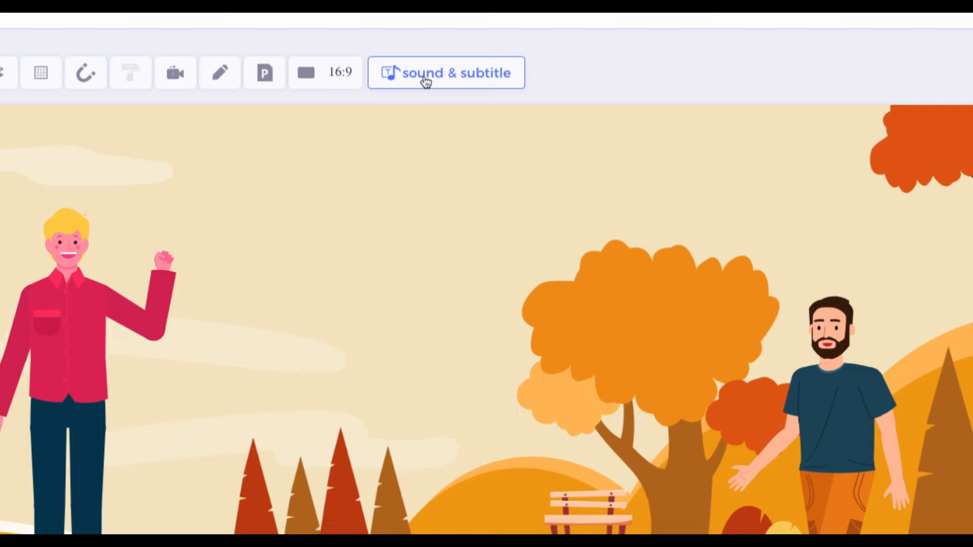
- Enlarge the placeholder subtitle to 58px, then start adding a soundtrack
click(446, 72)
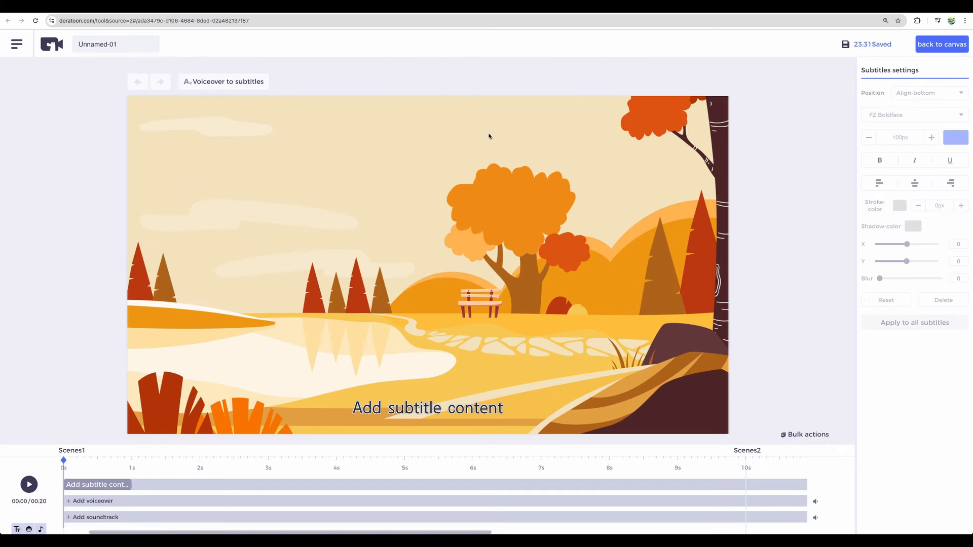
click(97, 484)
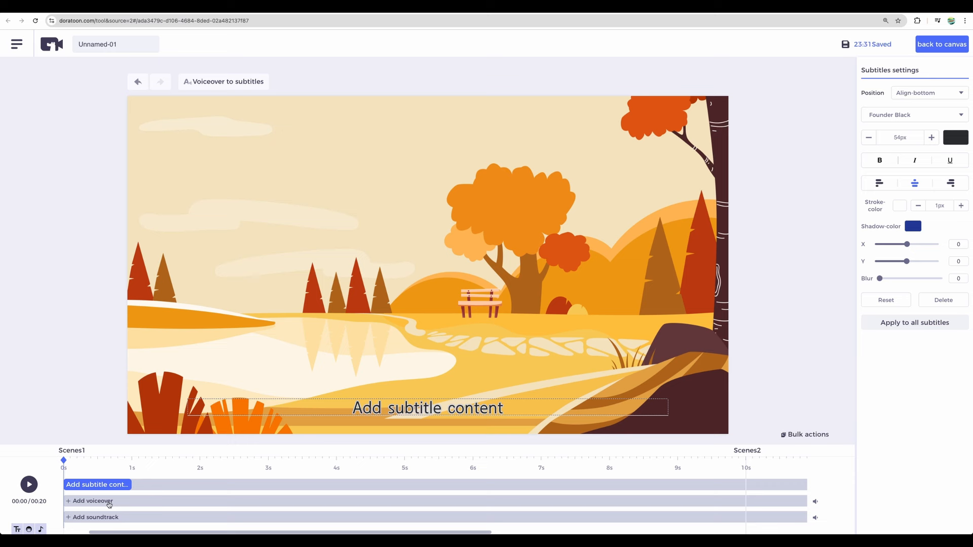
click(930, 138)
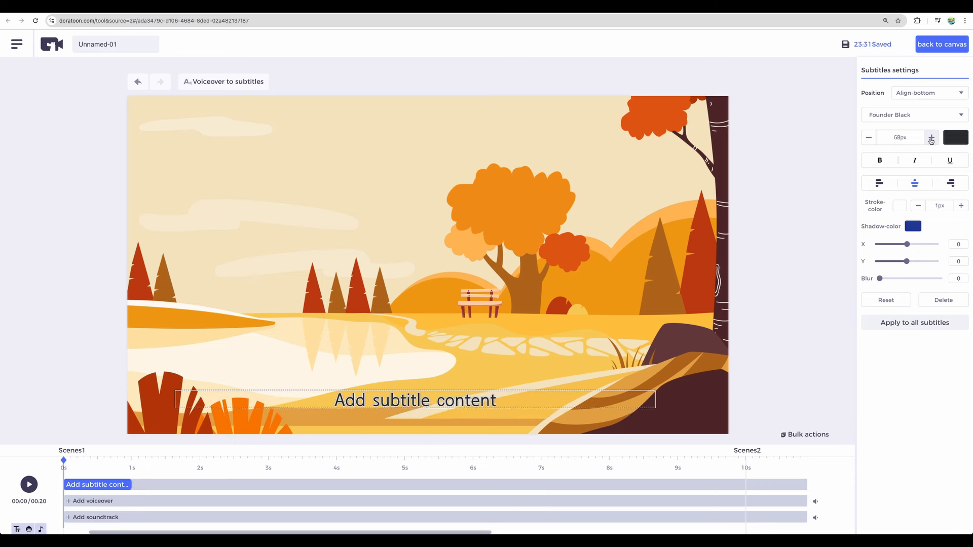
click(930, 137)
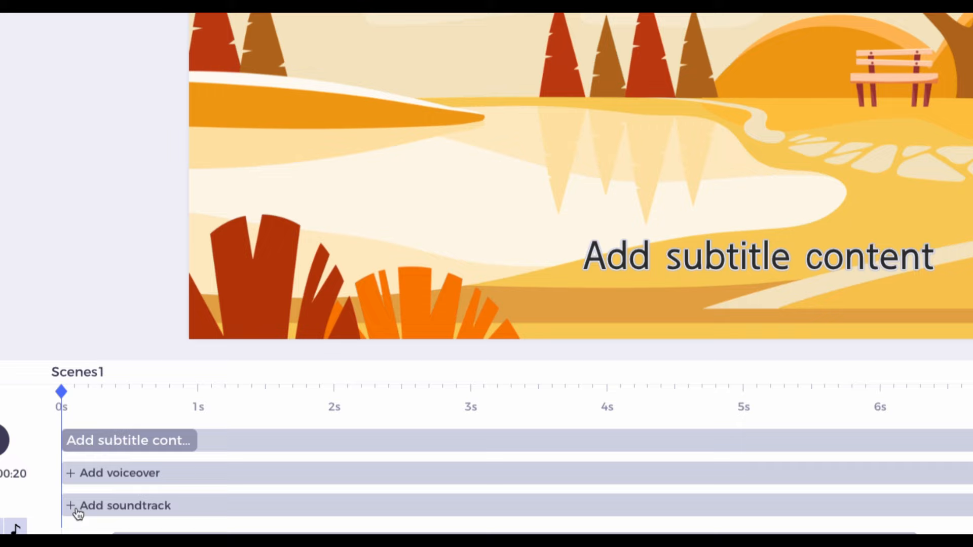
click(119, 472)
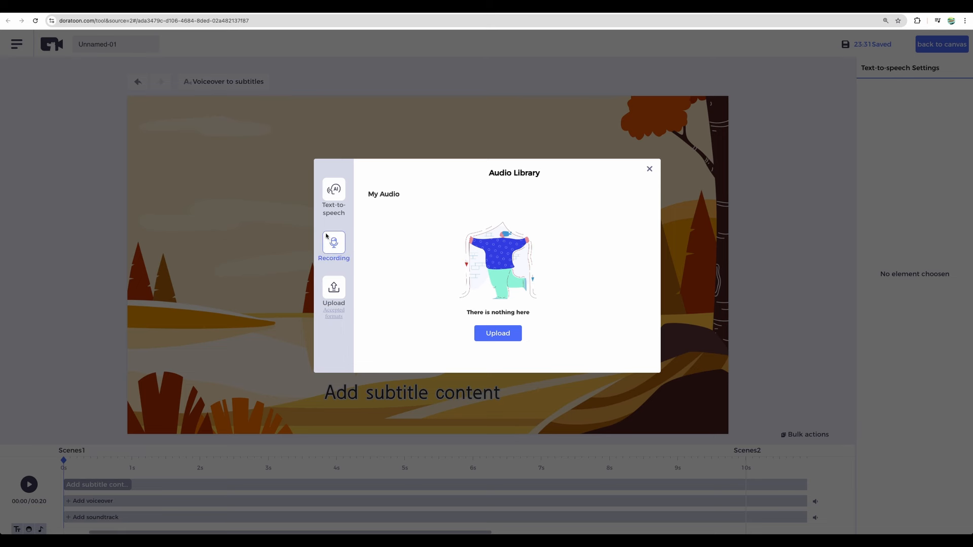
- Browse the Text-to-speech voice list and expand its Language dropdown
click(334, 197)
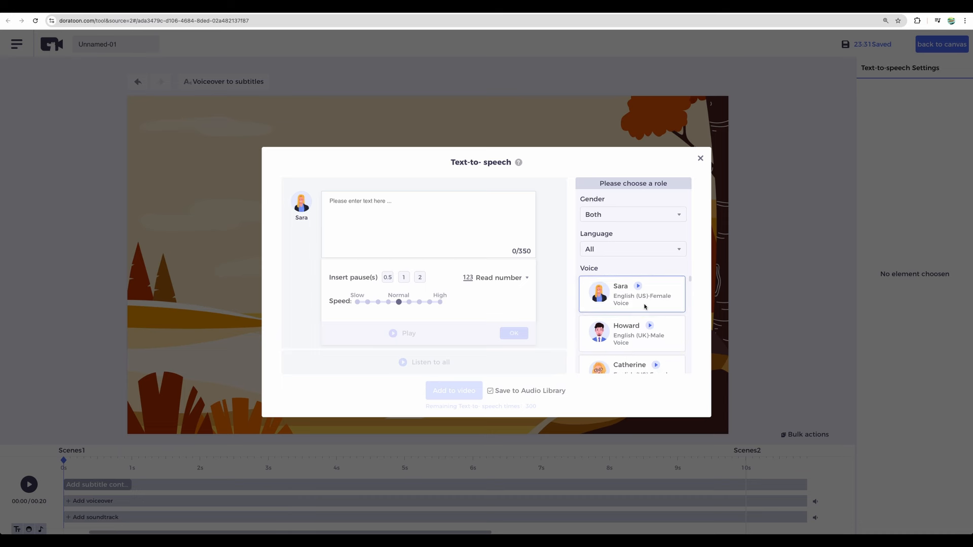
mouse_move(639, 288)
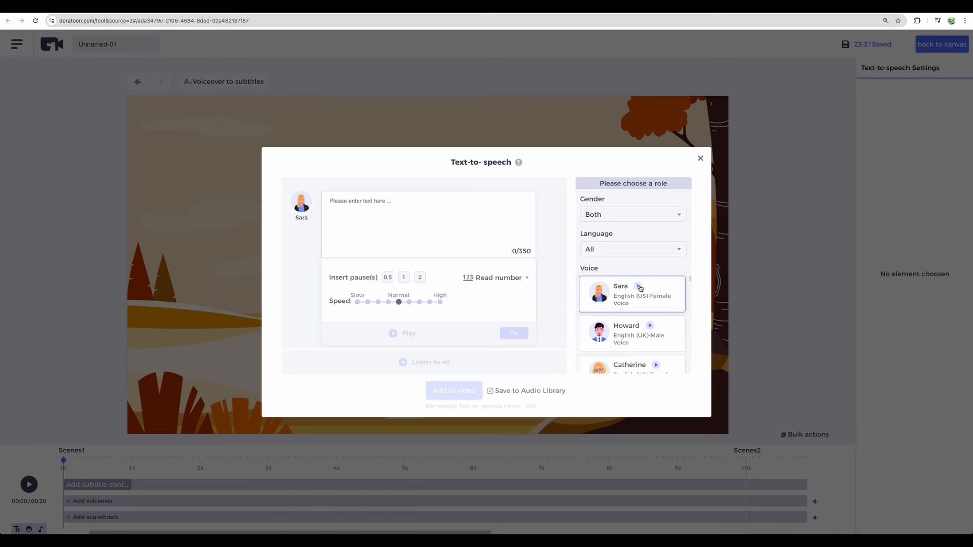
scroll(down, 3)
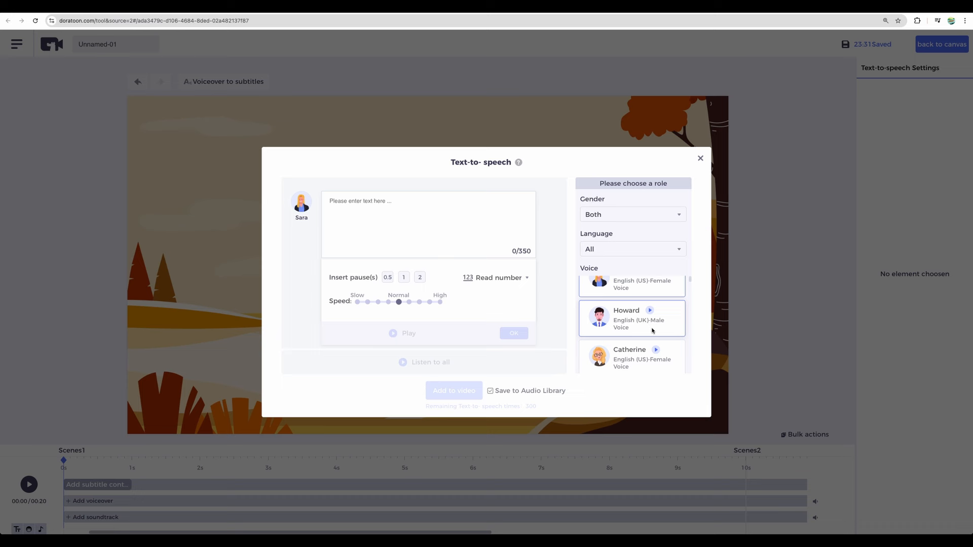
scroll(up, 3)
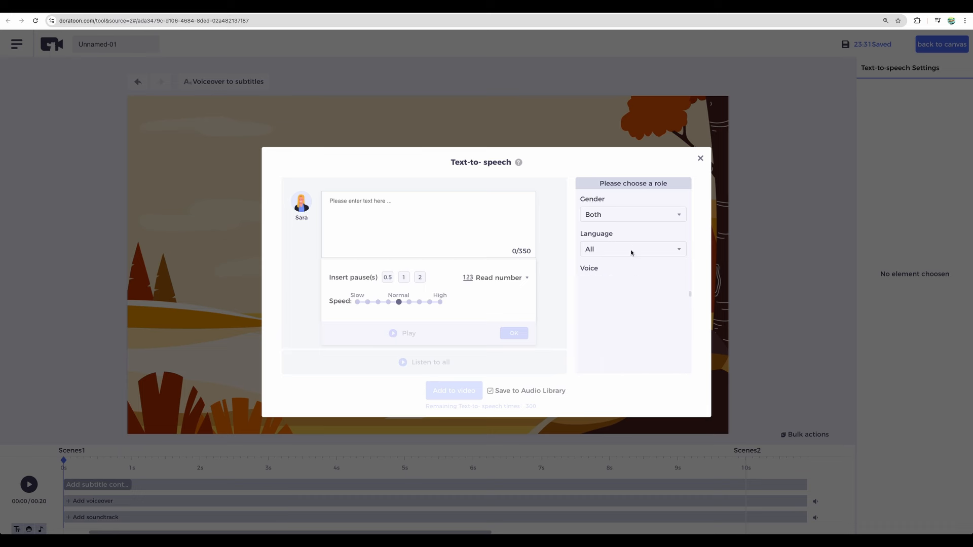
click(631, 249)
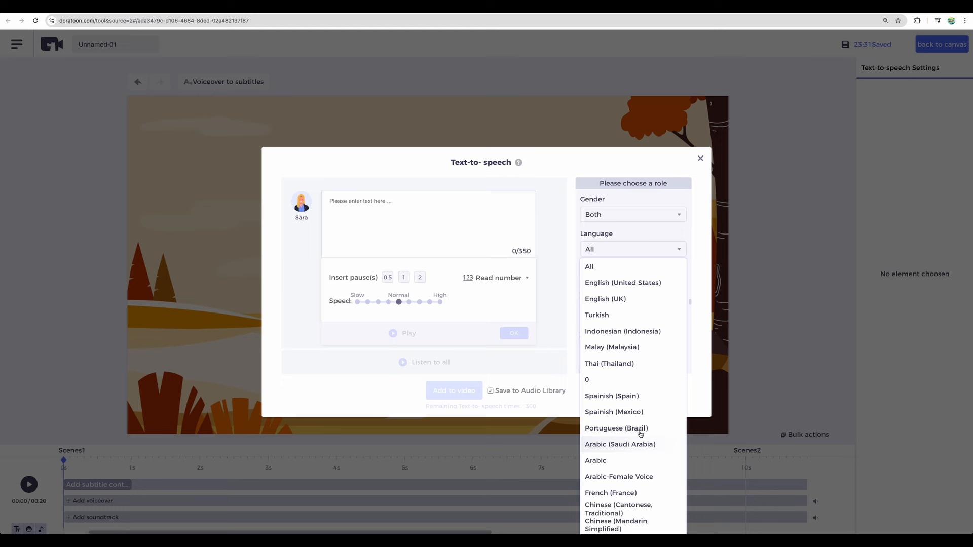
mouse_move(645, 250)
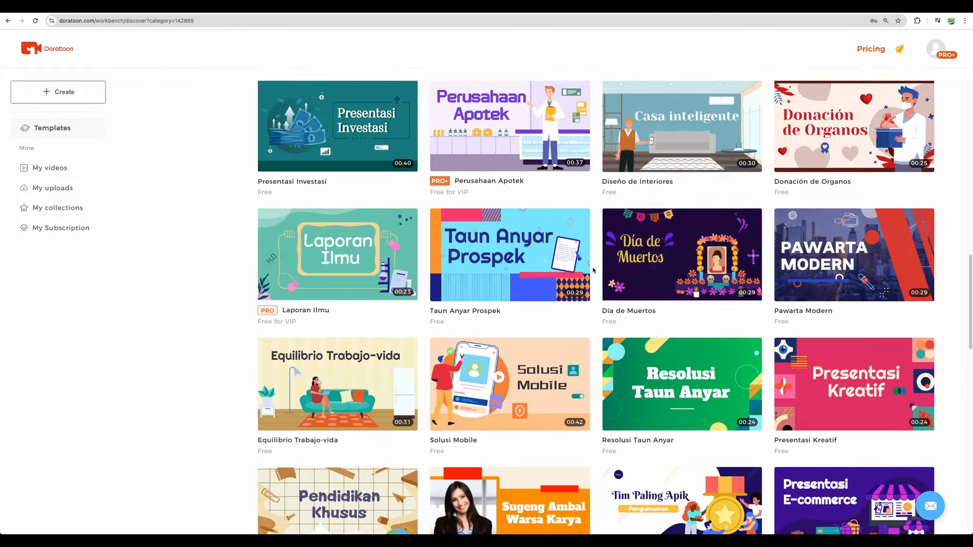
- Scroll the template gallery and start editing the Strategi Media Sosial template
scroll(down, 3)
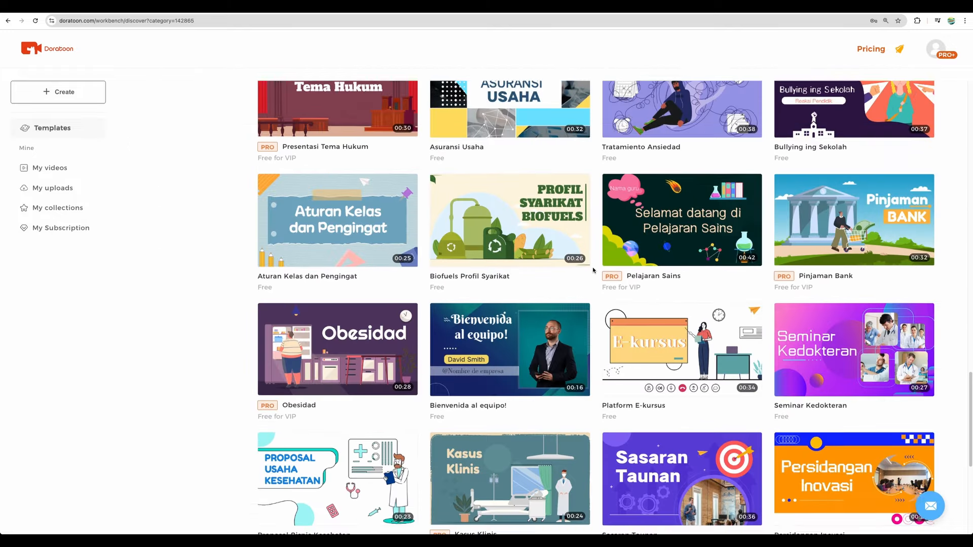
scroll(down, 3)
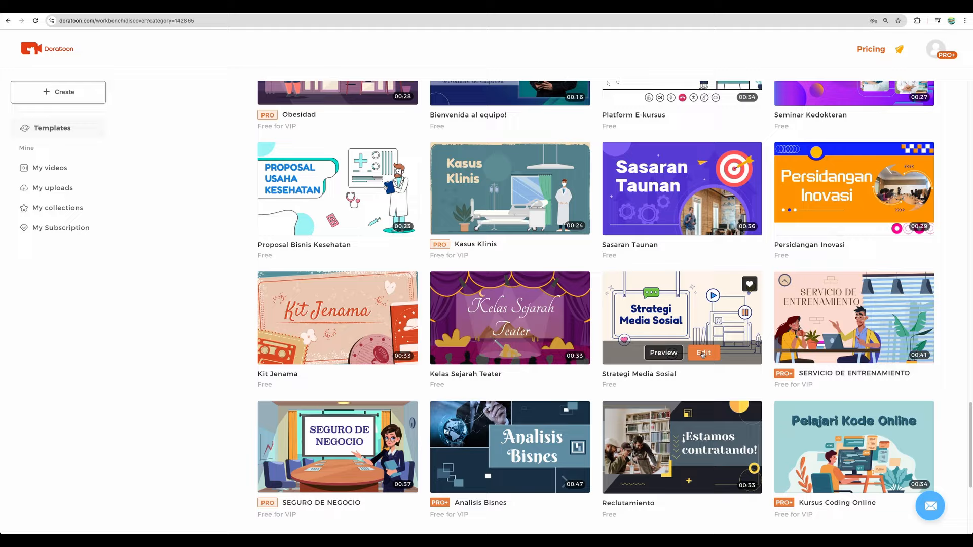
click(704, 353)
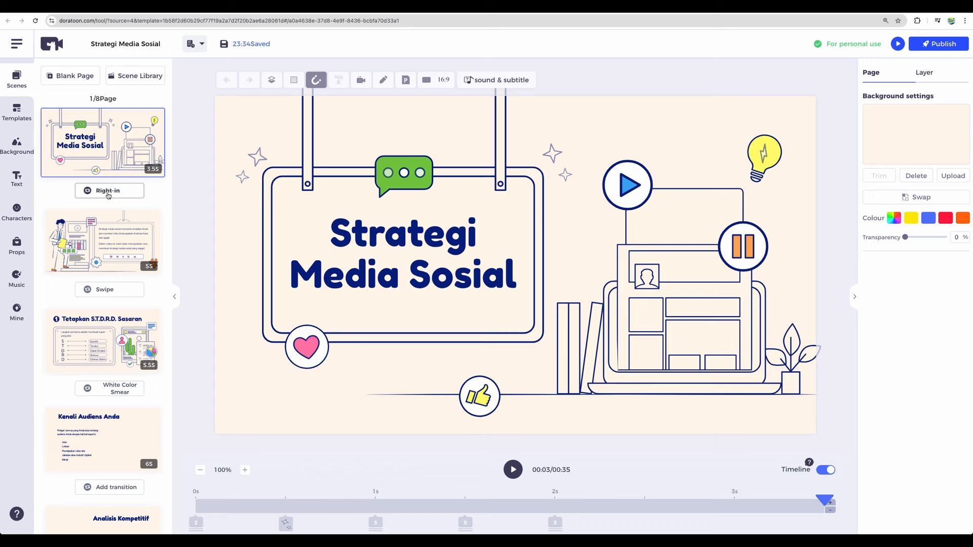
- View the Tetapkan S.T.D.R.D. Sasaran page and select its first-step description text
click(103, 242)
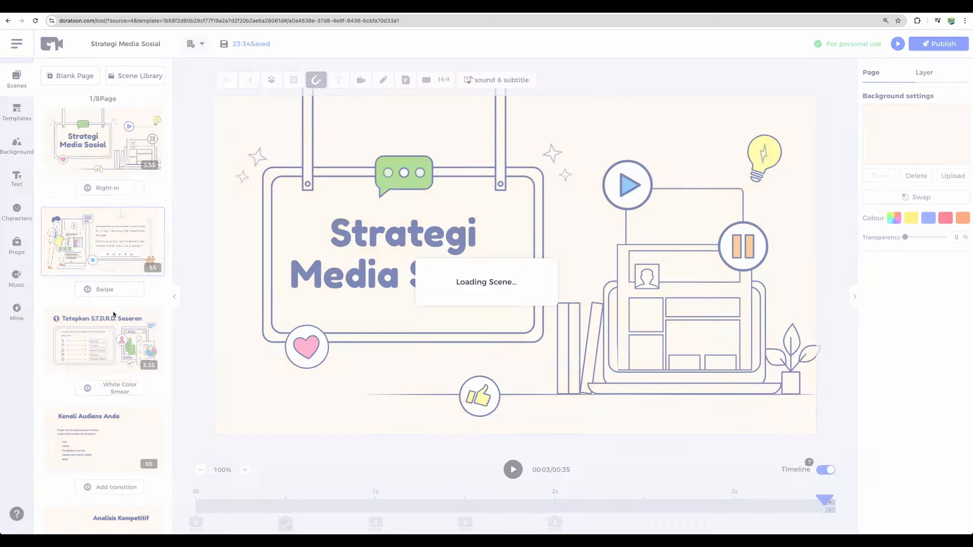
click(103, 341)
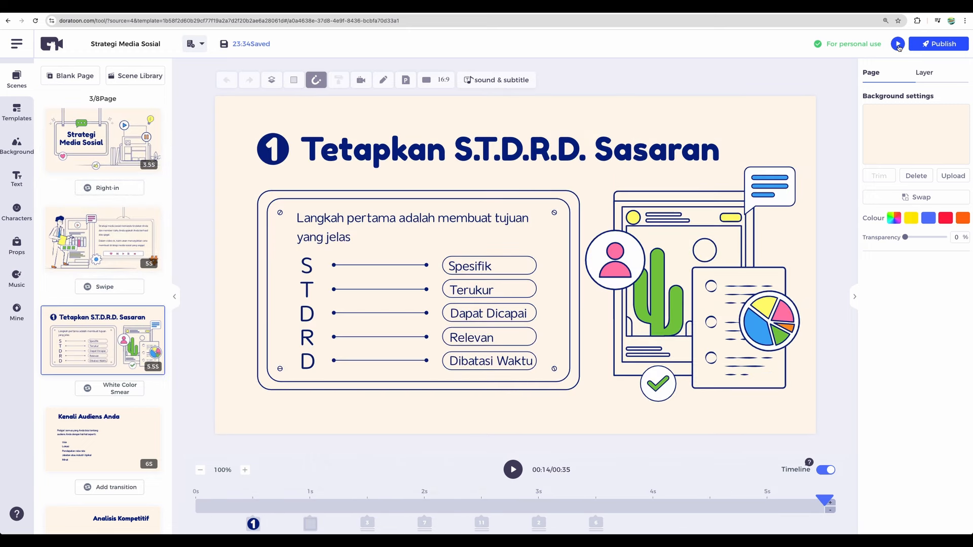
click(412, 227)
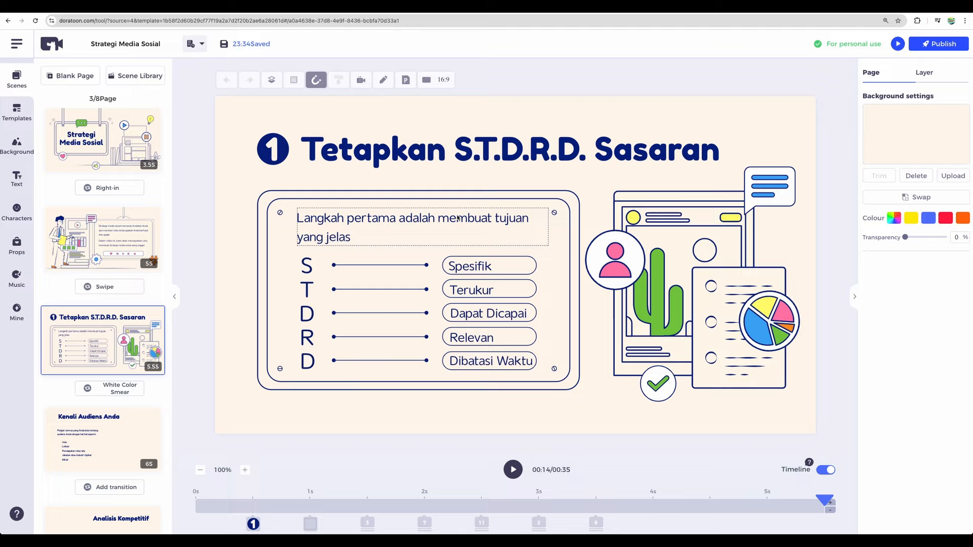
- Preview the whole video to its thank-you page, close it, and return to page one
click(102, 439)
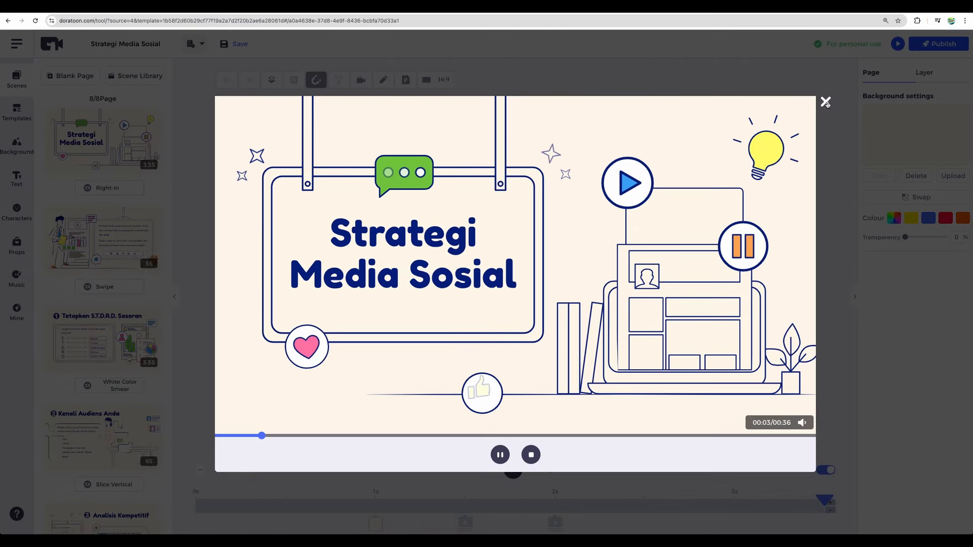
click(825, 102)
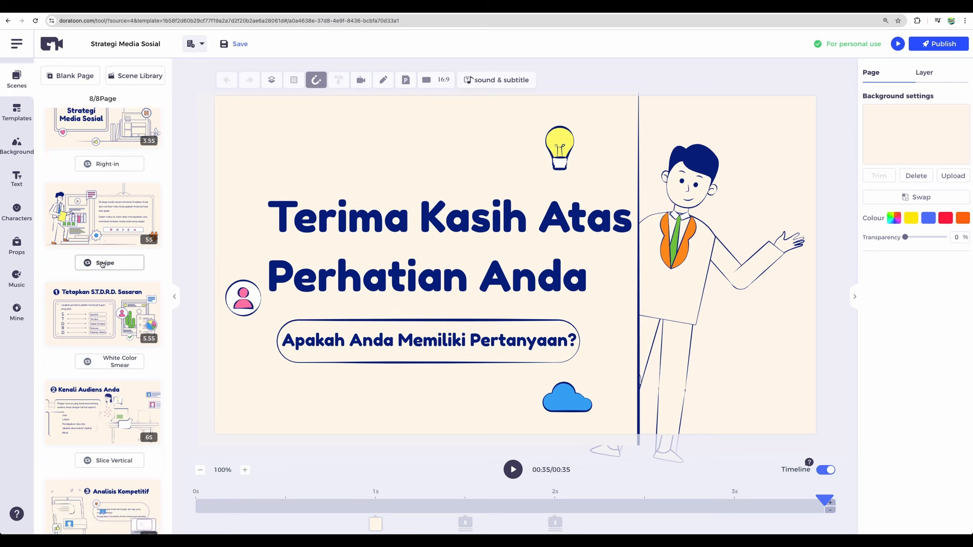
click(102, 141)
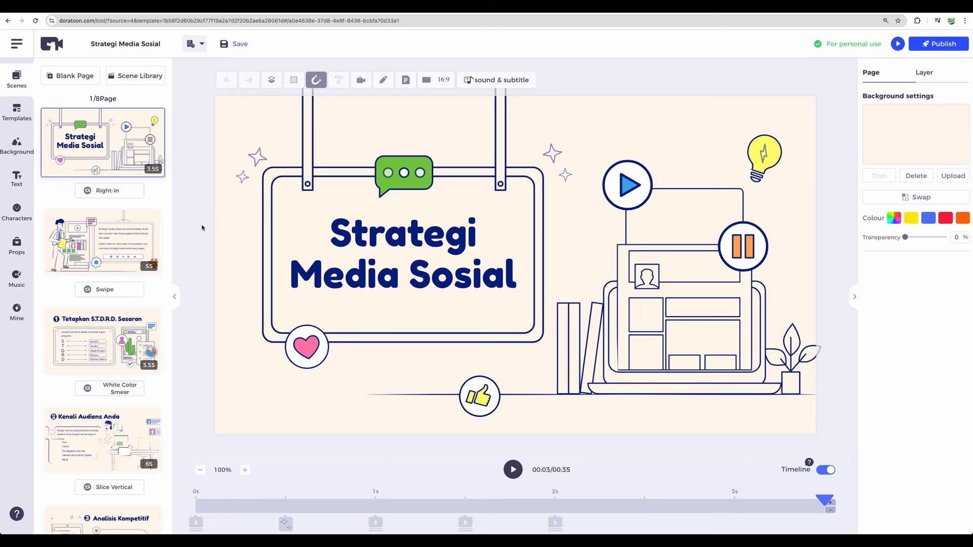
- Nudge the Strategi Media Sosial title left within its sign and show the Mine uploads library
click(403, 254)
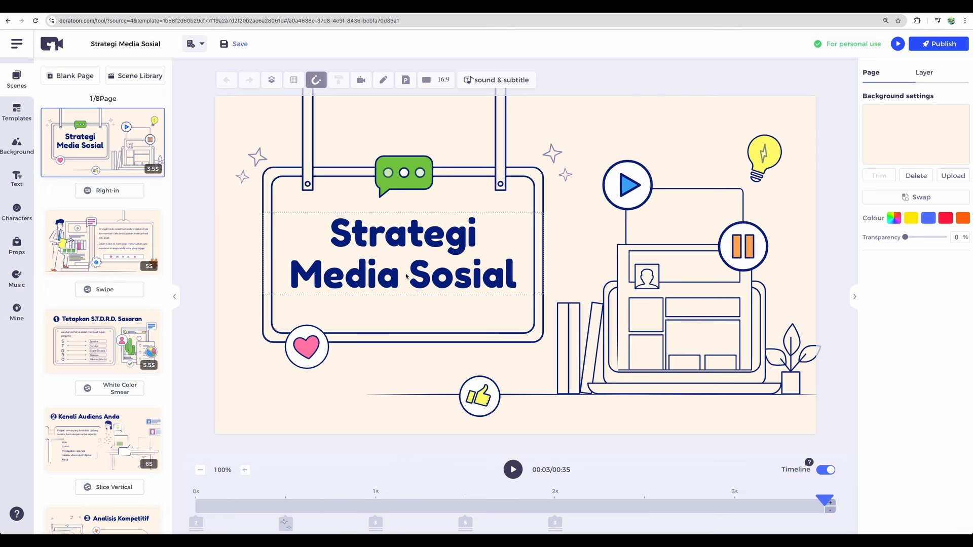
click(401, 255)
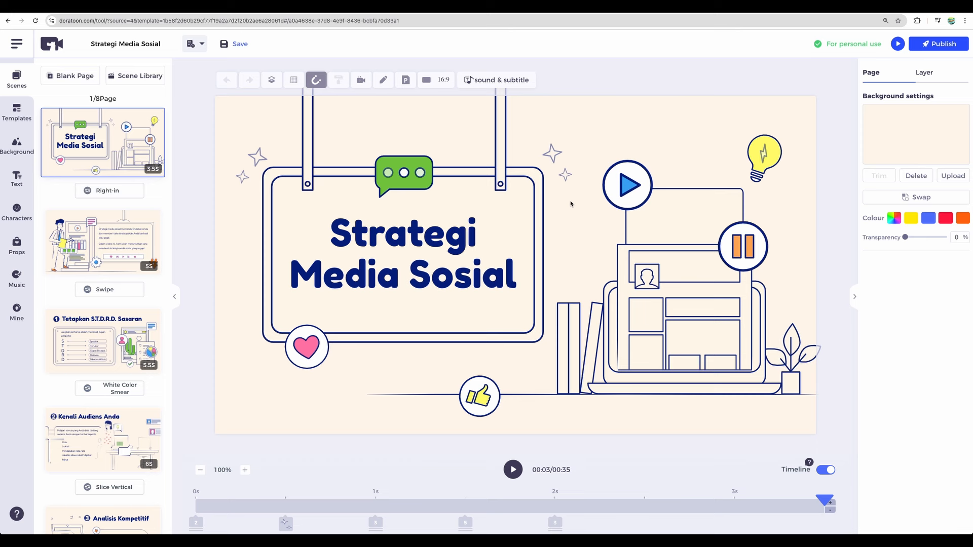
mouse_move(194, 268)
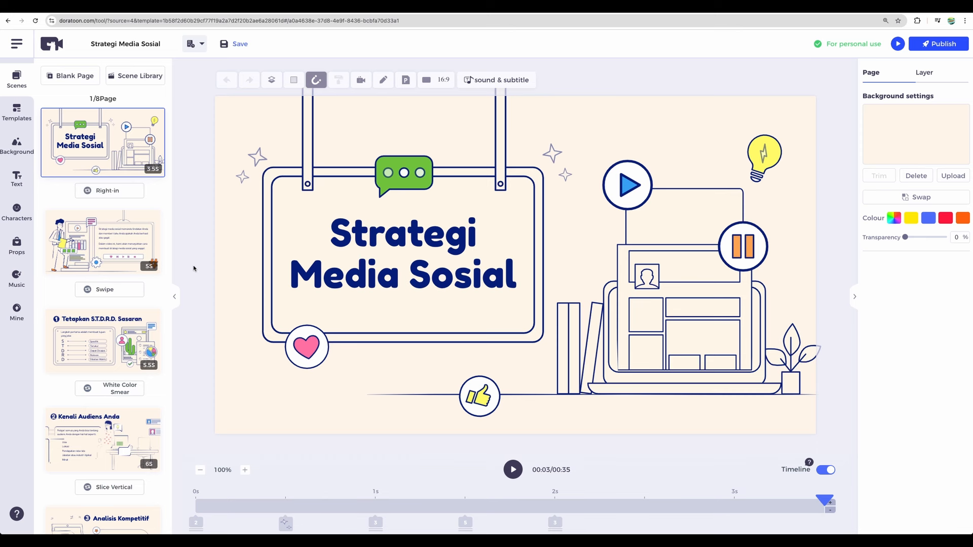
click(239, 43)
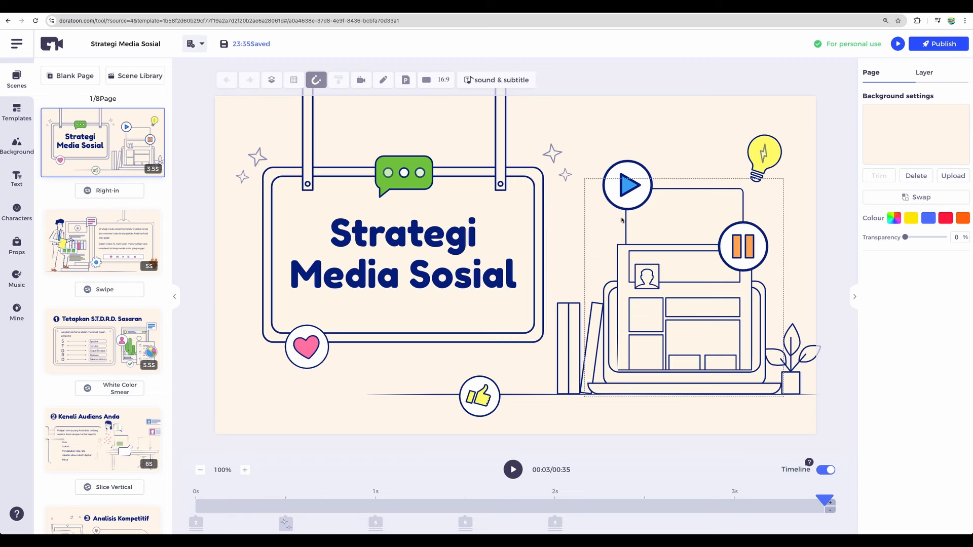
click(389, 254)
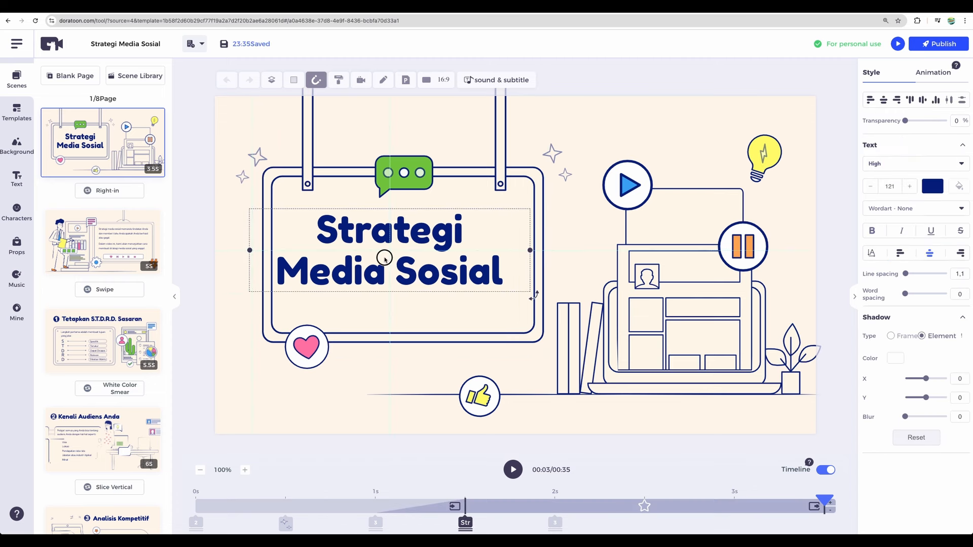
click(385, 259)
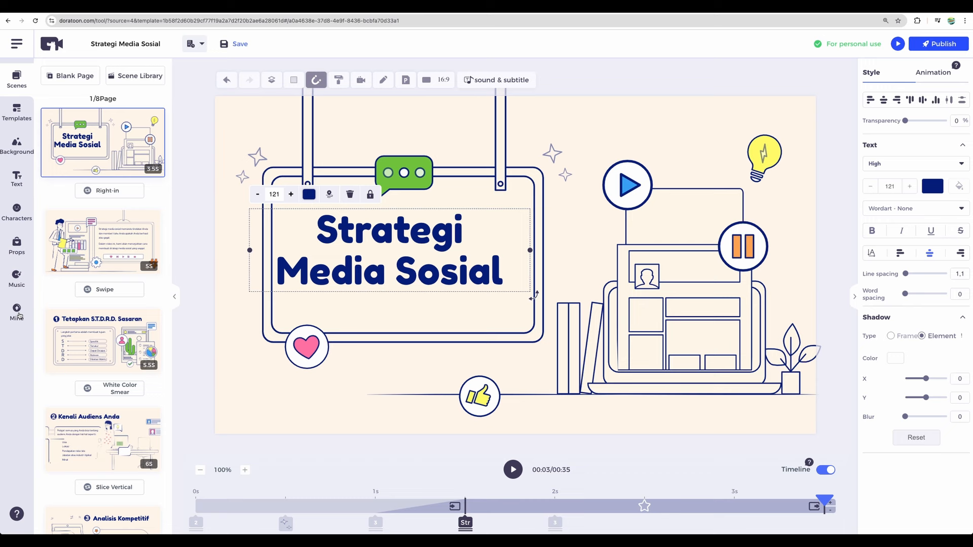
click(16, 313)
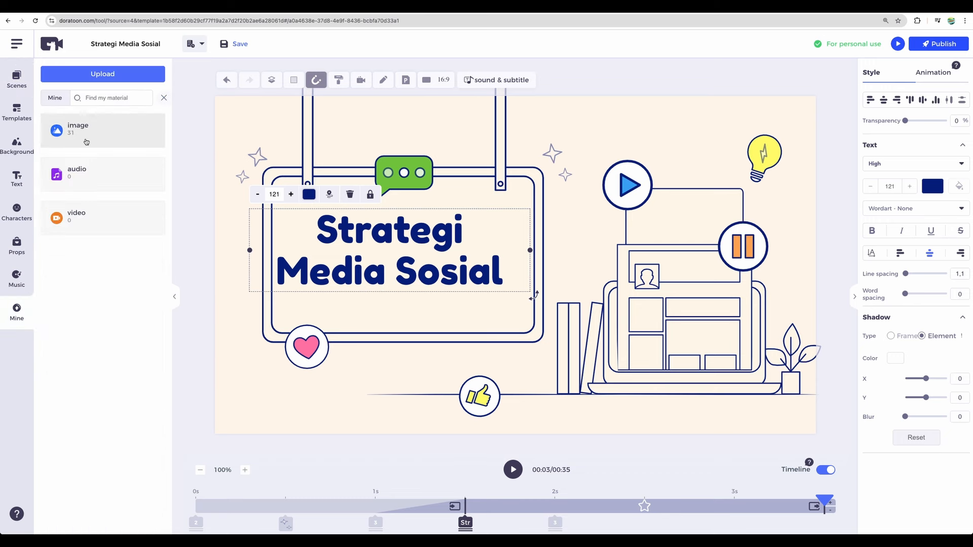
mouse_move(56, 139)
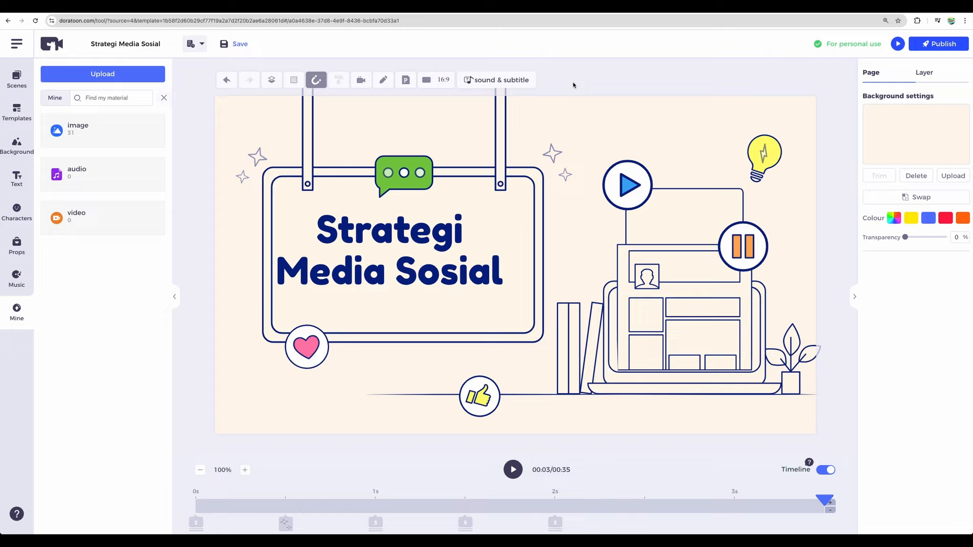
mouse_move(584, 204)
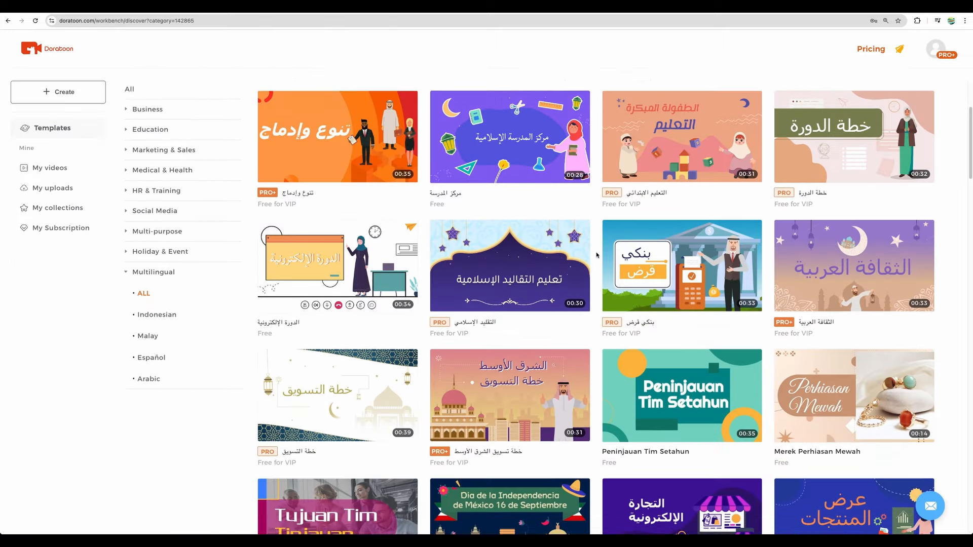
- Scroll through the Multilingual templates and then the Business category list
scroll(down, 3)
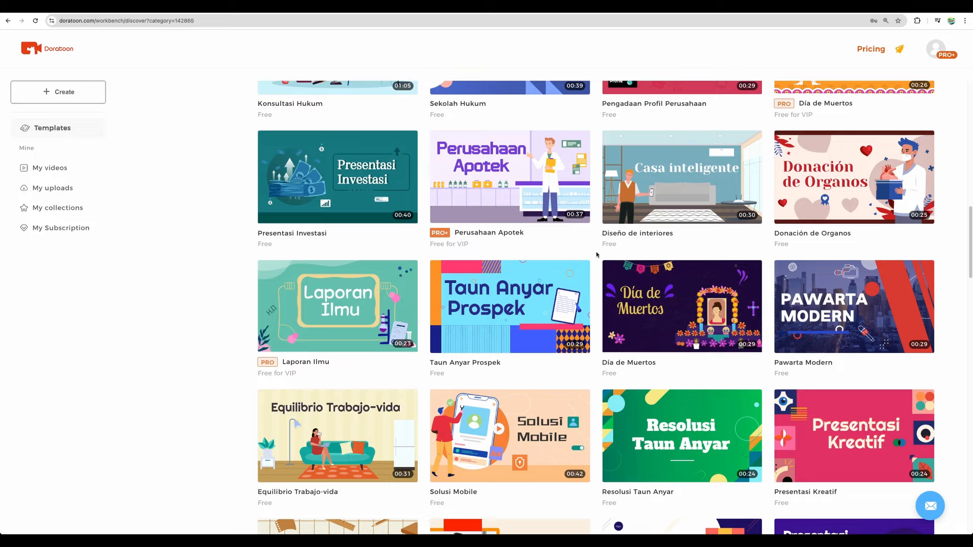
scroll(down, 3)
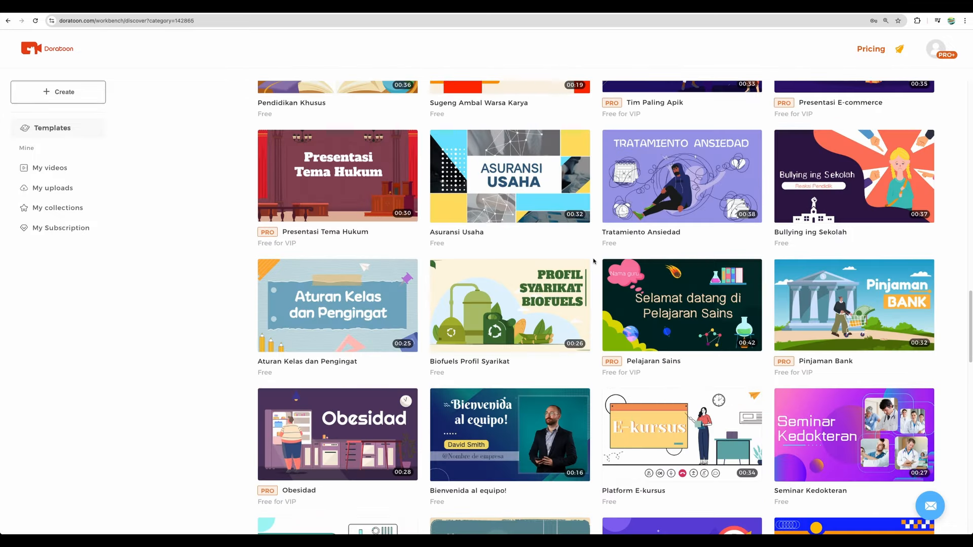
scroll(down, 3)
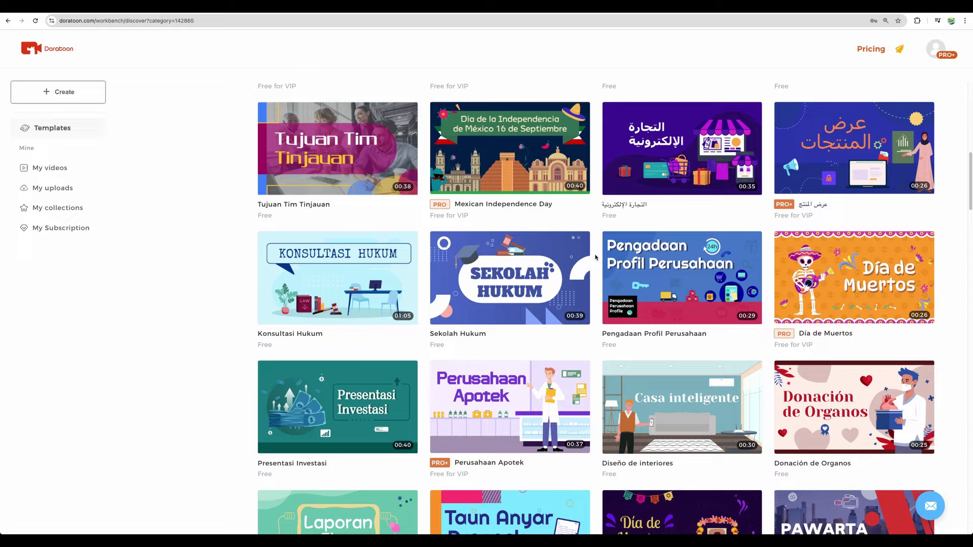
scroll(down, 3)
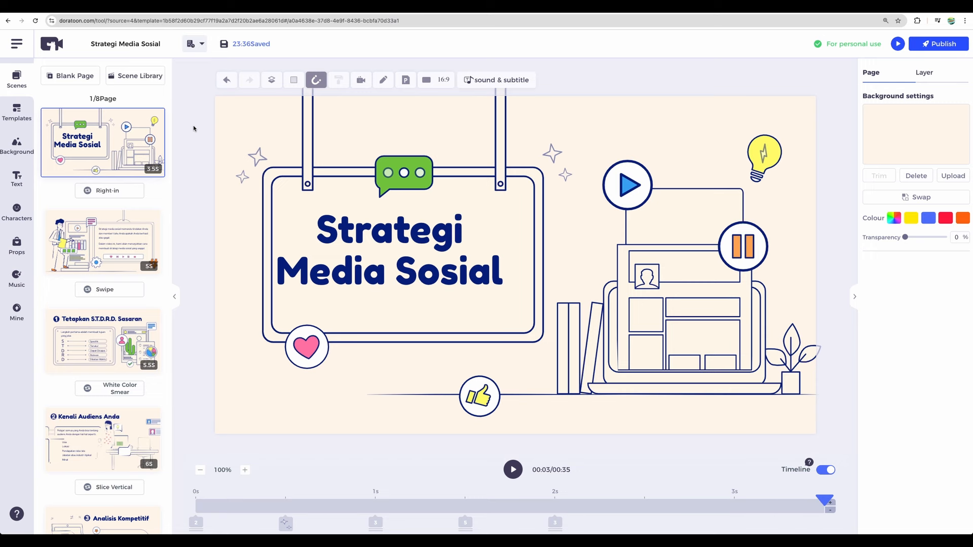
mouse_move(210, 91)
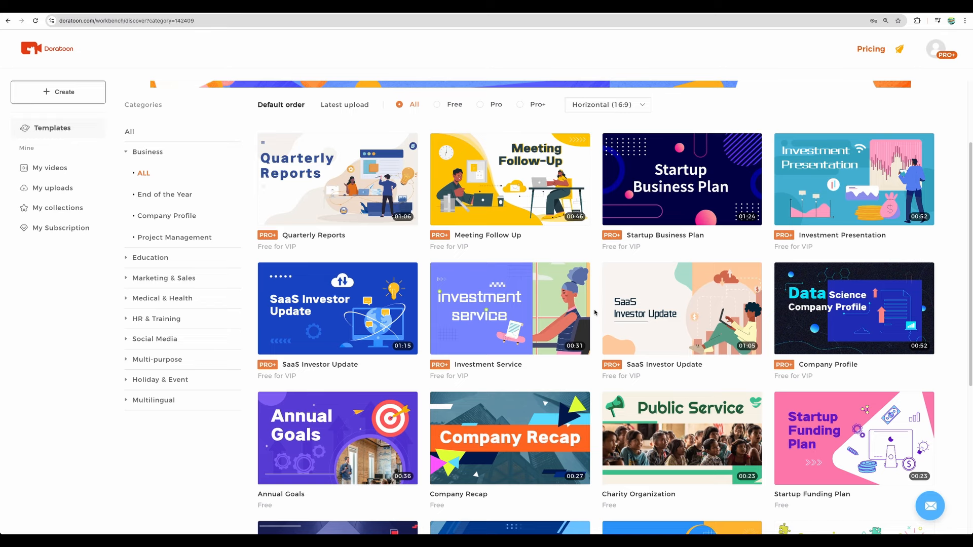
scroll(down, 3)
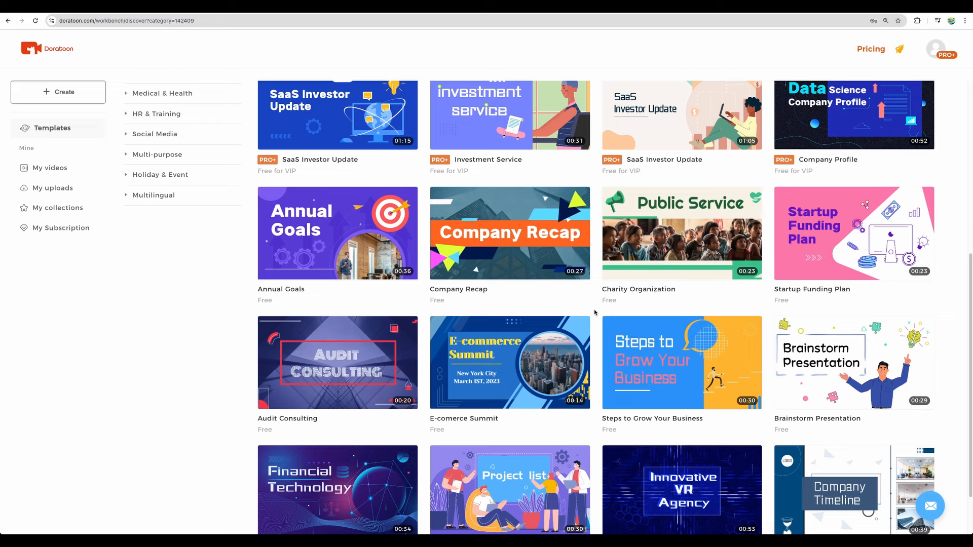
scroll(down, 3)
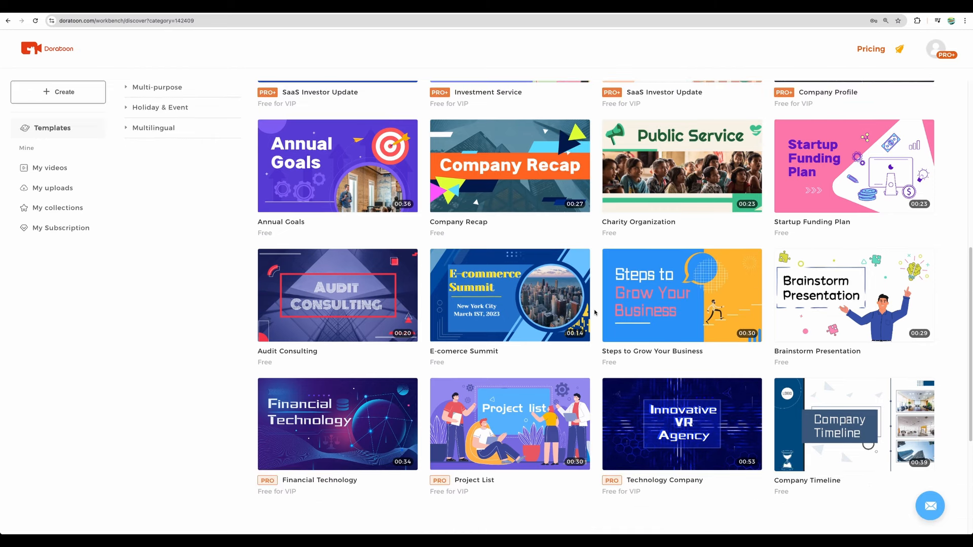
scroll(up, 3)
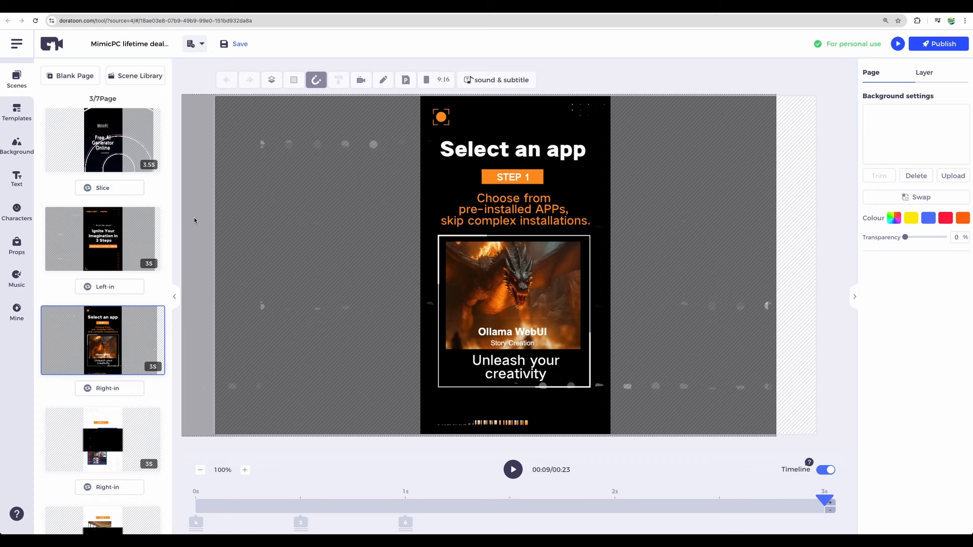
- Open the MimicPC lifetime deal project and preview the full video to its ending
click(239, 44)
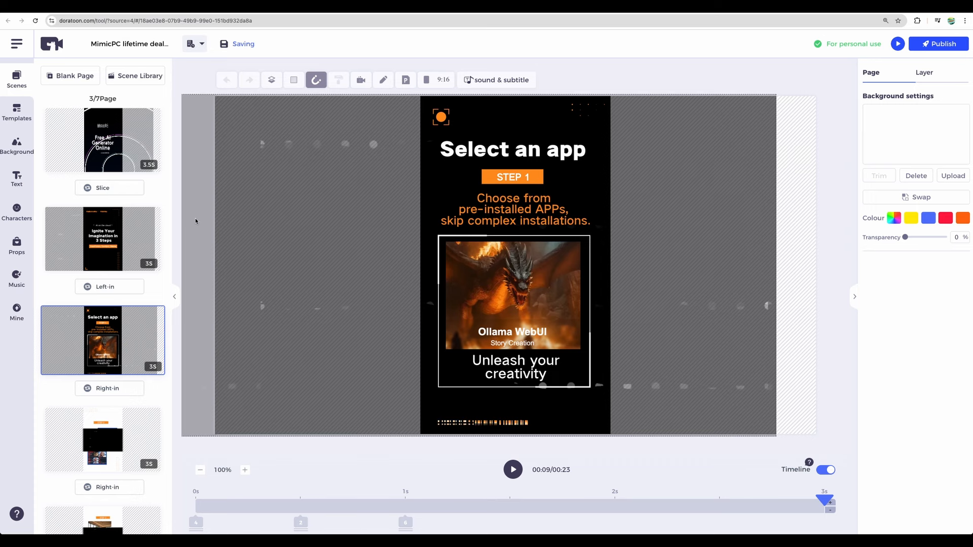
click(512, 469)
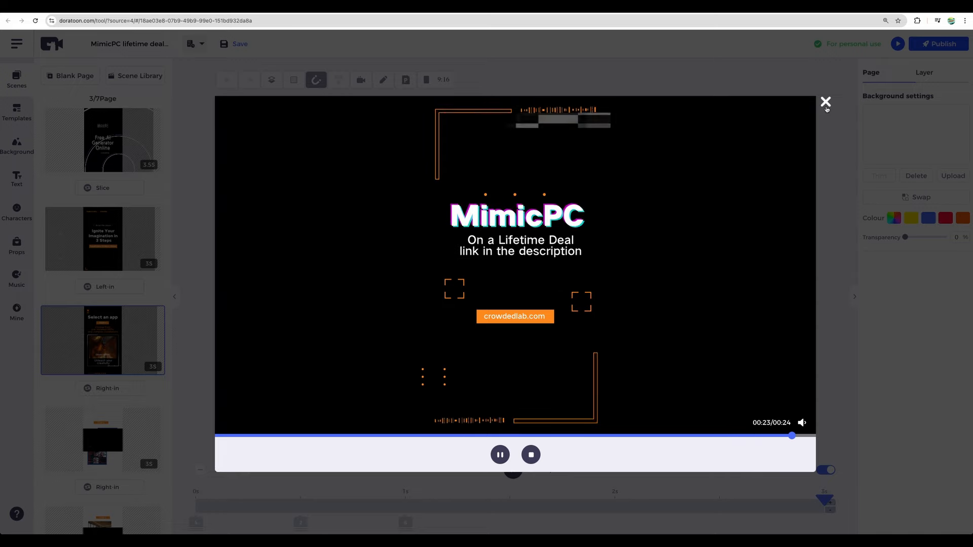
click(826, 101)
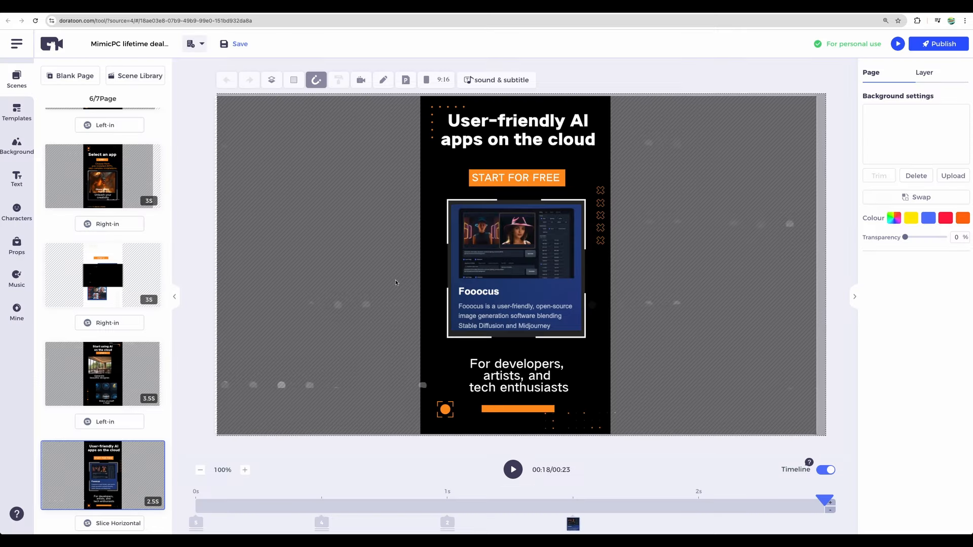
mouse_move(512, 469)
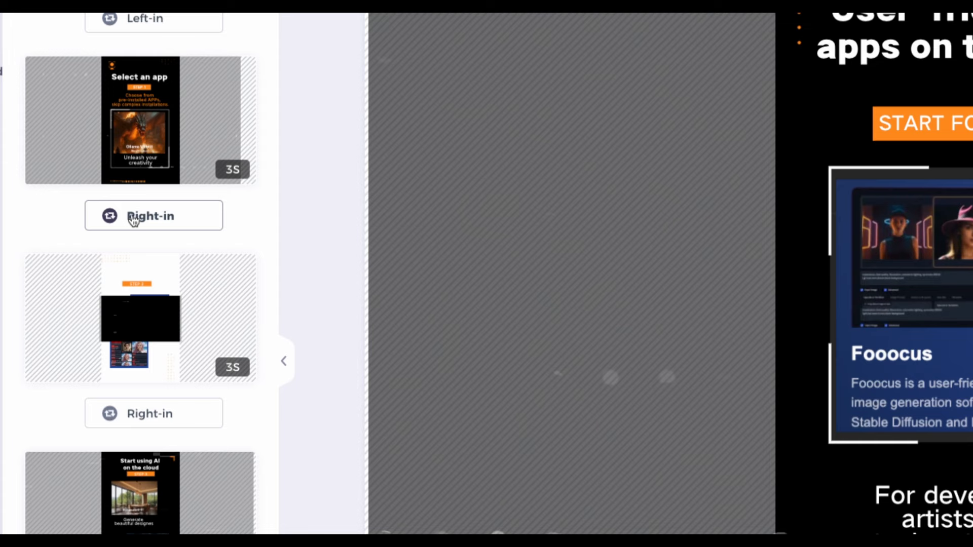
- Open the third page's Right-in transition choices and pick a different effect
click(153, 216)
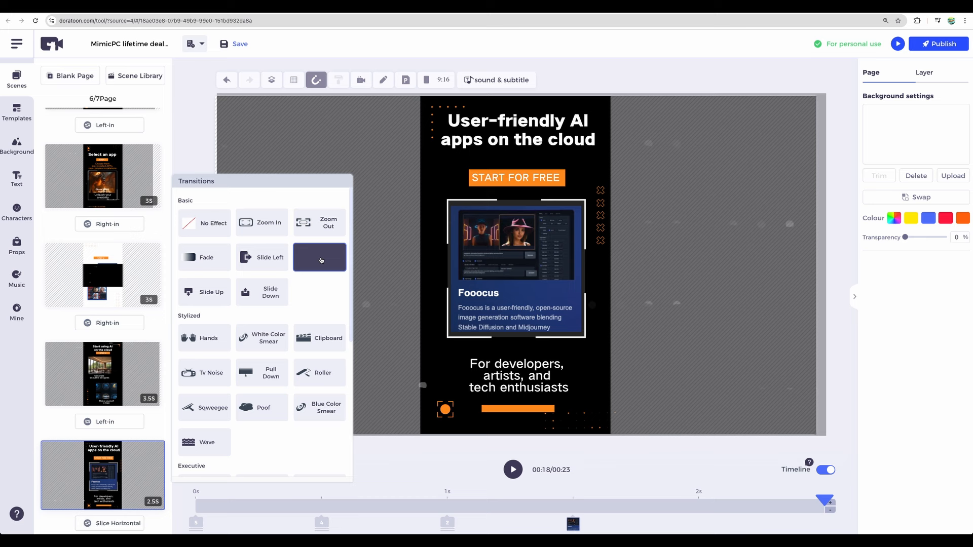
click(319, 257)
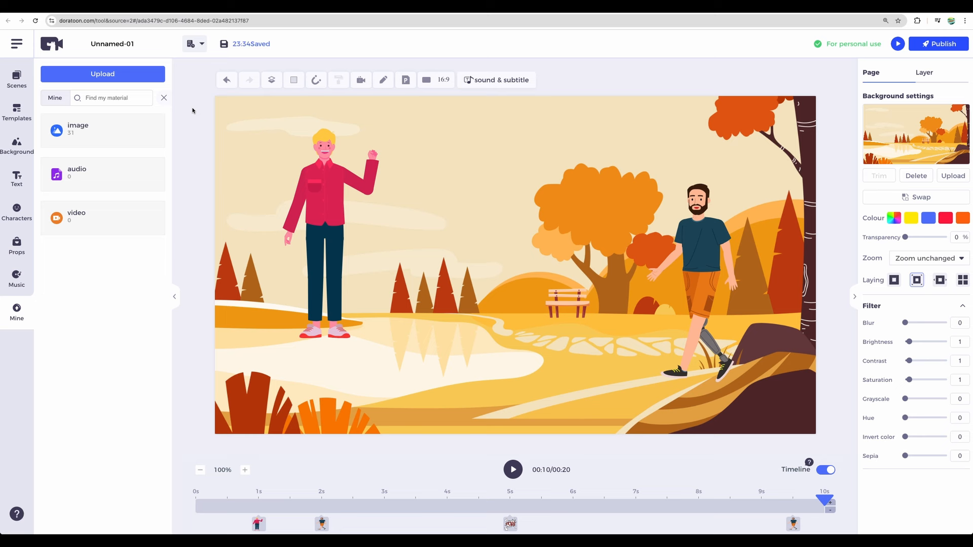
- Make the red-shirt man clutch his head, then add the waving black cat and Santa-hat girl
click(319, 229)
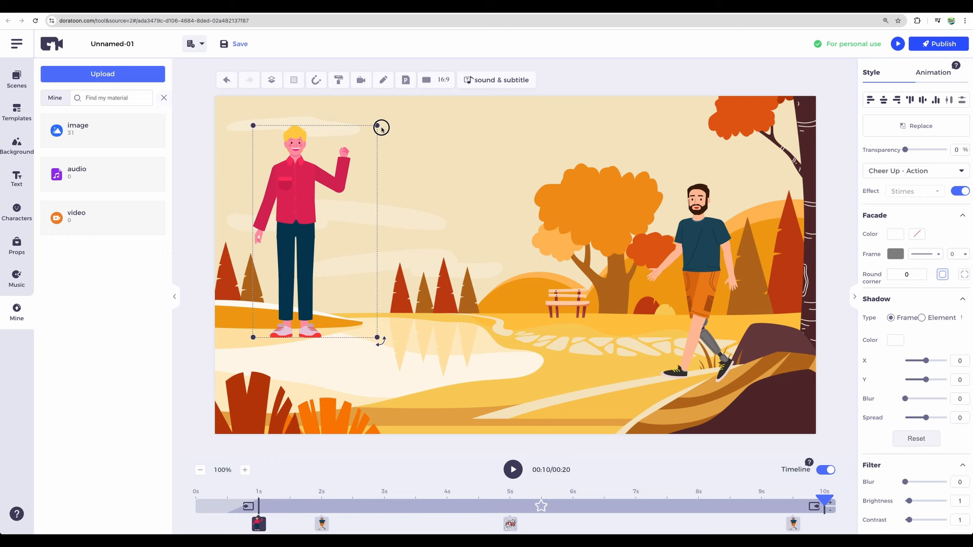
click(263, 106)
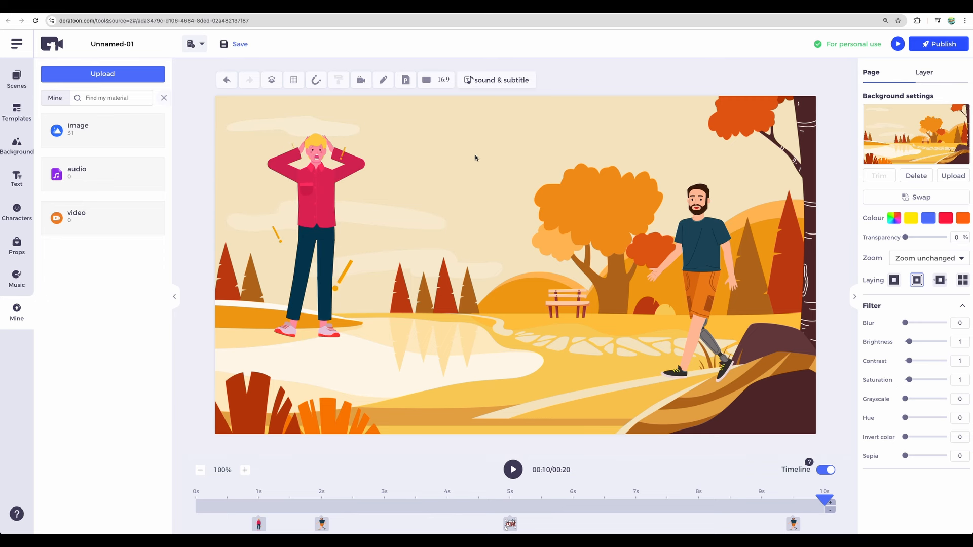
click(17, 211)
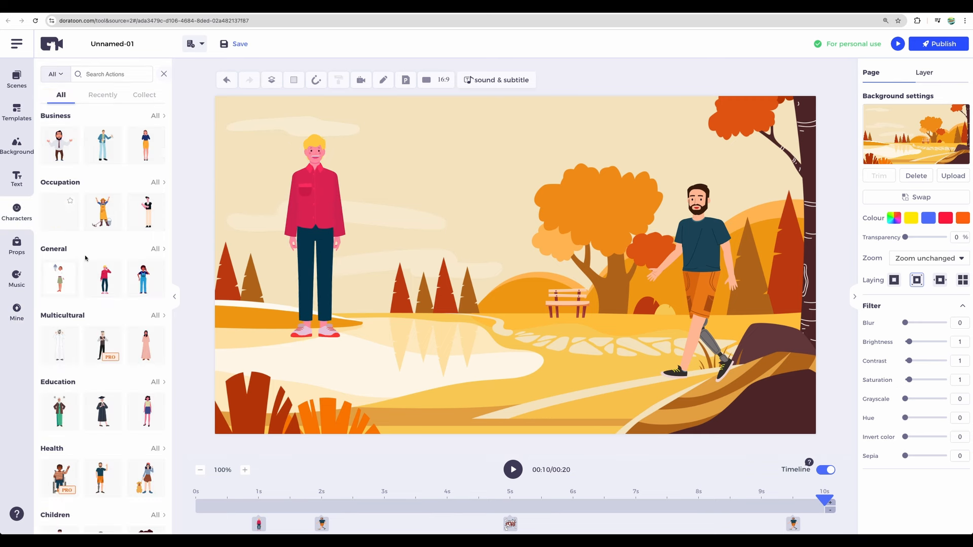
scroll(down, 3)
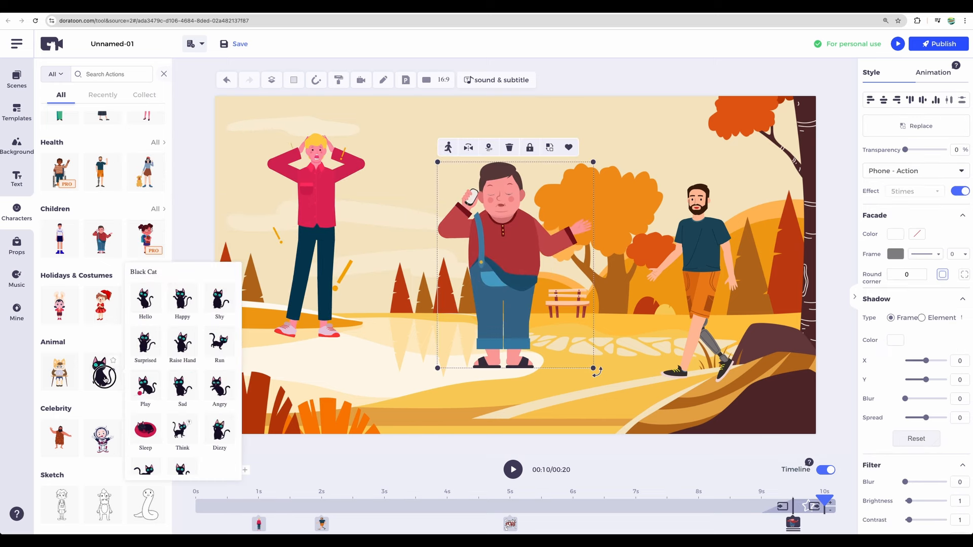
click(146, 298)
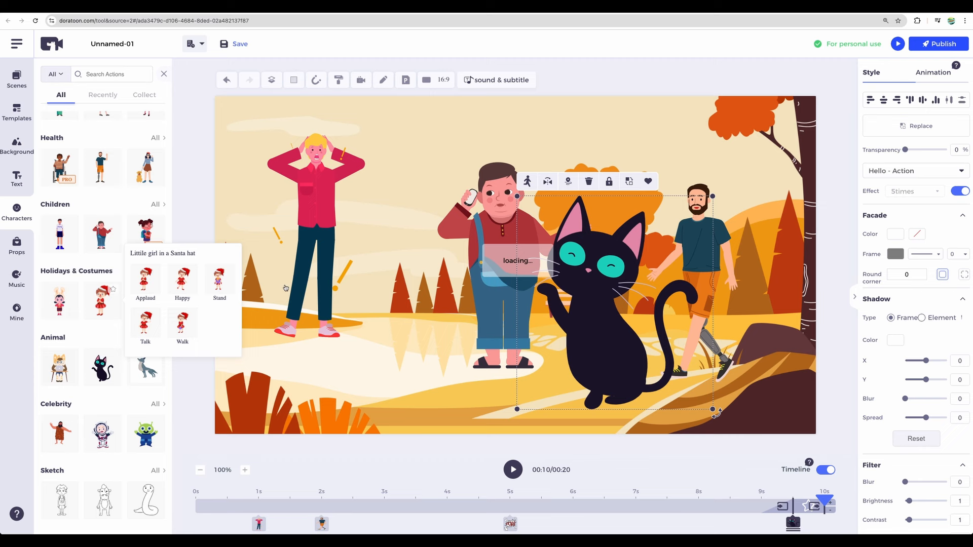
click(144, 278)
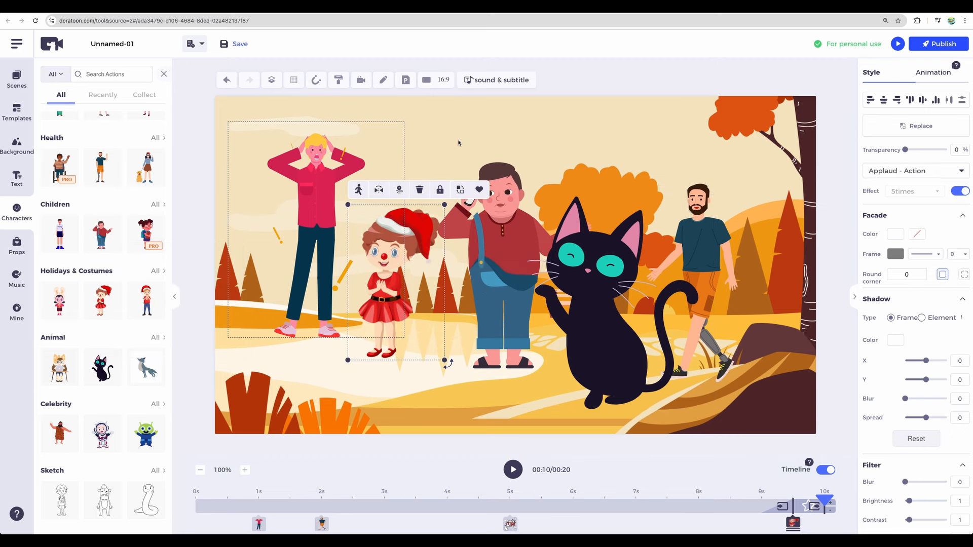
mouse_move(451, 142)
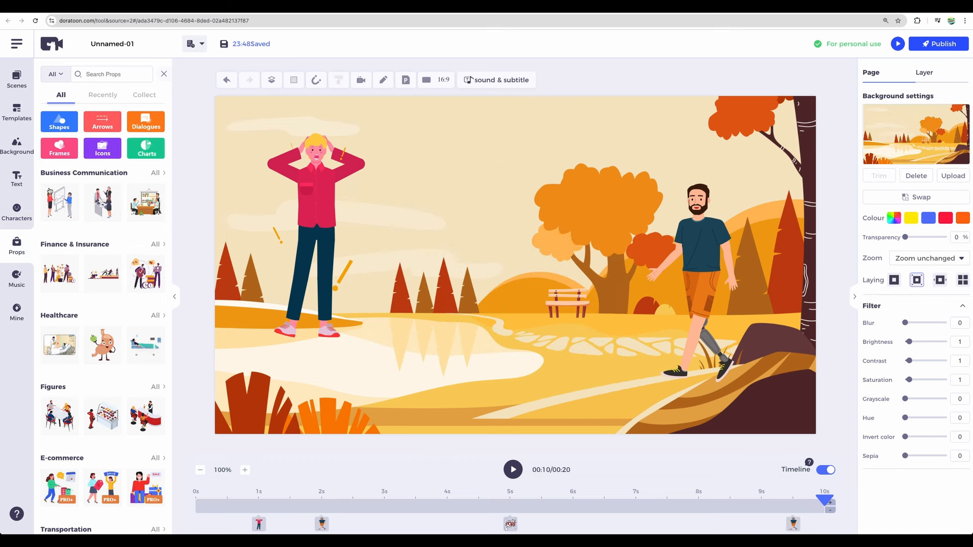
- Search 'avo', add the avocado prop, and give it a Circle Path stay animation
text(avocado)
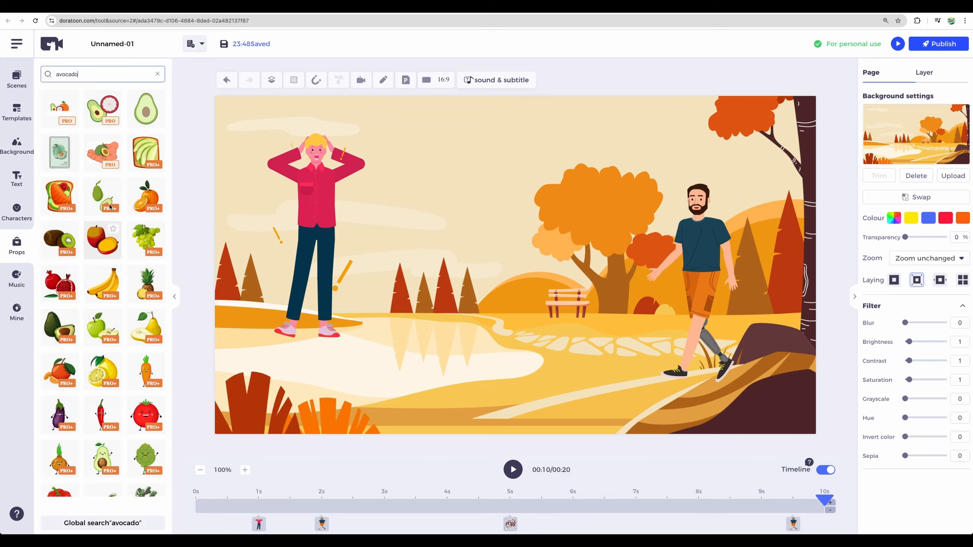
click(146, 326)
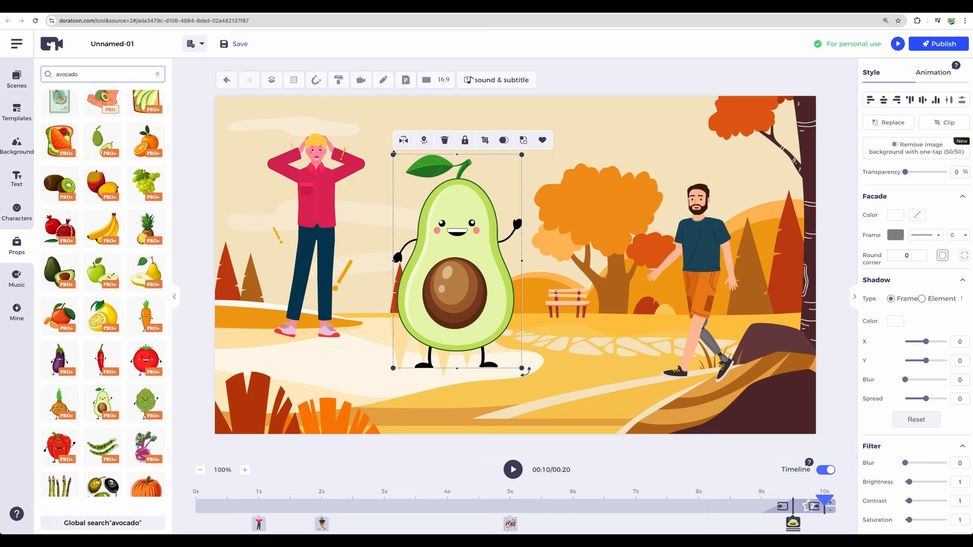
click(932, 72)
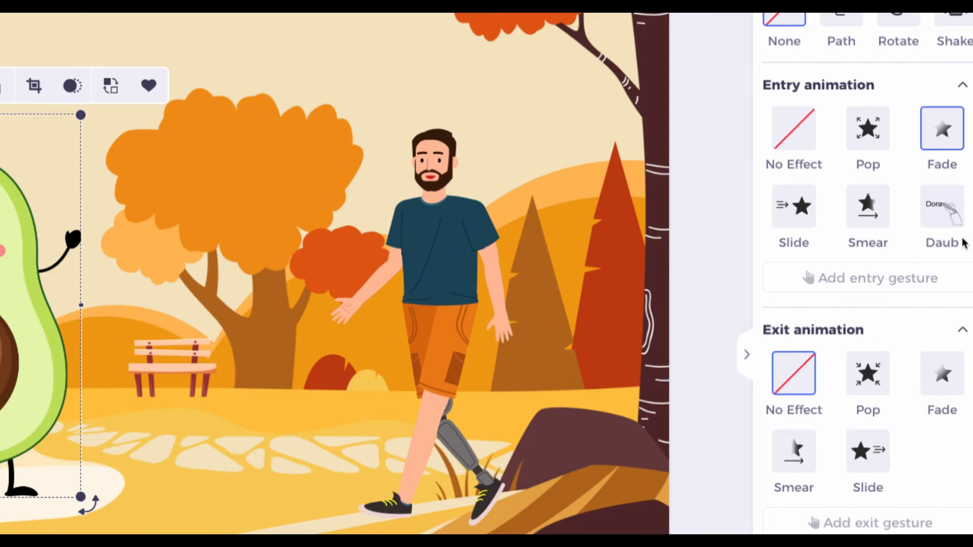
mouse_move(867, 214)
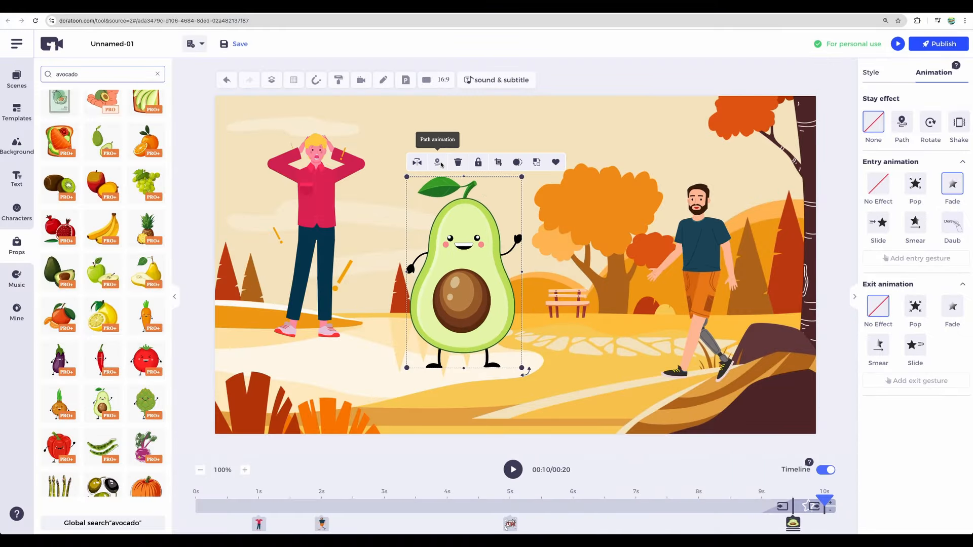
click(438, 162)
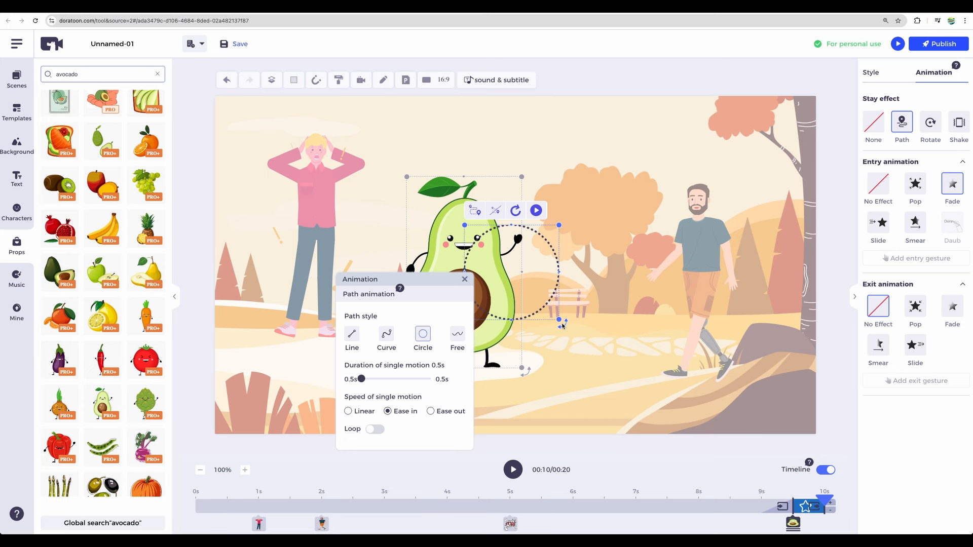
click(465, 279)
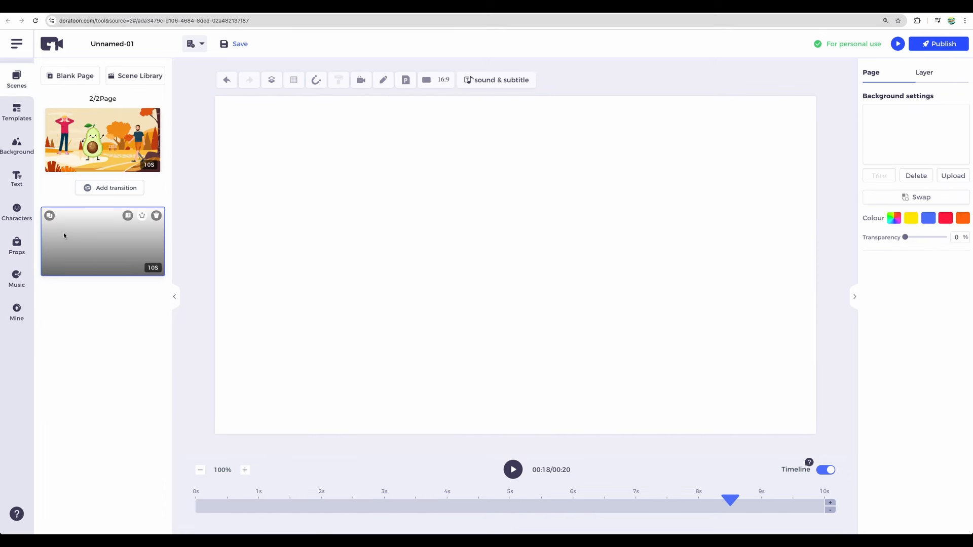
- Add a text box to page 2 with a Write entry animation using a writing hand
click(102, 242)
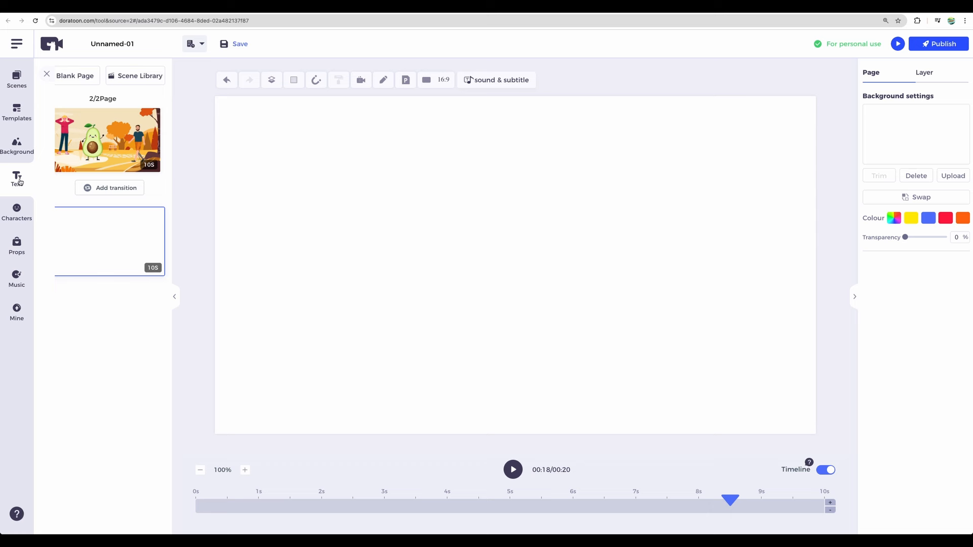
click(17, 180)
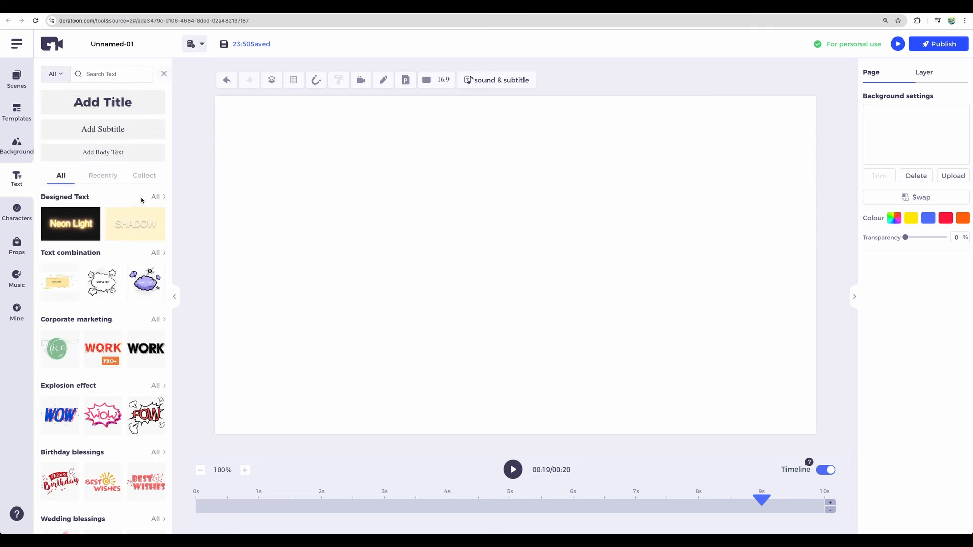
click(156, 196)
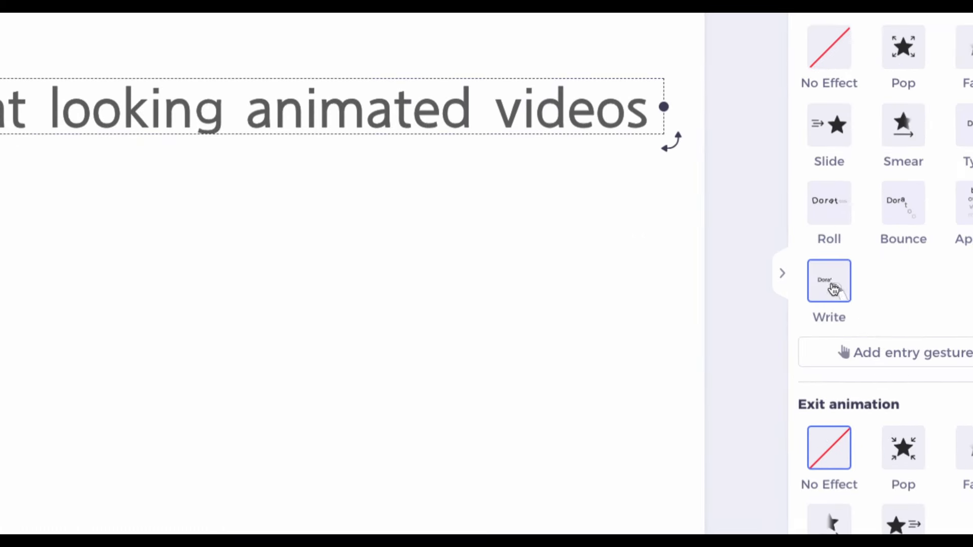
click(906, 353)
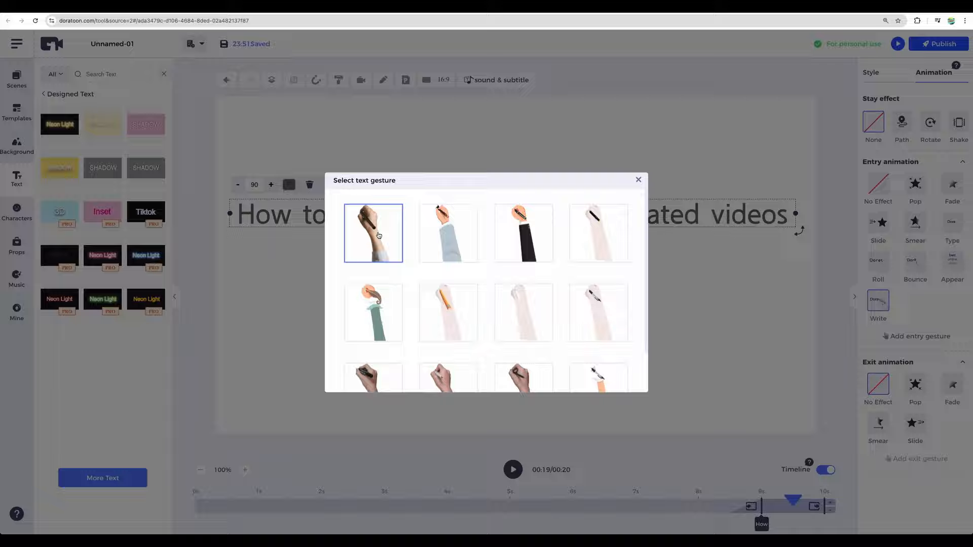
click(637, 180)
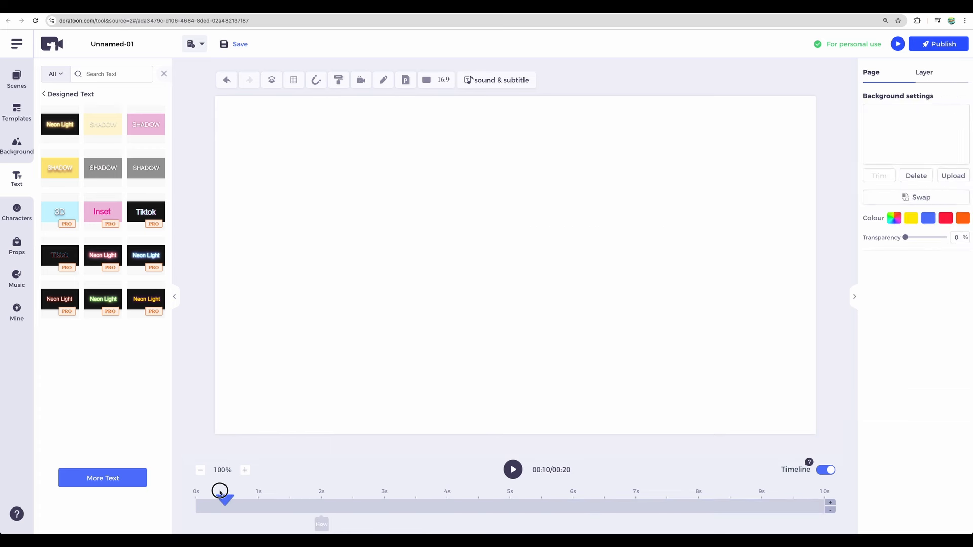
click(512, 469)
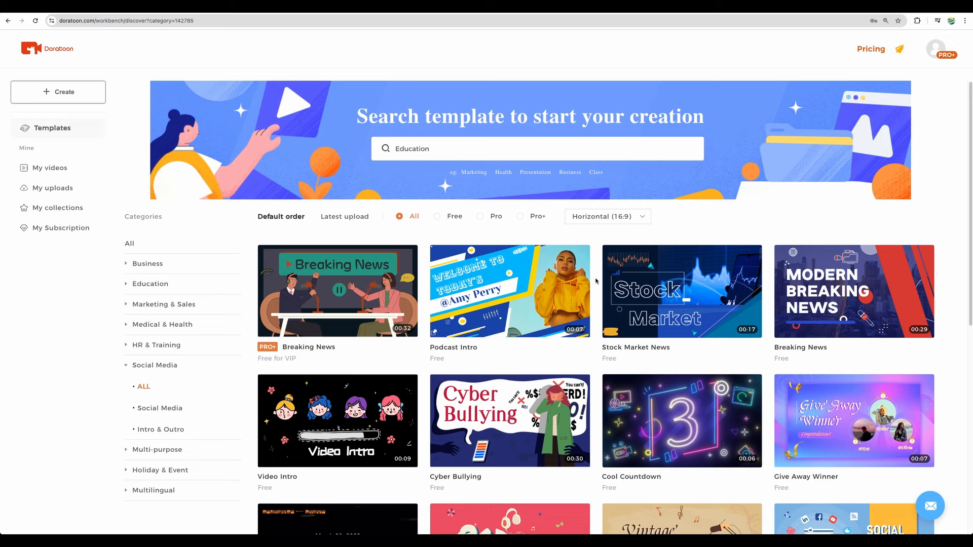
- Scroll the Social Media templates past Stop Cyberbullying and YouTube Outro to intro and outro designs
scroll(down, 3)
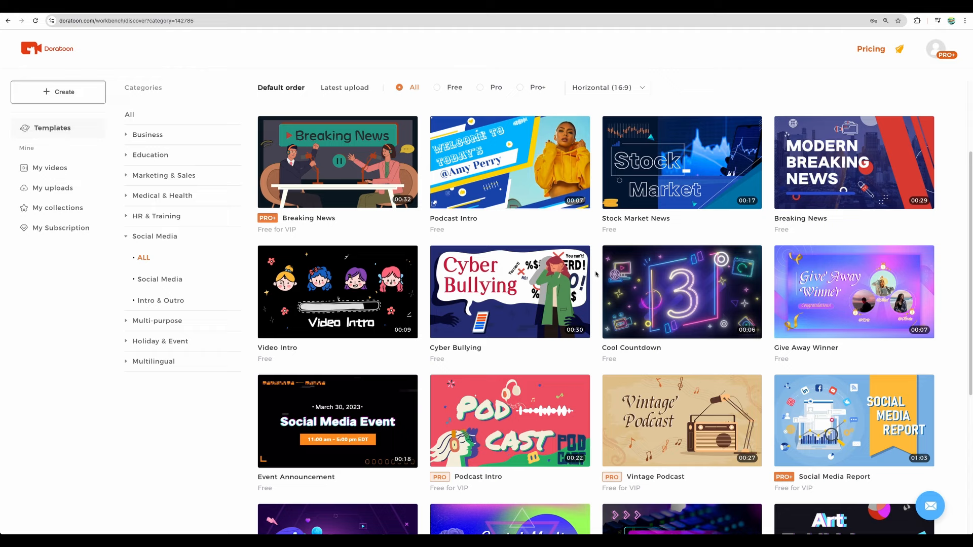
scroll(down, 3)
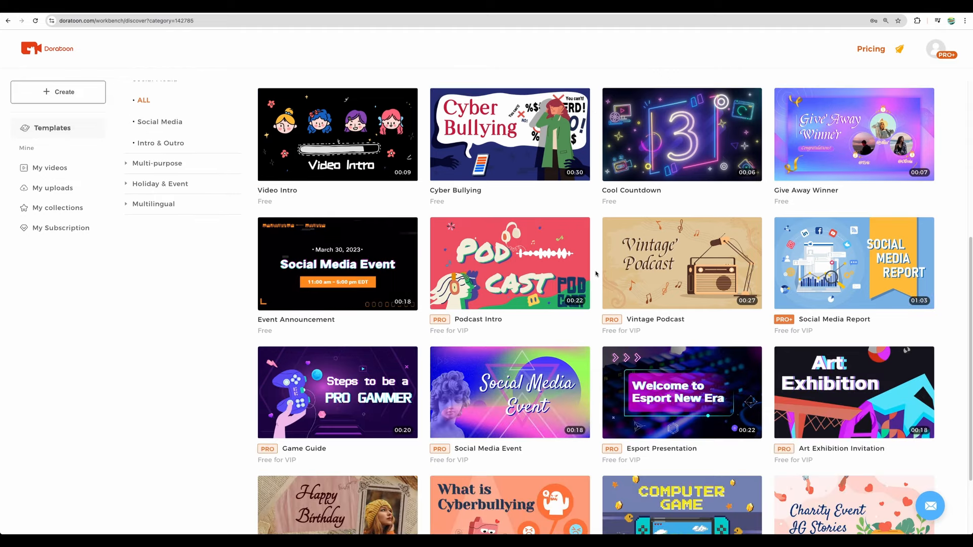
scroll(down, 3)
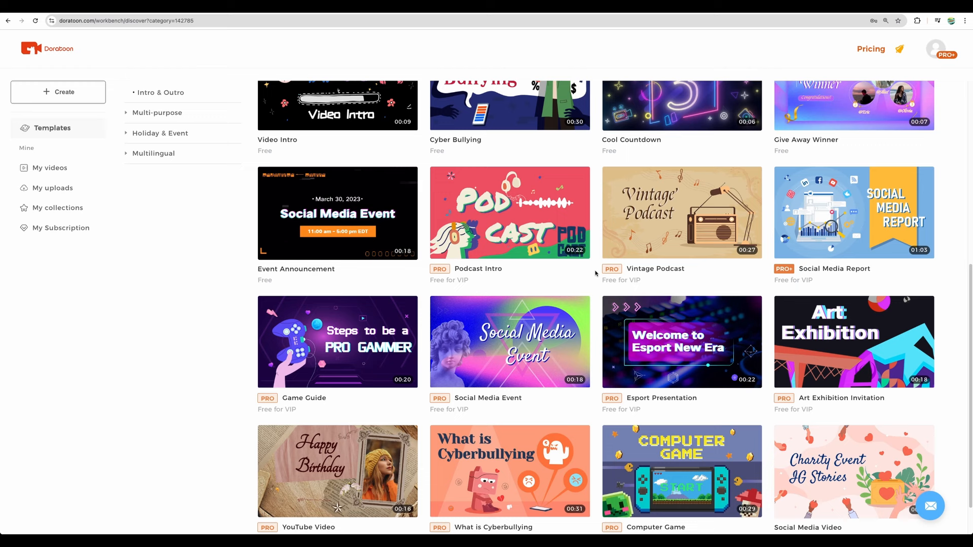
scroll(down, 3)
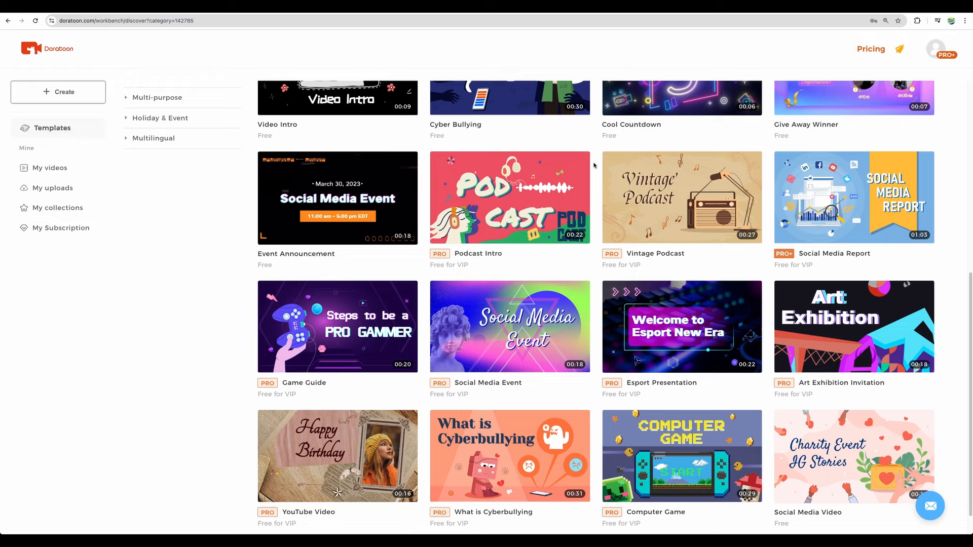
scroll(down, 3)
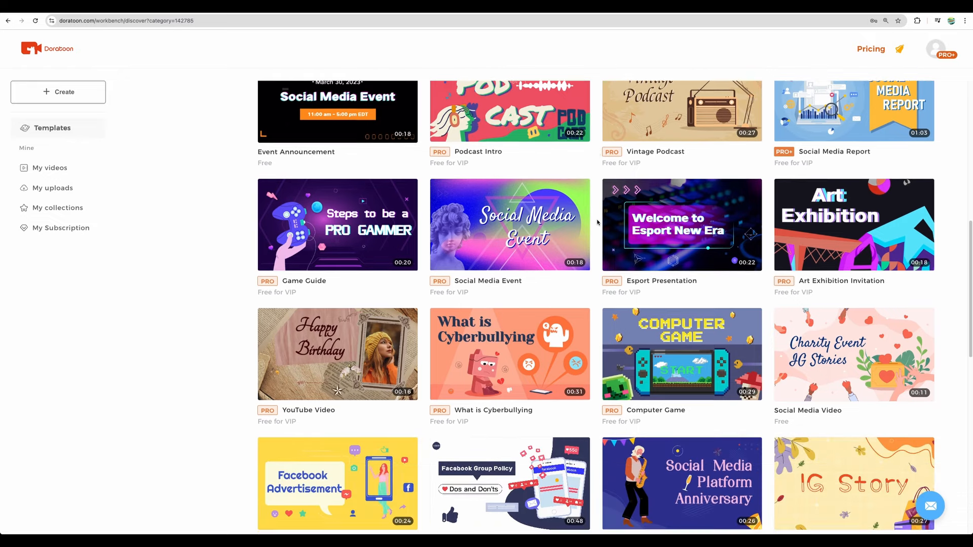
scroll(down, 3)
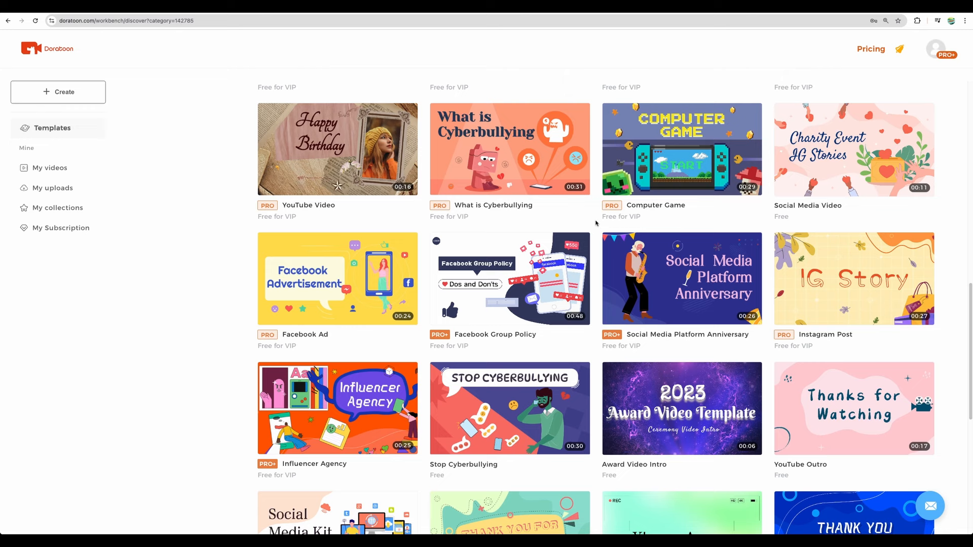
scroll(down, 3)
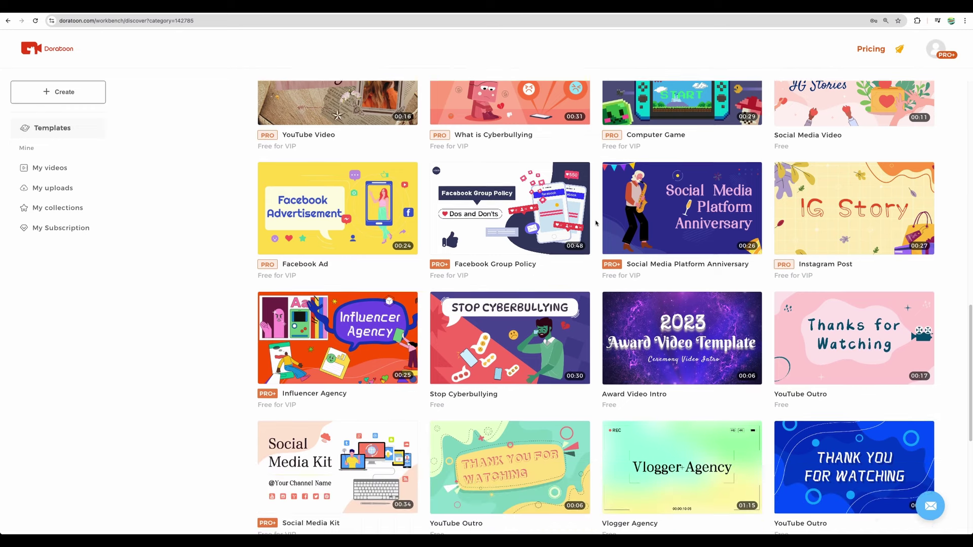
scroll(down, 3)
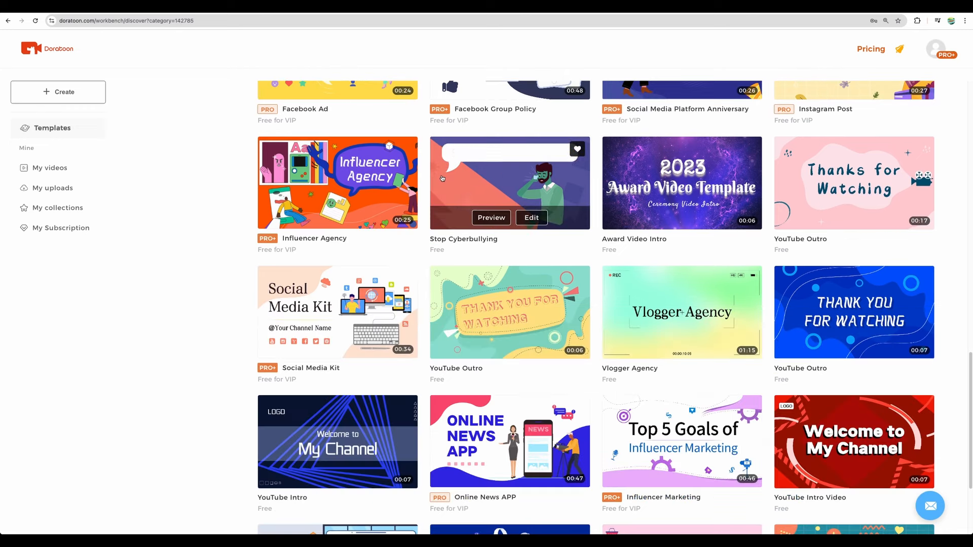
mouse_move(492, 186)
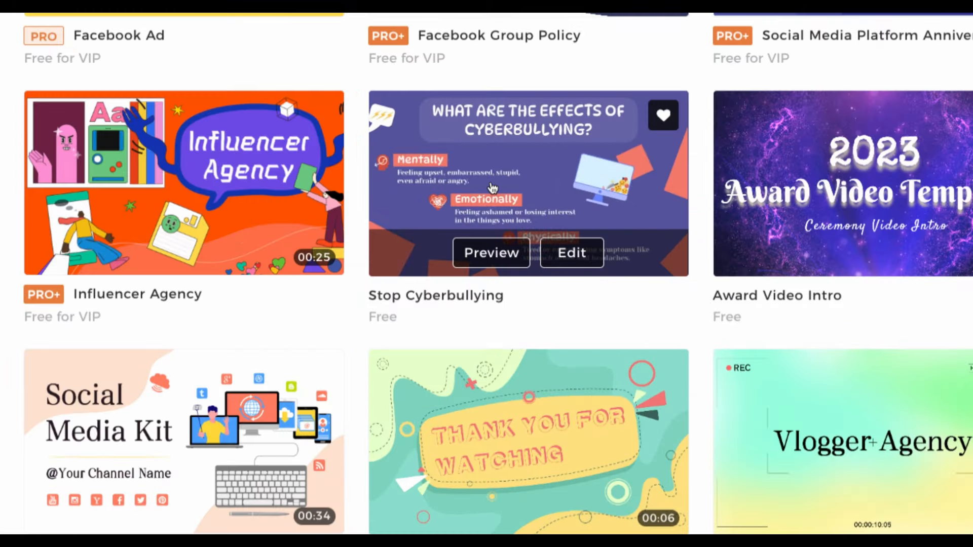
scroll(down, 3)
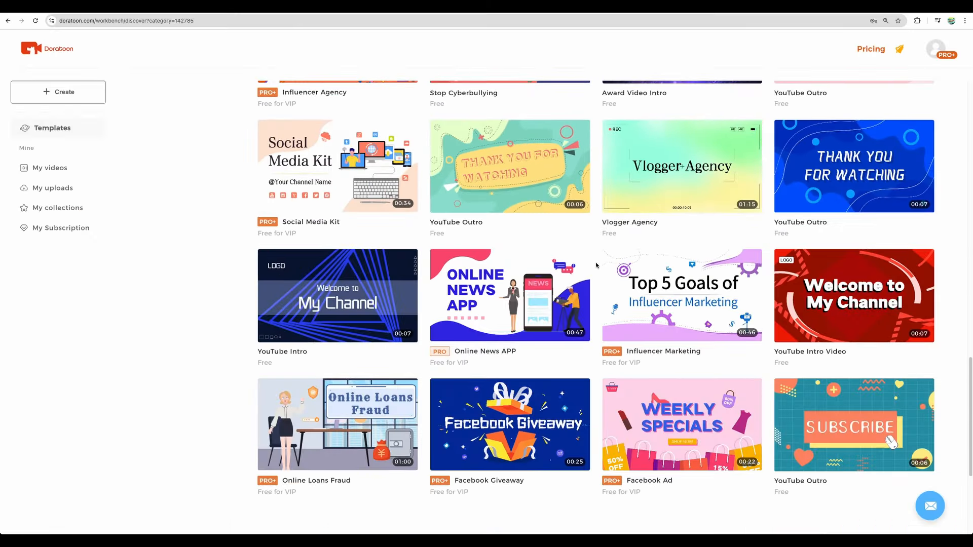
scroll(down, 3)
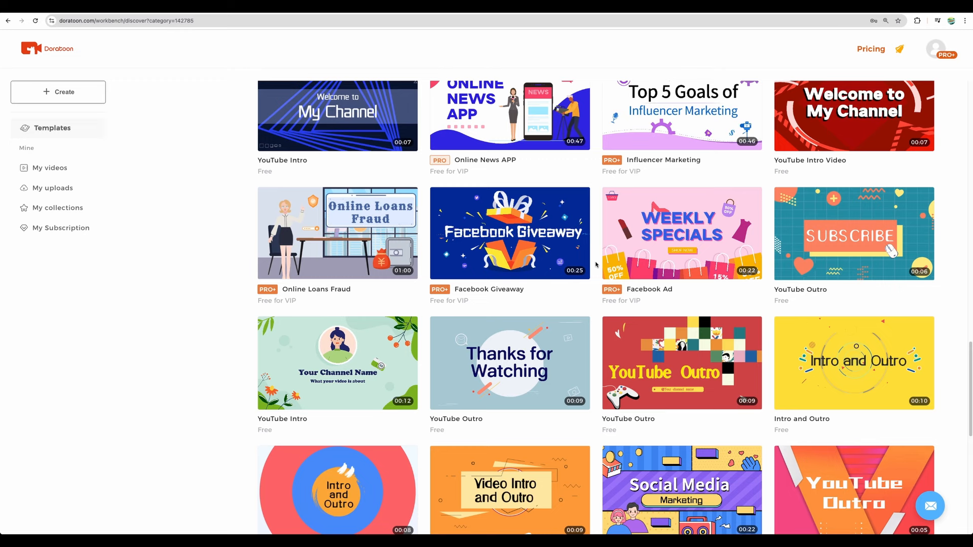
scroll(down, 3)
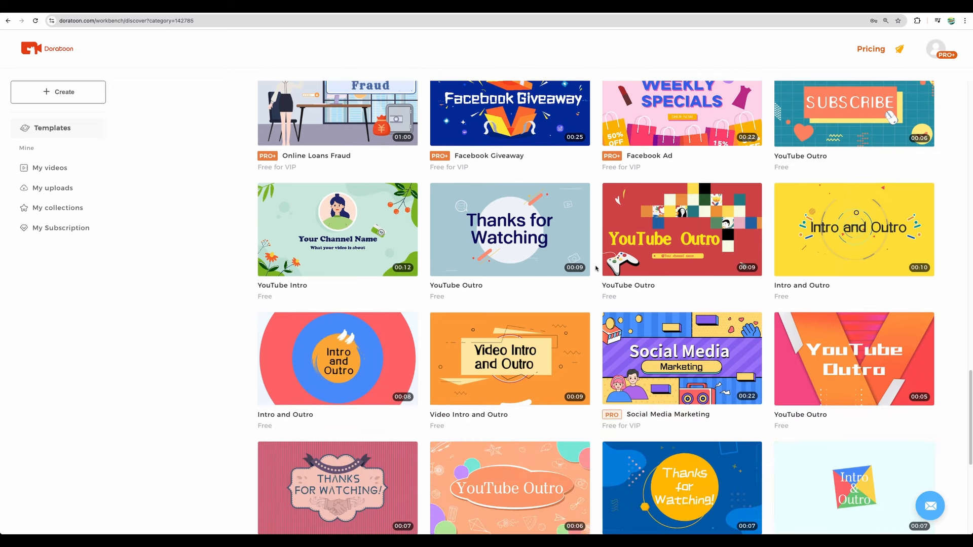
scroll(down, 3)
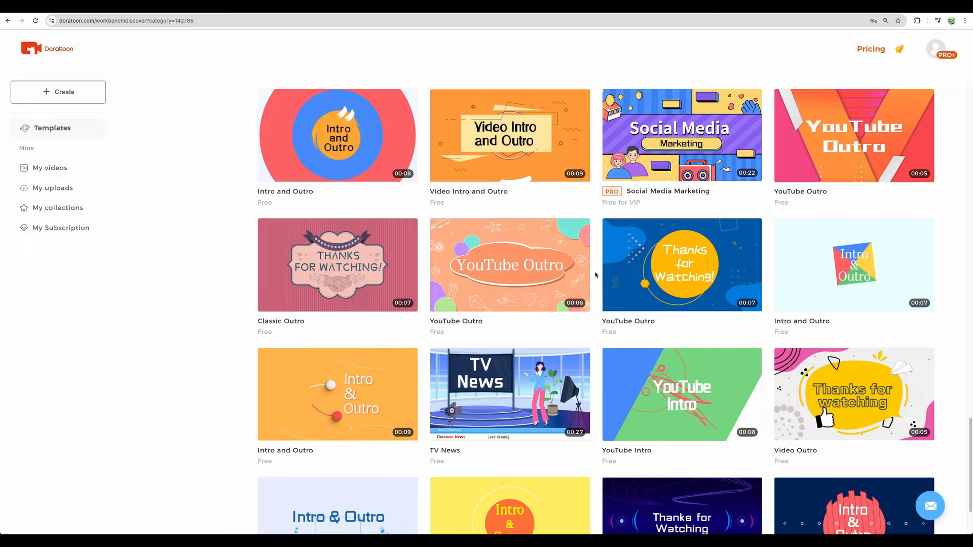